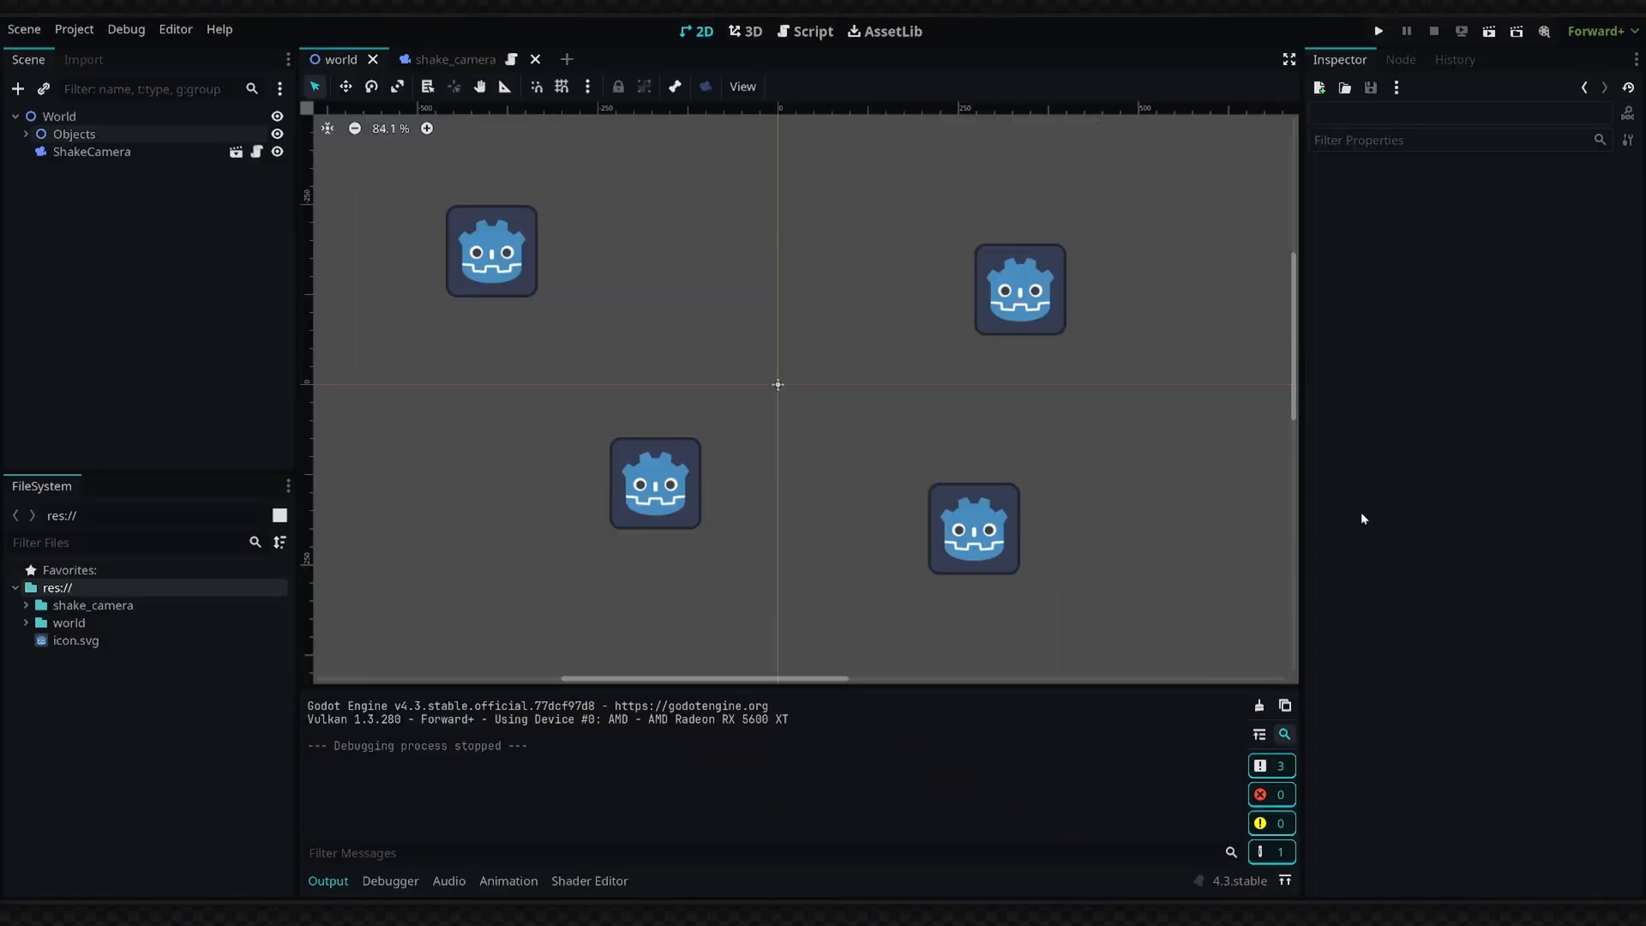
{"action": "mouse_move", "coordinate": [1415, 93]}
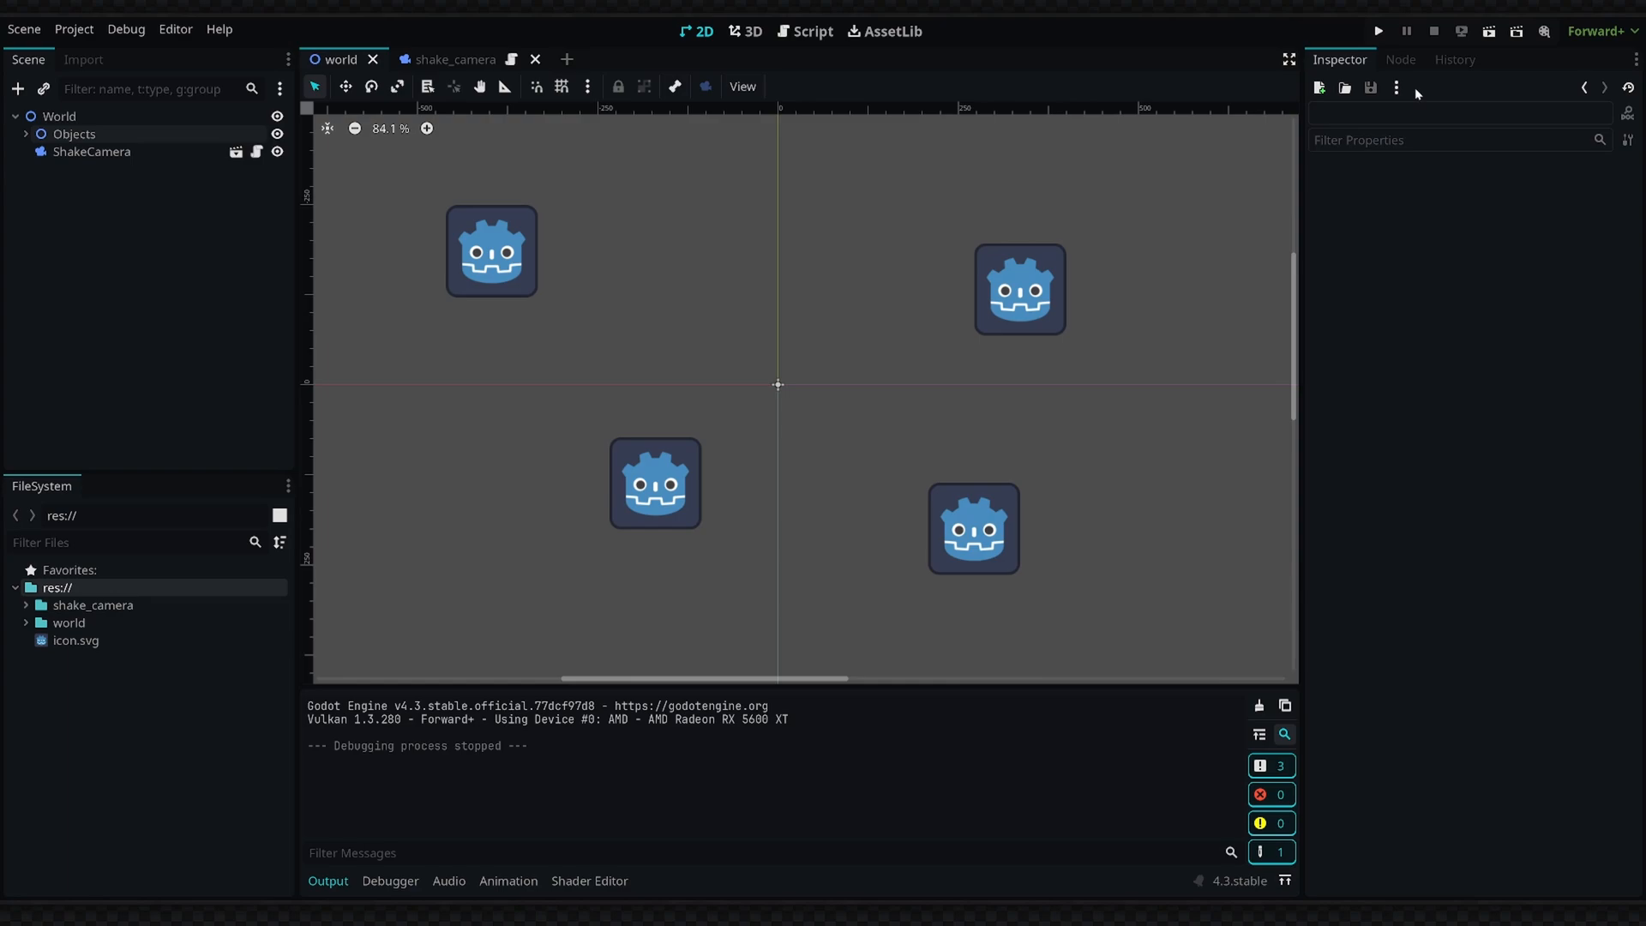
Run the world scene to watch the camera shake, then stop the game
{"action": "left_click", "coordinate": [1378, 30]}
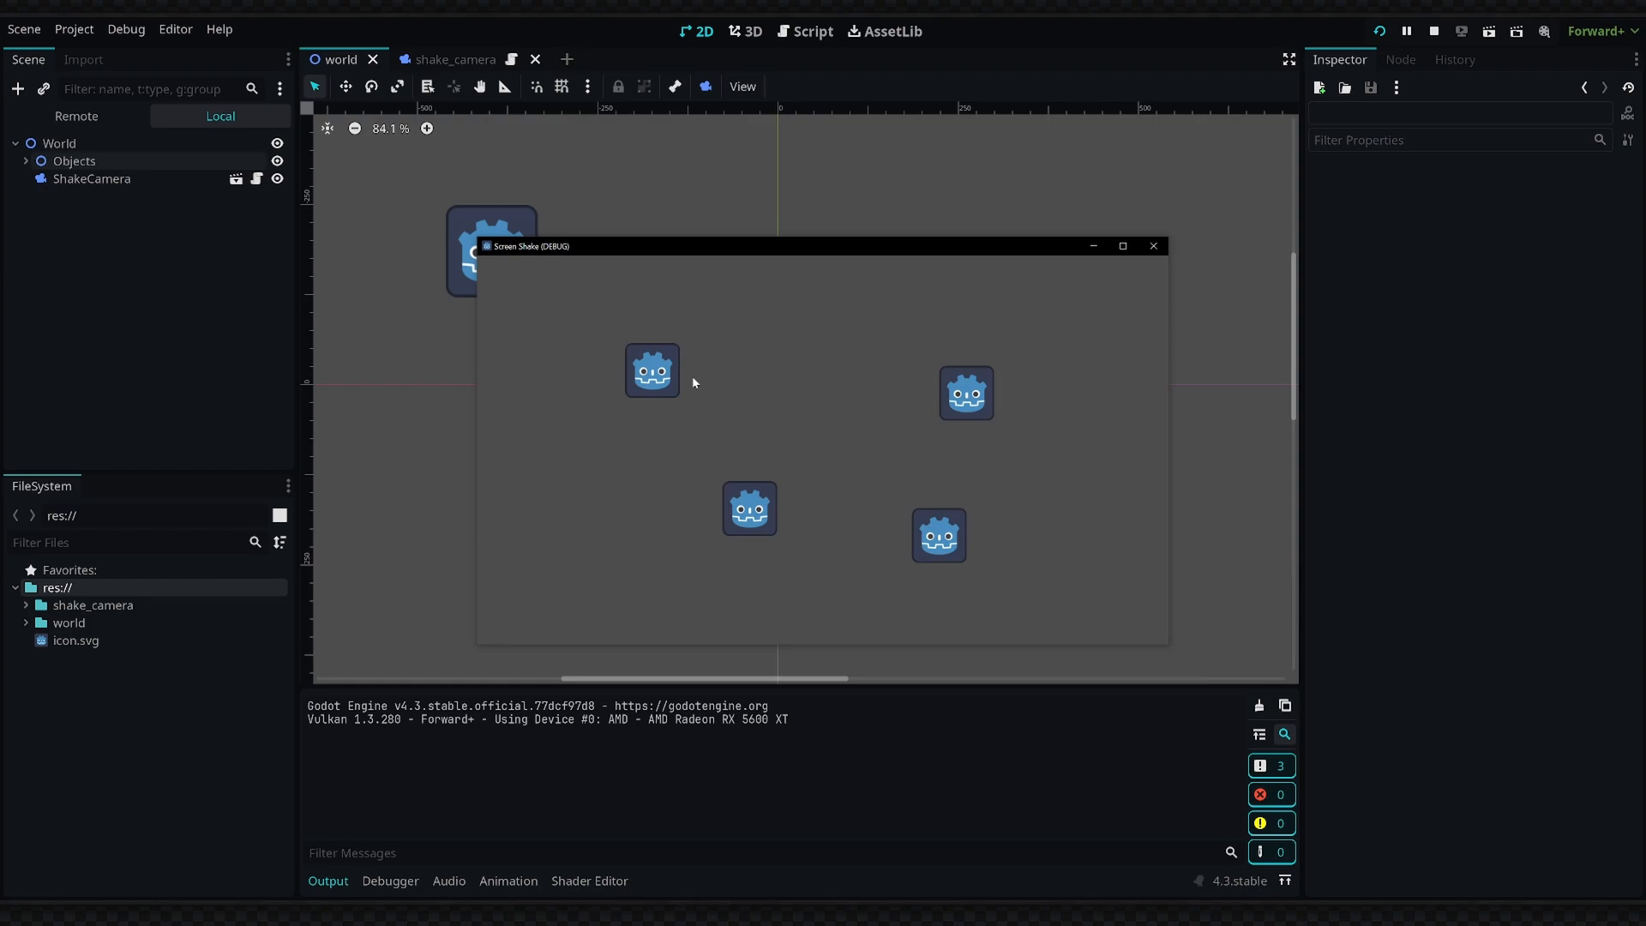
{"action": "mouse_move", "coordinate": [1108, 459]}
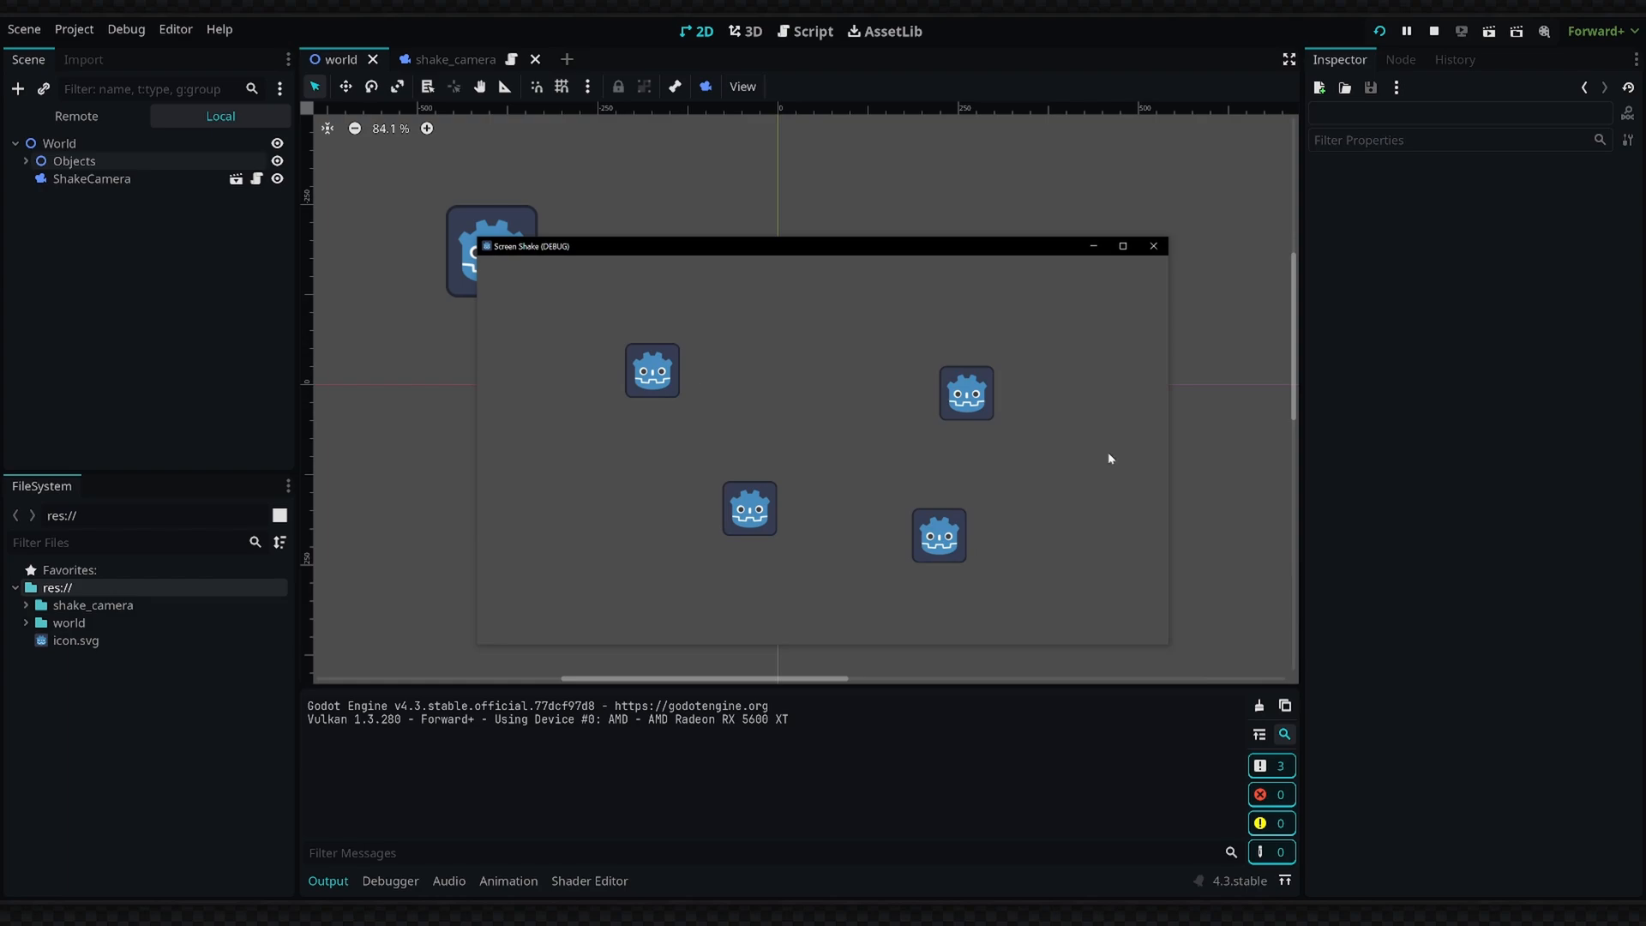
{"action": "left_click", "coordinate": [1432, 31]}
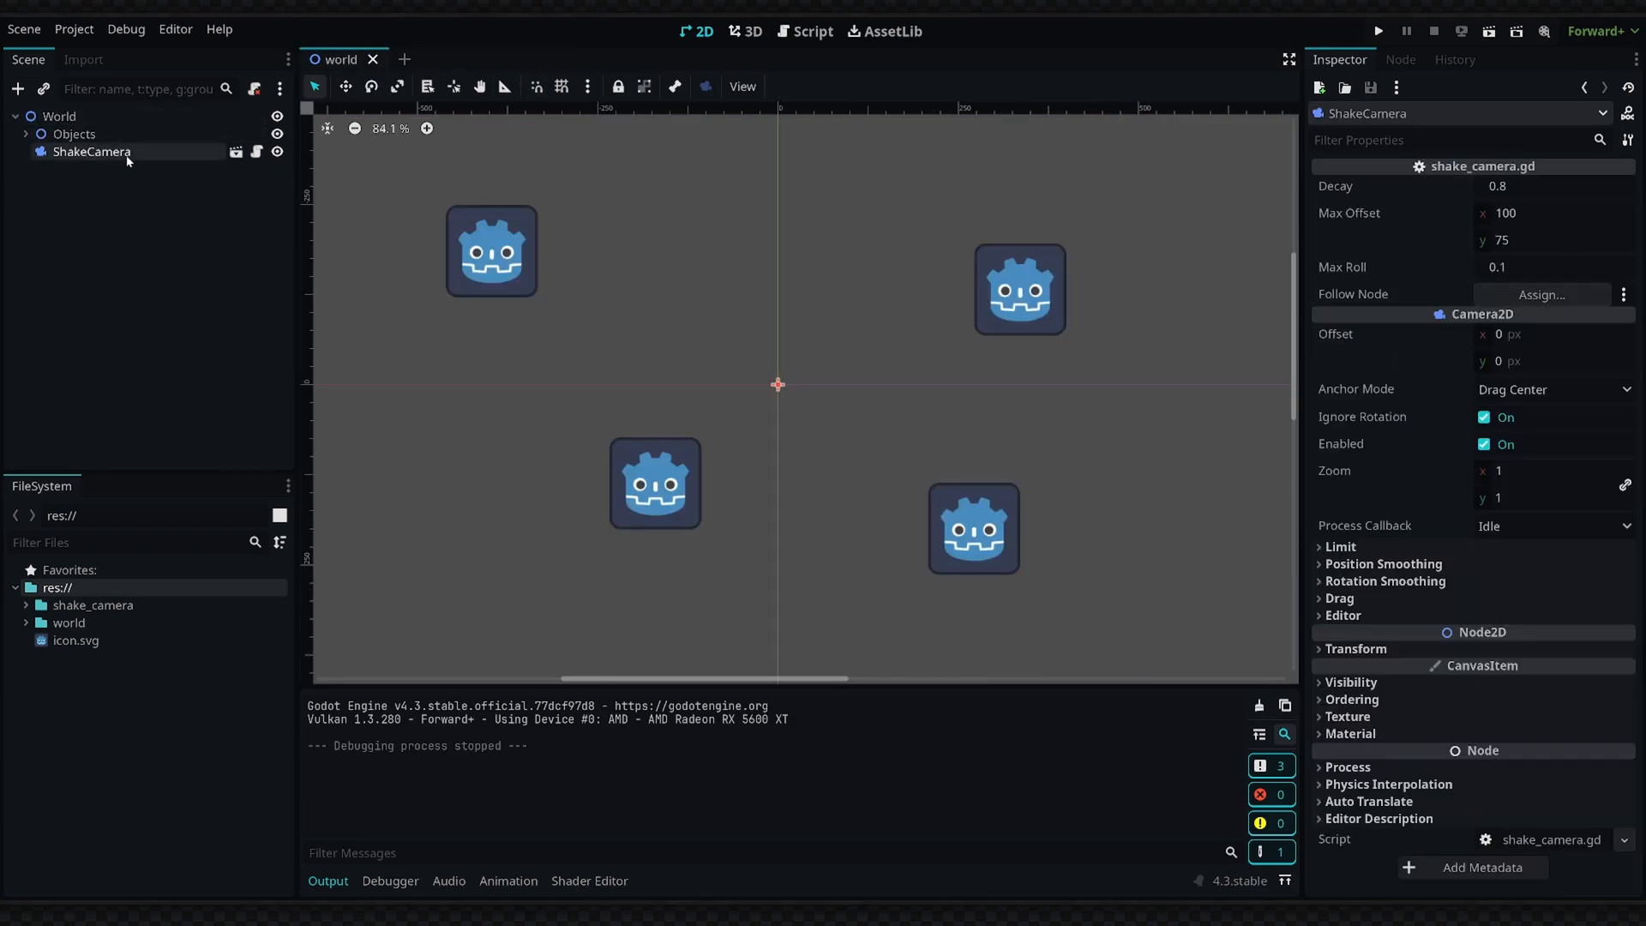
Create a Camera2D-rooted ShakeCamera scene, save it as shake_camera.tscn, and attach a new script
{"action": "left_click", "coordinate": [502, 59]}
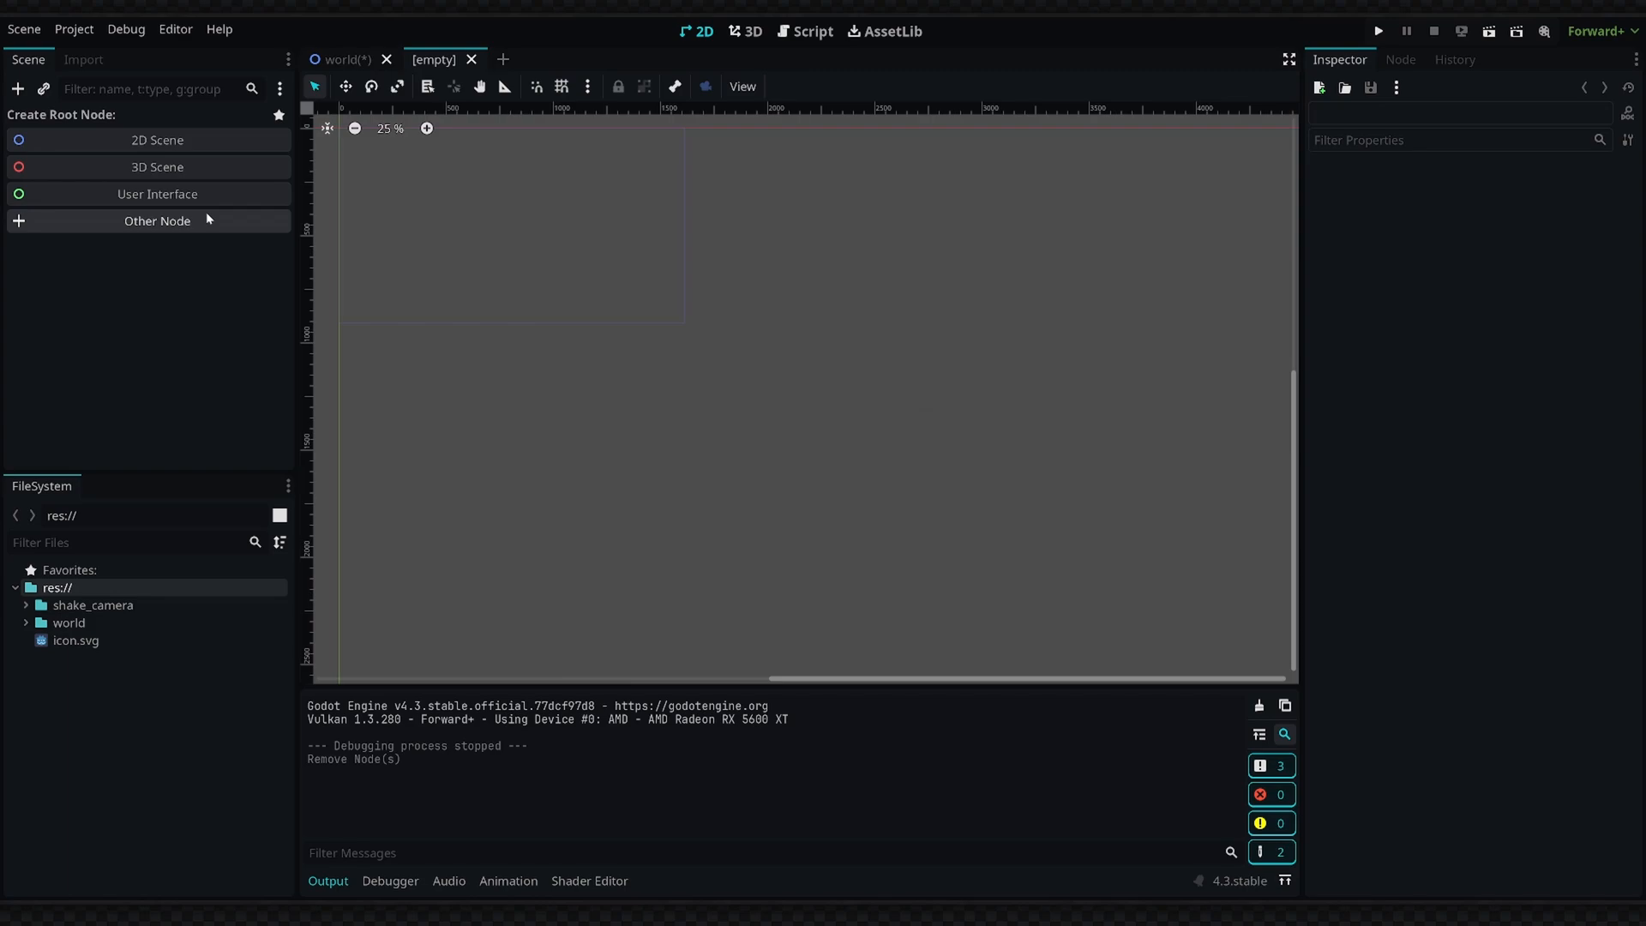
{"action": "left_click", "coordinate": [157, 220]}
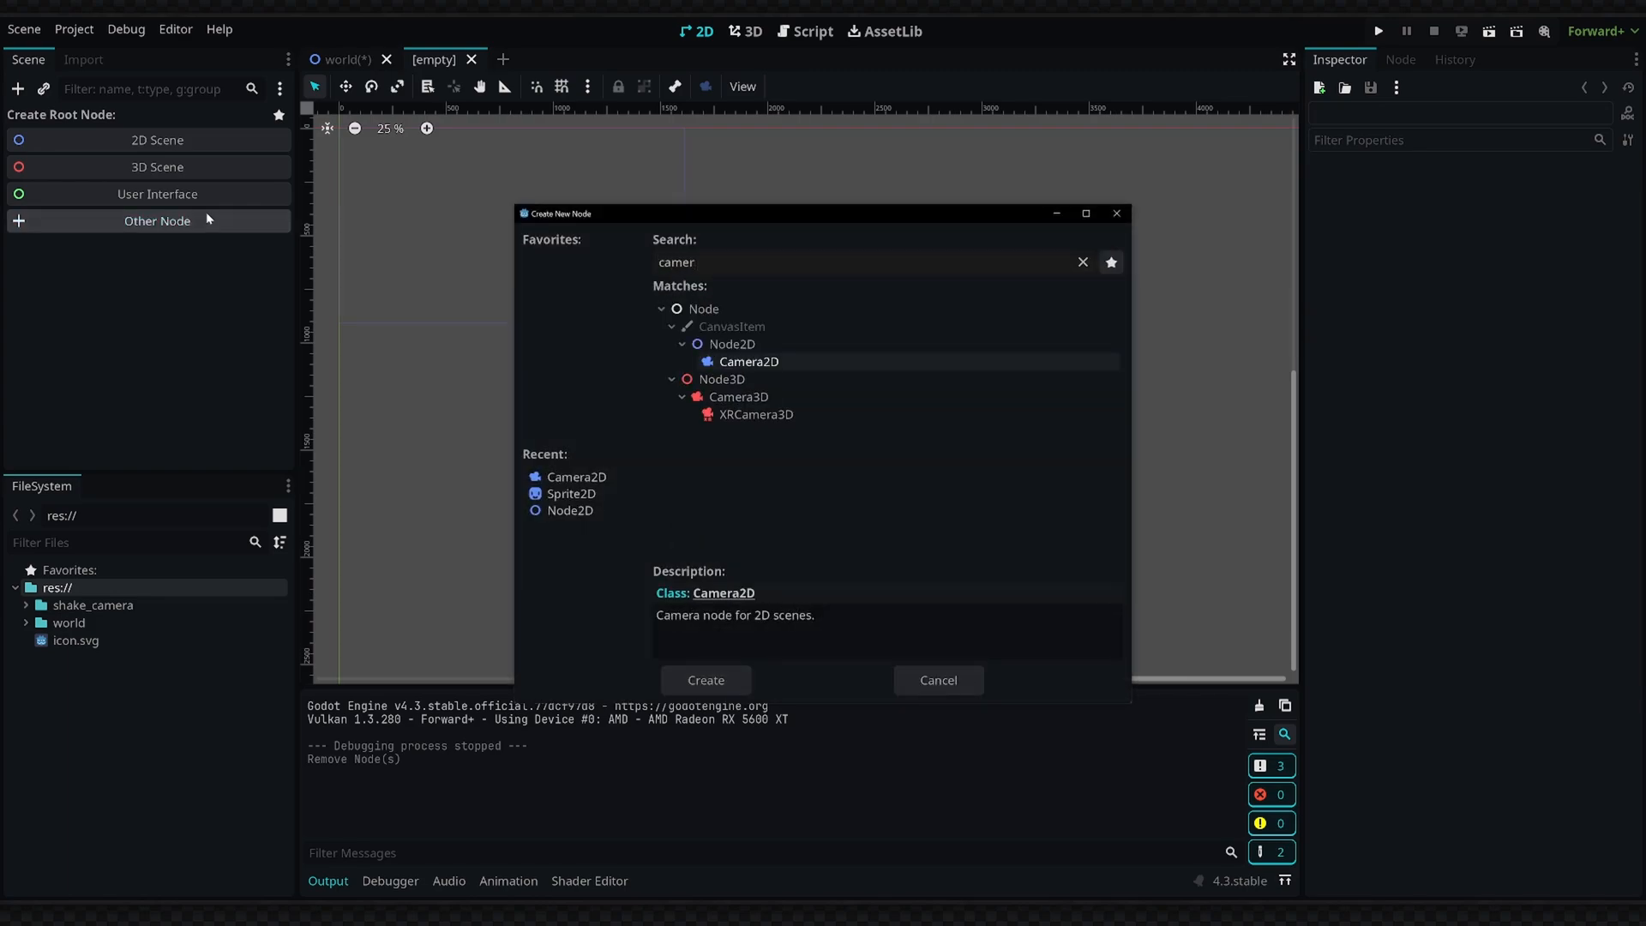
{"action": "left_click", "coordinate": [704, 679]}
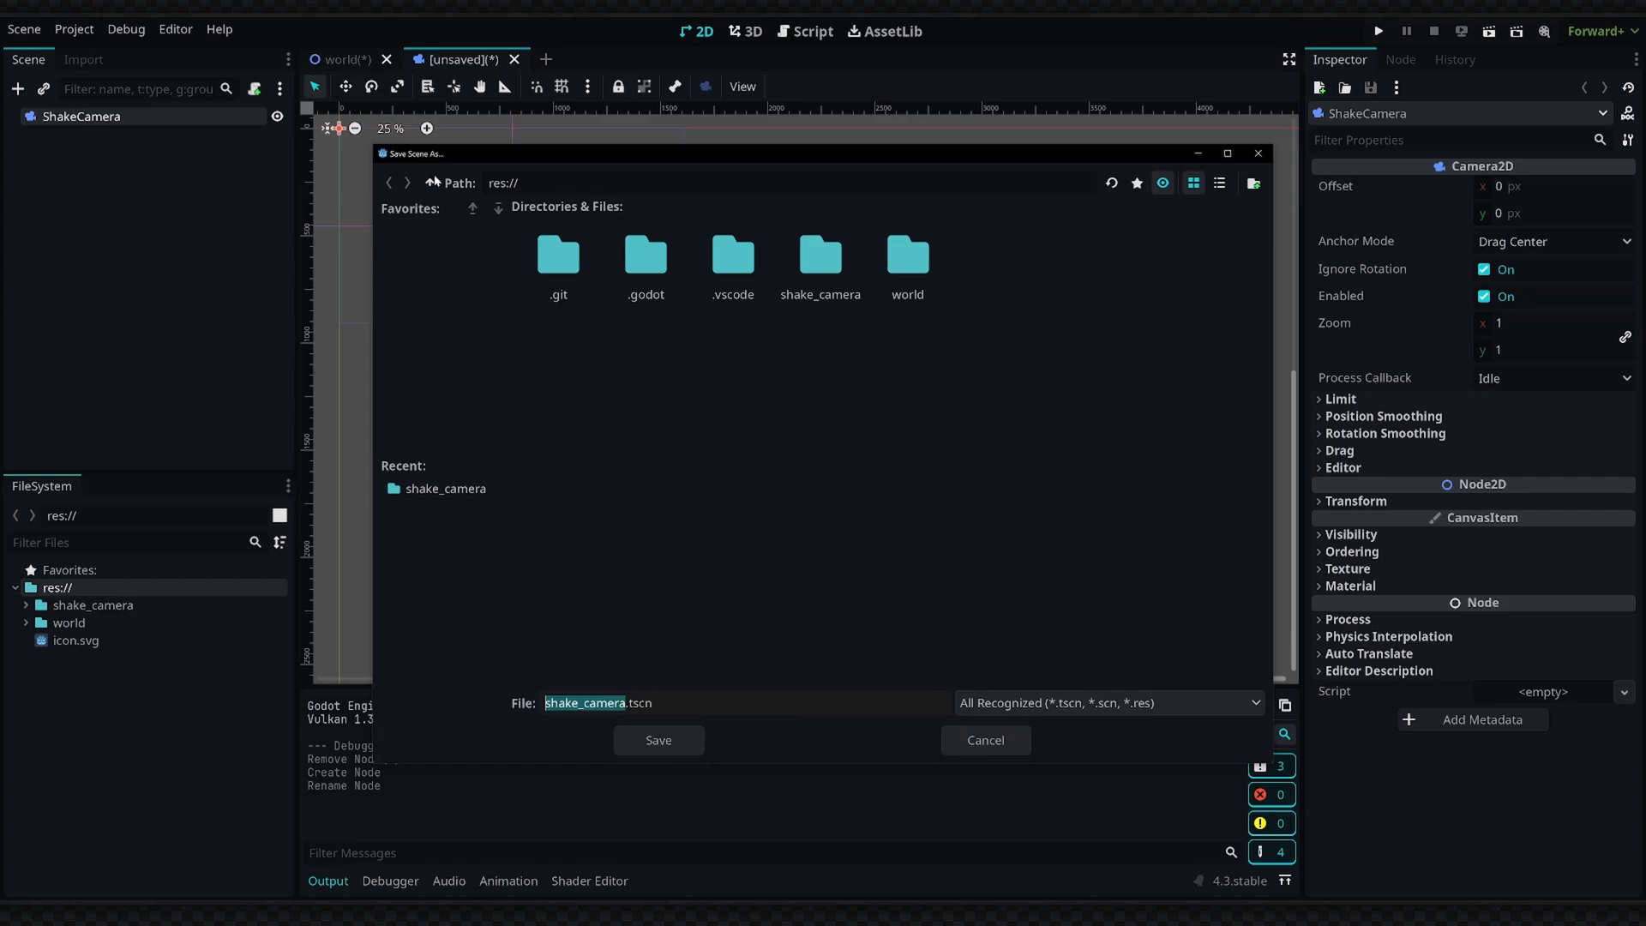
{"action": "left_click", "coordinate": [1252, 183]}
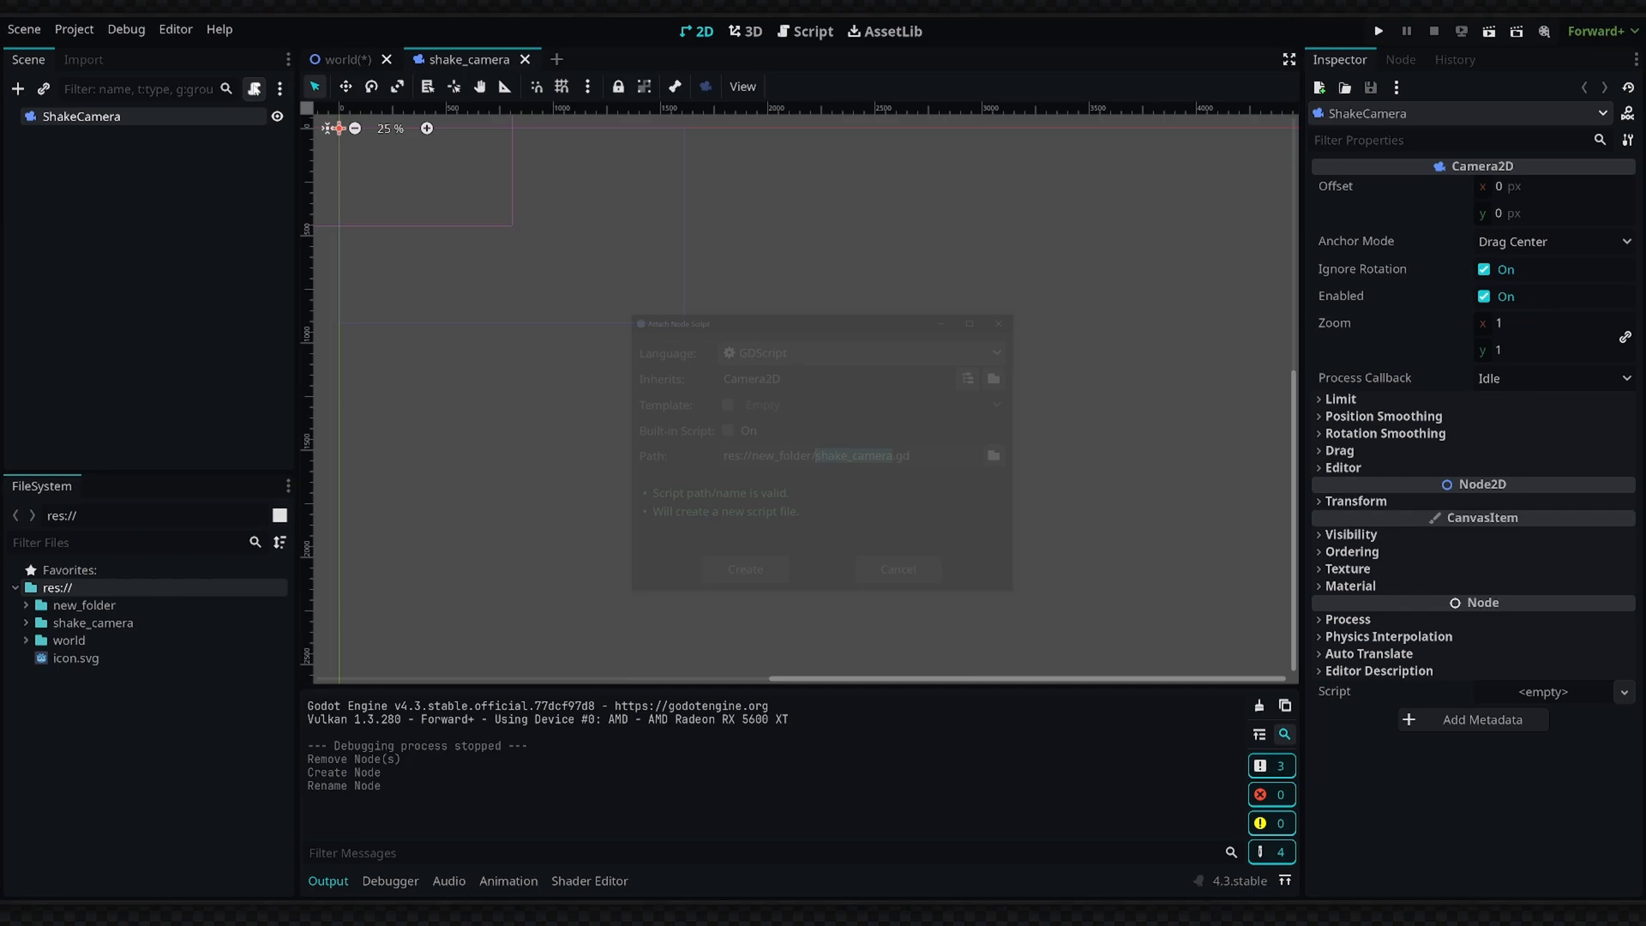
{"action": "left_click", "coordinate": [744, 569]}
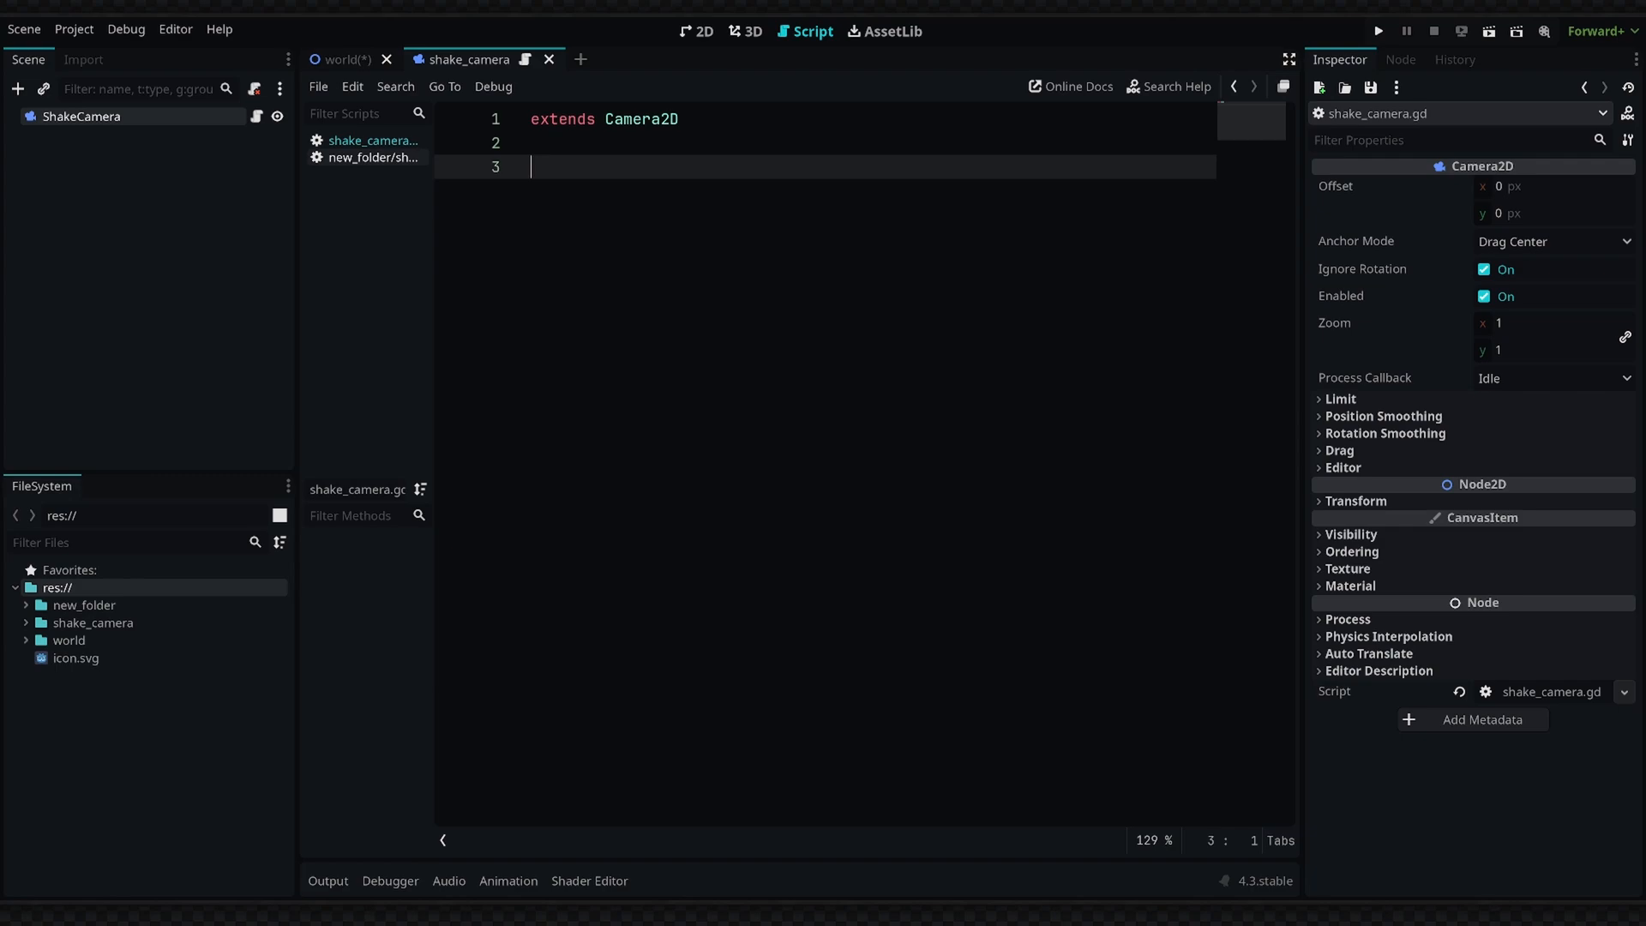
Declare an exported decay float set to 0.8
{"action": "type", "text": "0"}
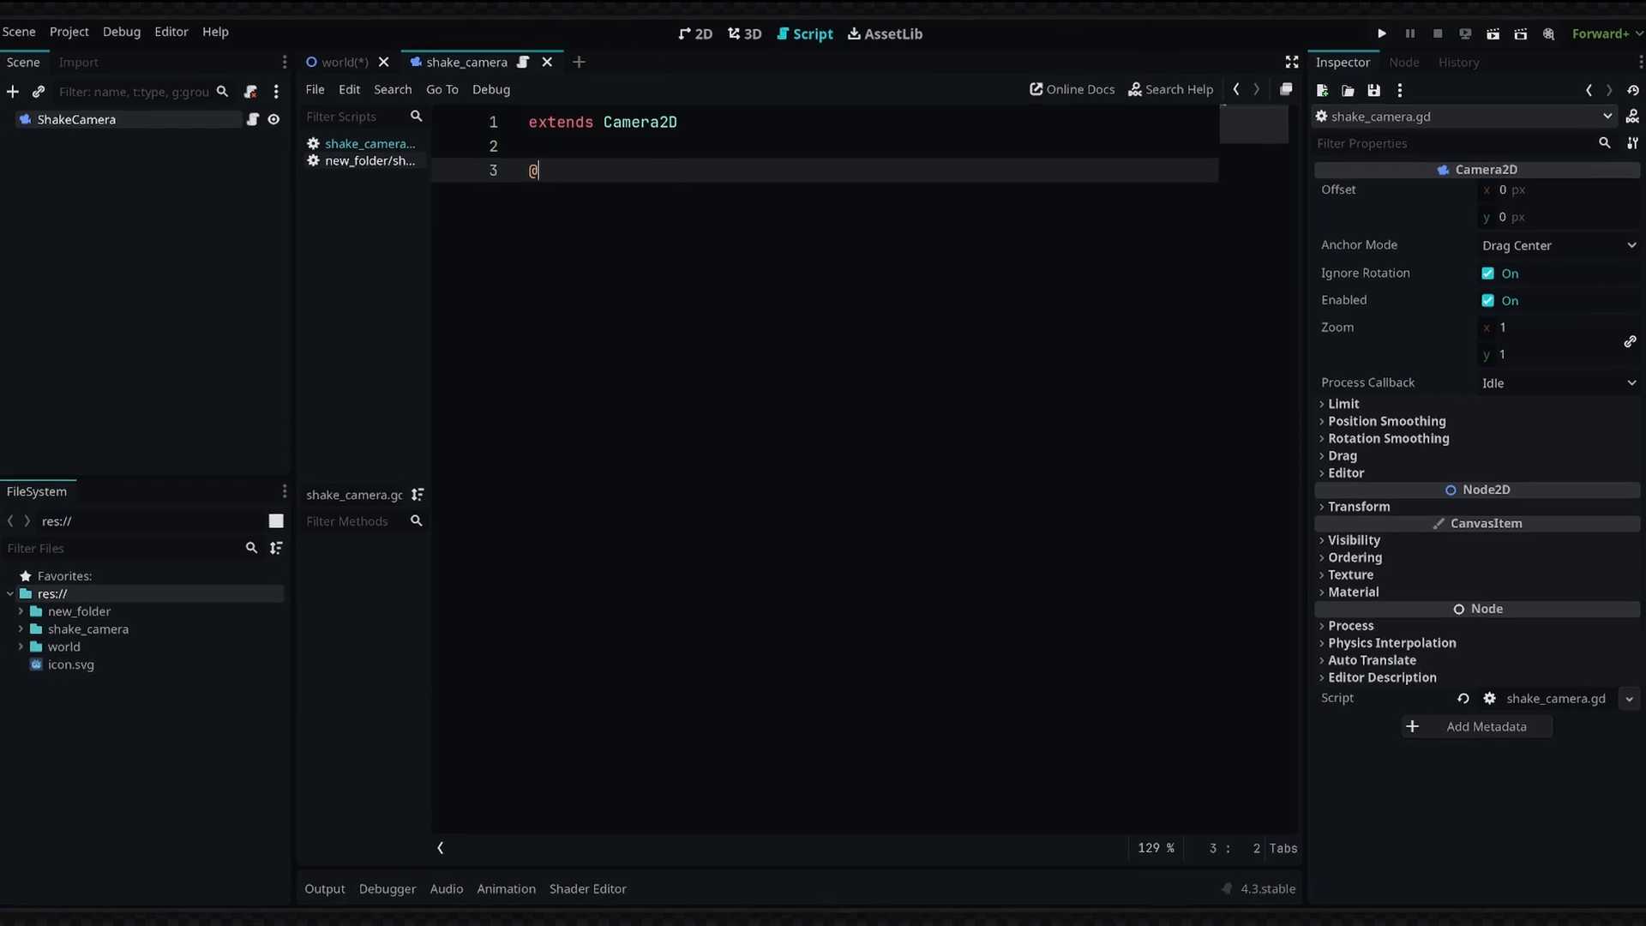
{"action": "type", "text": "@export var"}
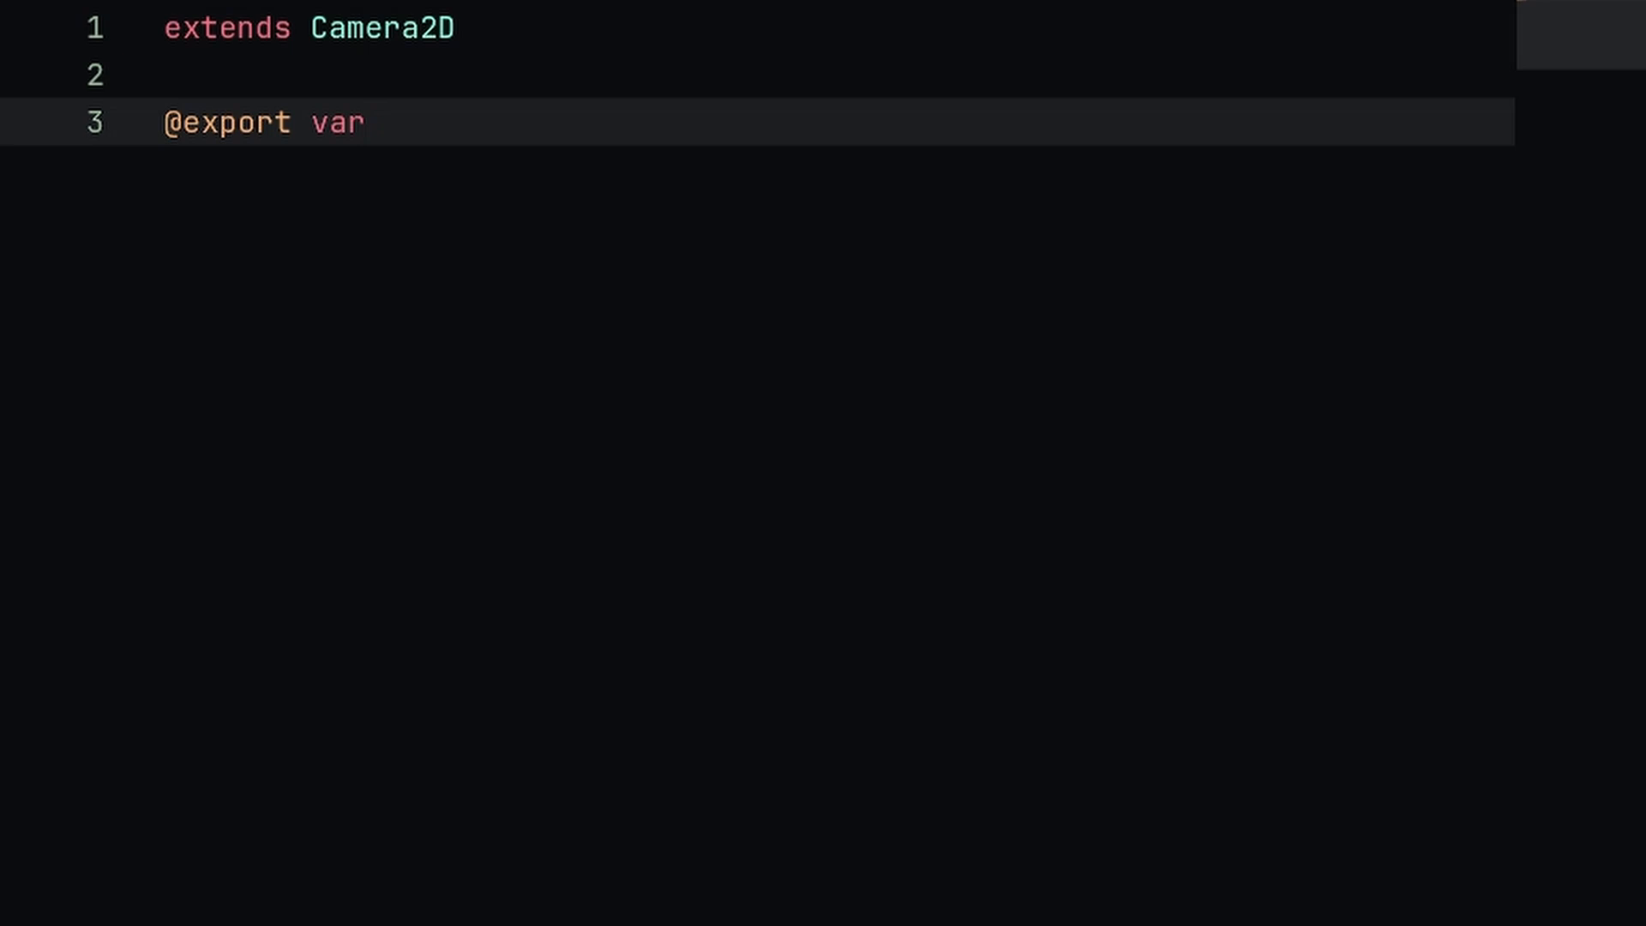
{"action": "type", "text": "decay :"}
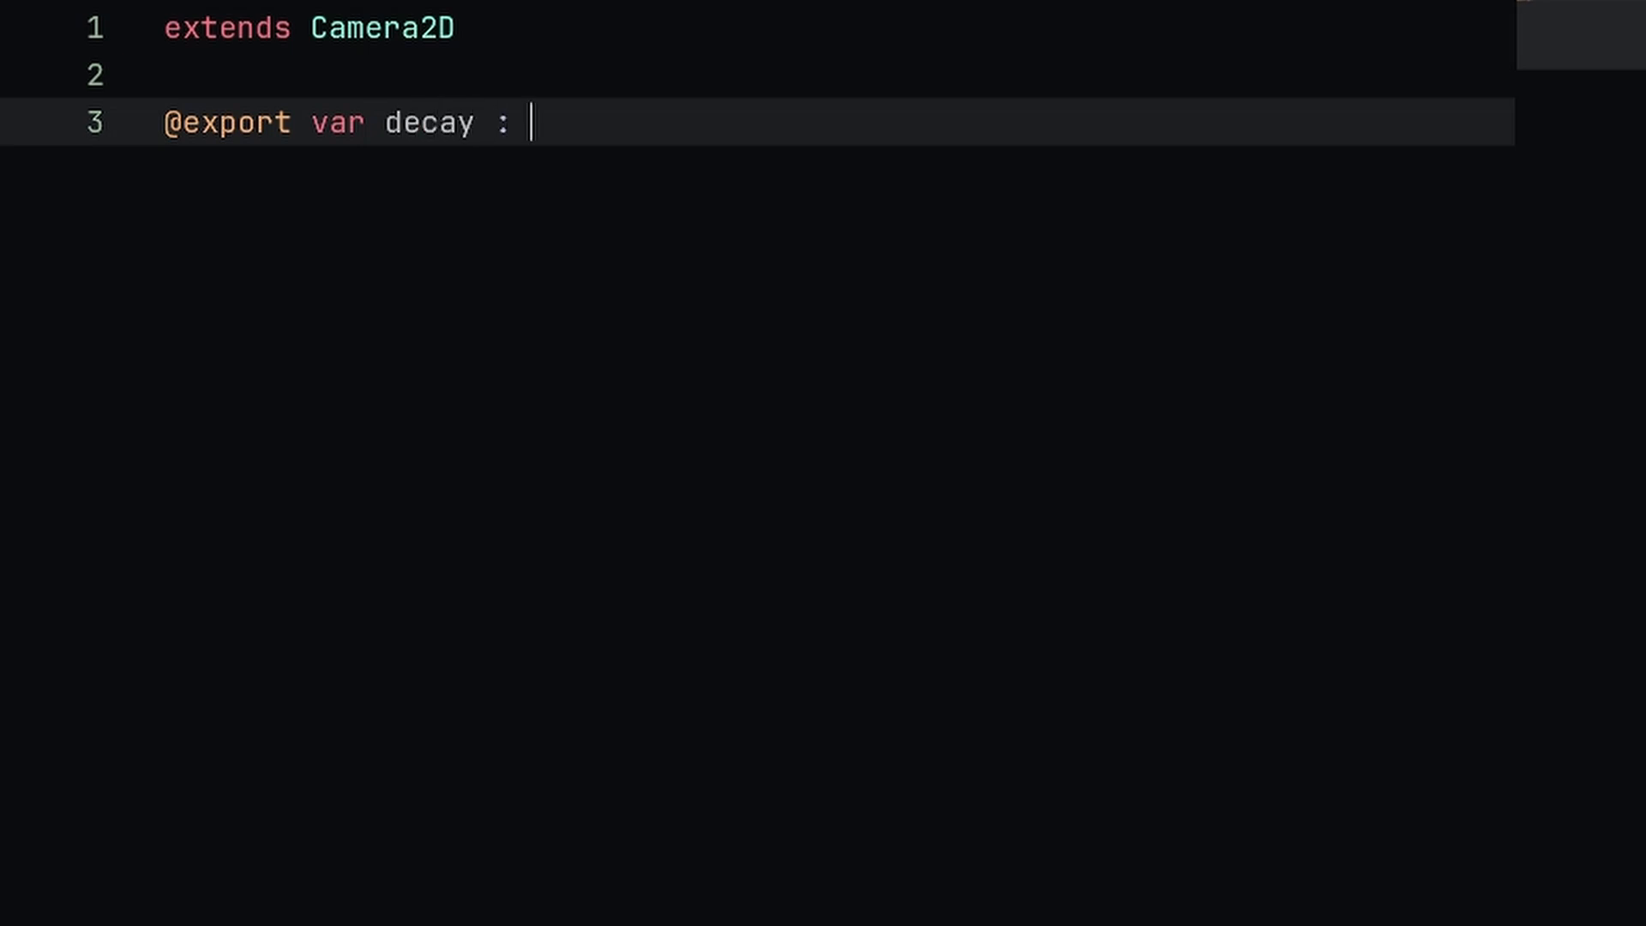
{"action": "type", "text": "float ="}
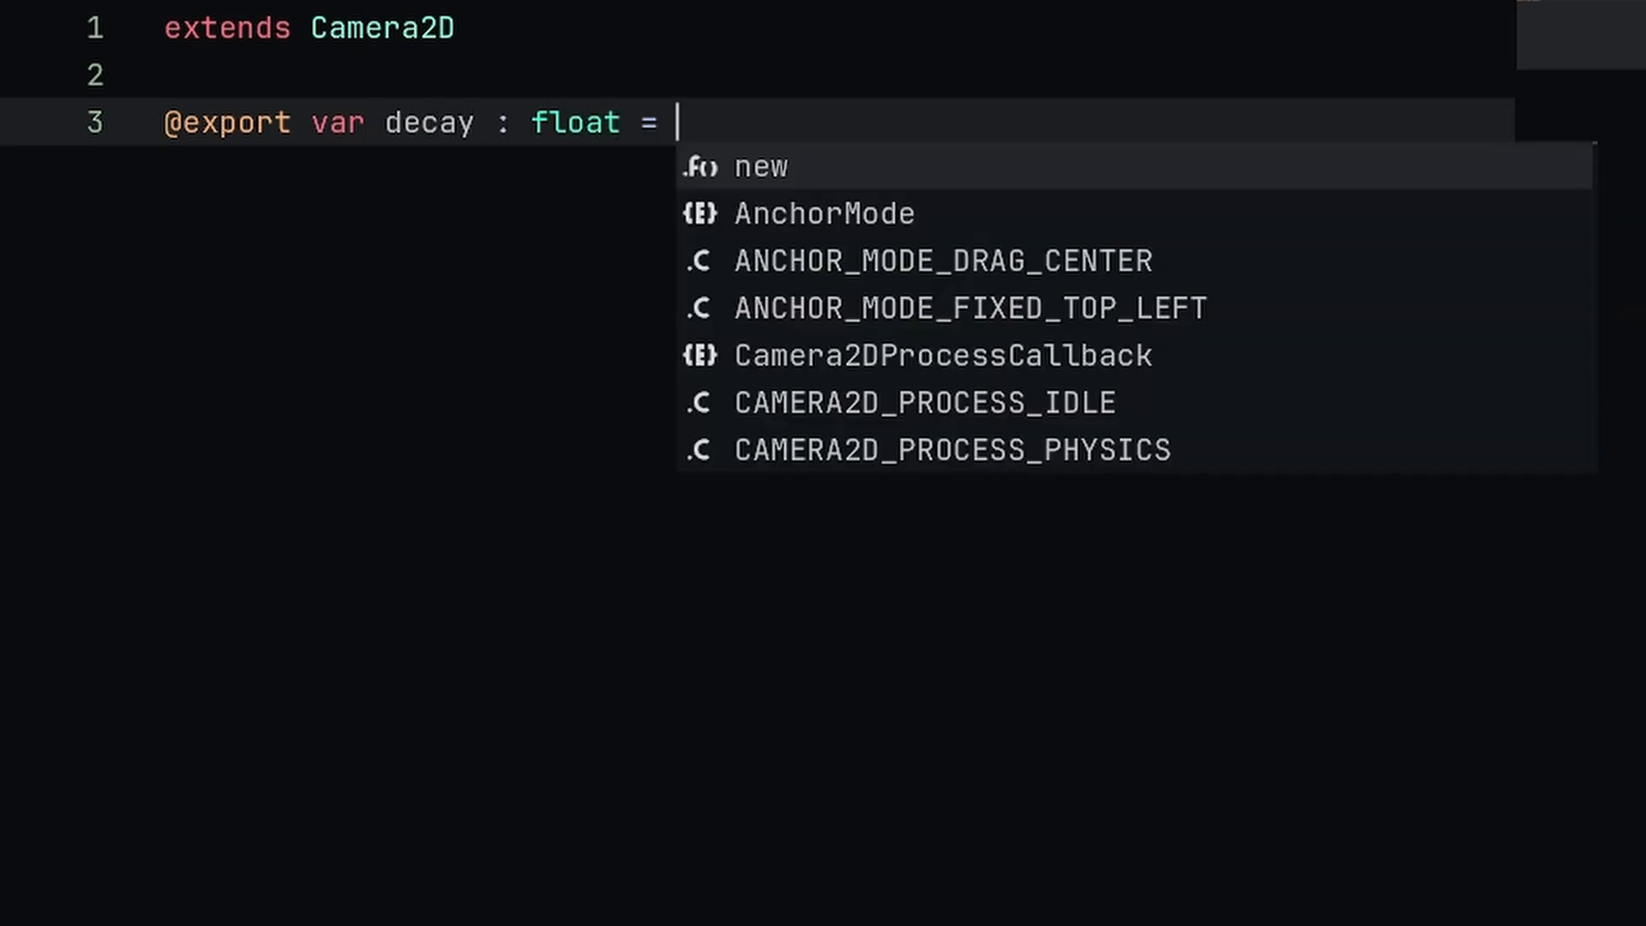
{"action": "type", "text": "0.8"}
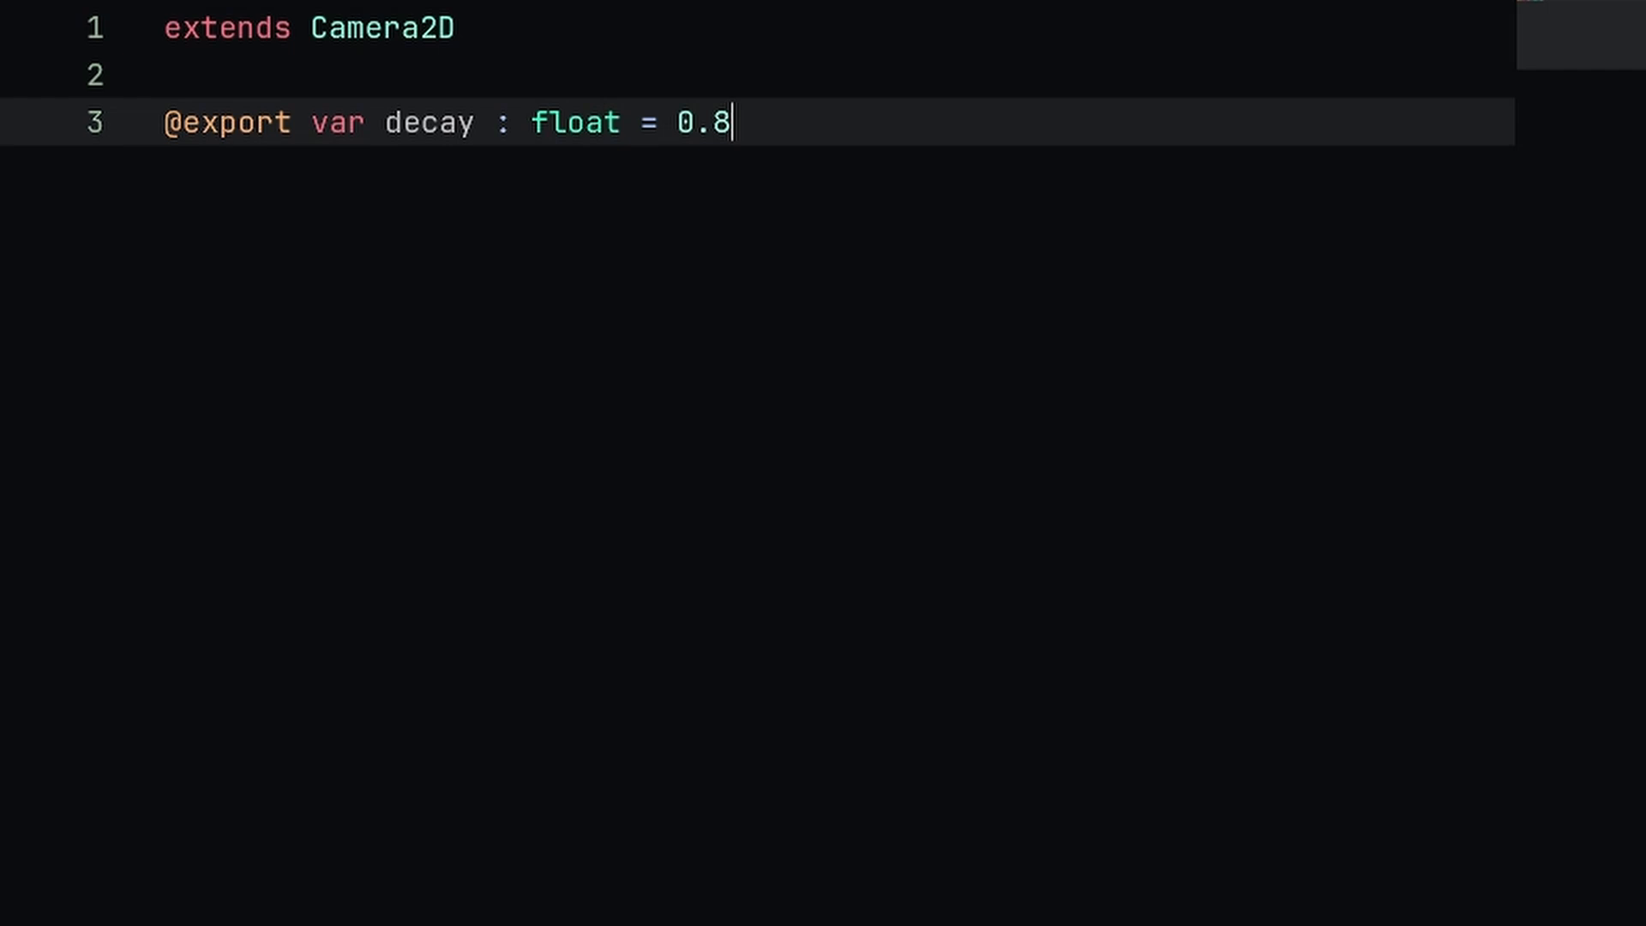
Declare an exported max_offset Vector2 set to (100, 75)
{"action": "type", "text": "@export var"}
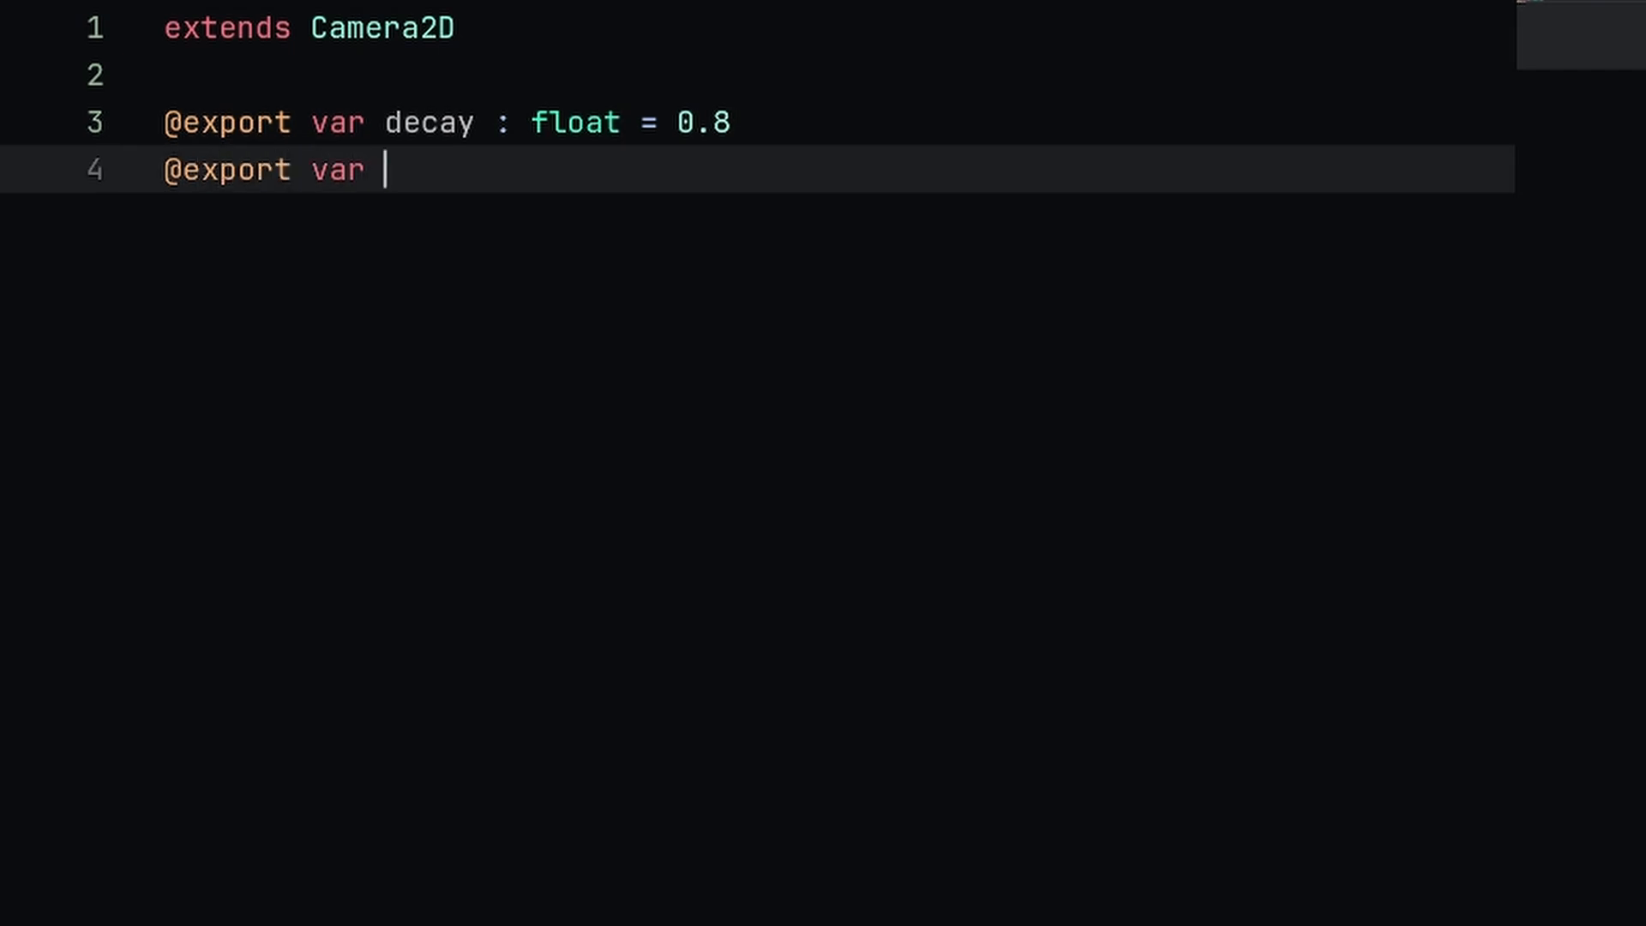
{"action": "type", "text": "max_"}
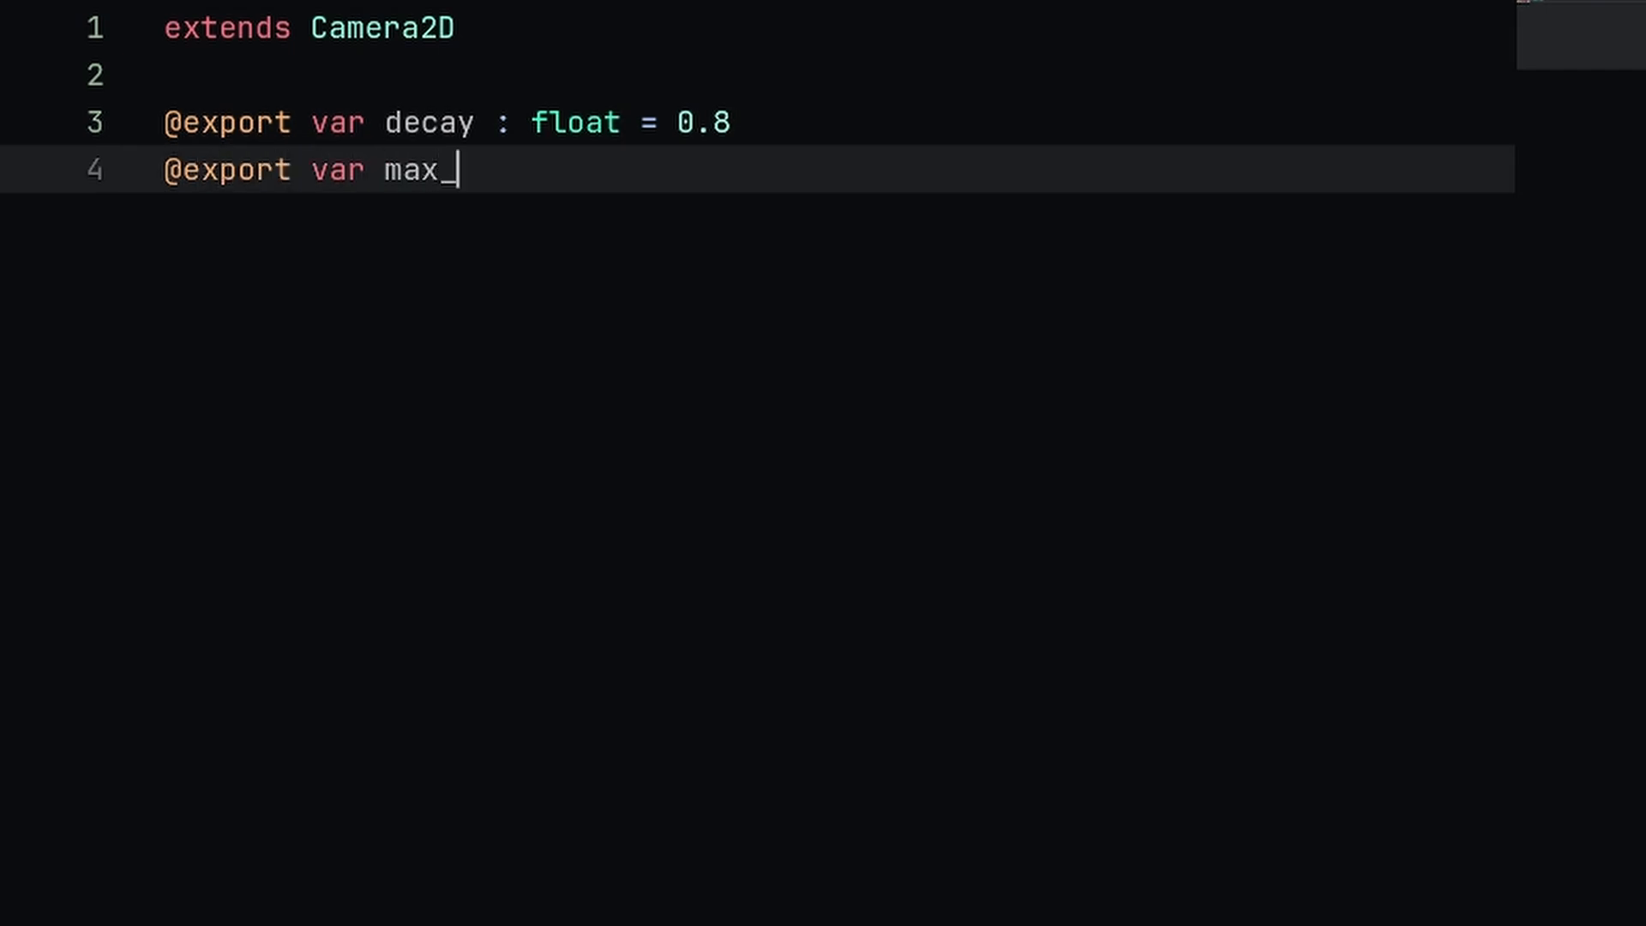
{"action": "type", "text": "offset"}
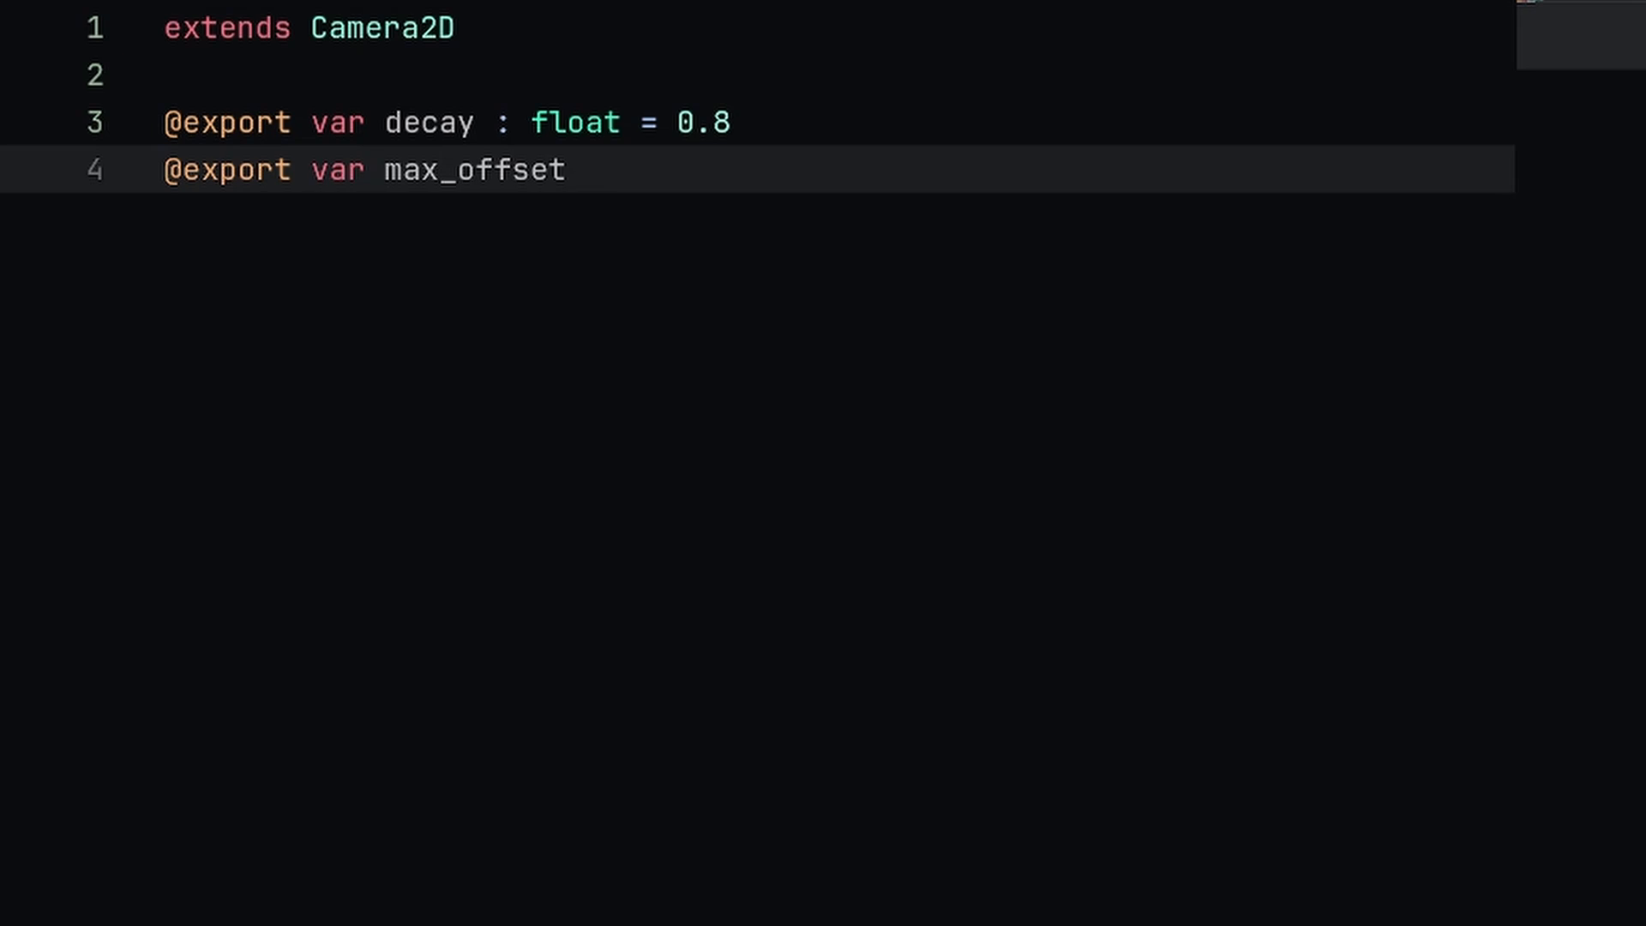
{"action": "type", "text": ": Vector"}
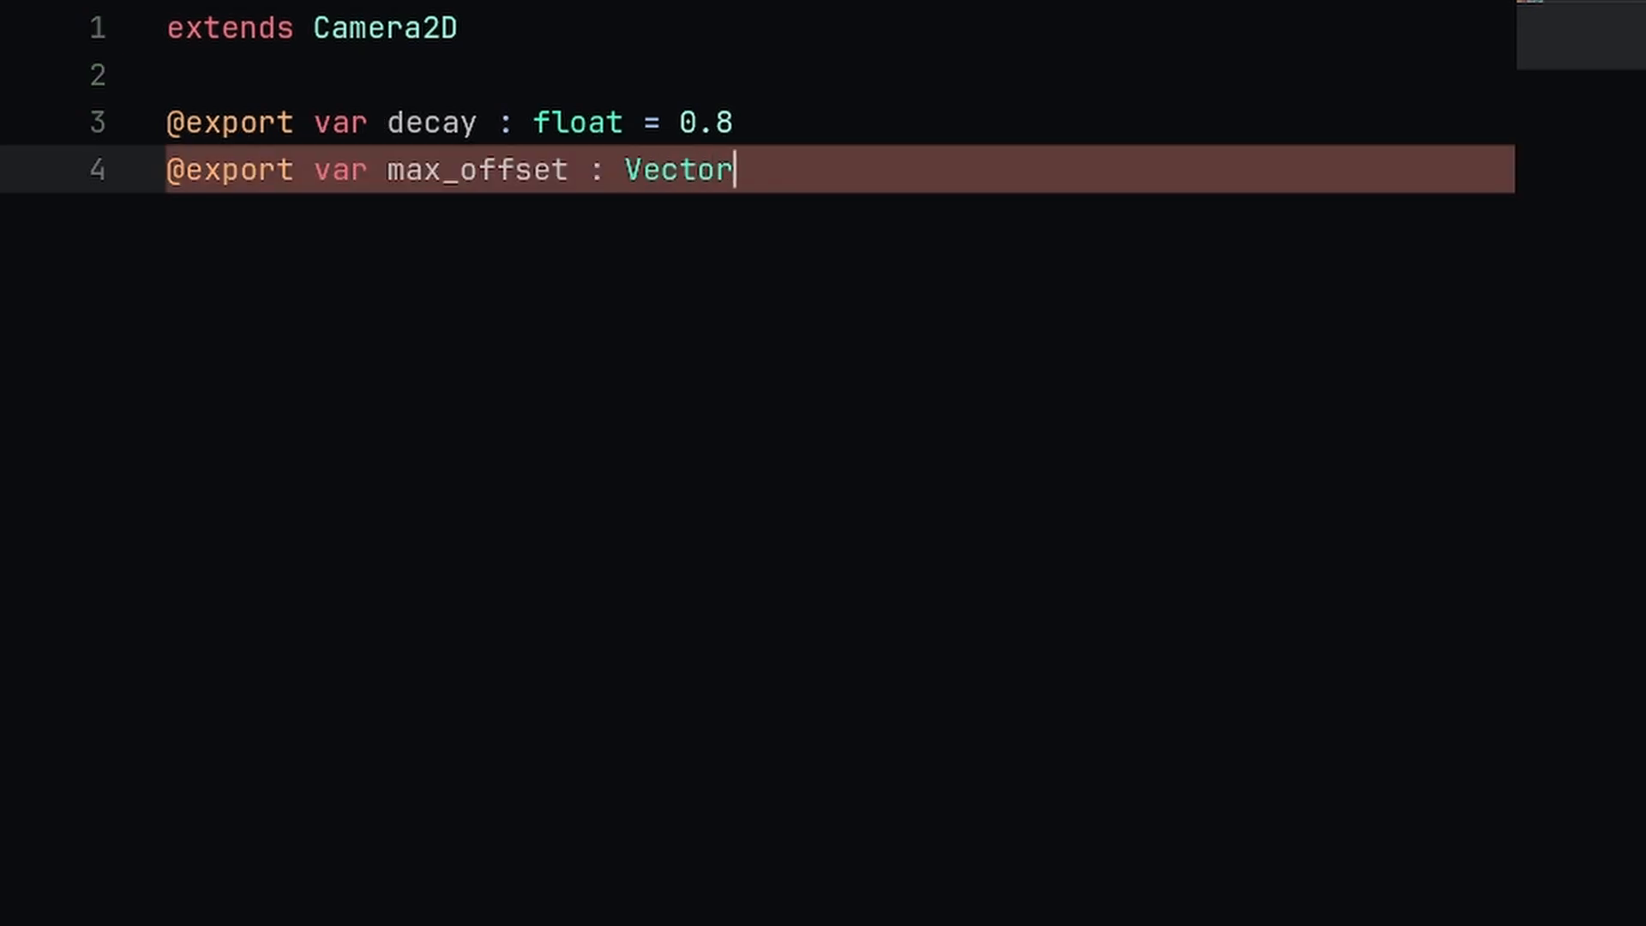
{"action": "type", "text": "2 = Vector2("}
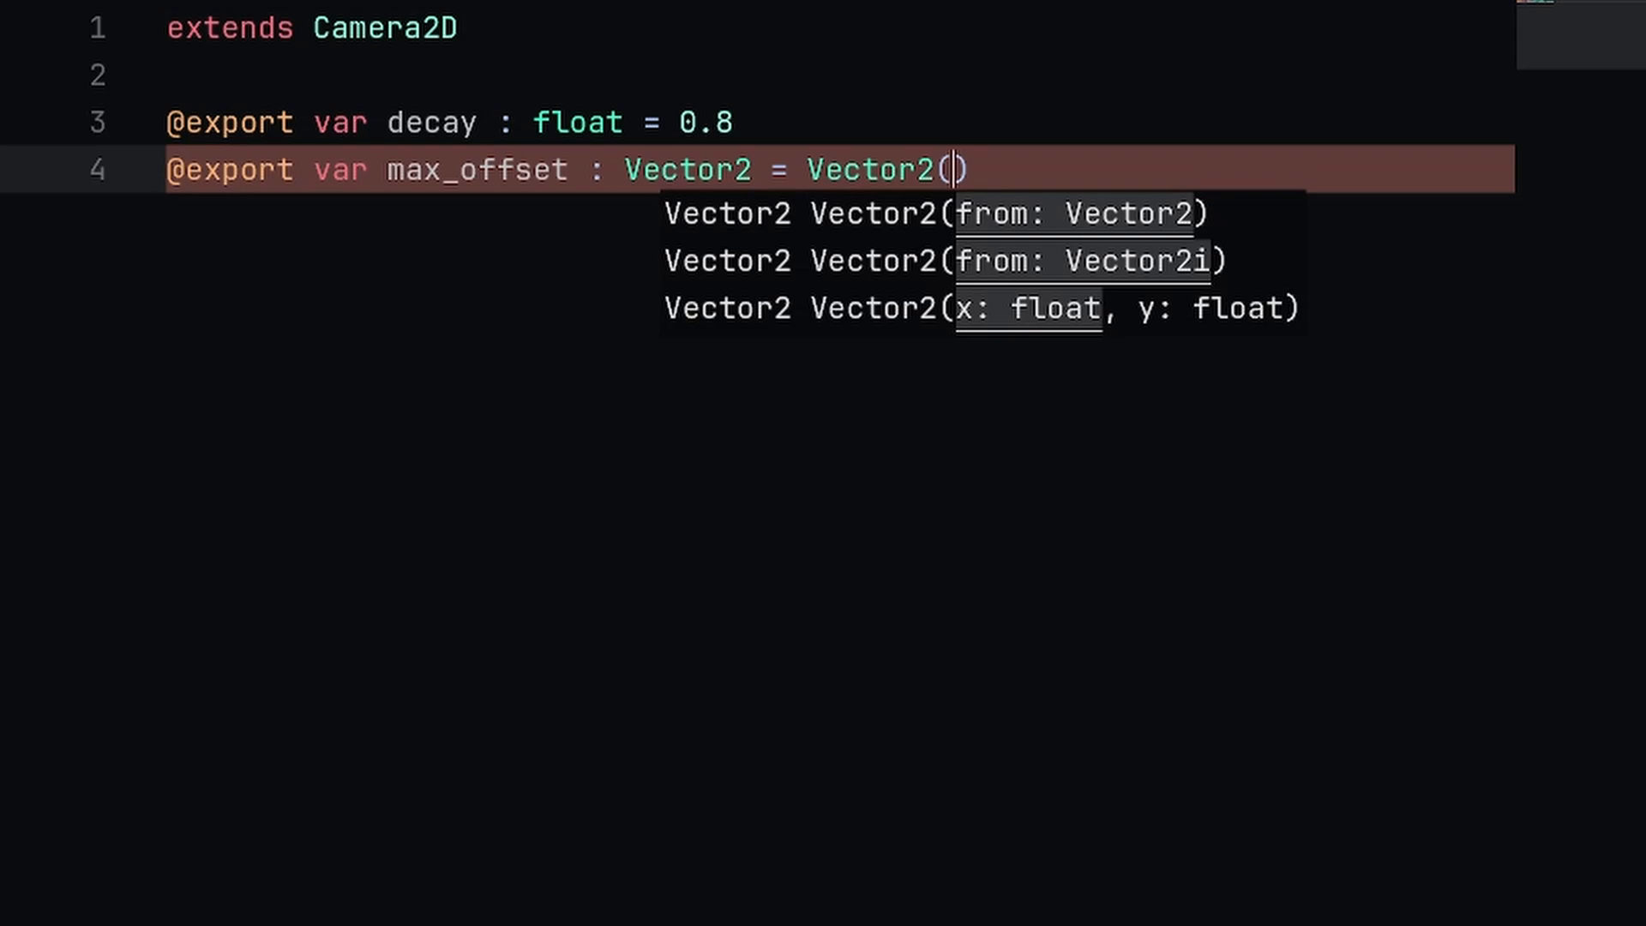
{"action": "type", "text": "1"}
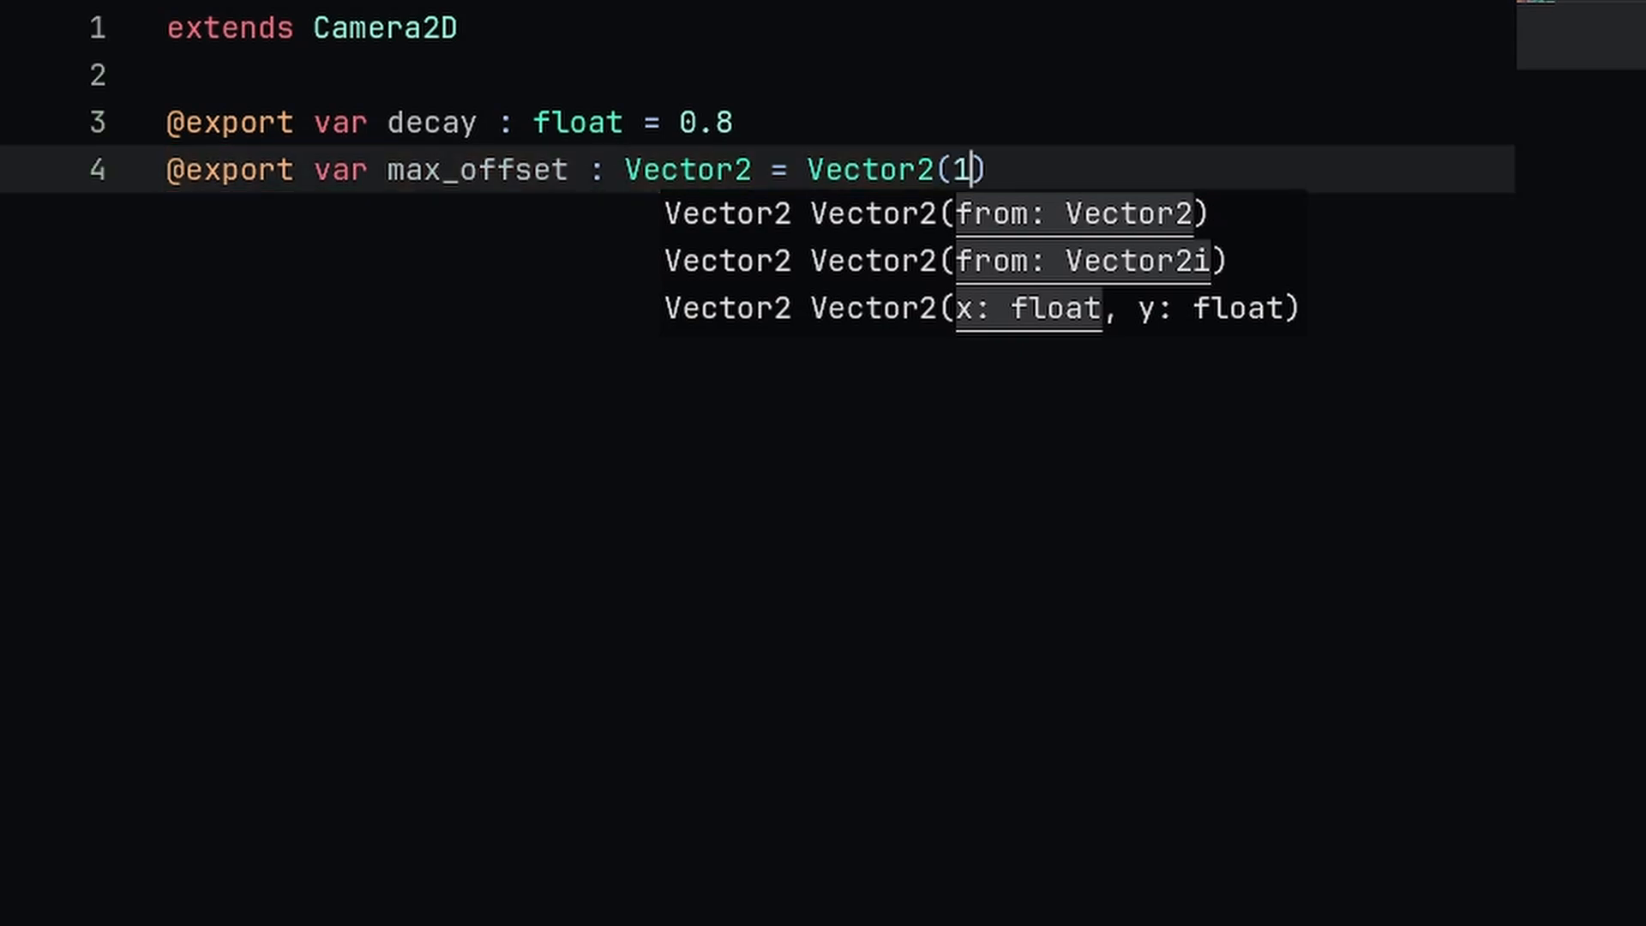
{"action": "type", "text": "00,"}
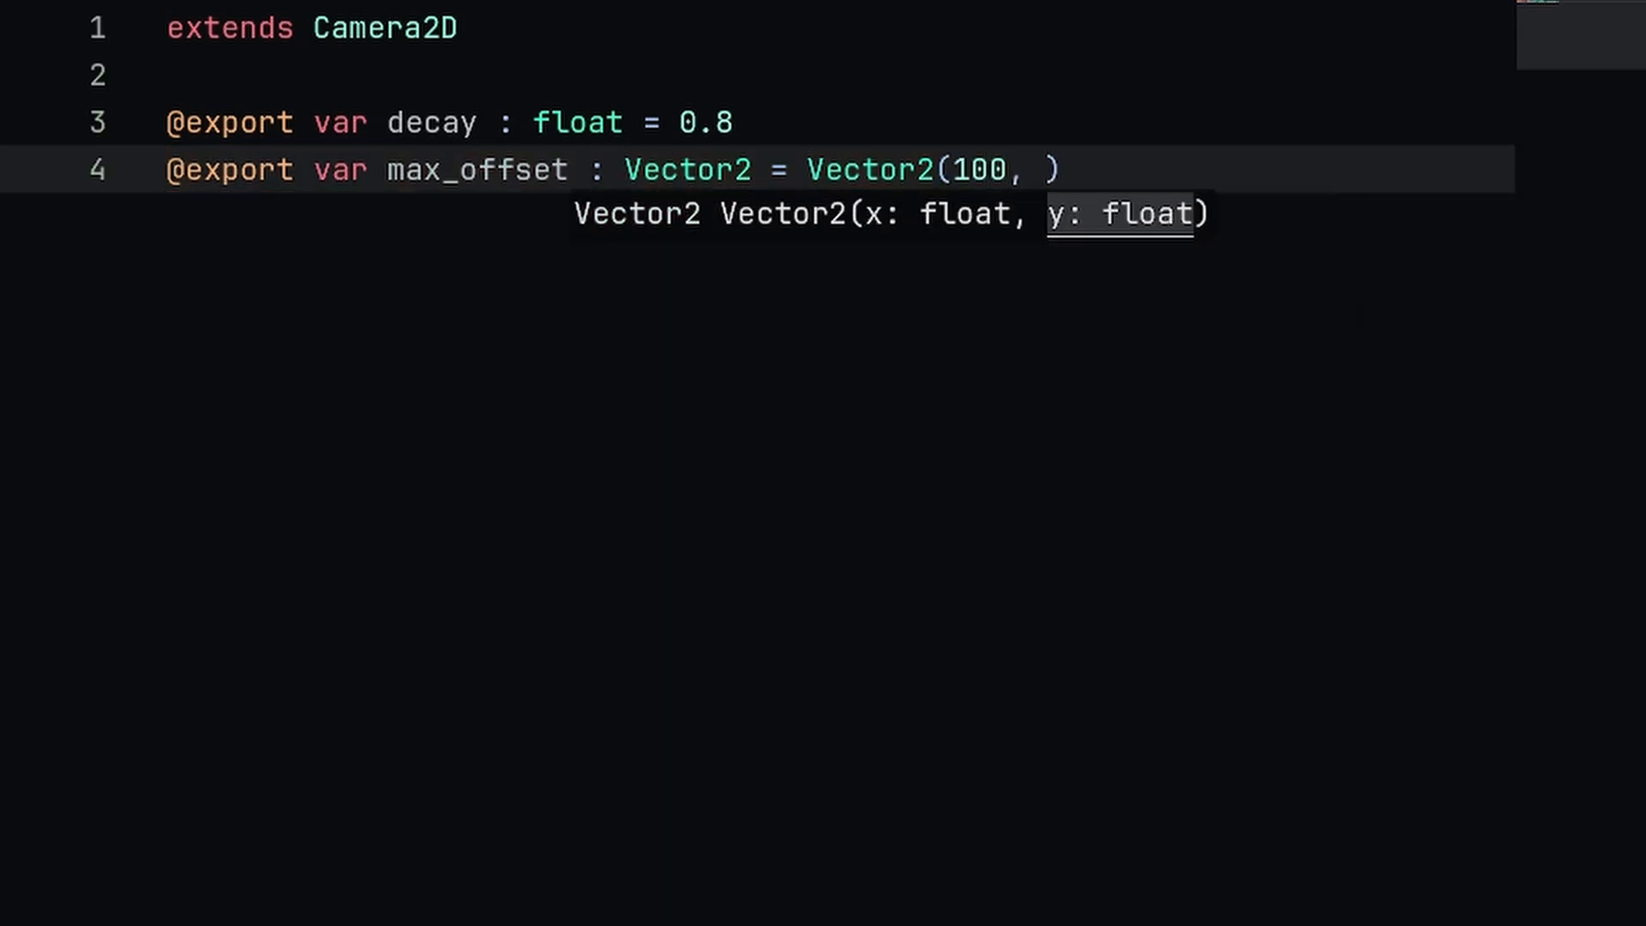
{"action": "type", "text": "75)"}
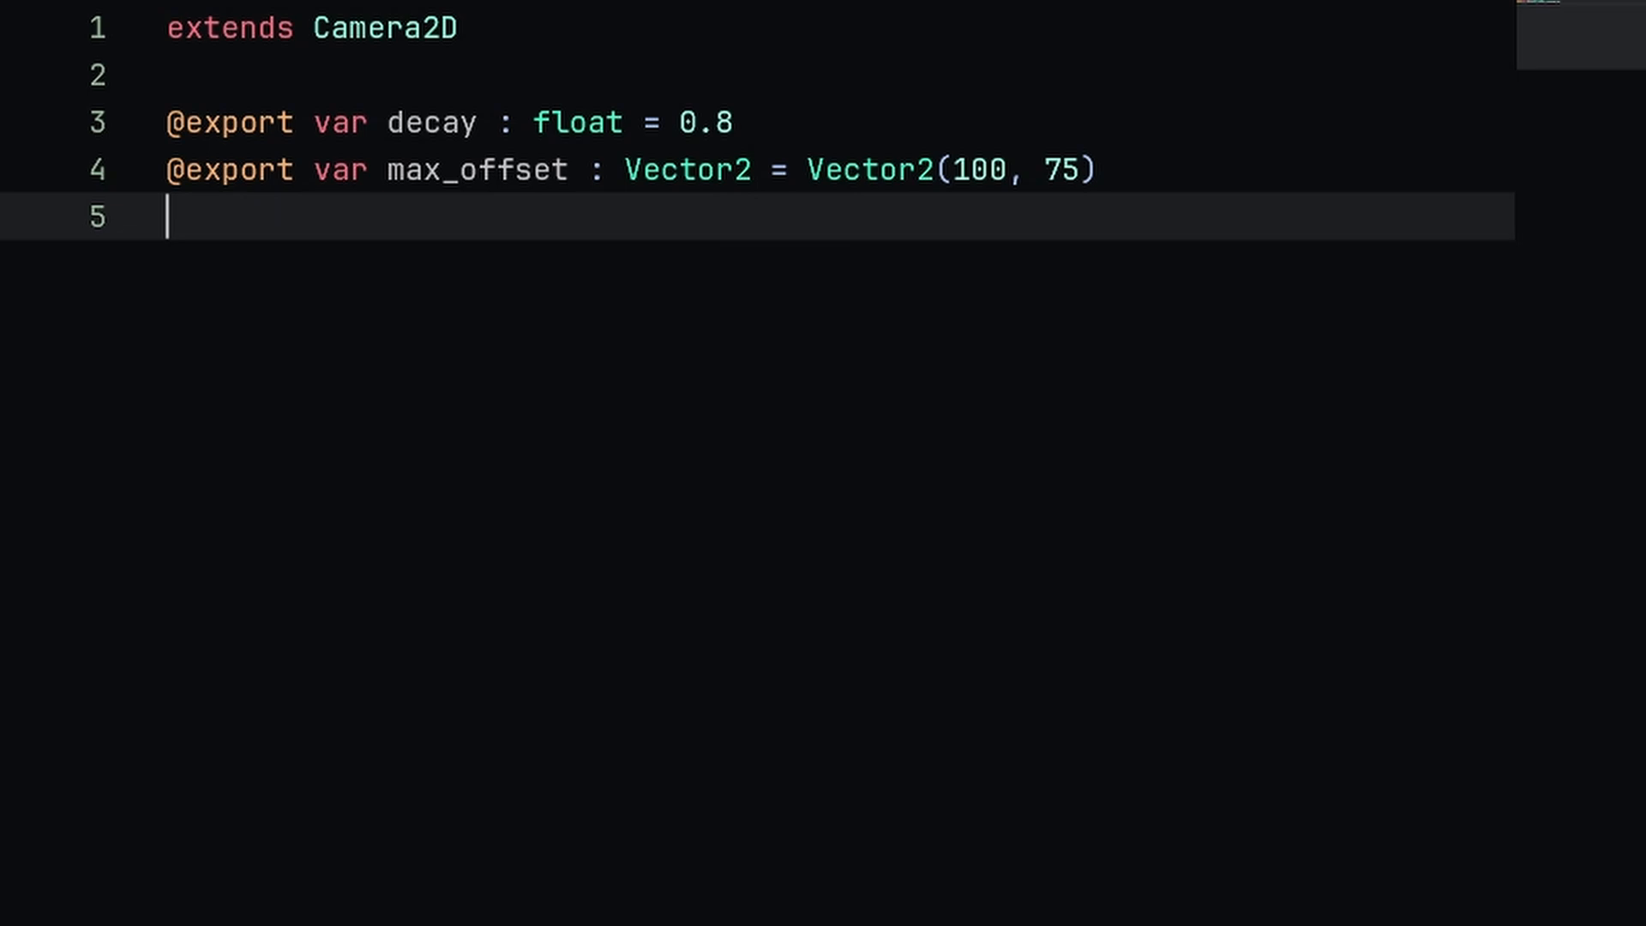
Declare an exported max_roll float set to 0.1
{"action": "type", "text": "@export v"}
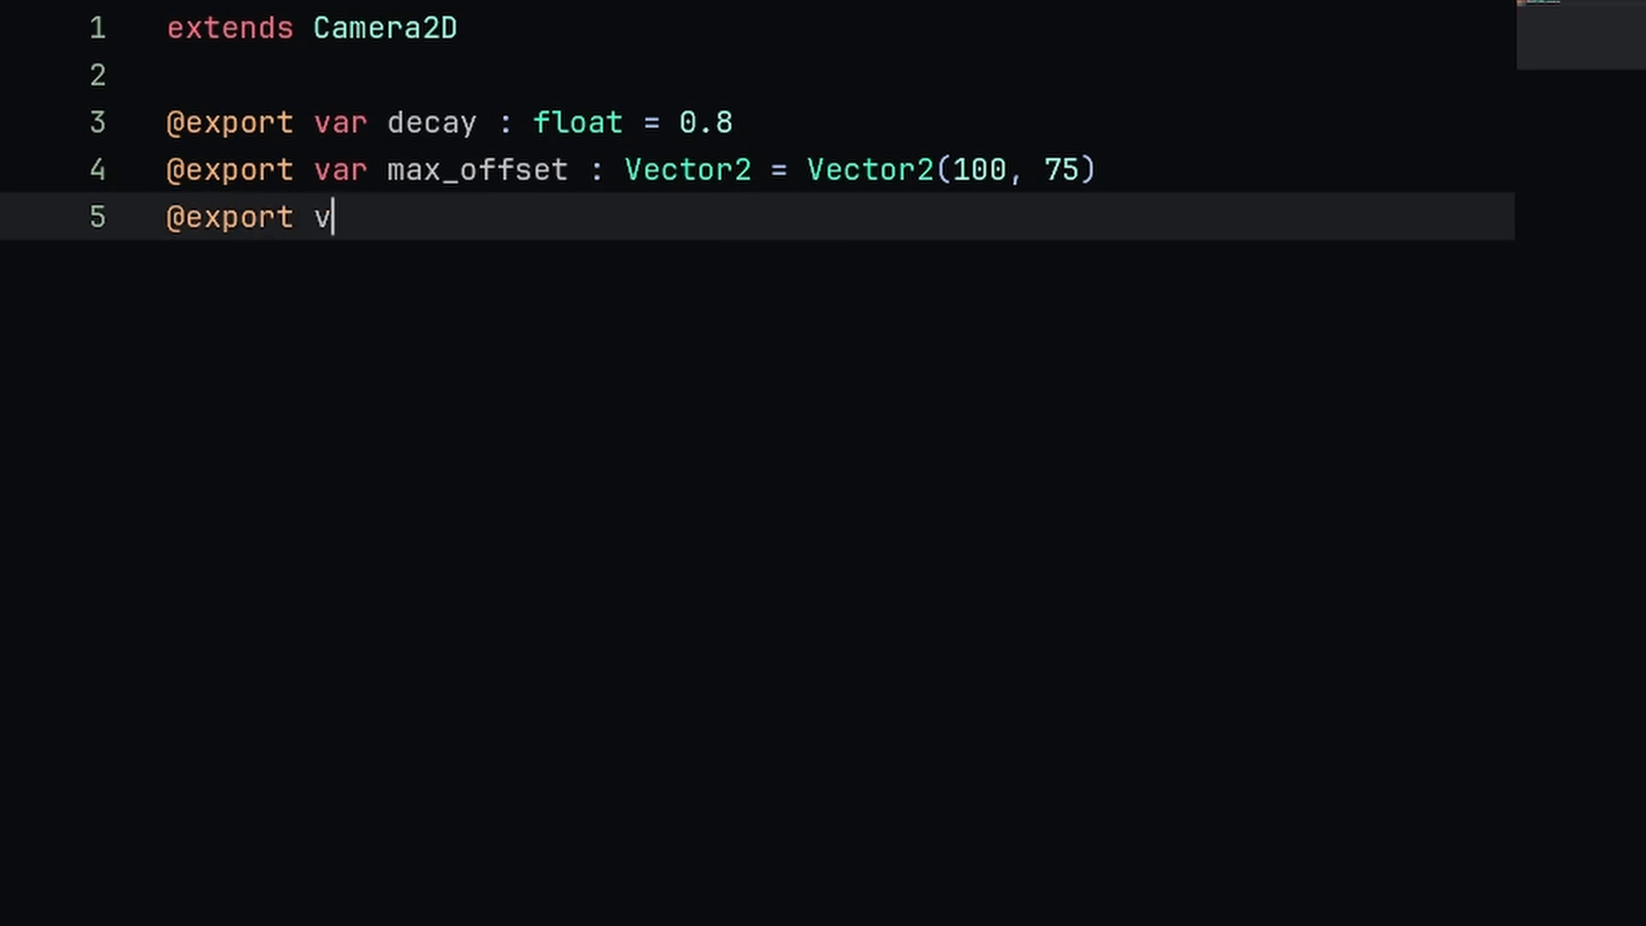
{"action": "type", "text": "ar max_"}
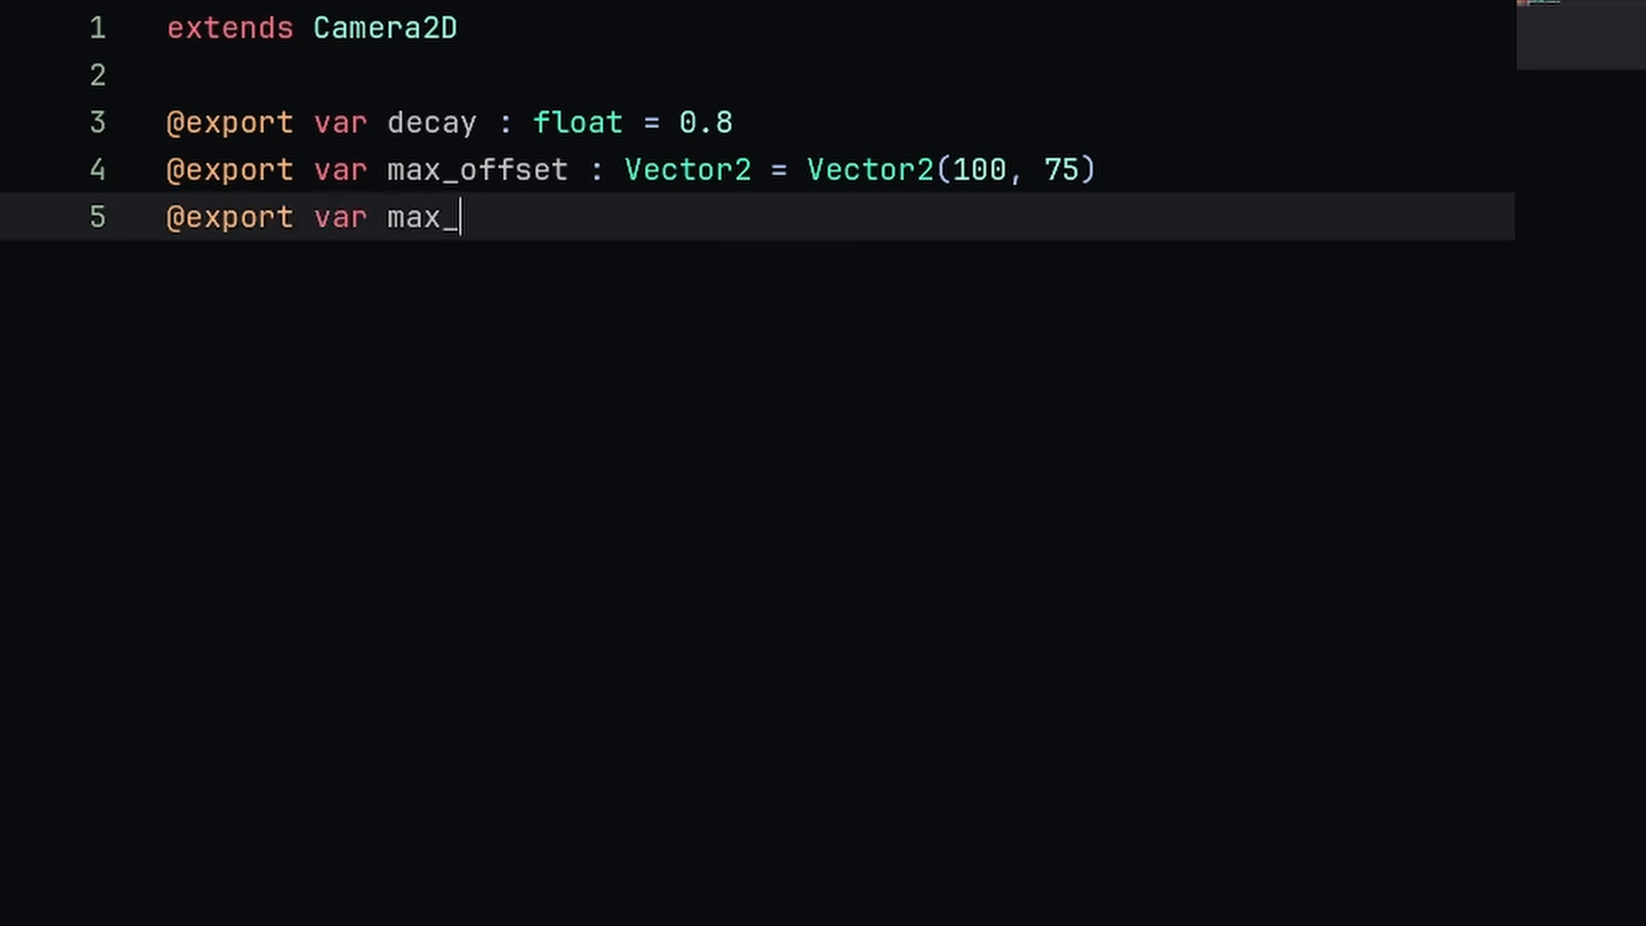
{"action": "type", "text": "roll"}
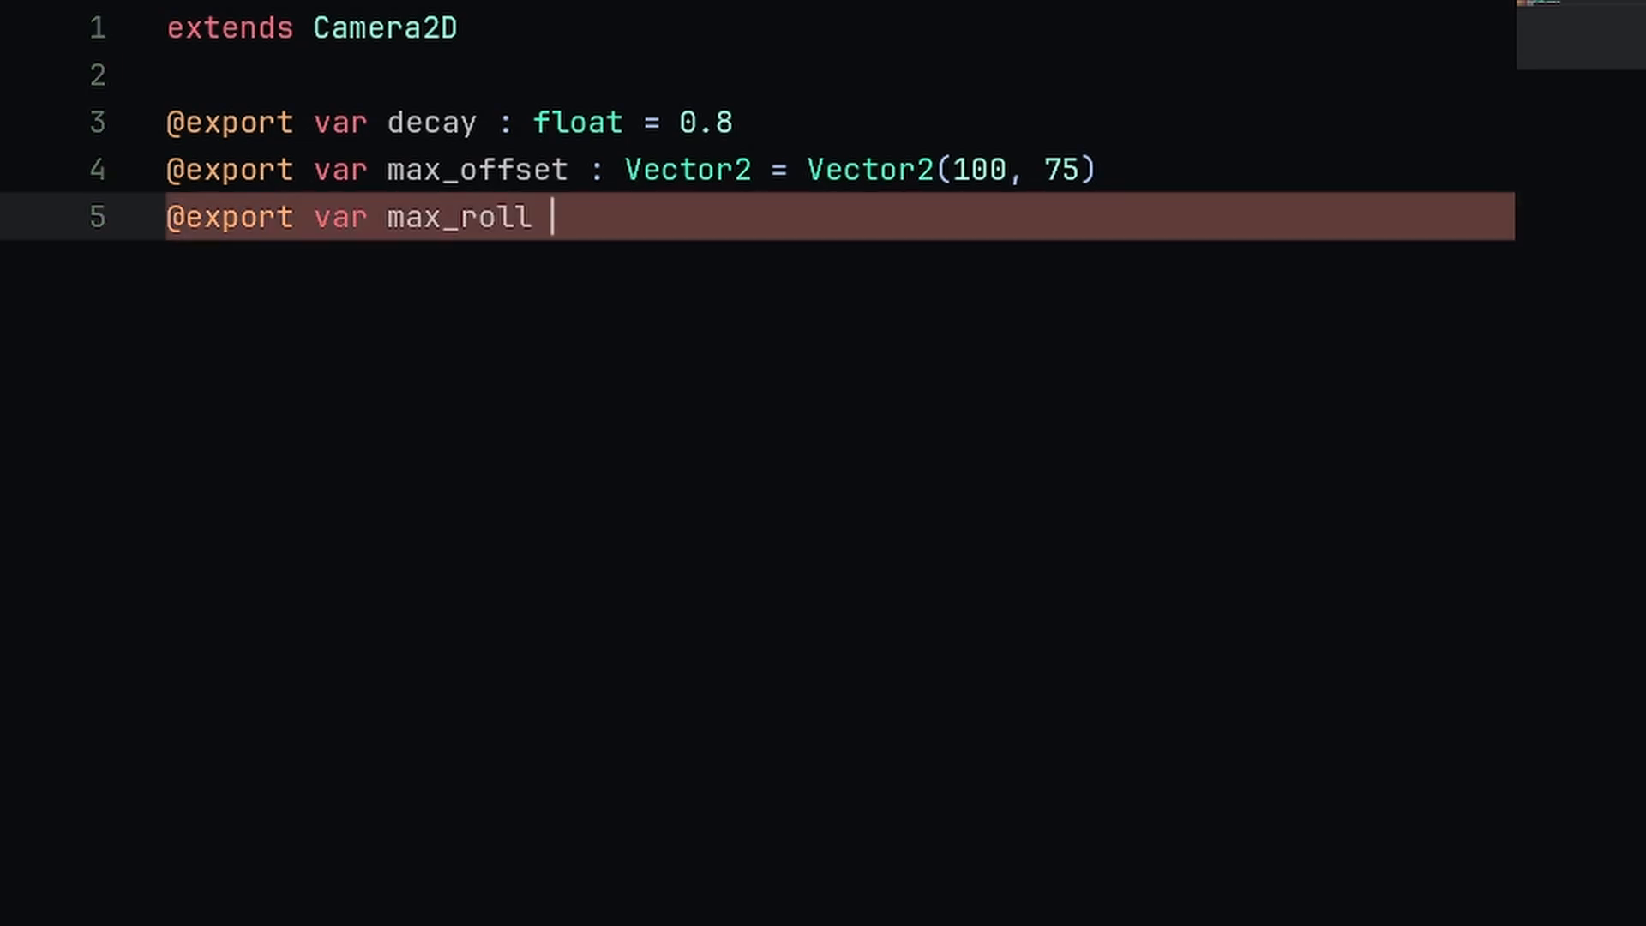
{"action": "type", "text": ": float"}
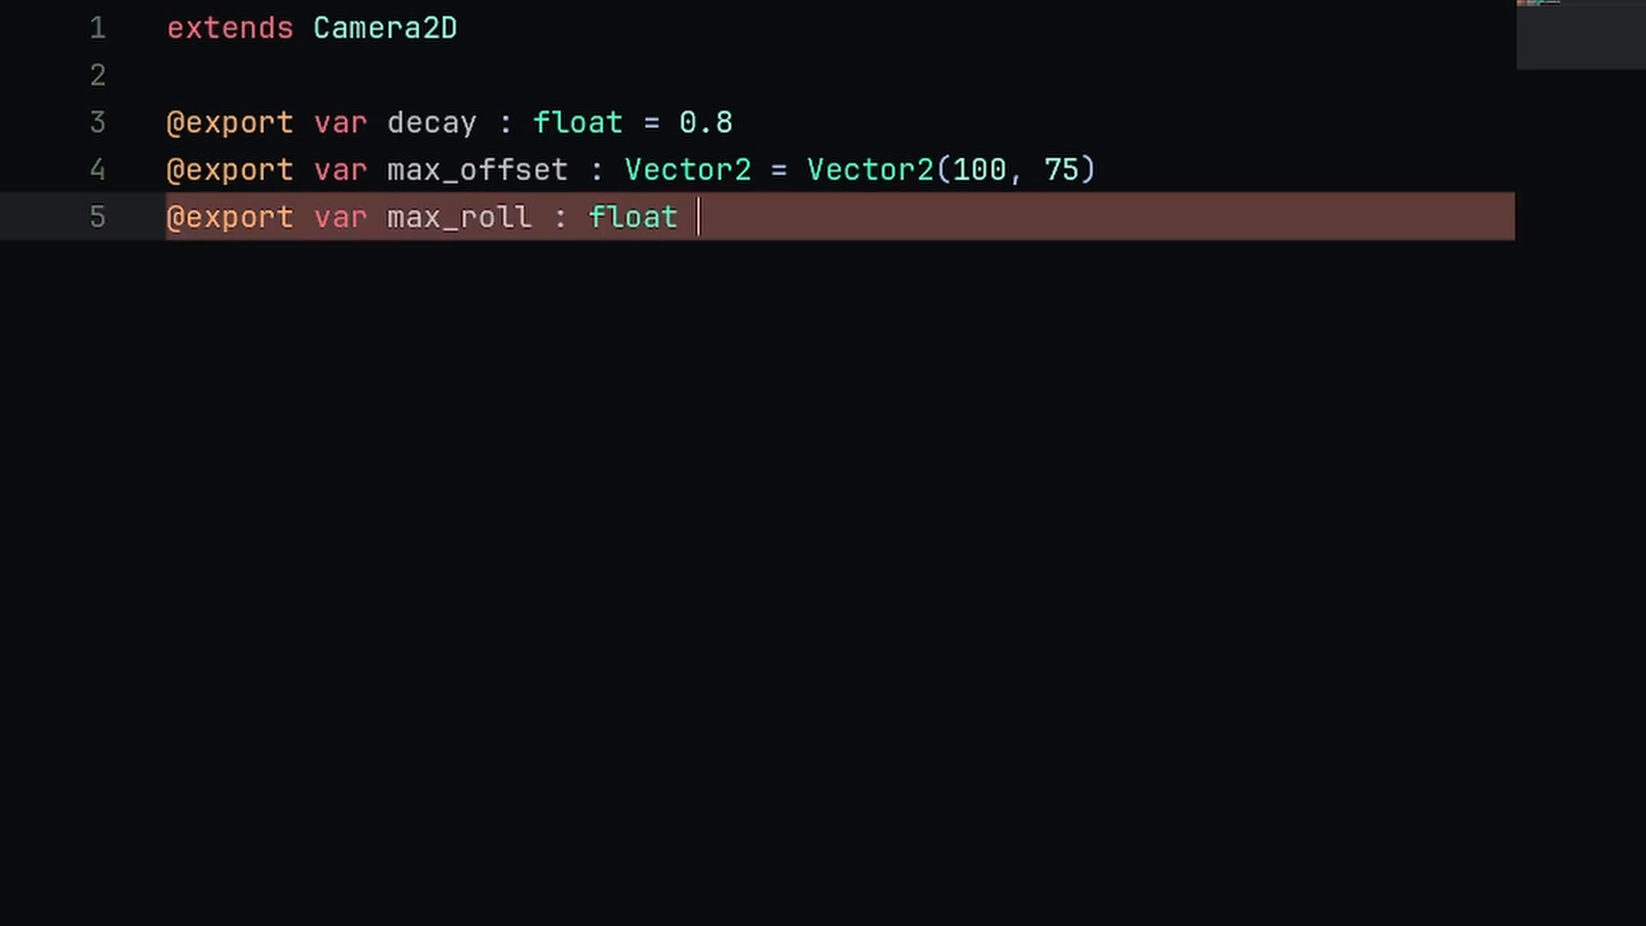
{"action": "type", "text": "="}
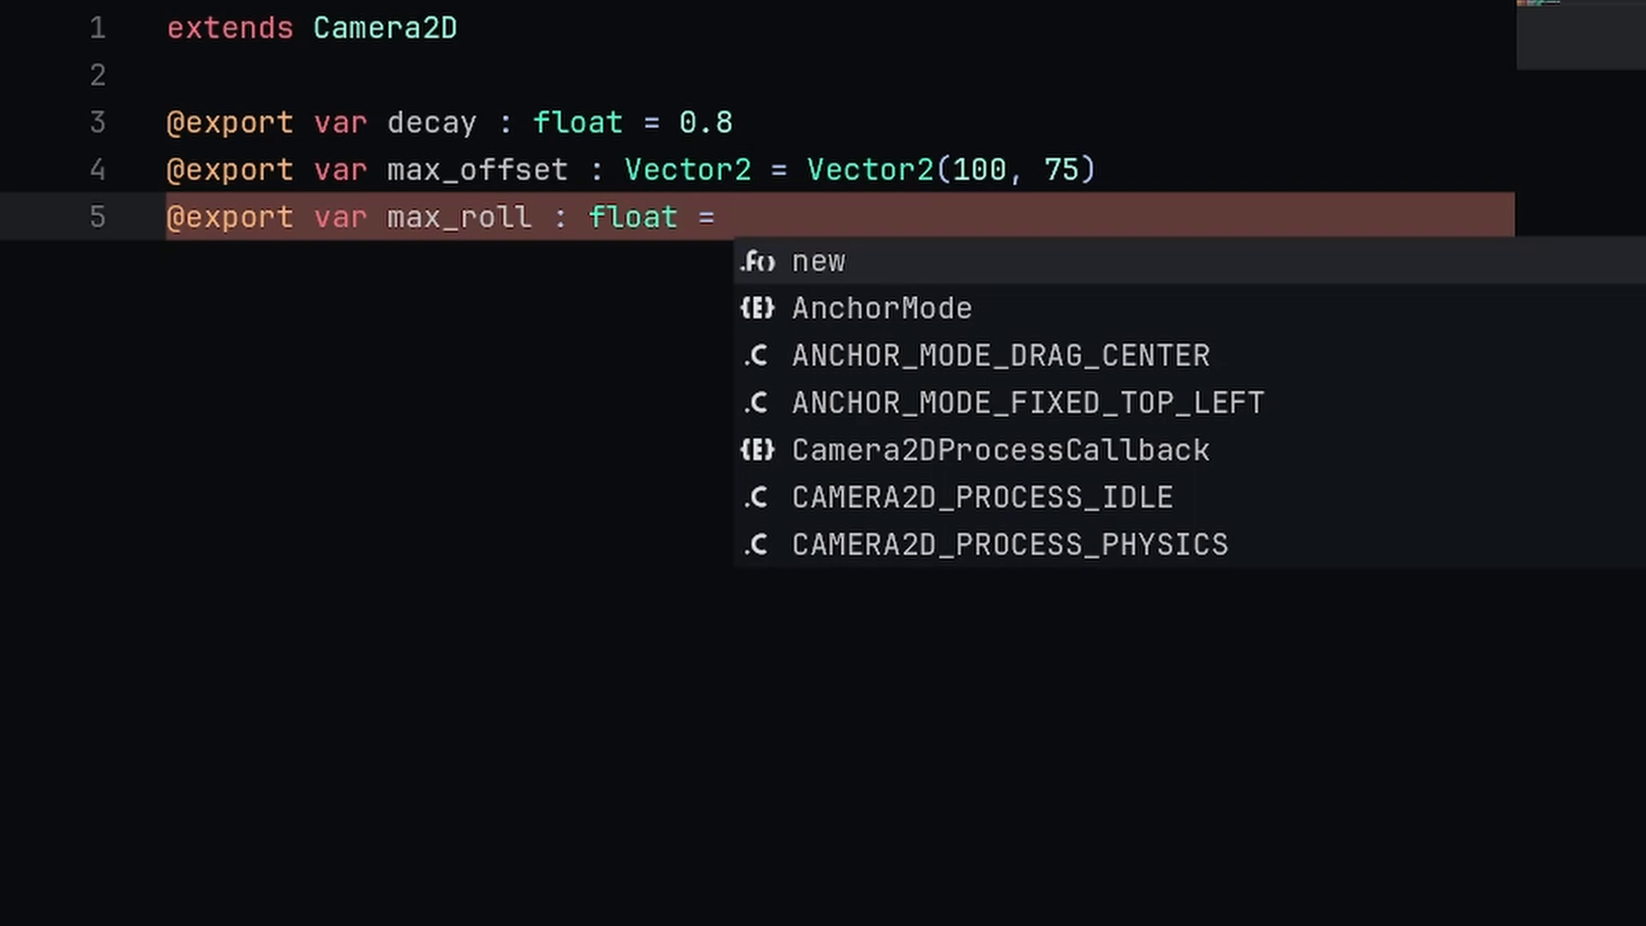
{"action": "type", "text": "0.1"}
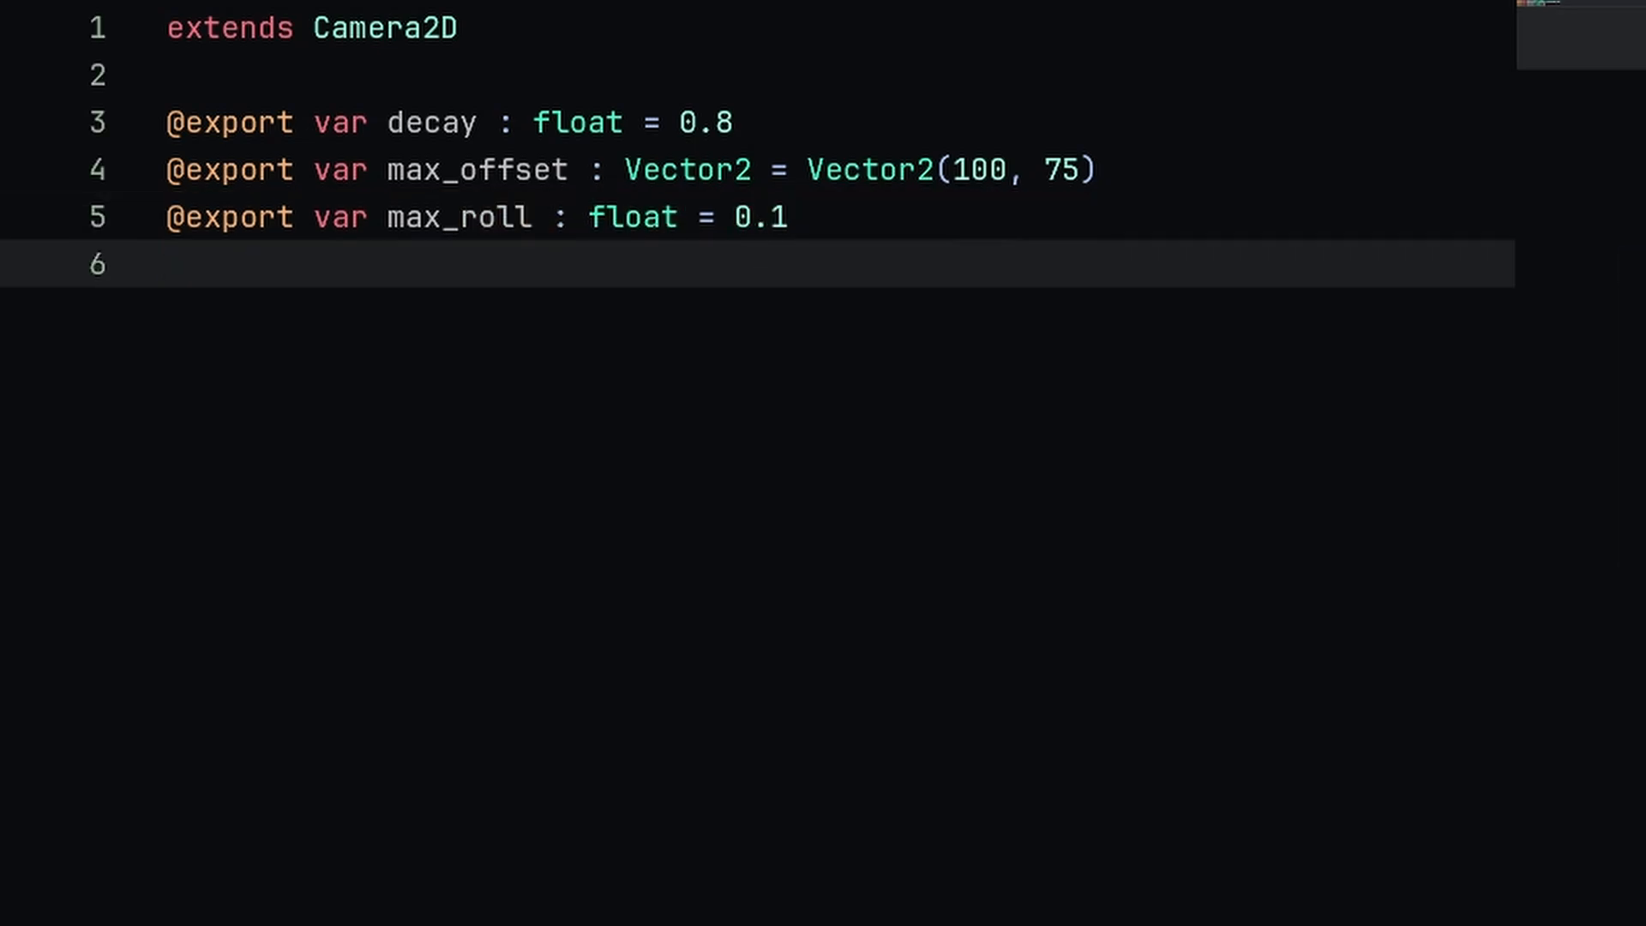
Declare an exported follow_node variable typed Node2D
{"action": "type", "text": "@export var"}
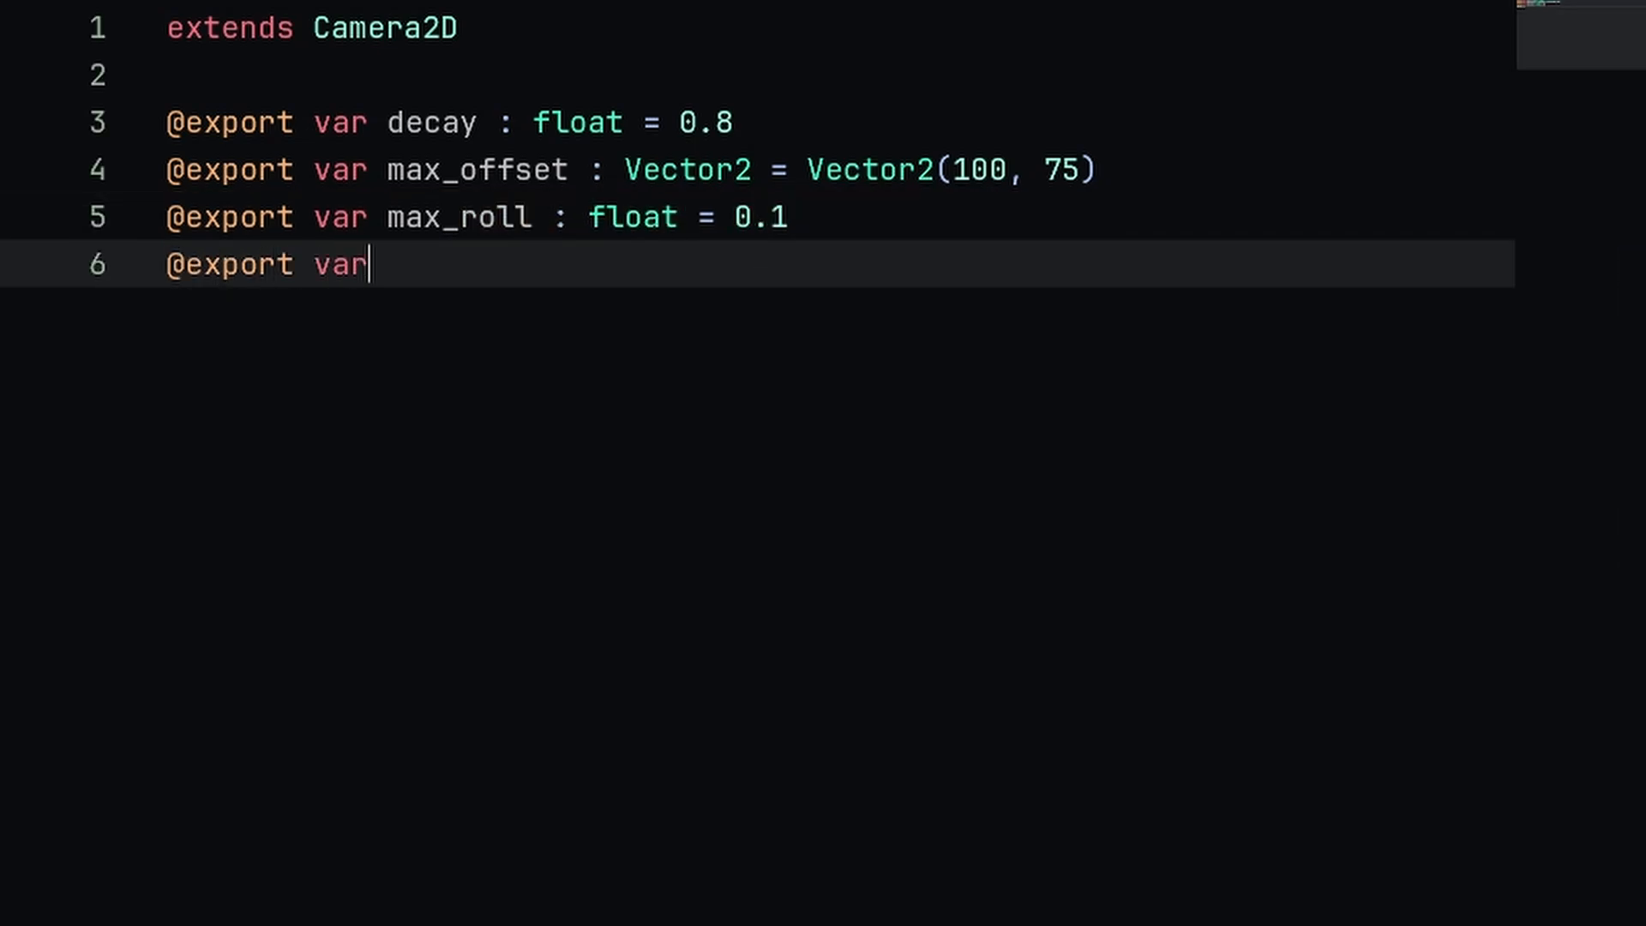
{"action": "type", "text": "fol"}
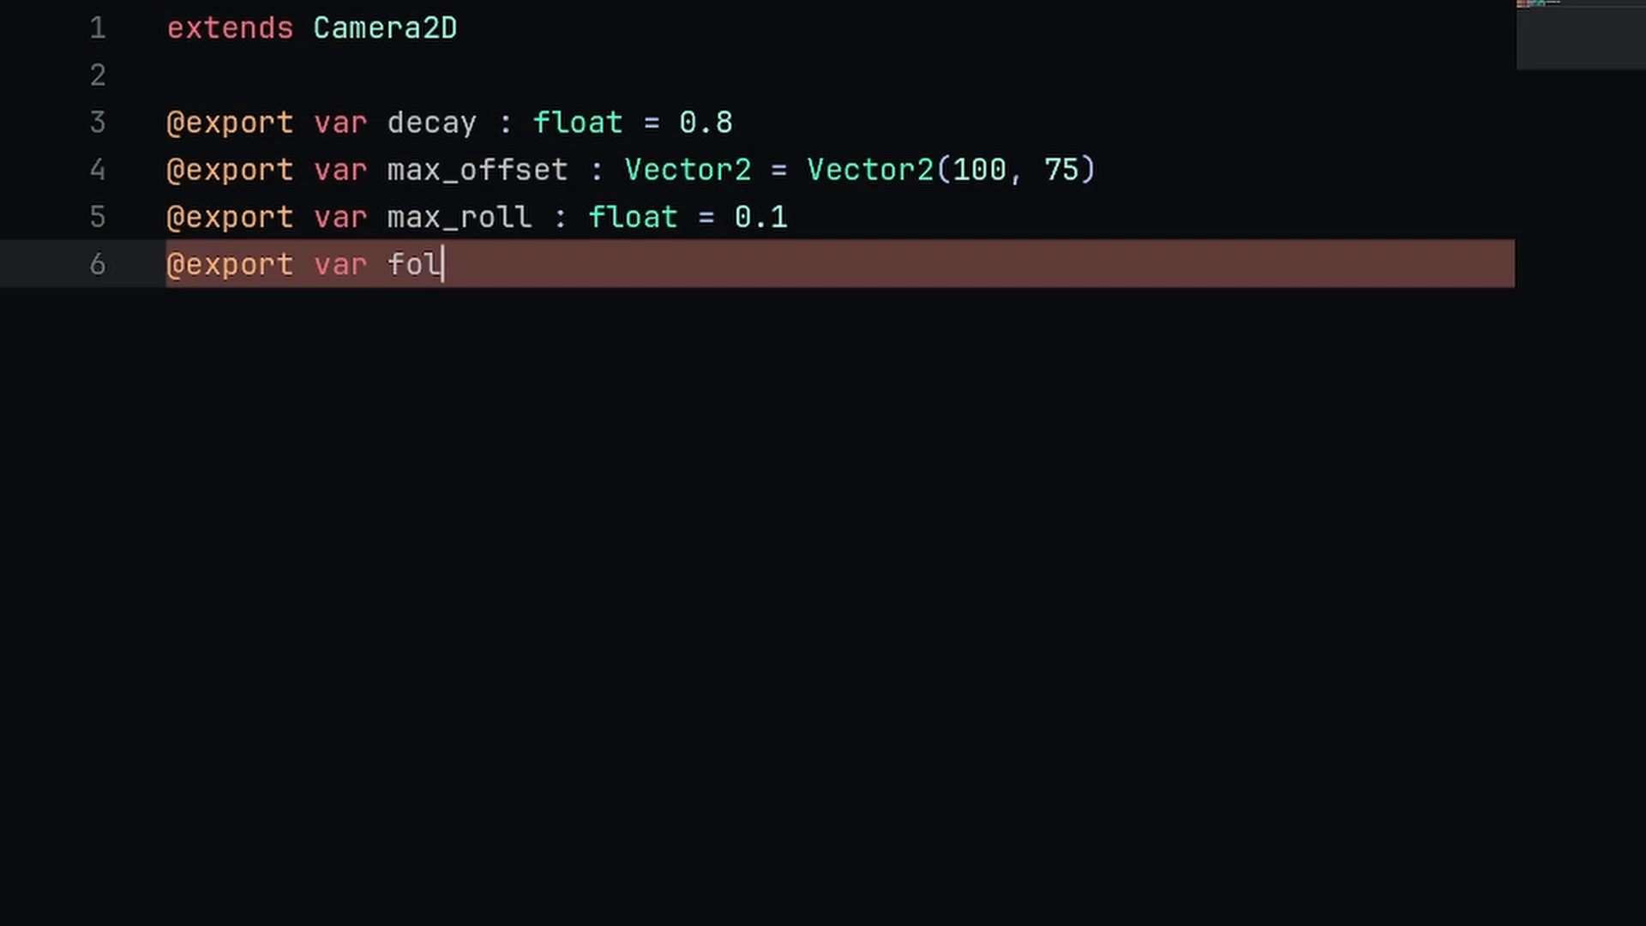
{"action": "type", "text": "low_node :"}
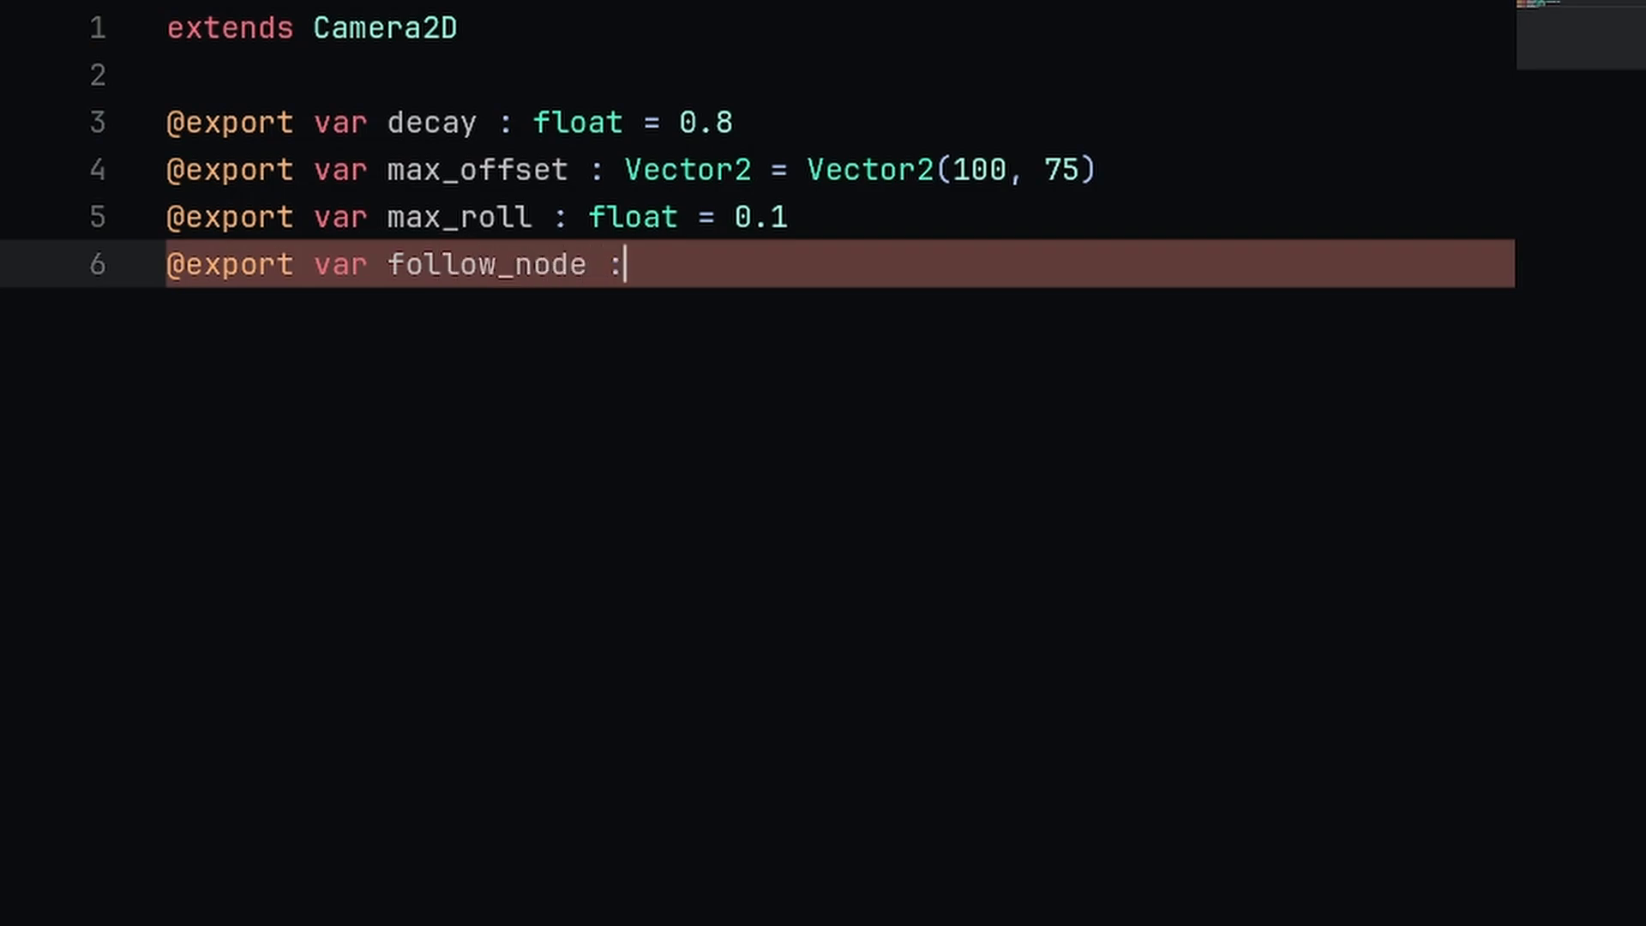
{"action": "type", "text": "Node"}
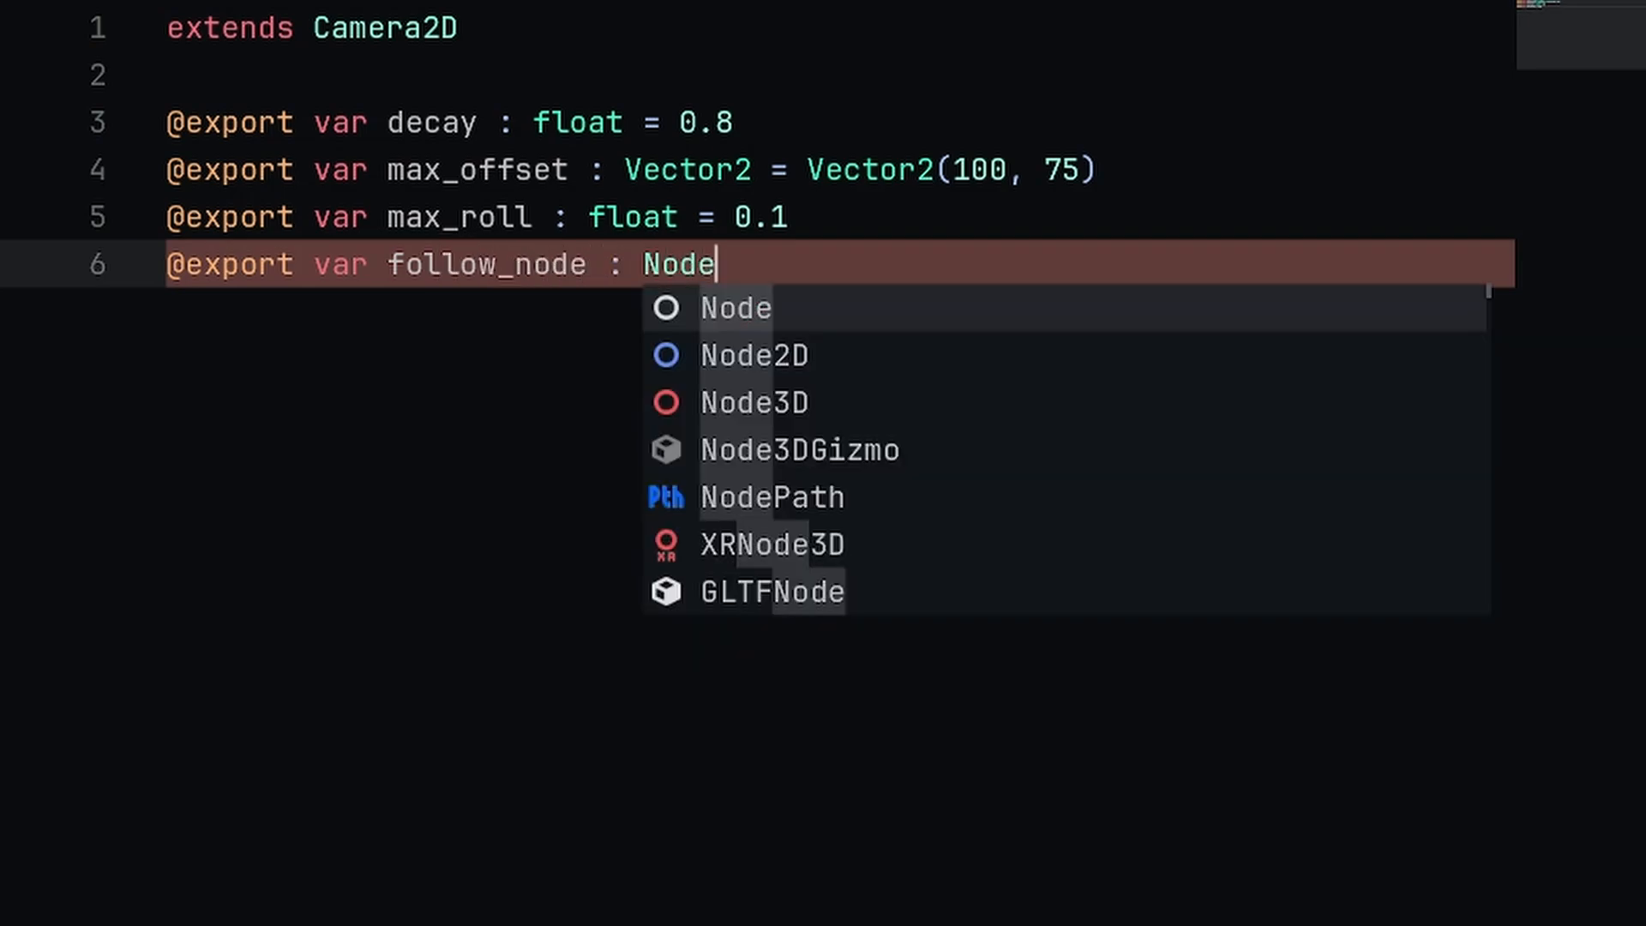
{"action": "left_click", "coordinate": [753, 355]}
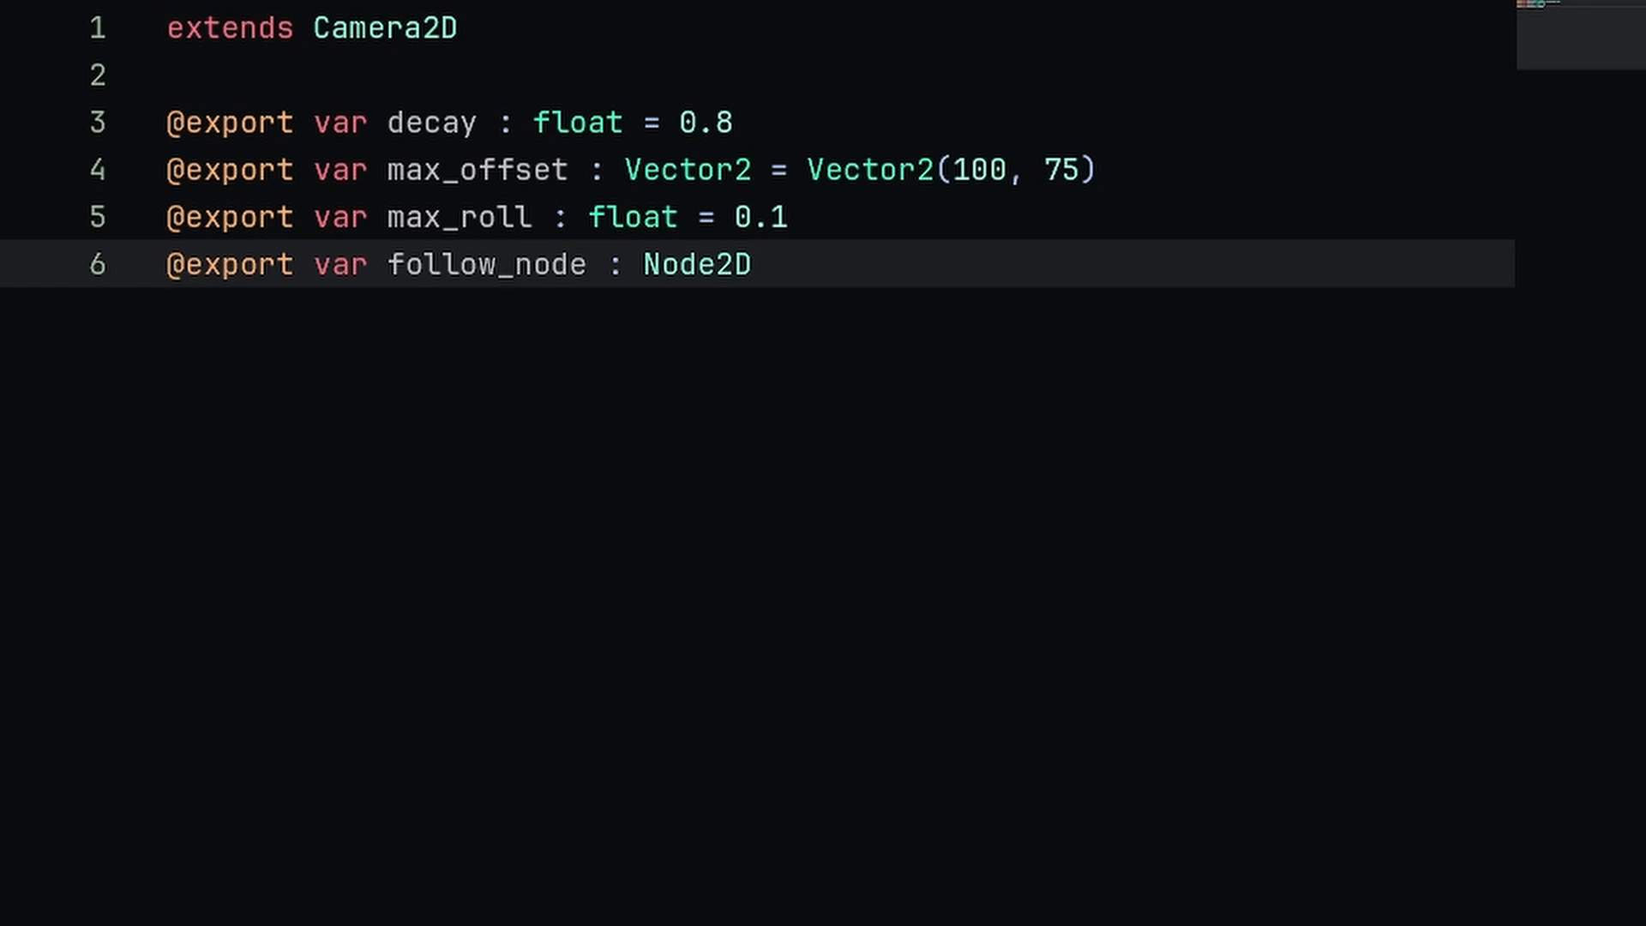
Declare var trauma : float = 0.0
{"action": "type", "text": "v"}
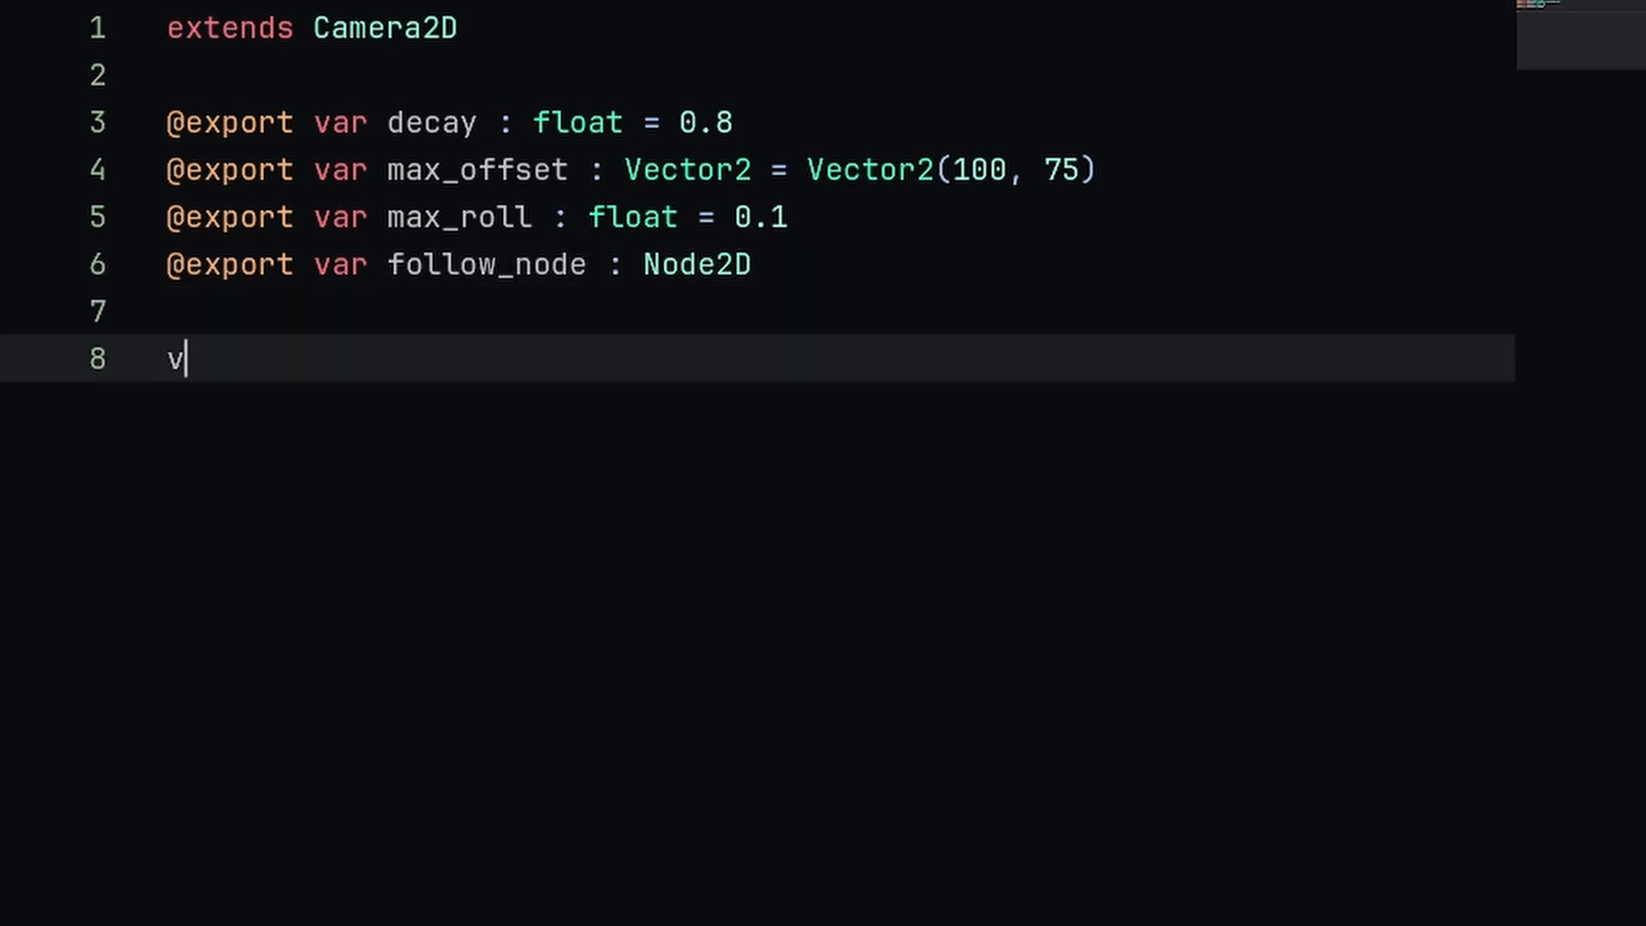
{"action": "type", "text": "ar"}
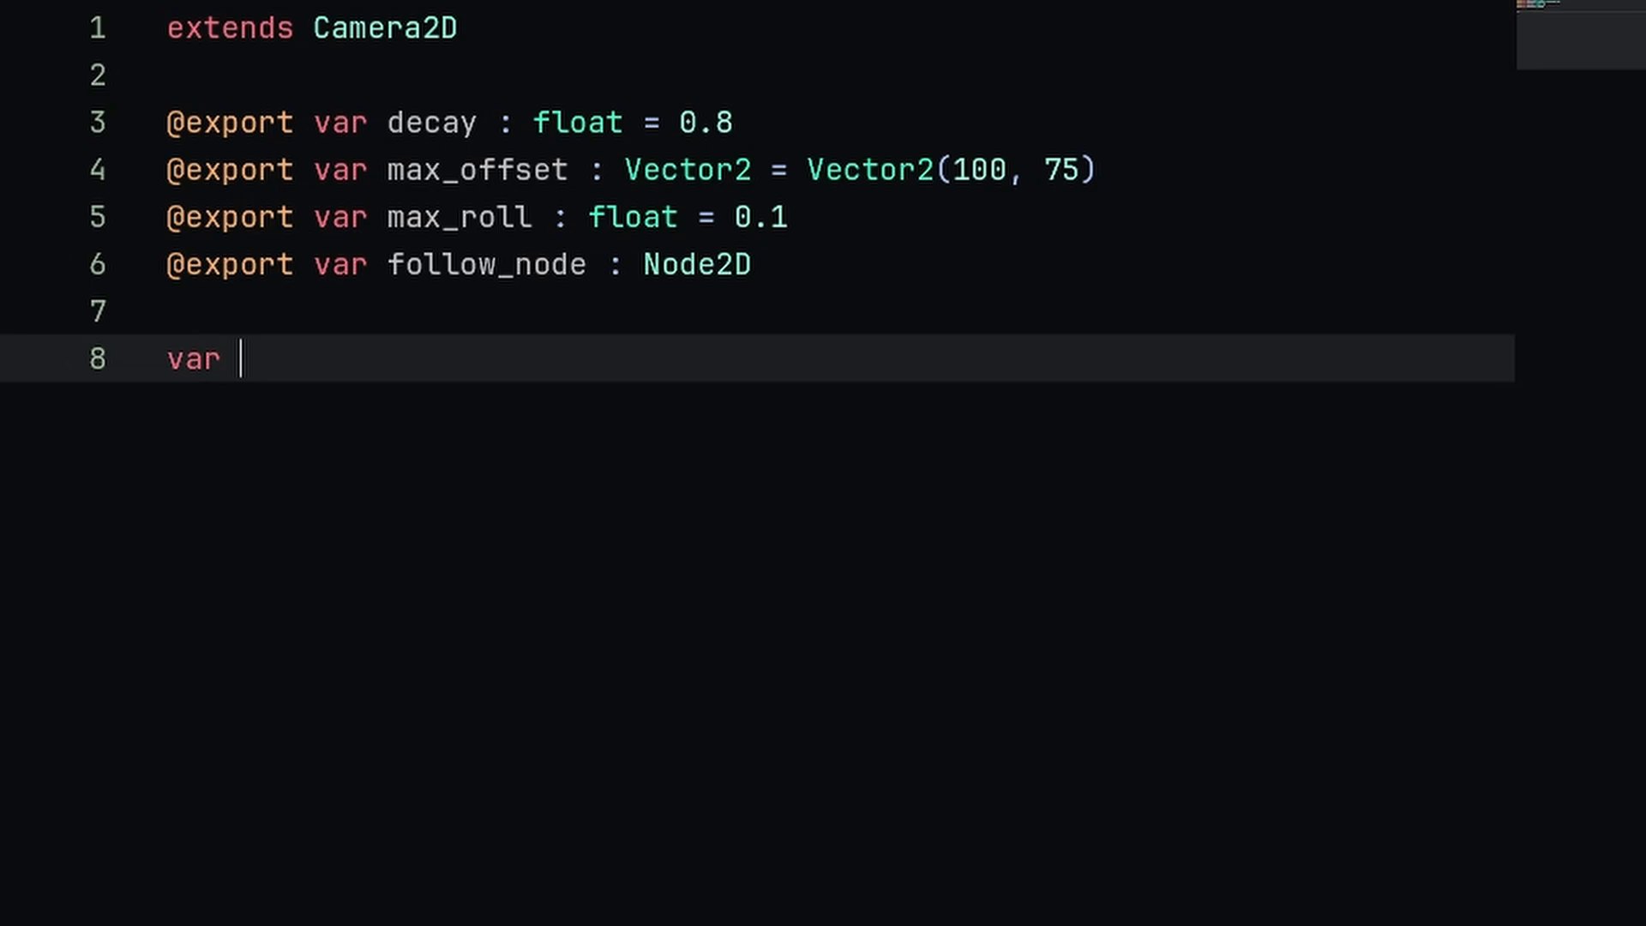
{"action": "type", "text": "trauma : float"}
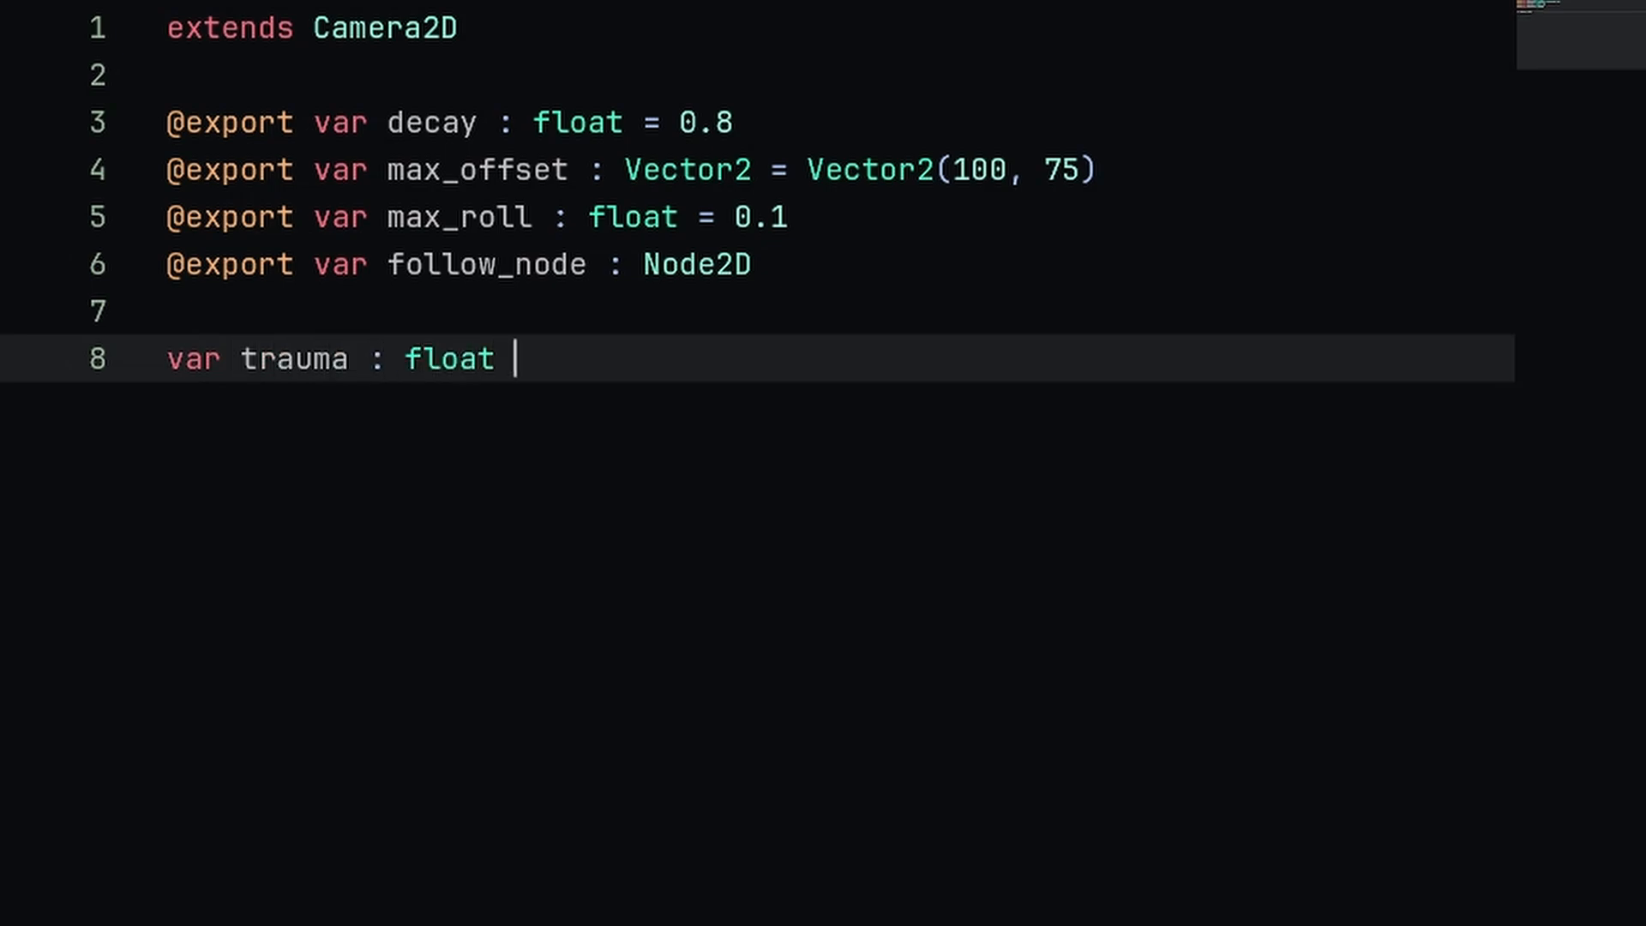
{"action": "type", "text": "= 0.0"}
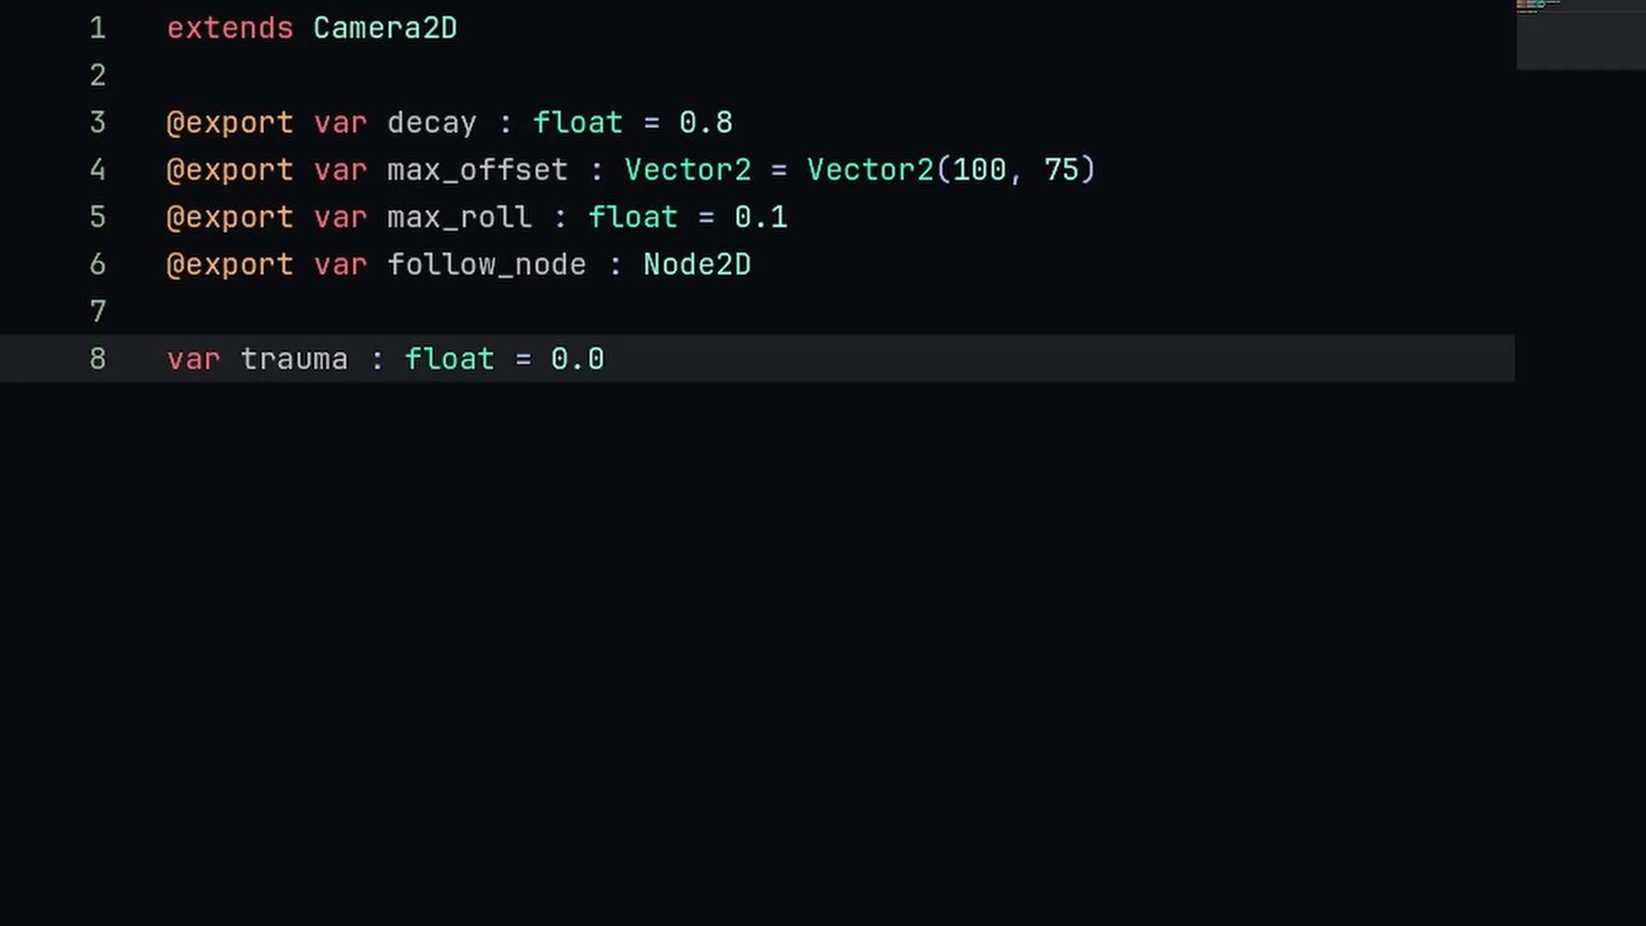
{"action": "key", "text": "Return"}
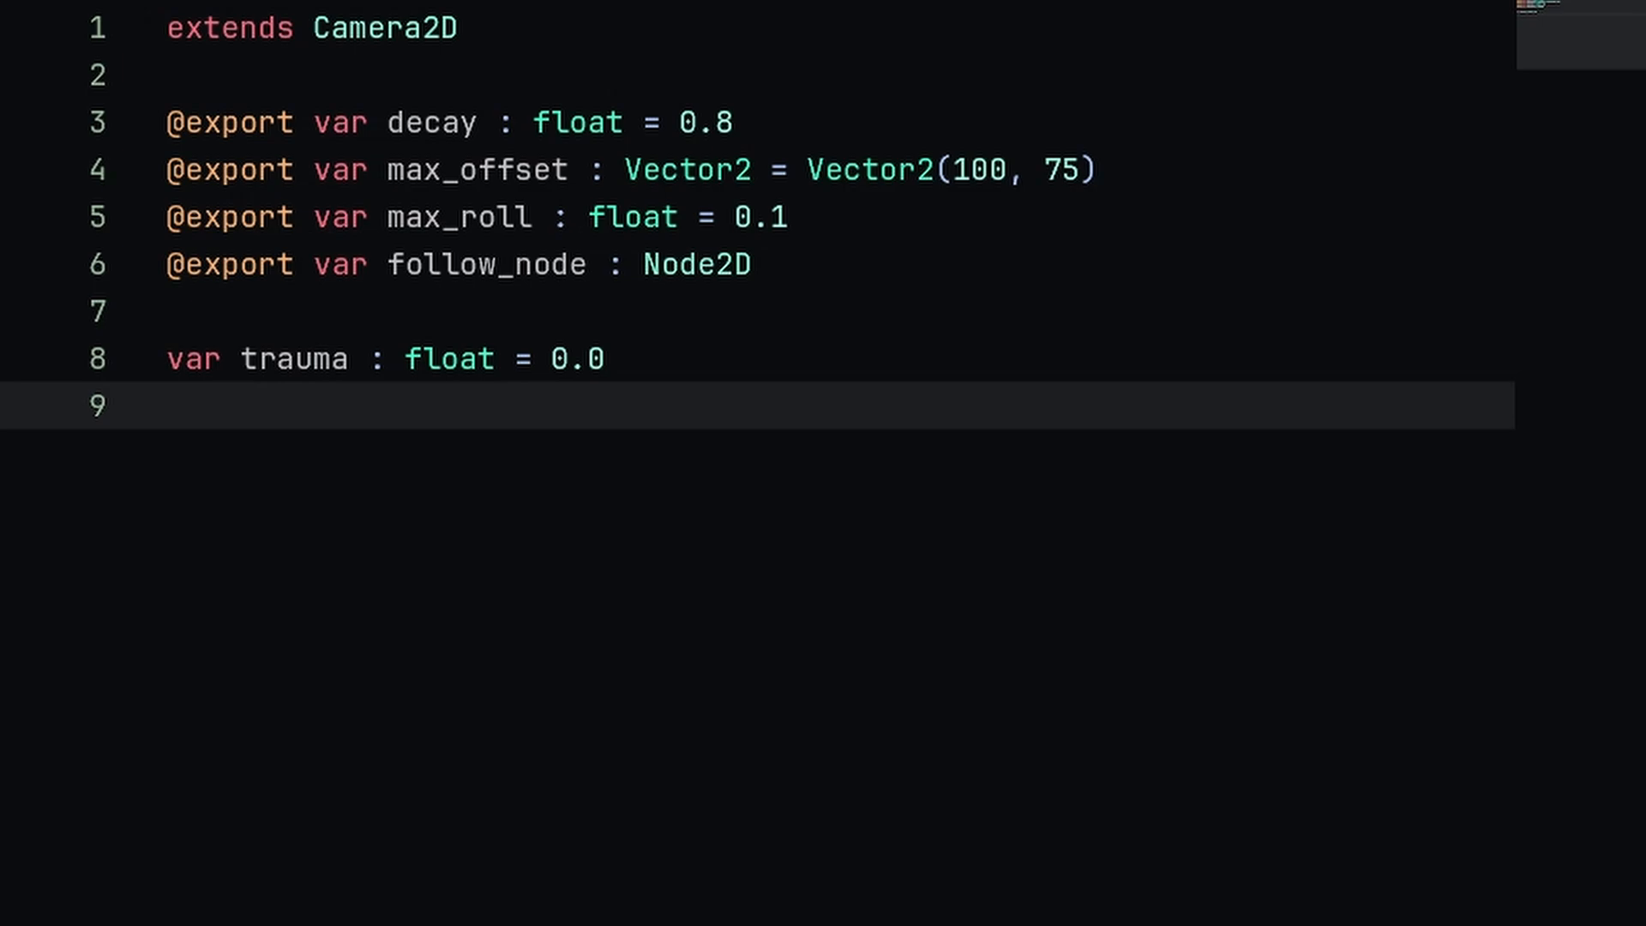
Declare var trauma_power : int = 2, followed by blank lines
{"action": "type", "text": "var trau"}
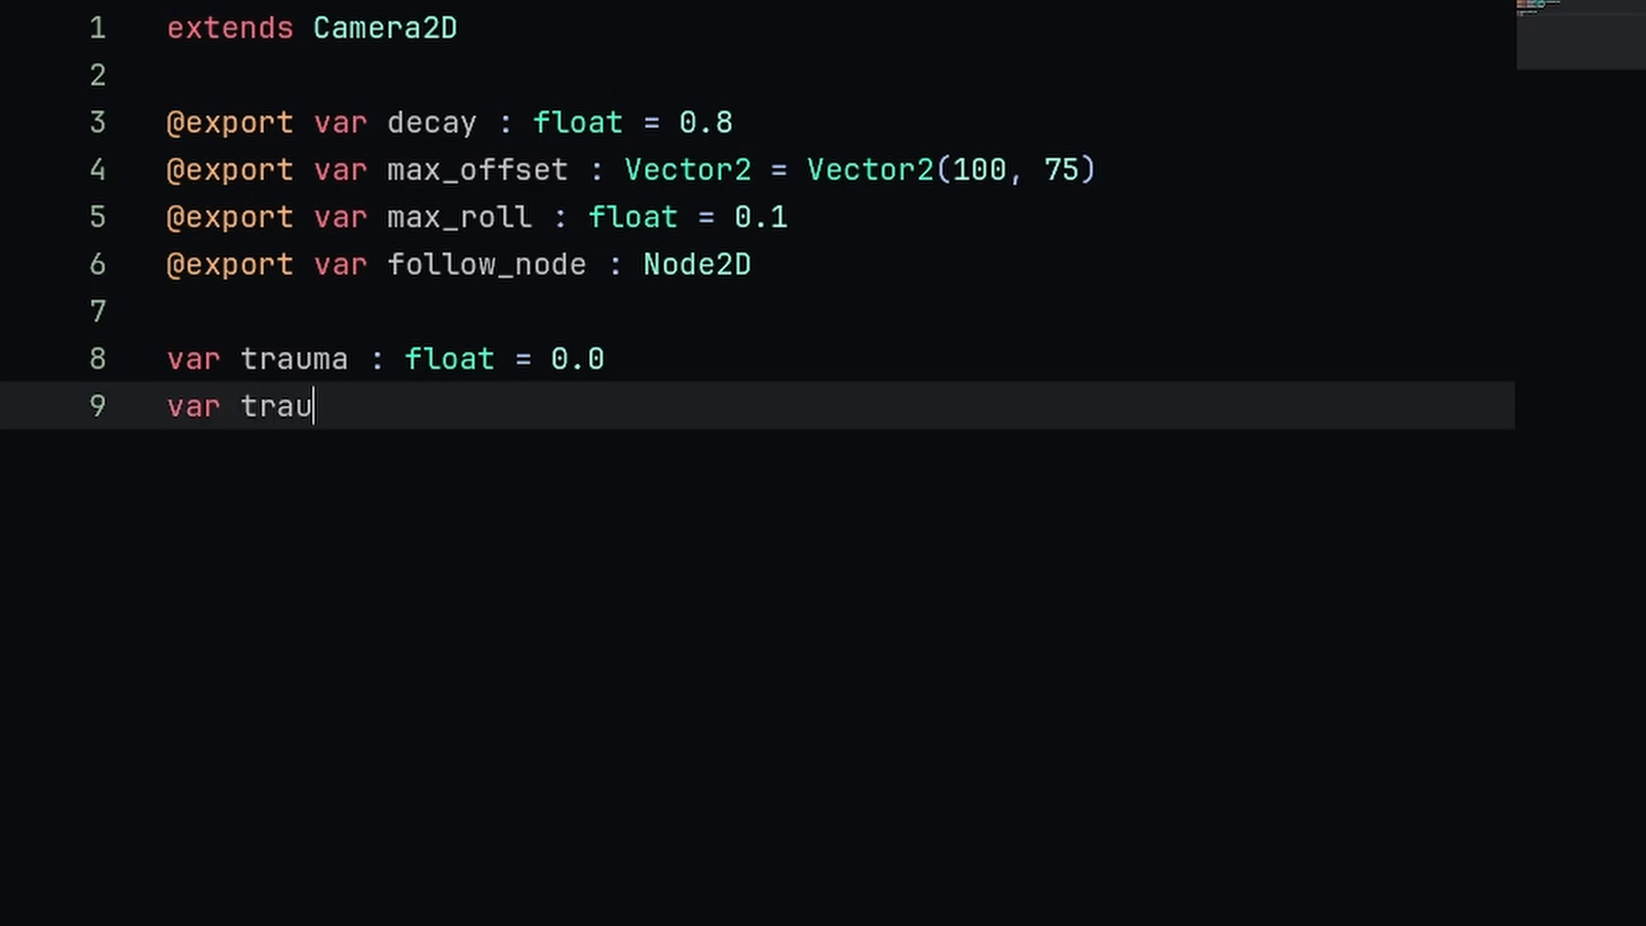
{"action": "type", "text": "ma_power :"}
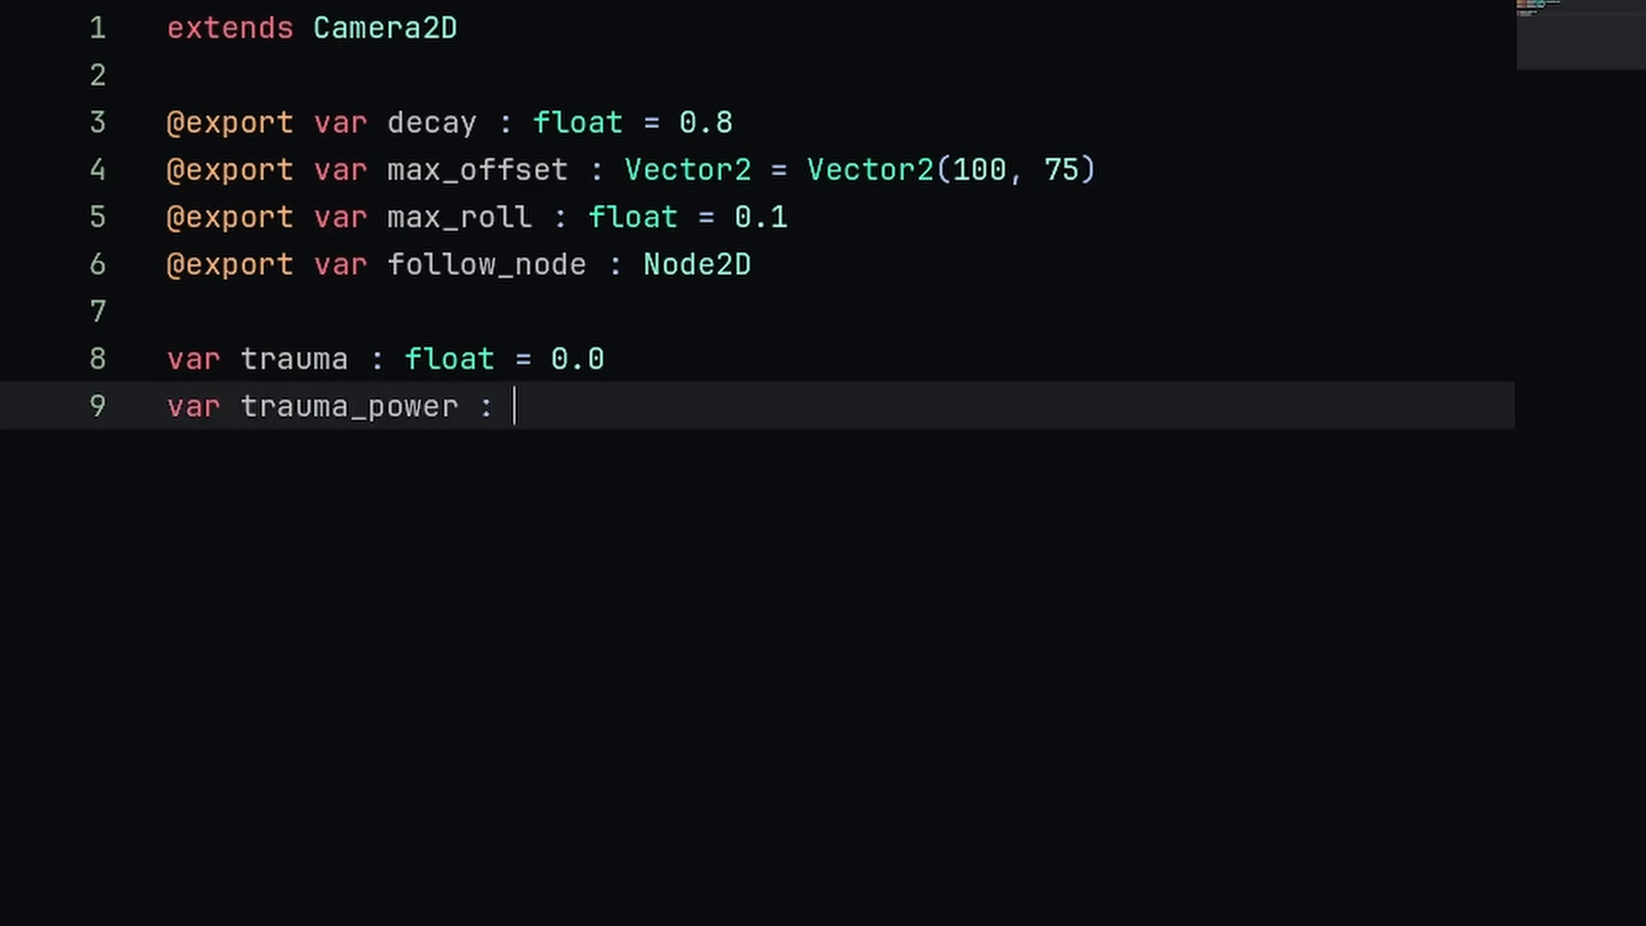
{"action": "type", "text": "int = 2"}
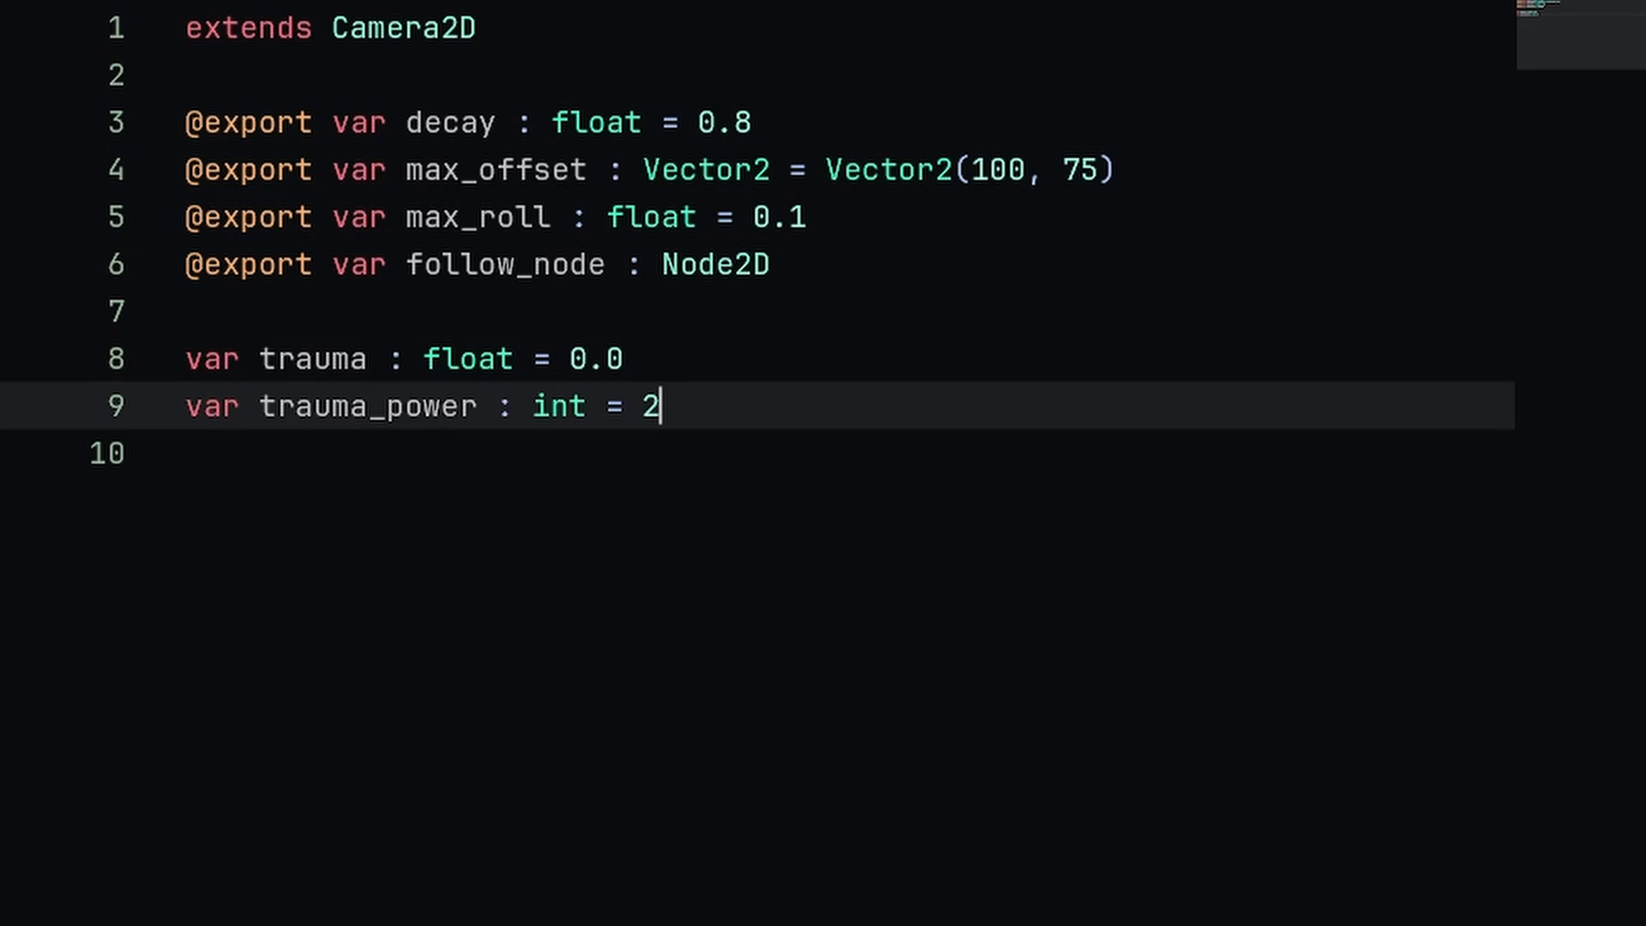
{"action": "key", "text": "Return"}
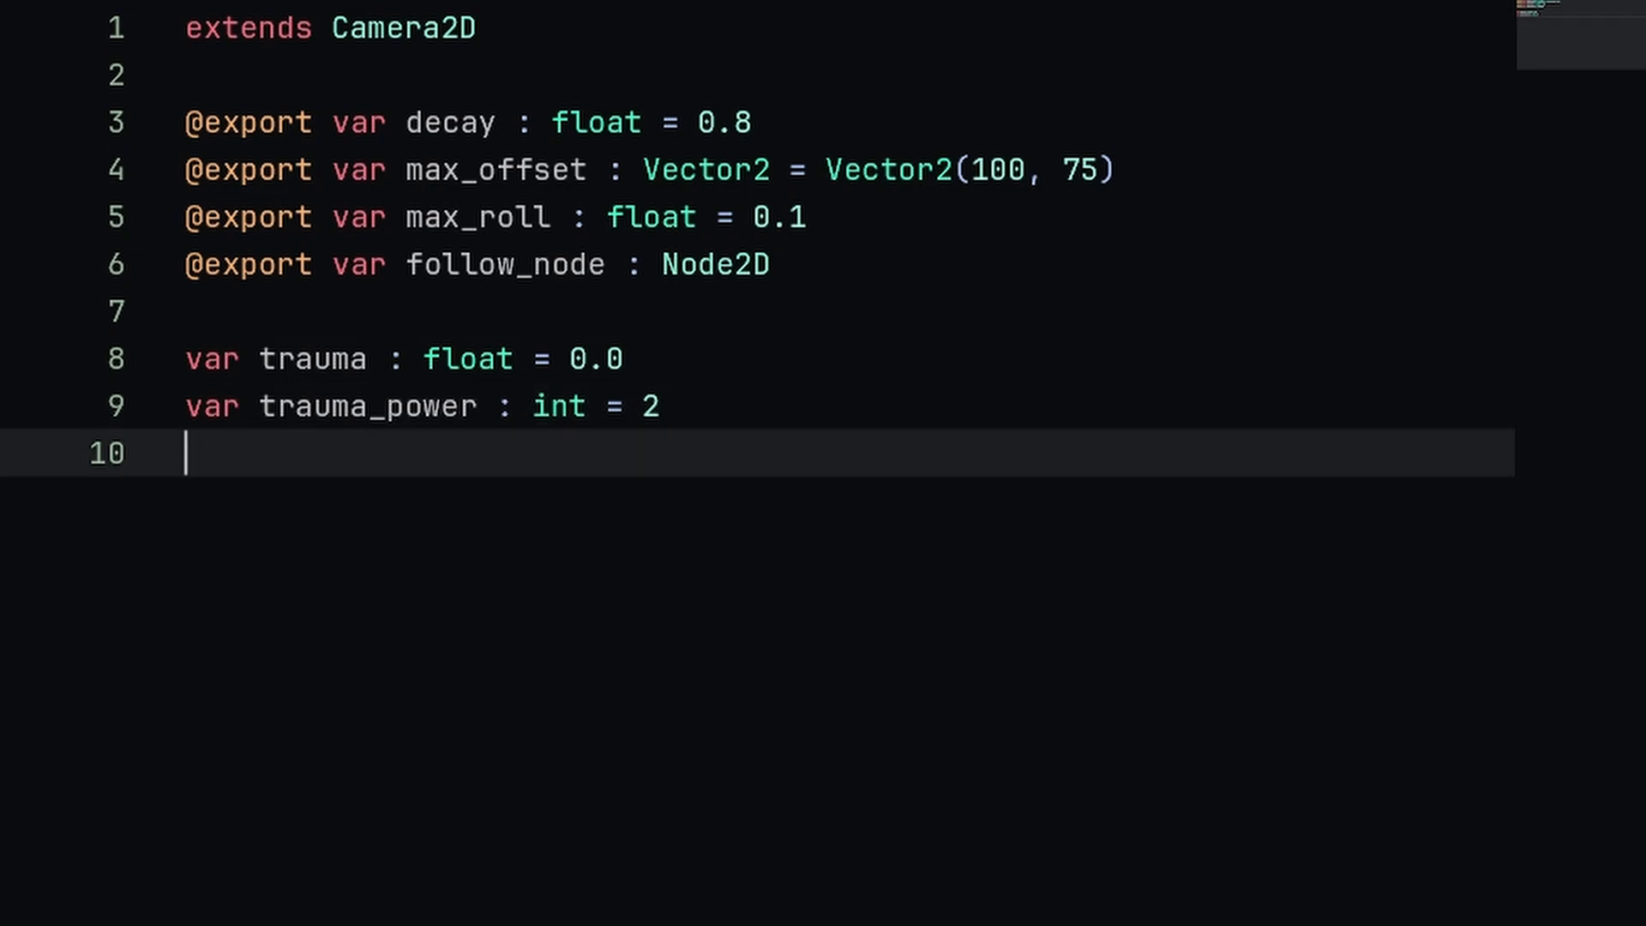
{"action": "key", "text": "Return"}
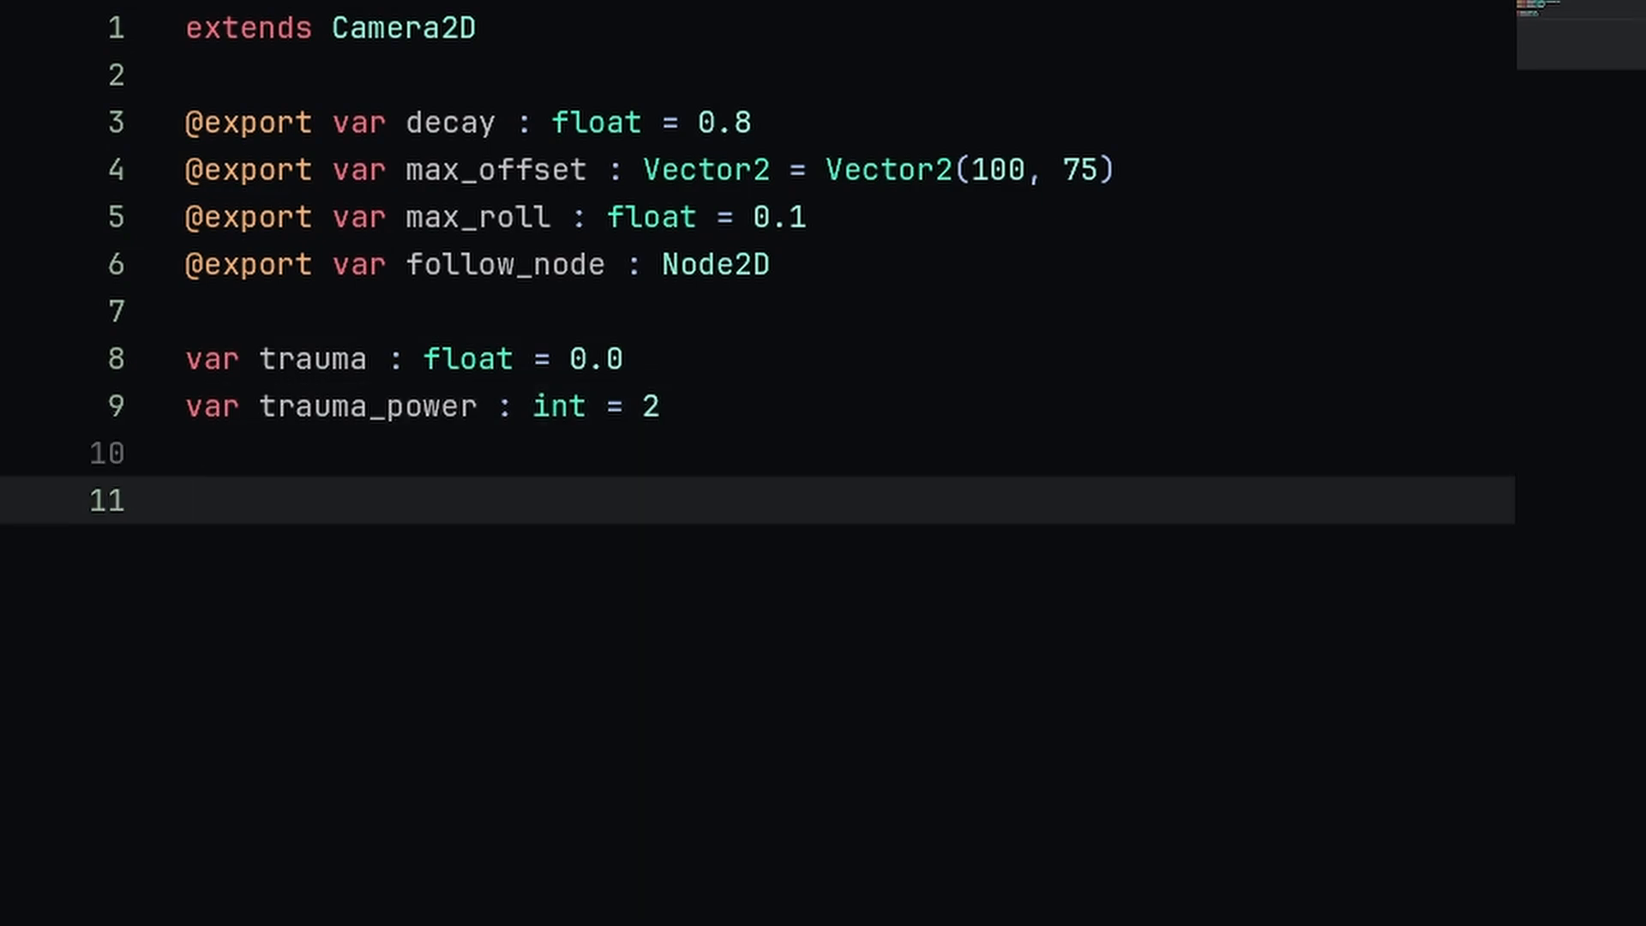
{"action": "key", "text": "Enter"}
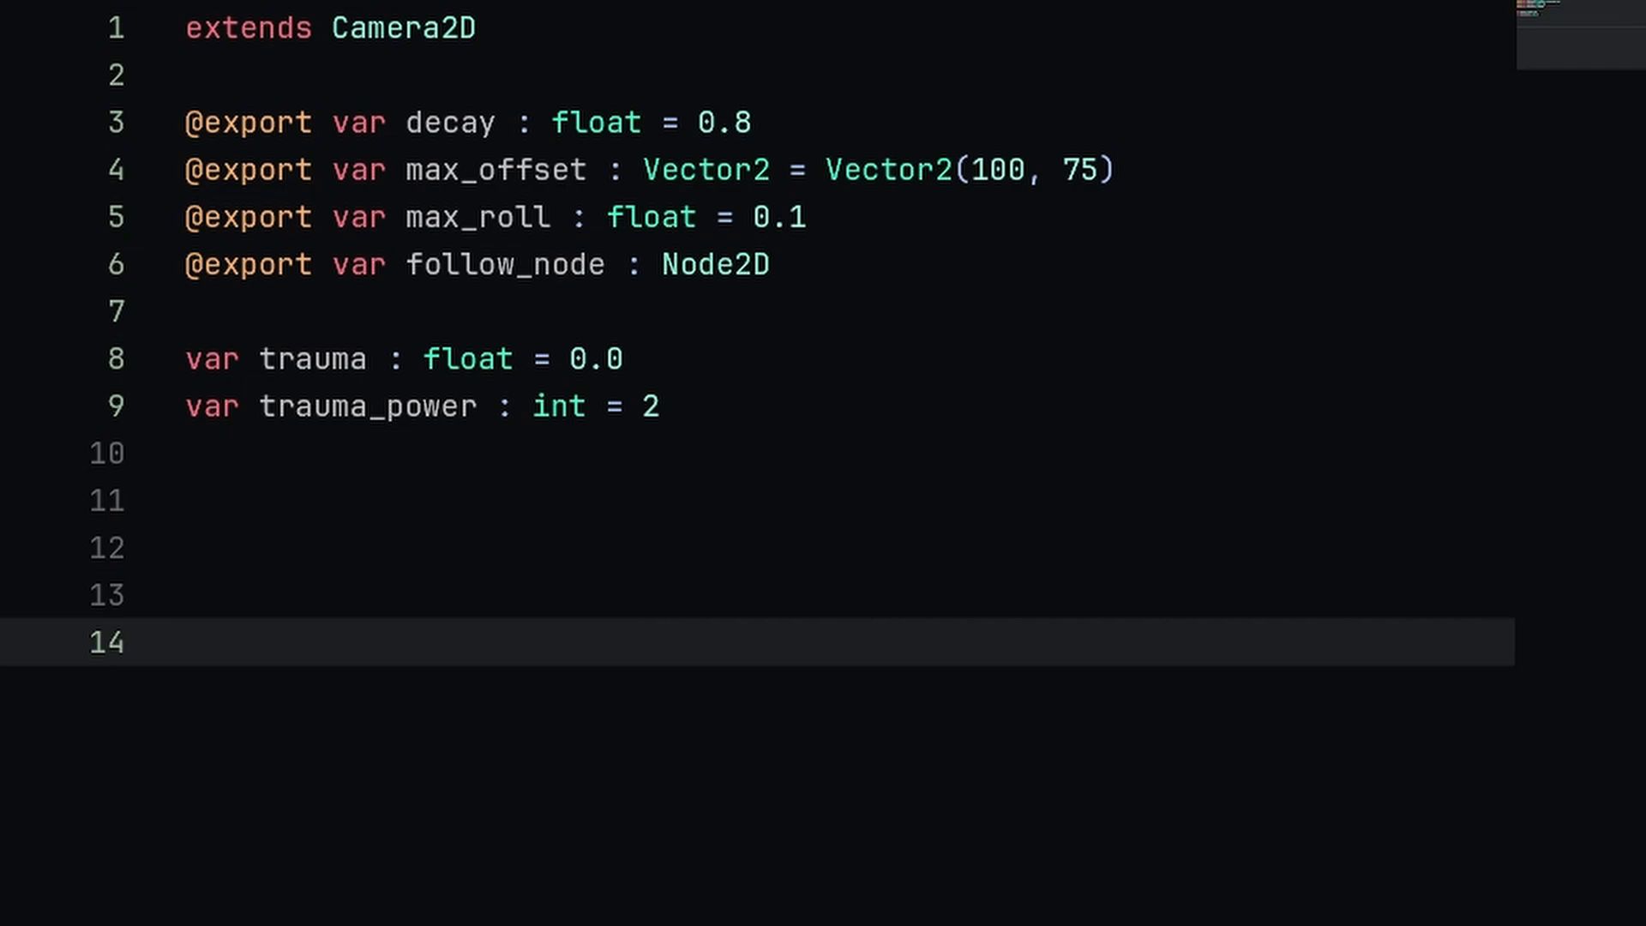
Start func shake() -> void with var amount = pow(trauma, trauma_power)
{"action": "type", "text": "func shake()"}
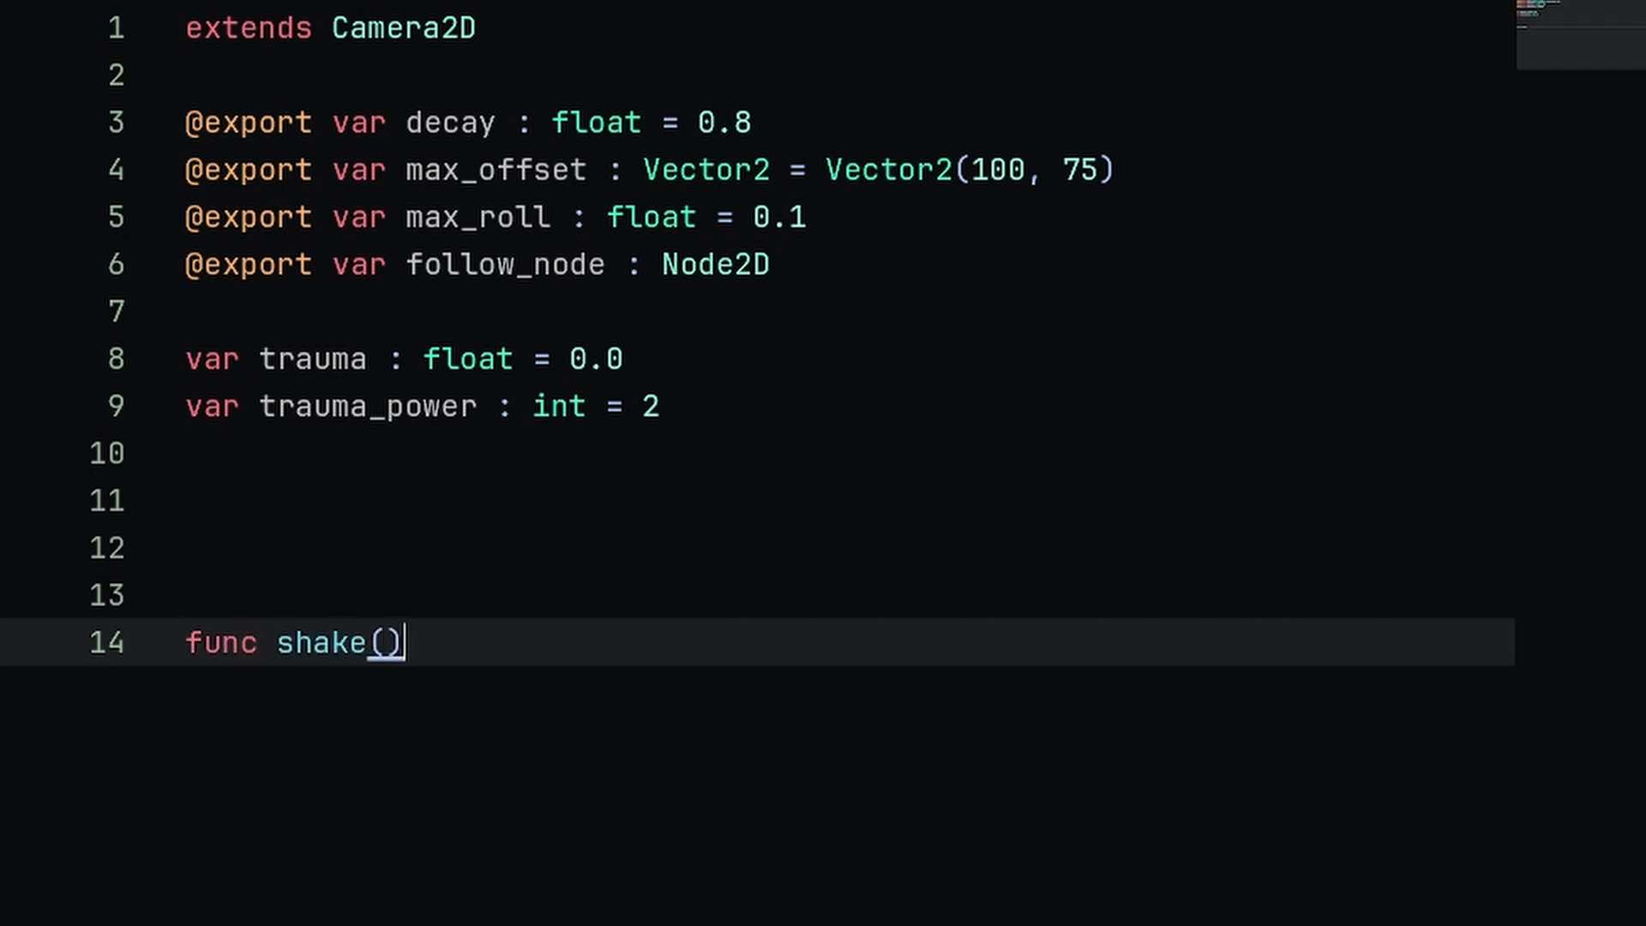
{"action": "type", "text": "-> void:"}
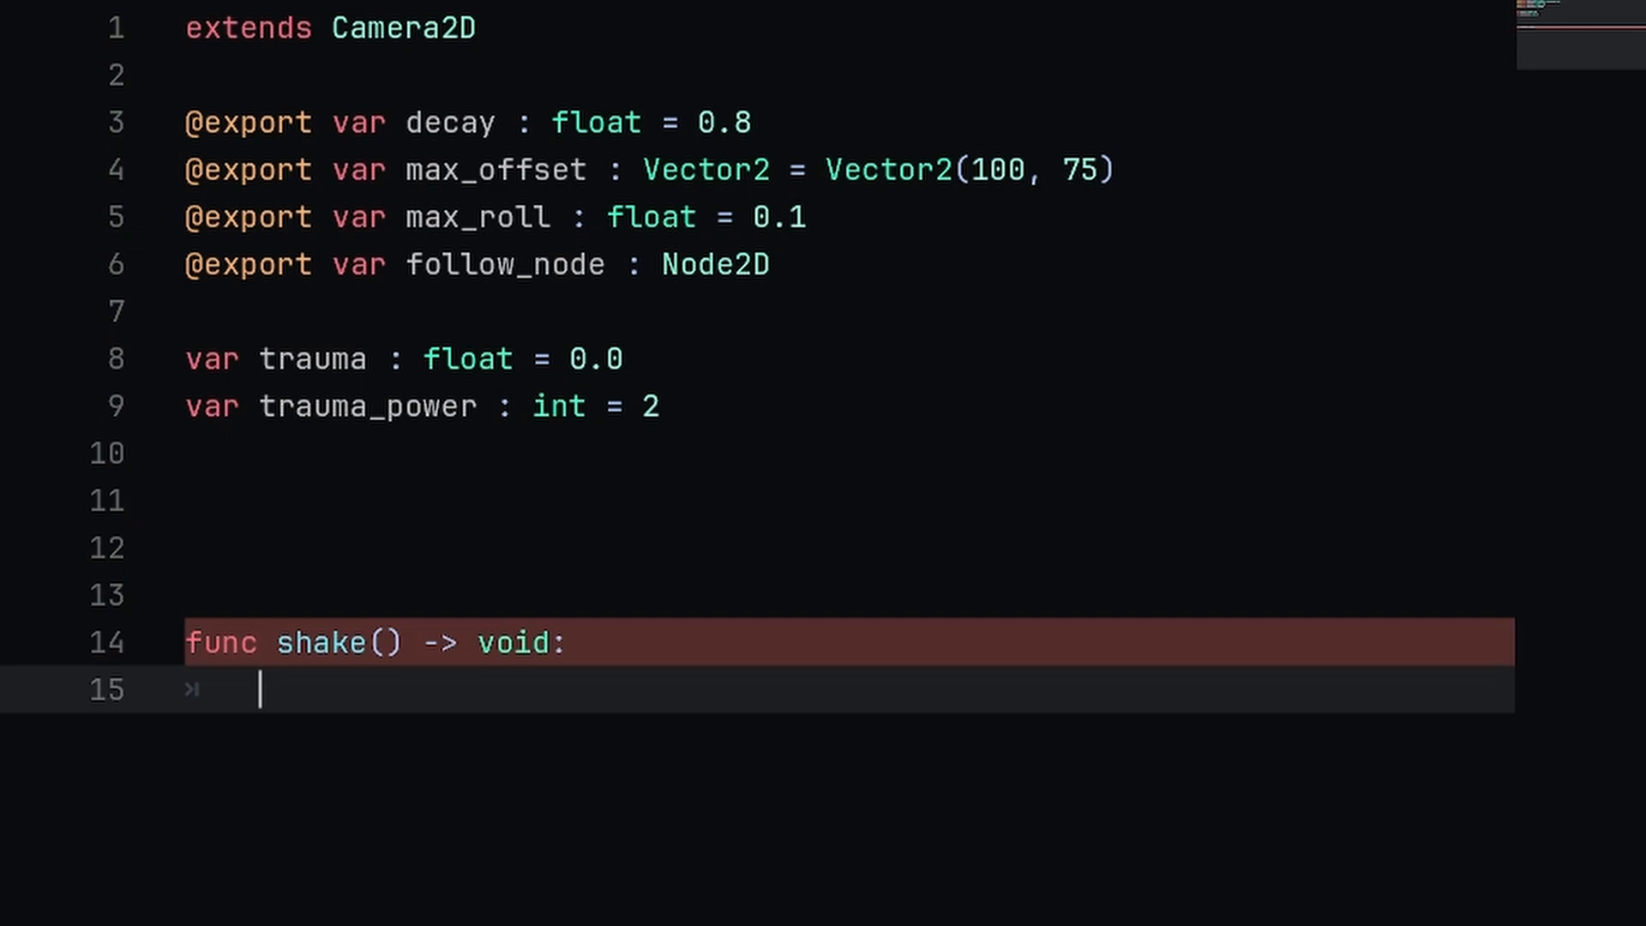
{"action": "type", "text": "var amount ="}
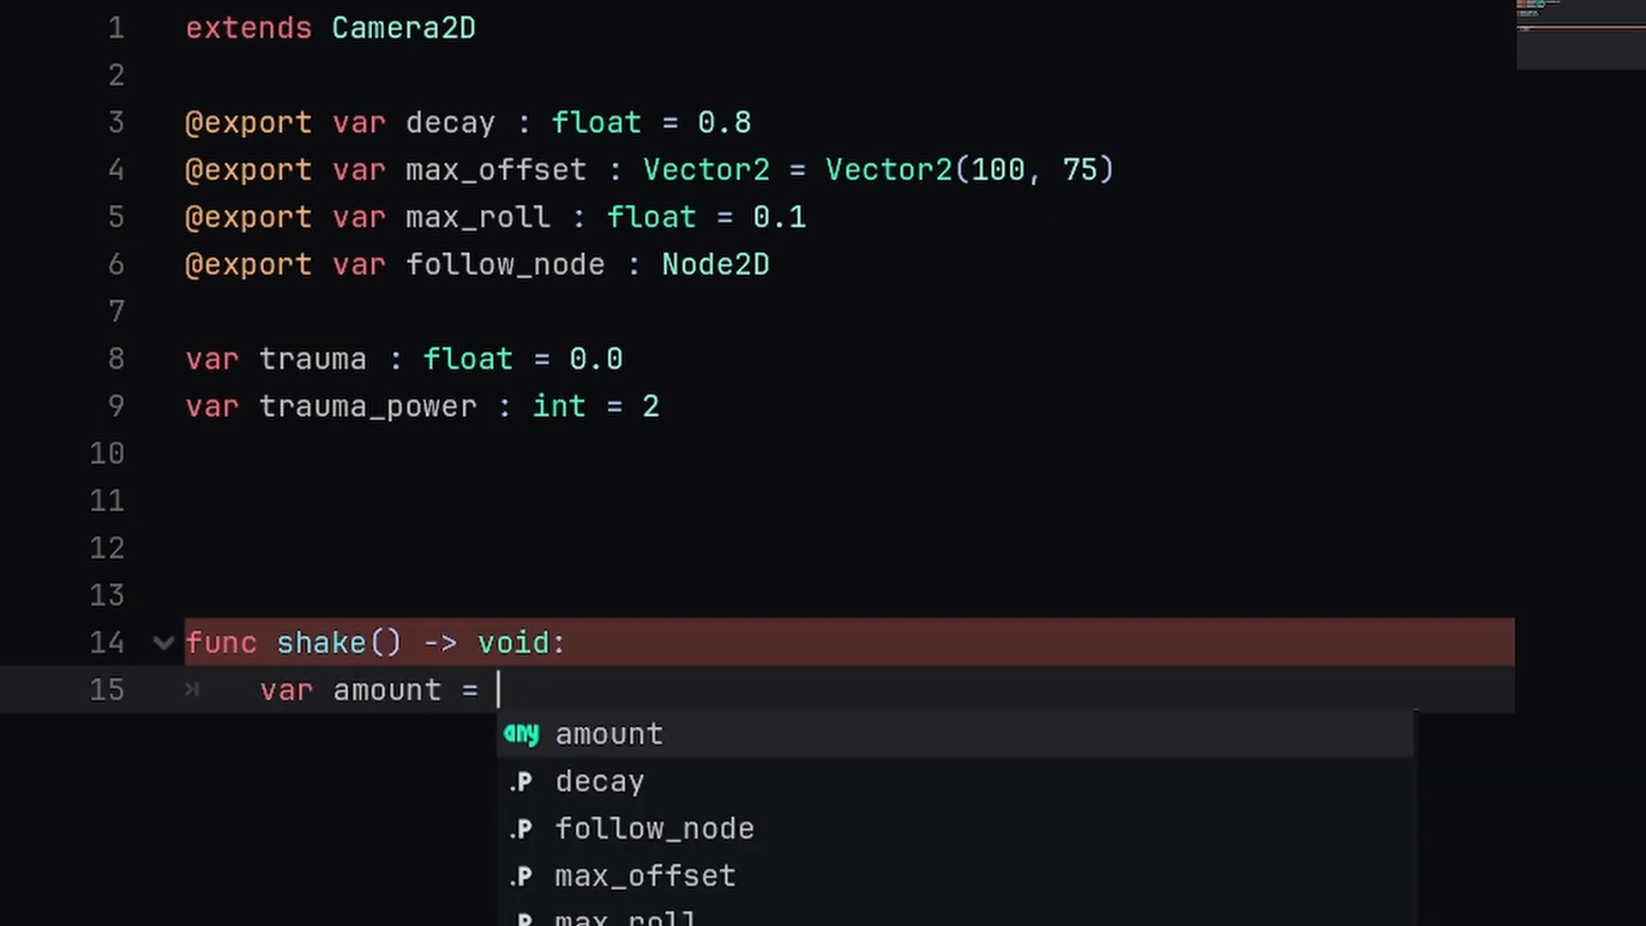
{"action": "type", "text": "pow("}
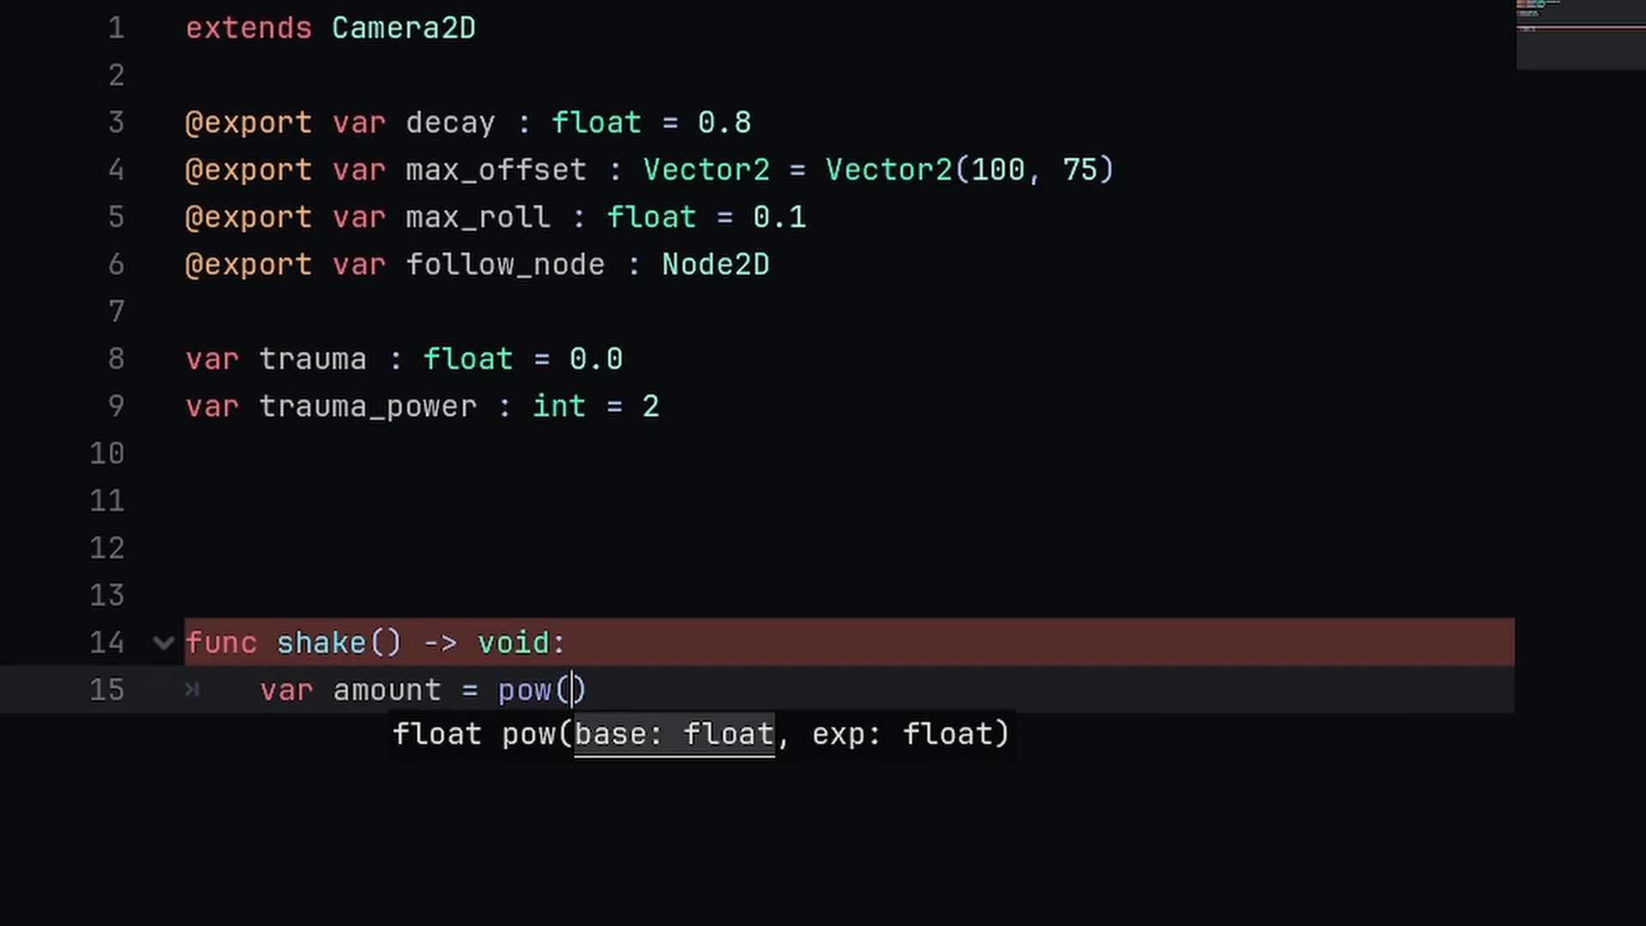
{"action": "type", "text": "trauma, trauma_power"}
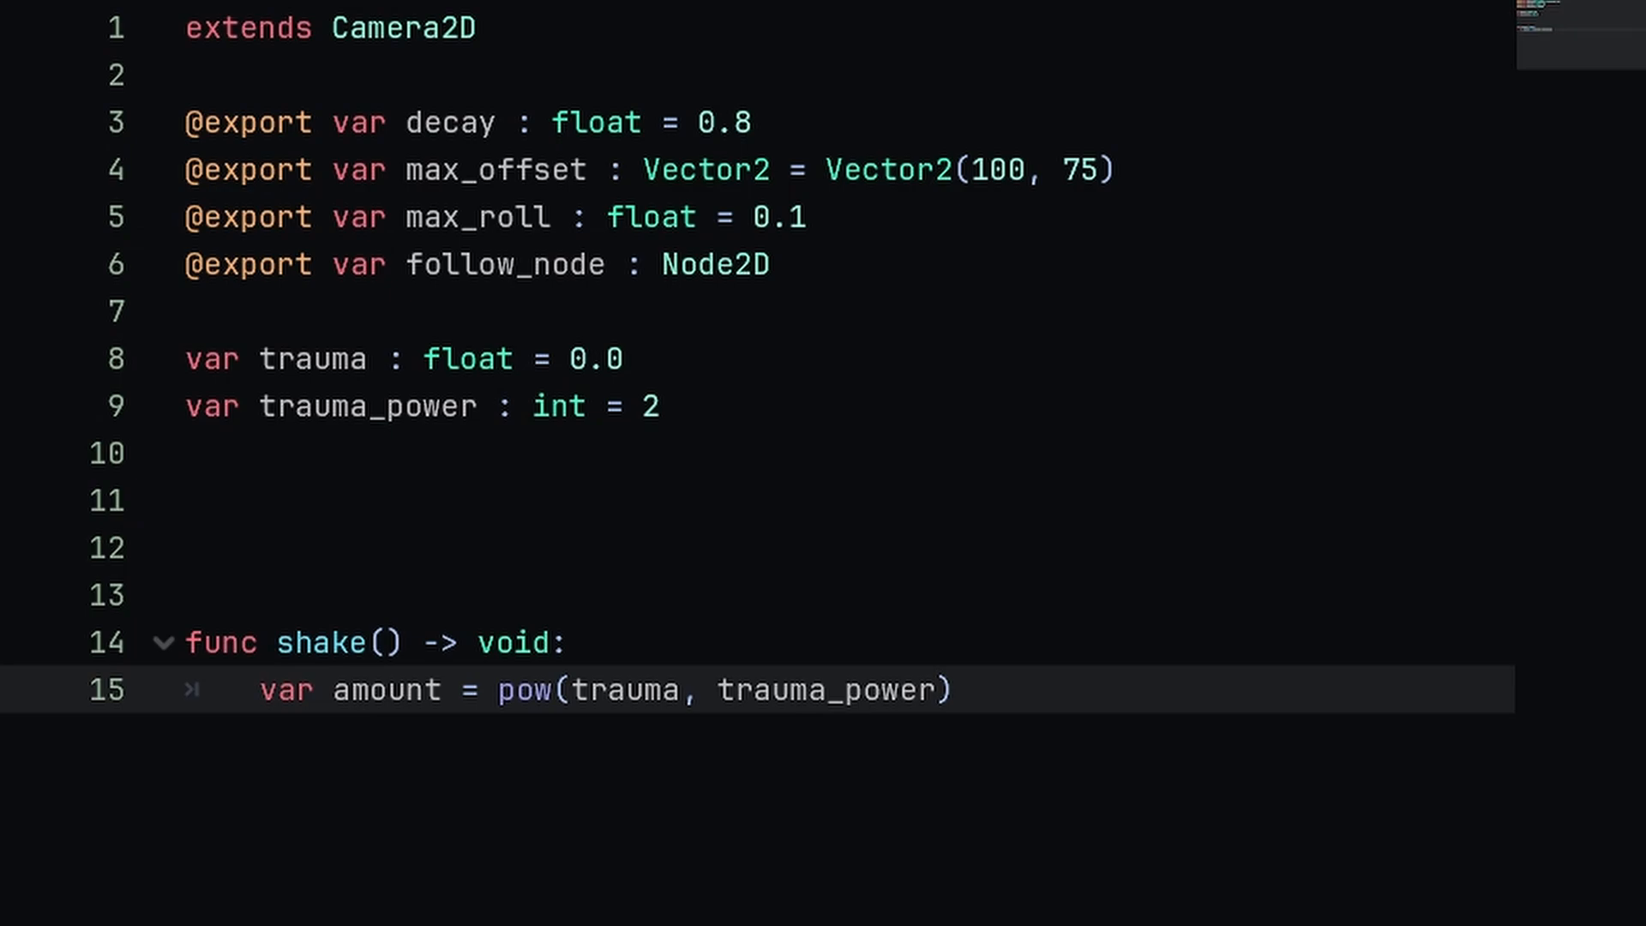
{"action": "left_click", "coordinate": [950, 690]}
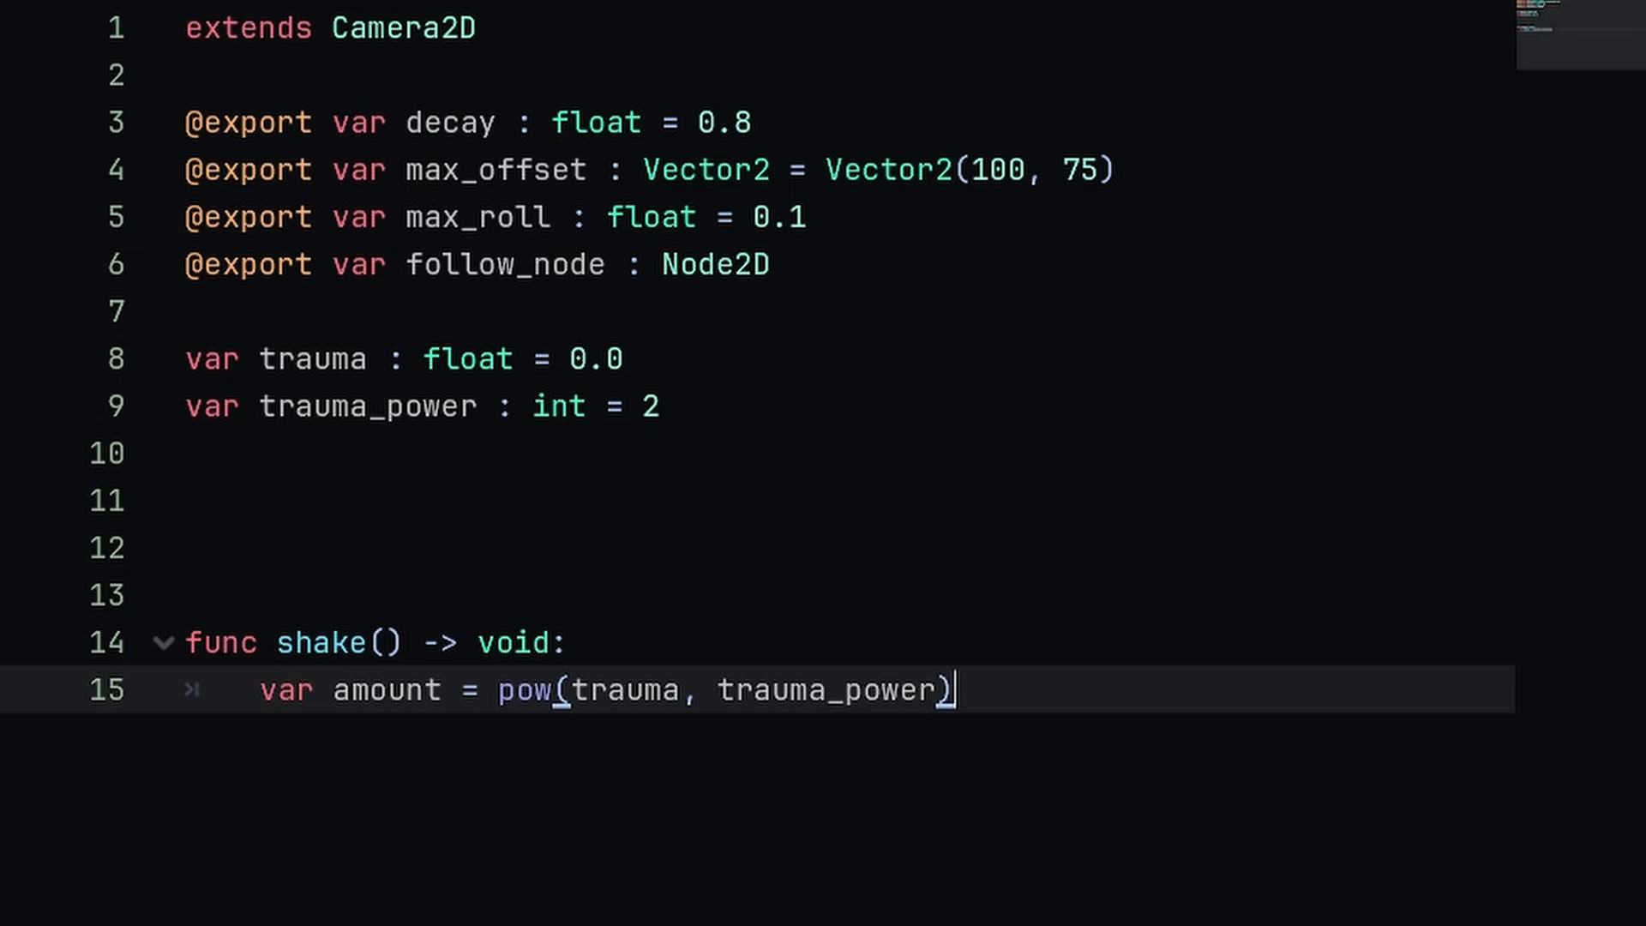
{"action": "key", "text": "Return"}
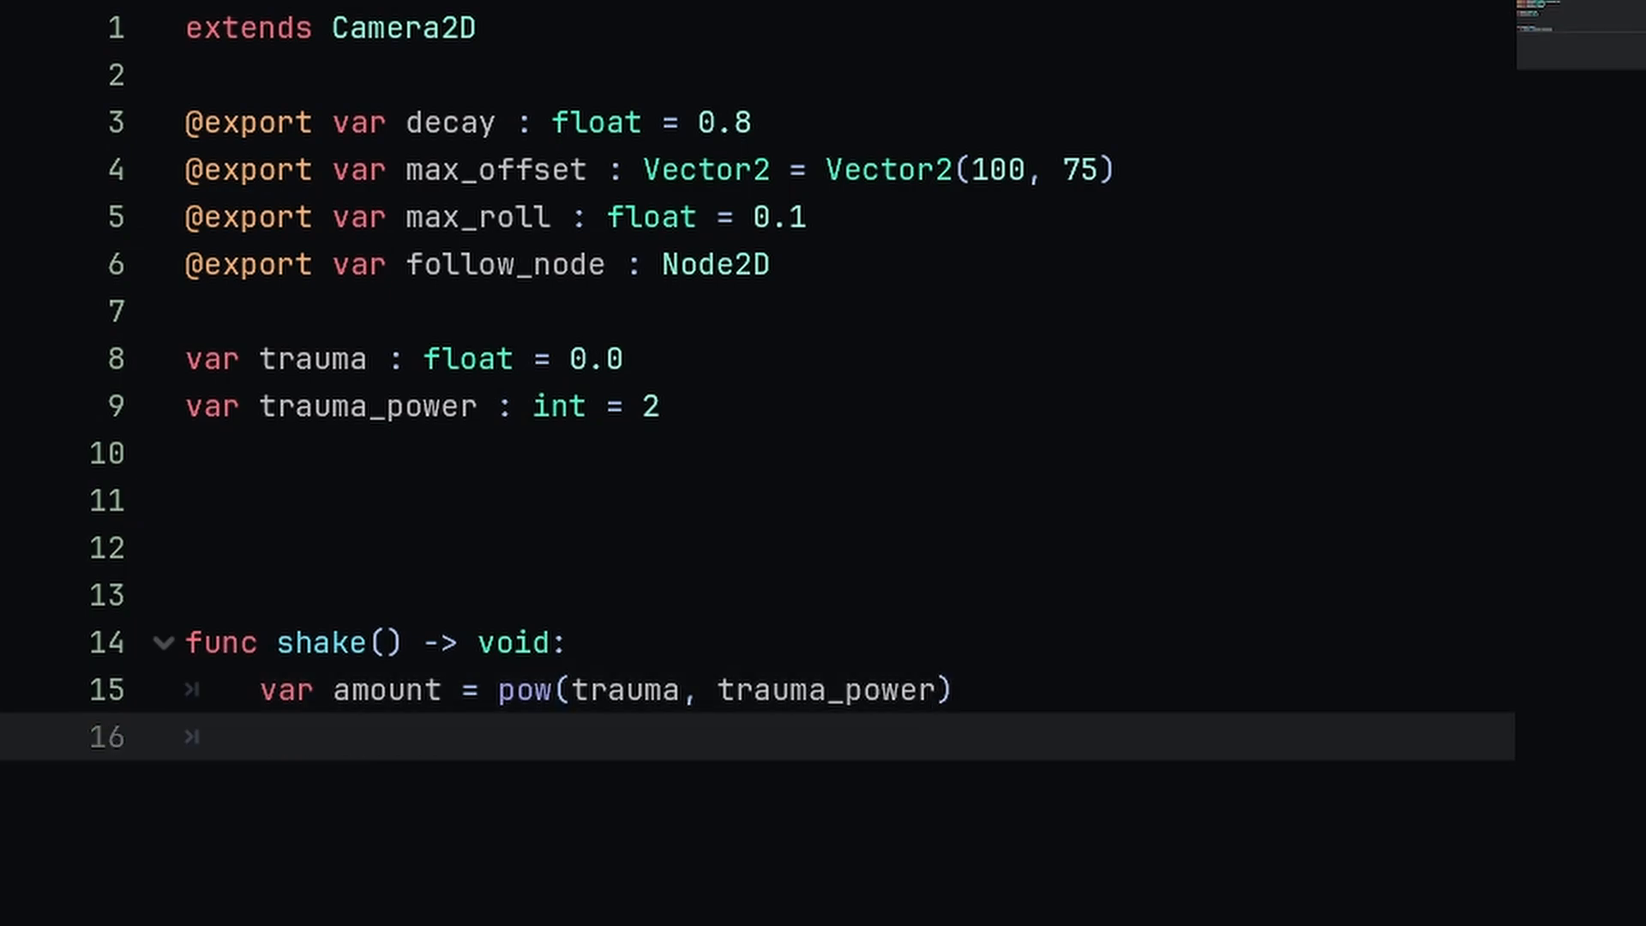
Set rotation to max_roll * amount * randf_range(-1, 1) inside shake()
{"action": "type", "text": "rotation"}
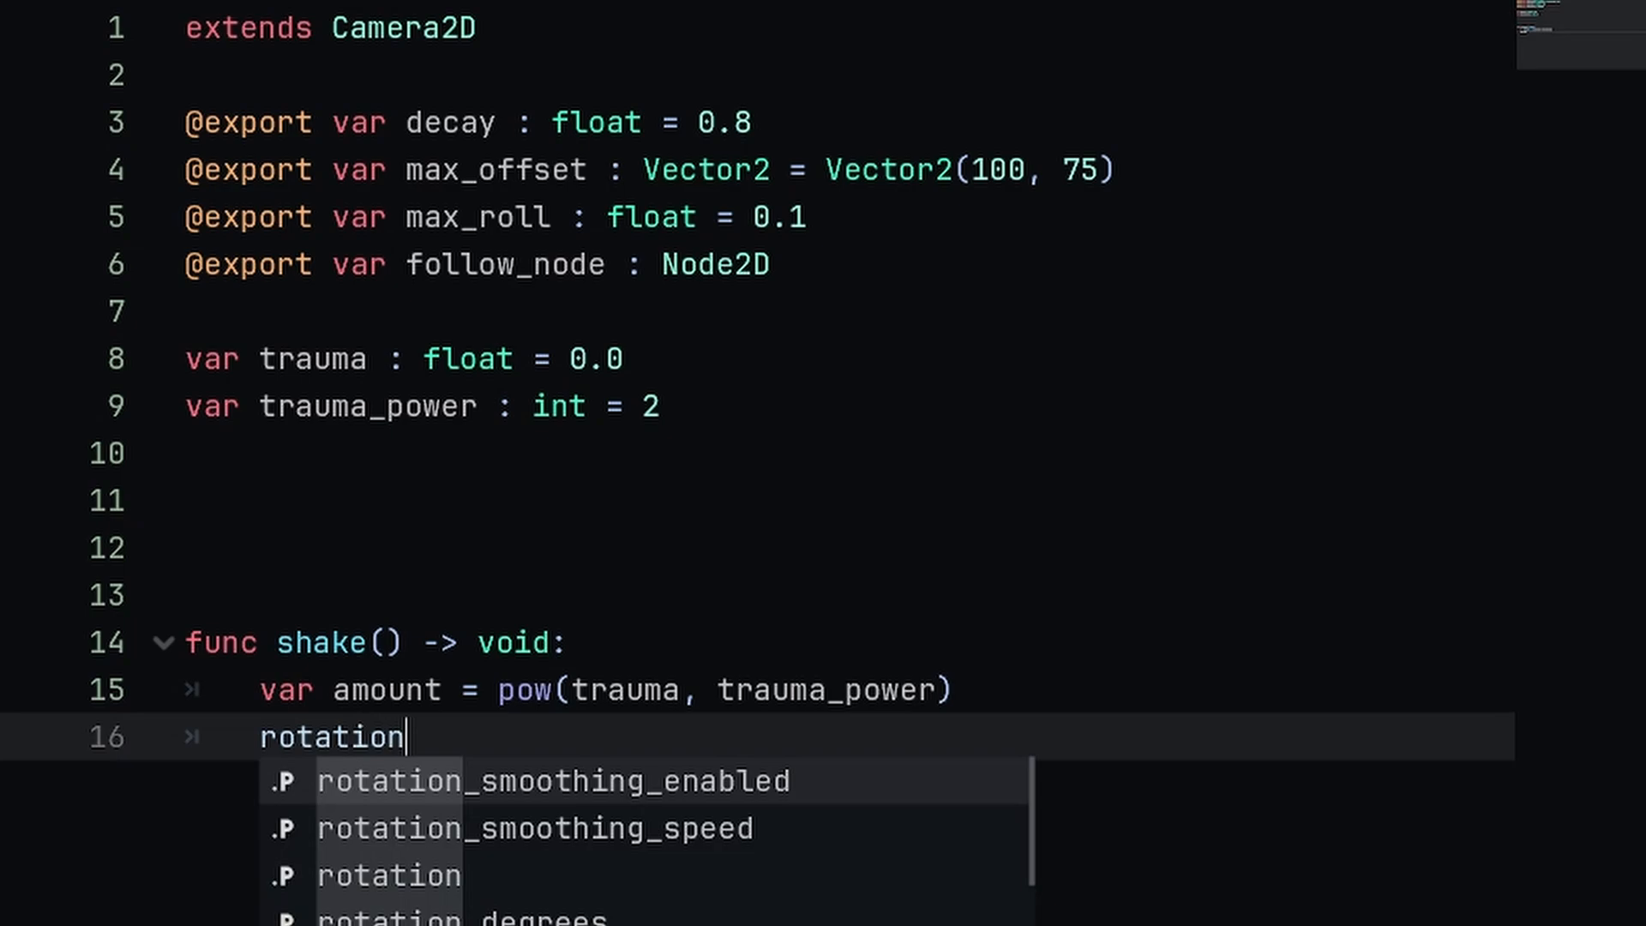
{"action": "type", "text": "= max_roll"}
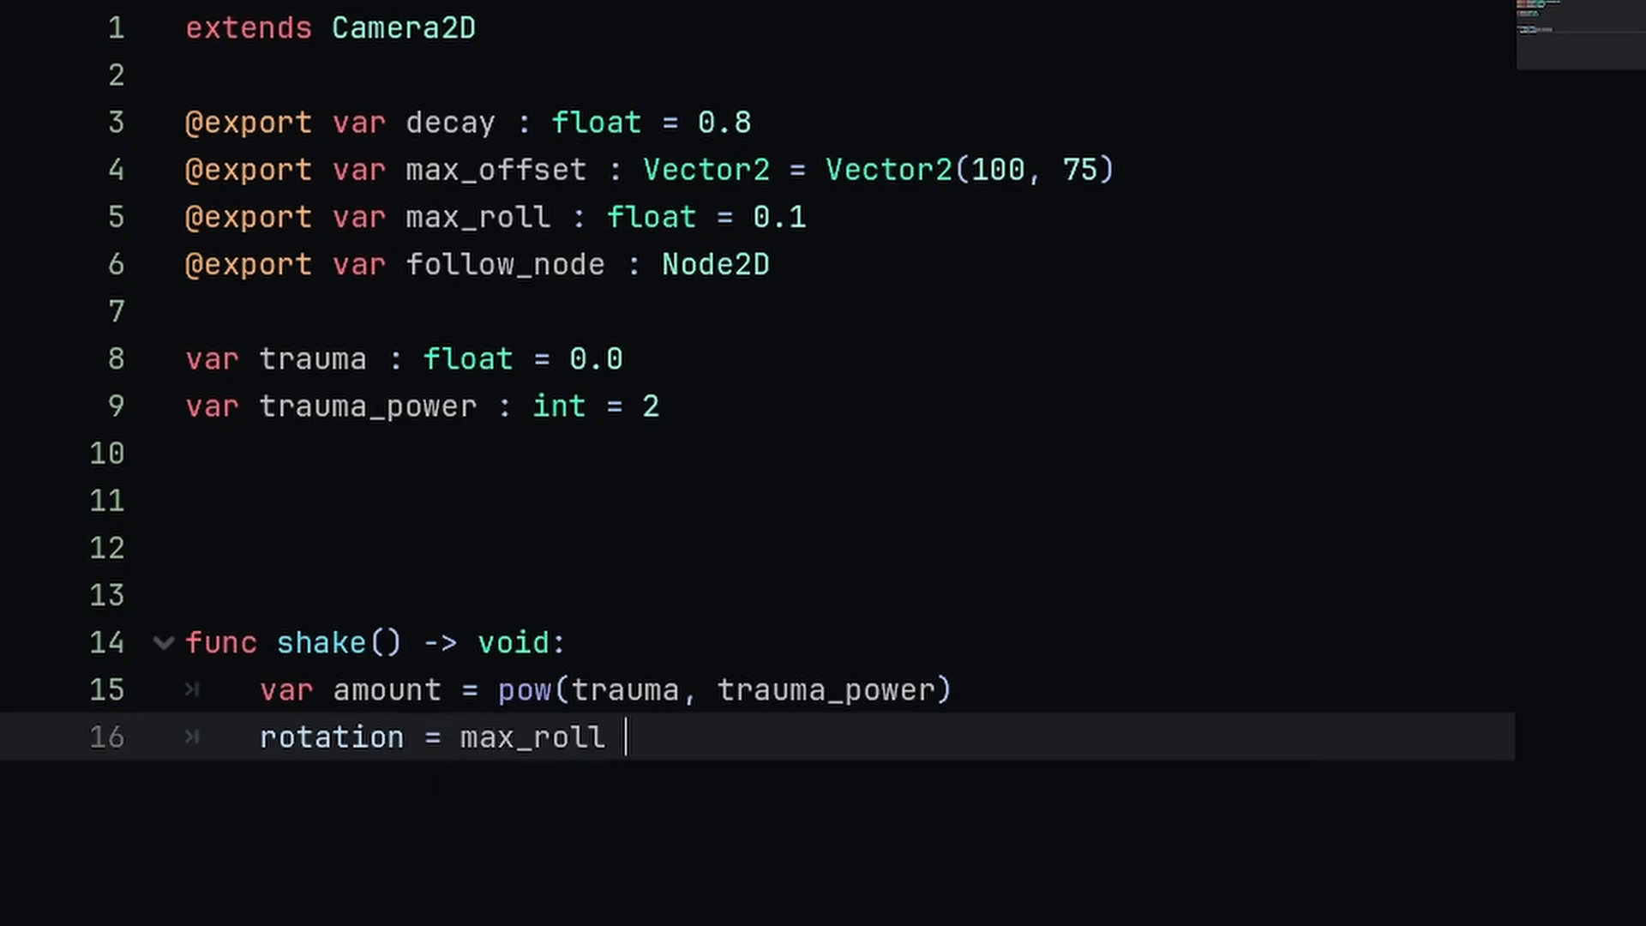
{"action": "type", "text": "* amount"}
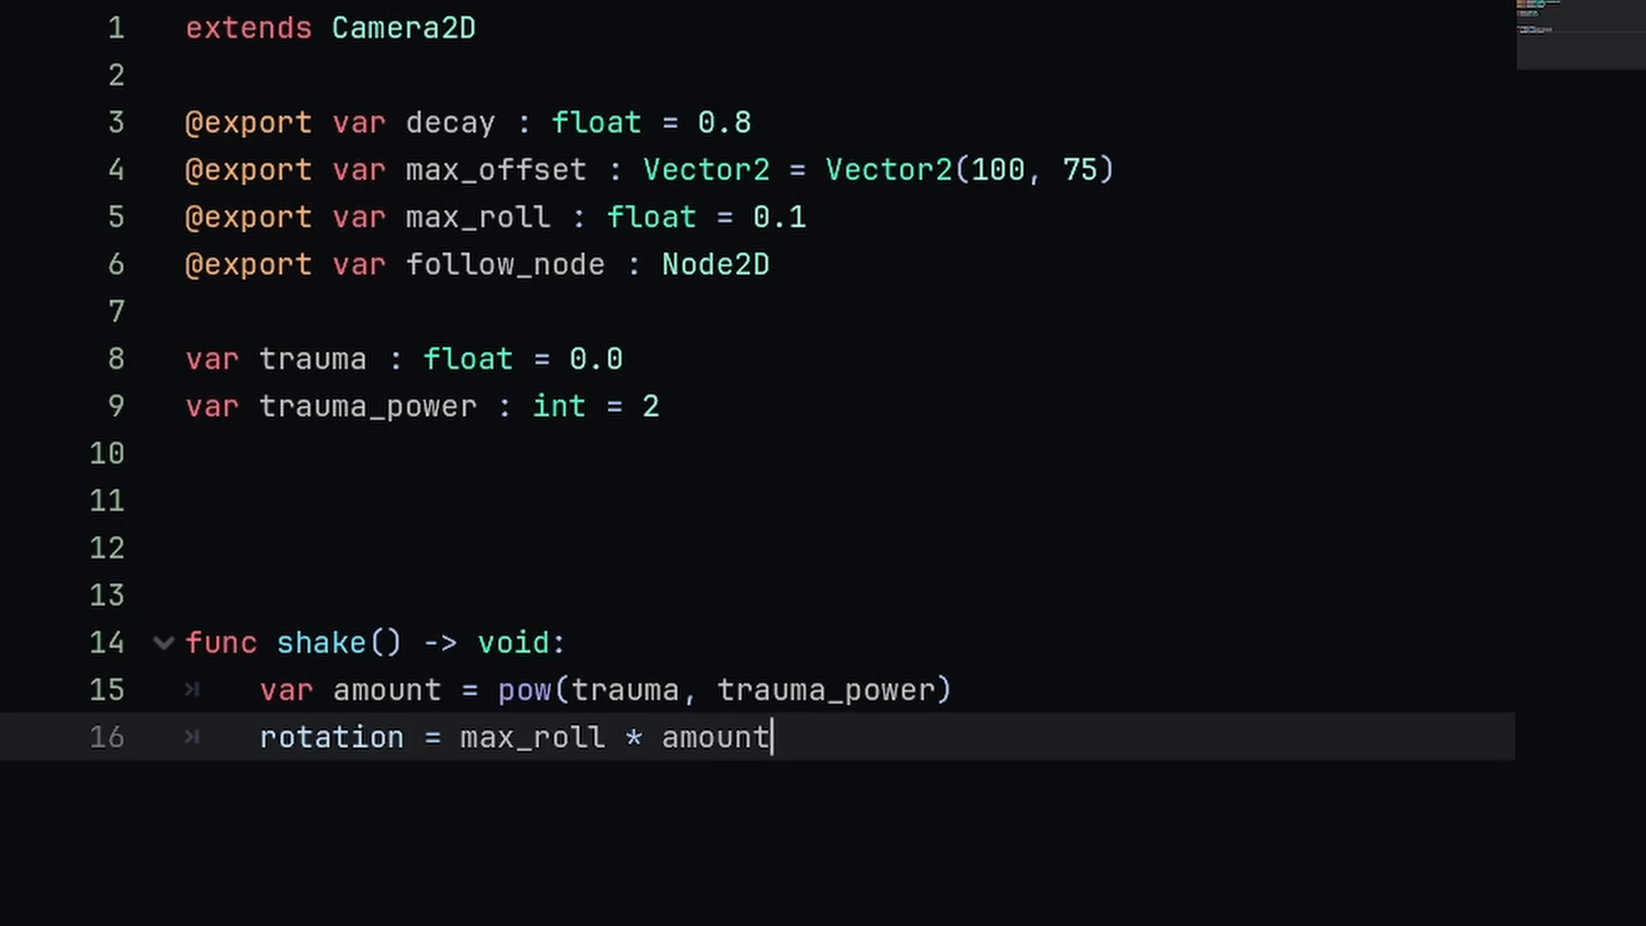
{"action": "type", "text": "*"}
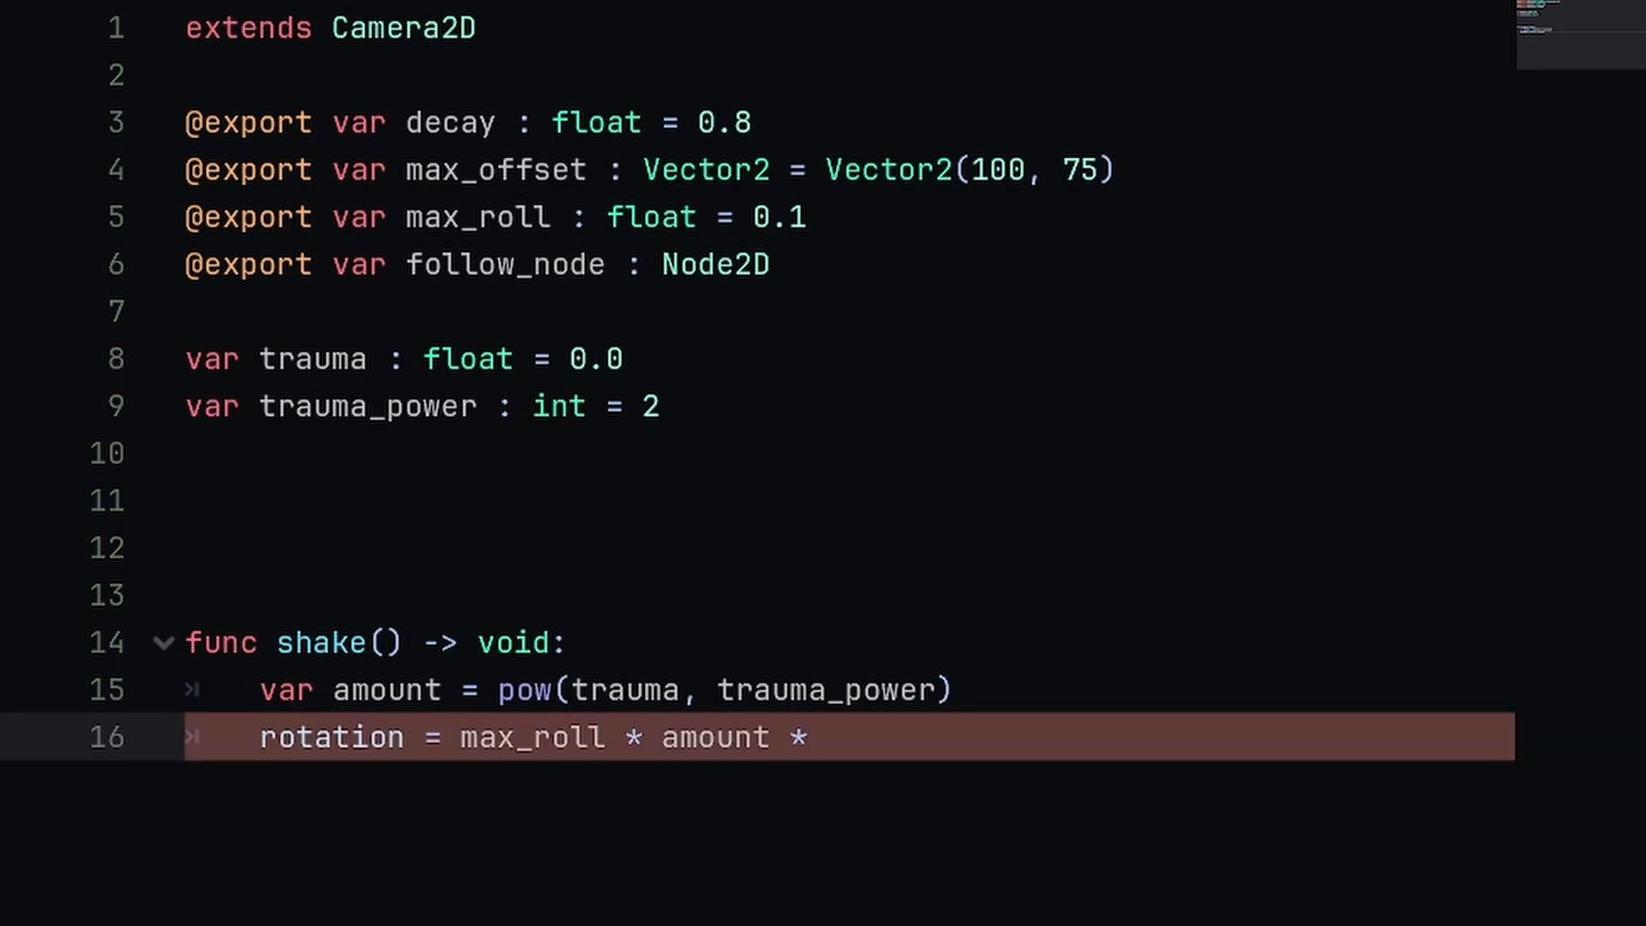
{"action": "type", "text": "rand"}
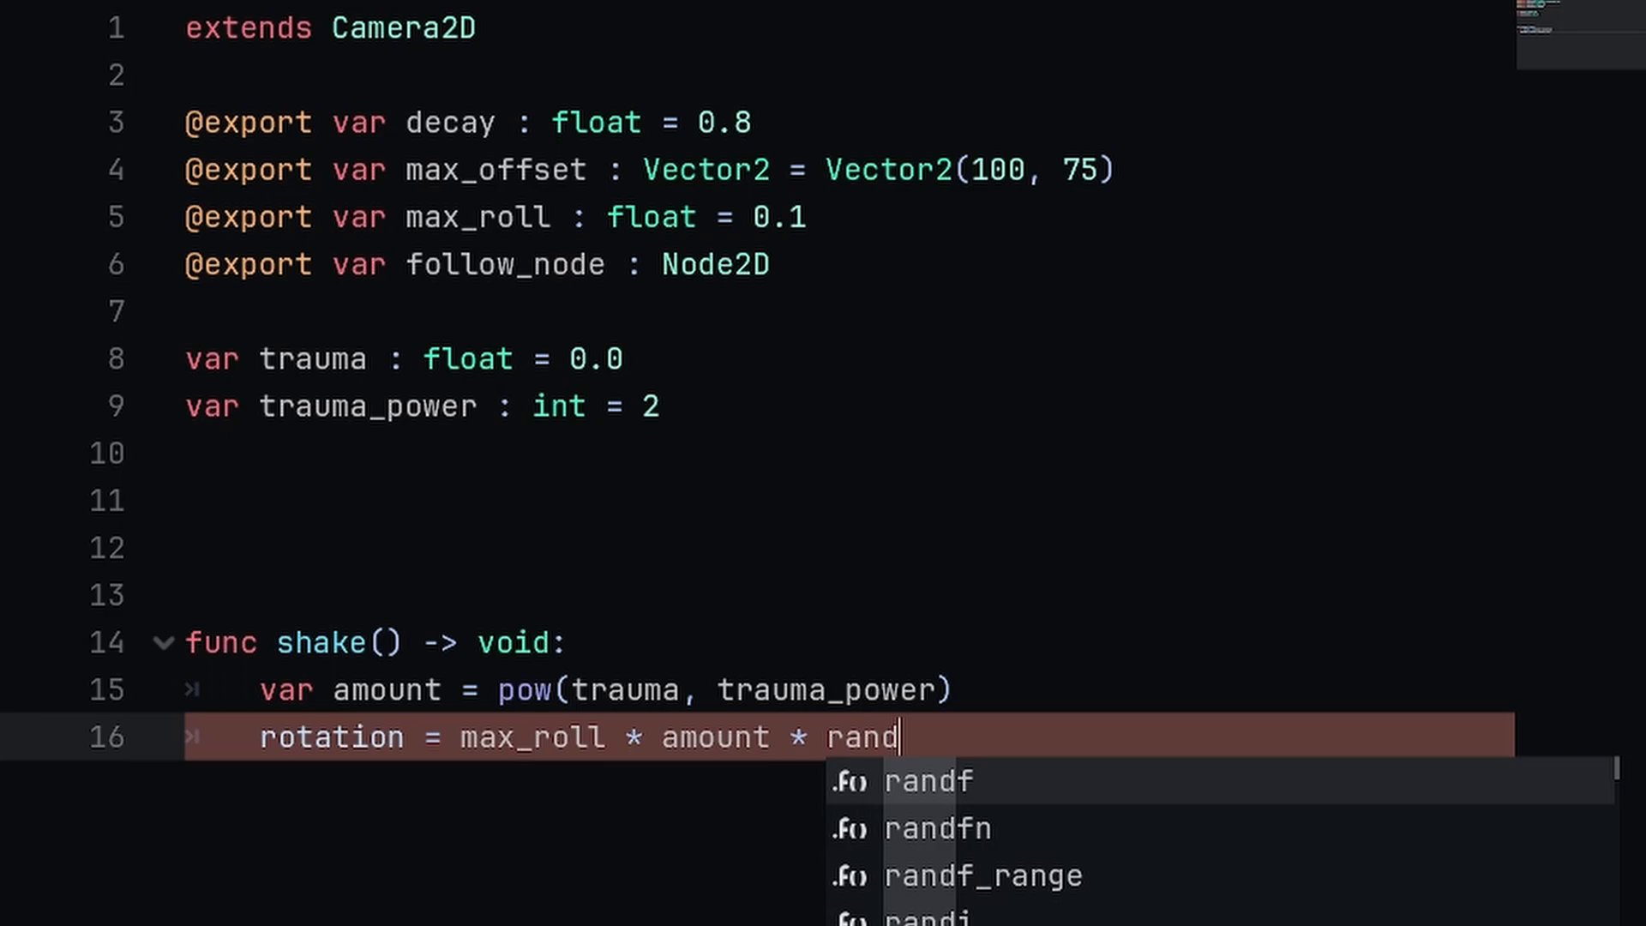
{"action": "left_click", "coordinate": [981, 874]}
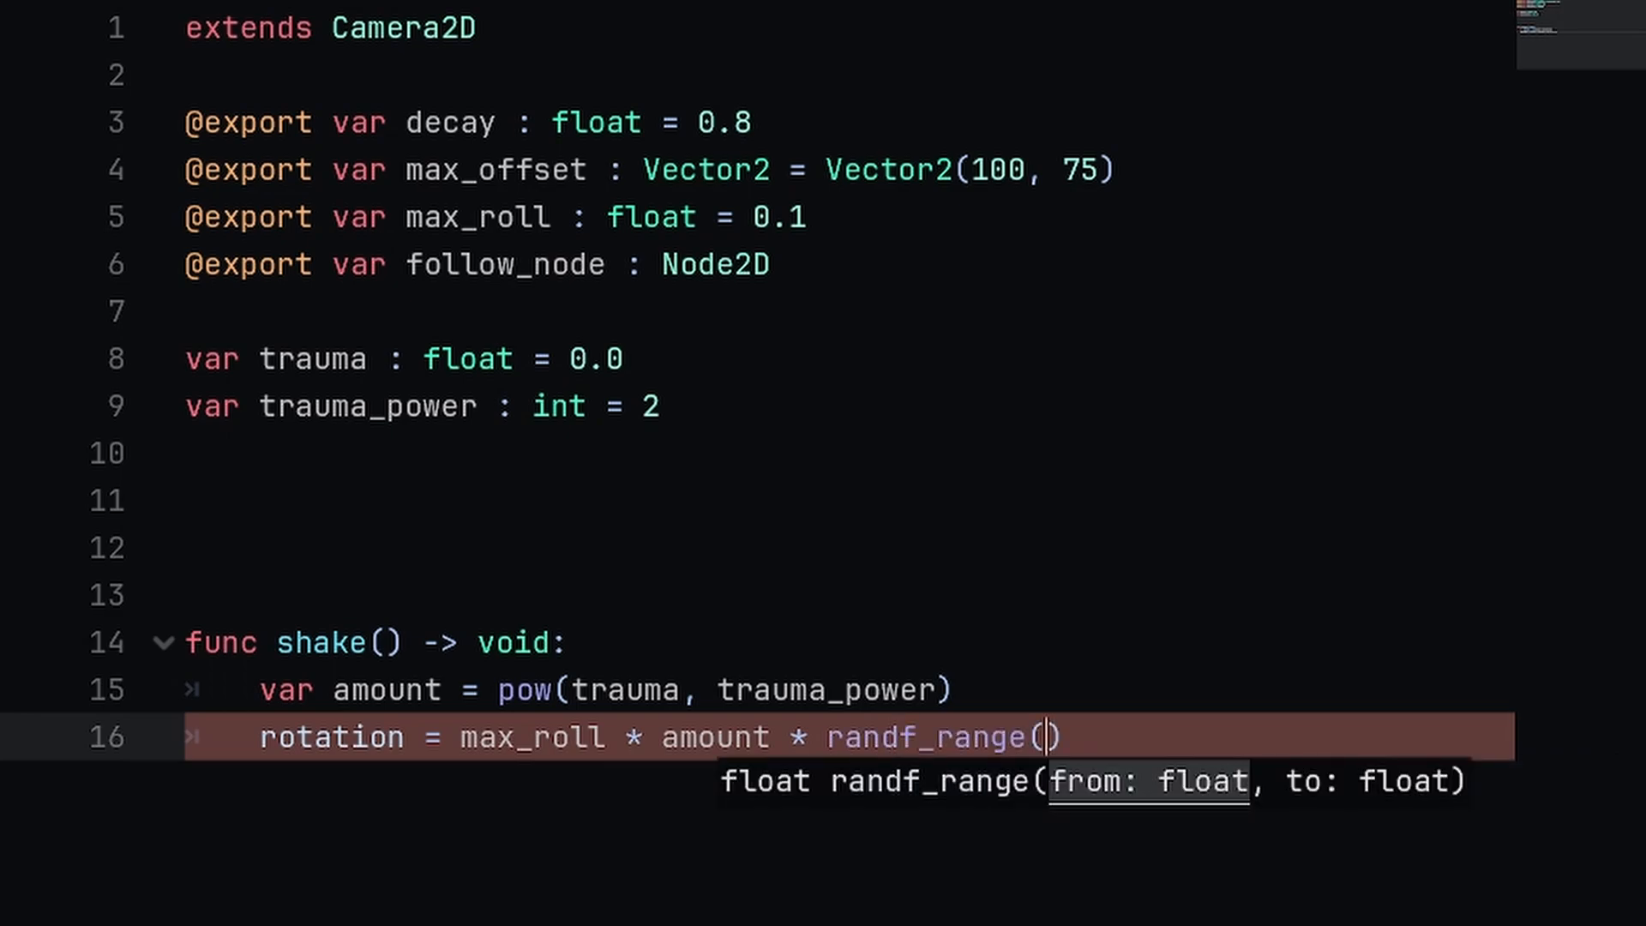
{"action": "type", "text": "-1,"}
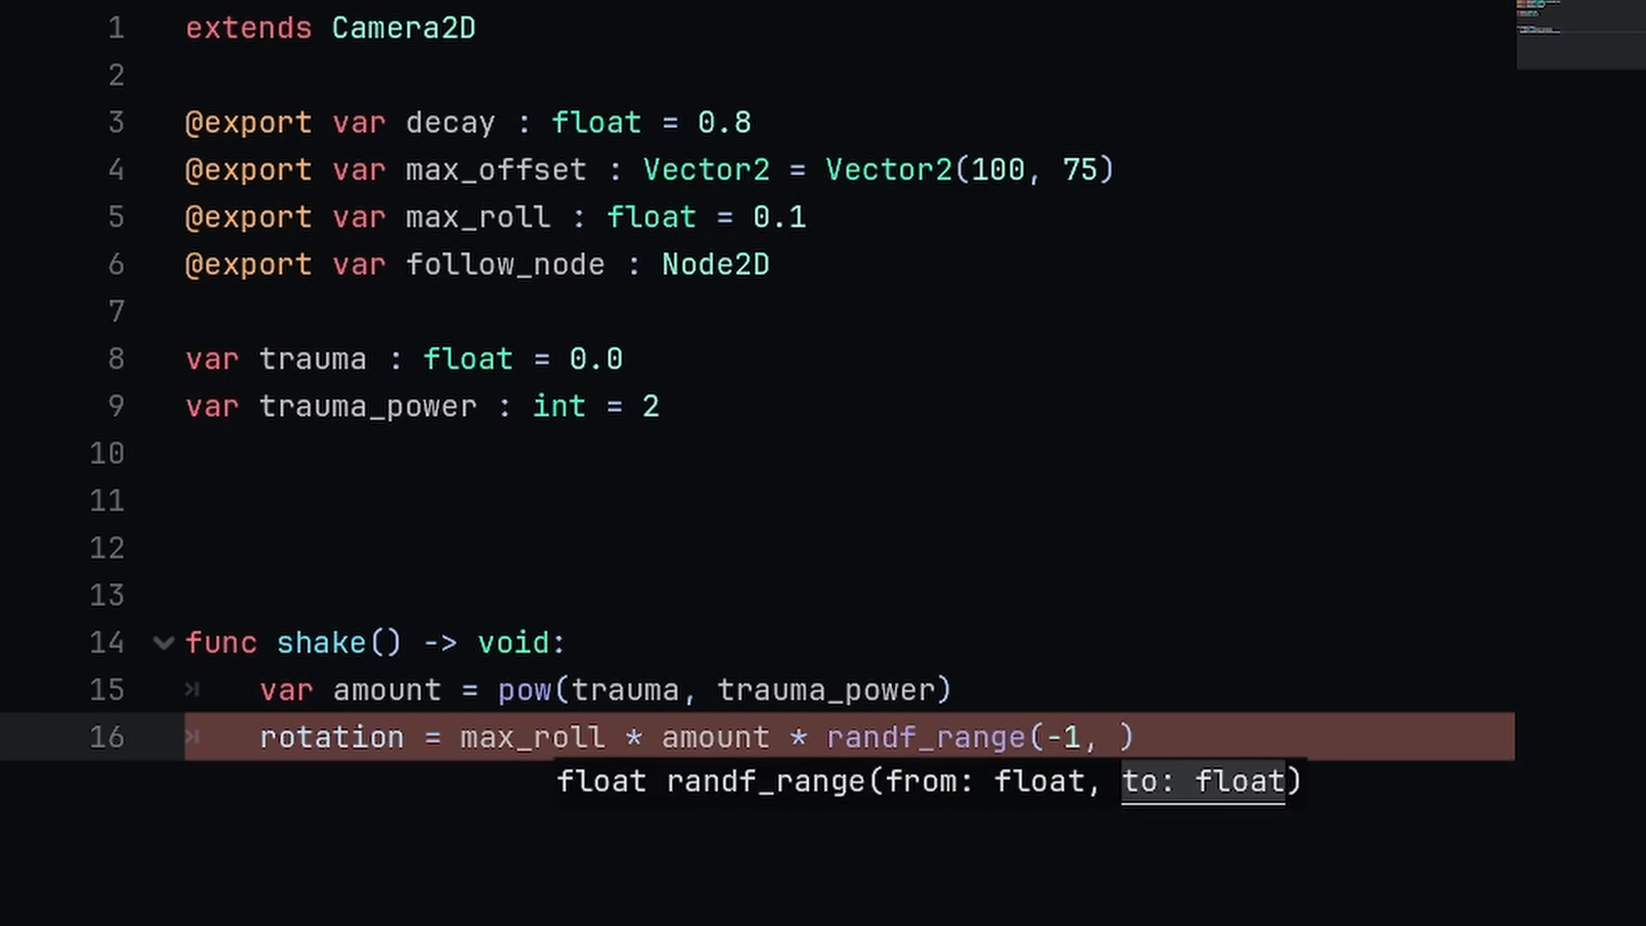
{"action": "type", "text": "1"}
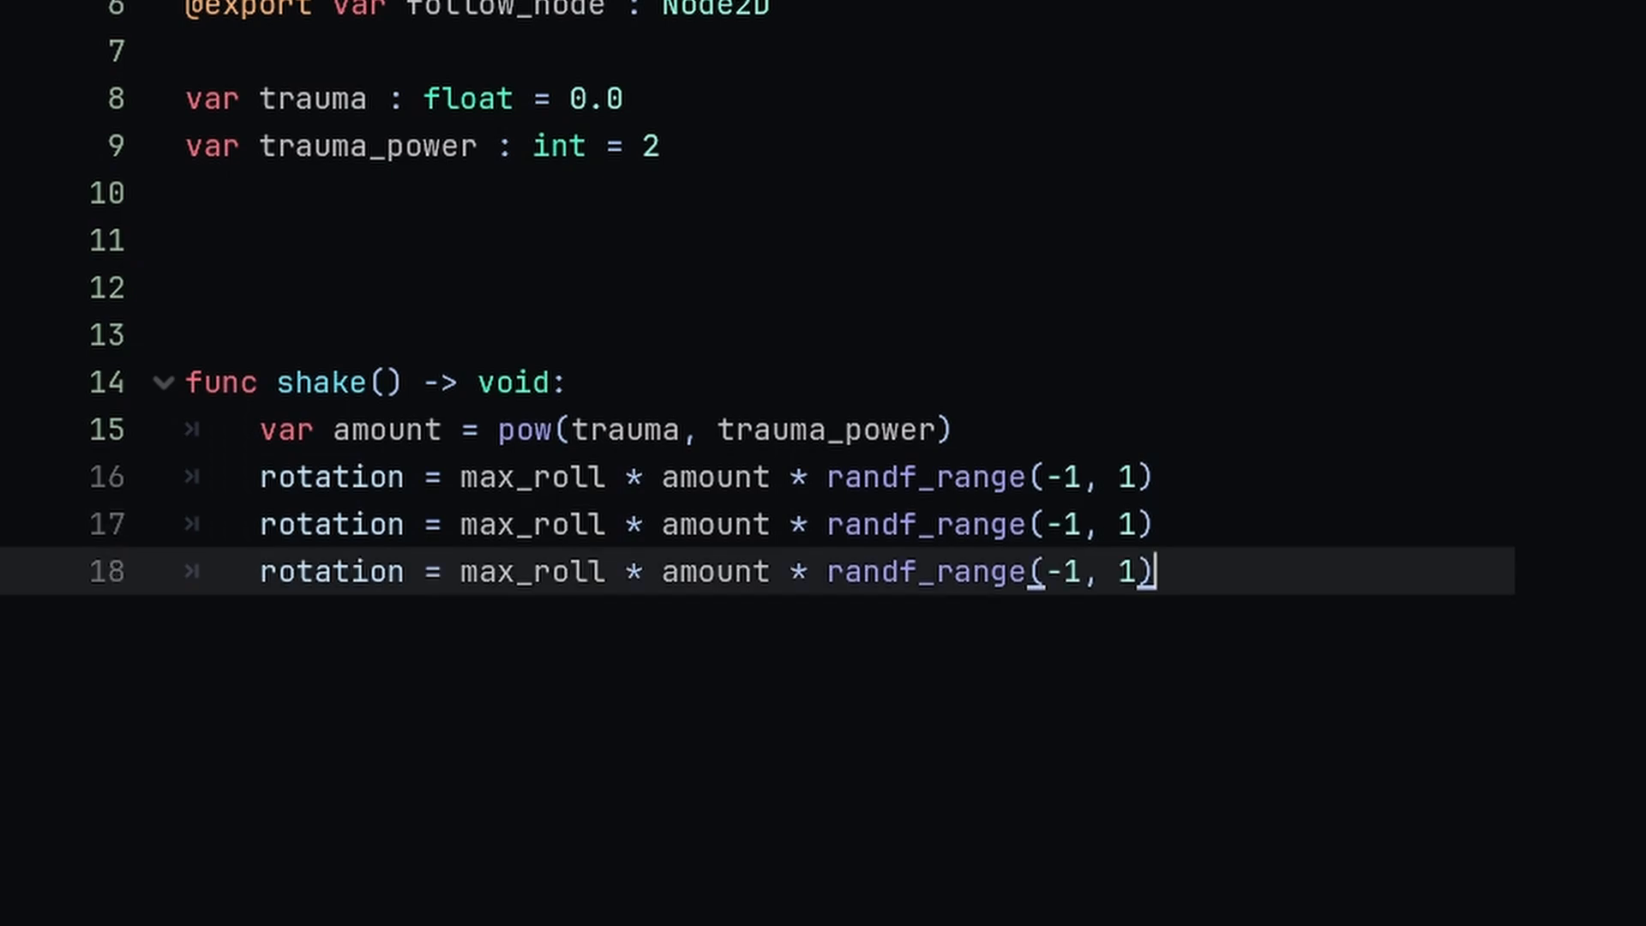
Change the duplicated rotation lines to offset.x and offset.y scaled by max_offset
{"action": "double_click", "coordinate": [330, 523]}
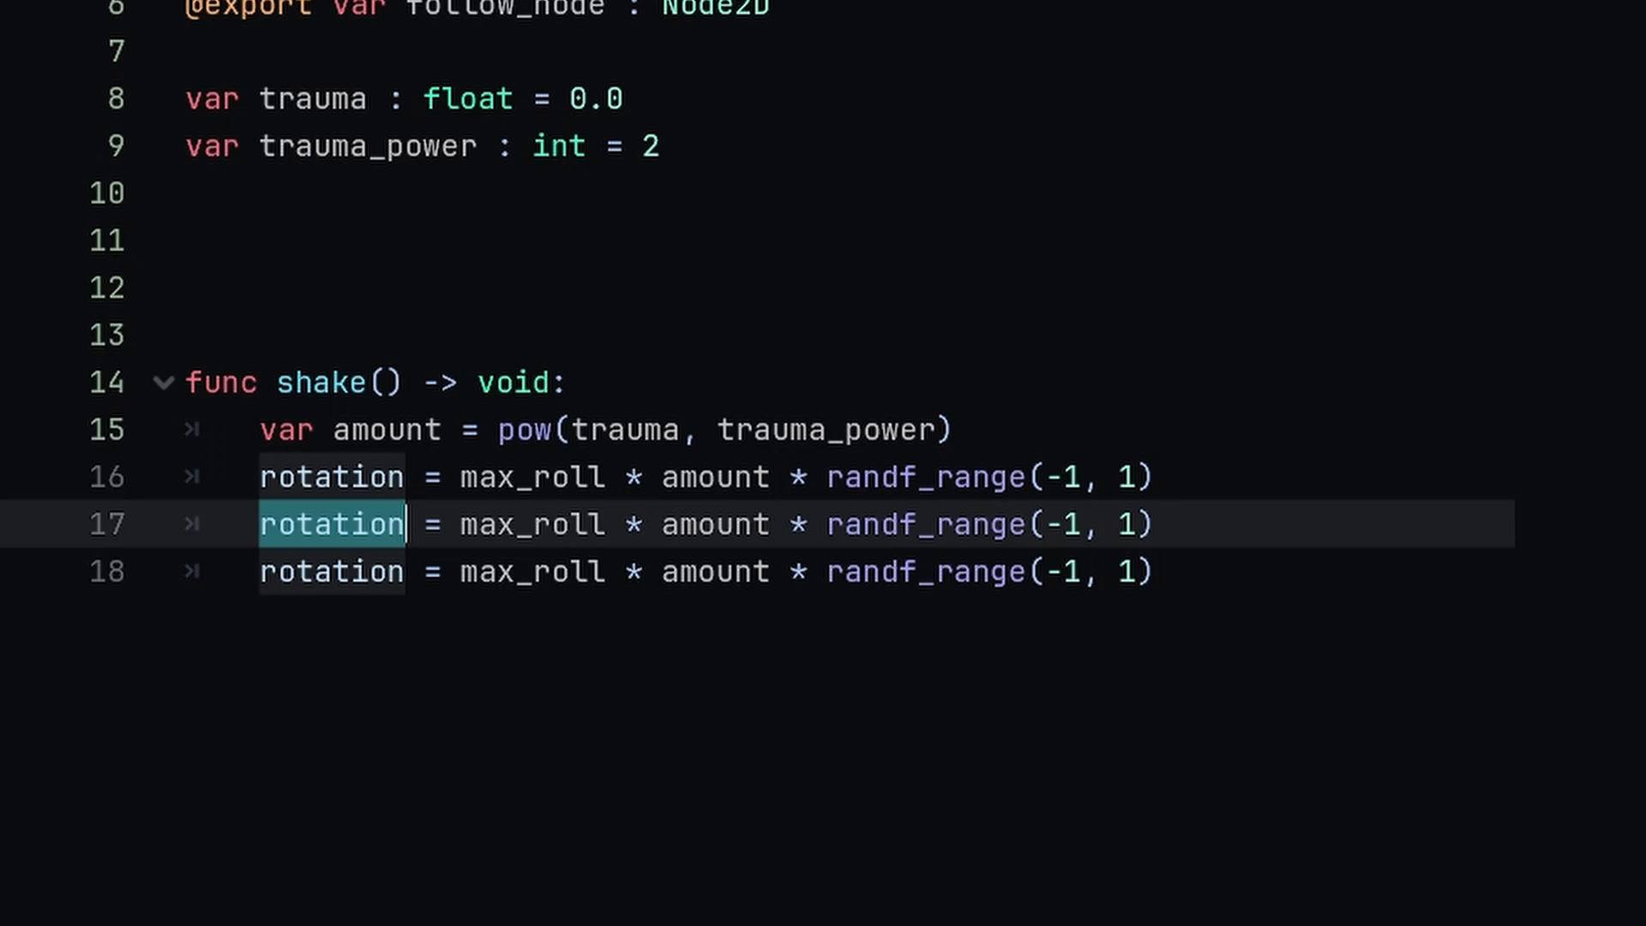
{"action": "type", "text": "offset.x"}
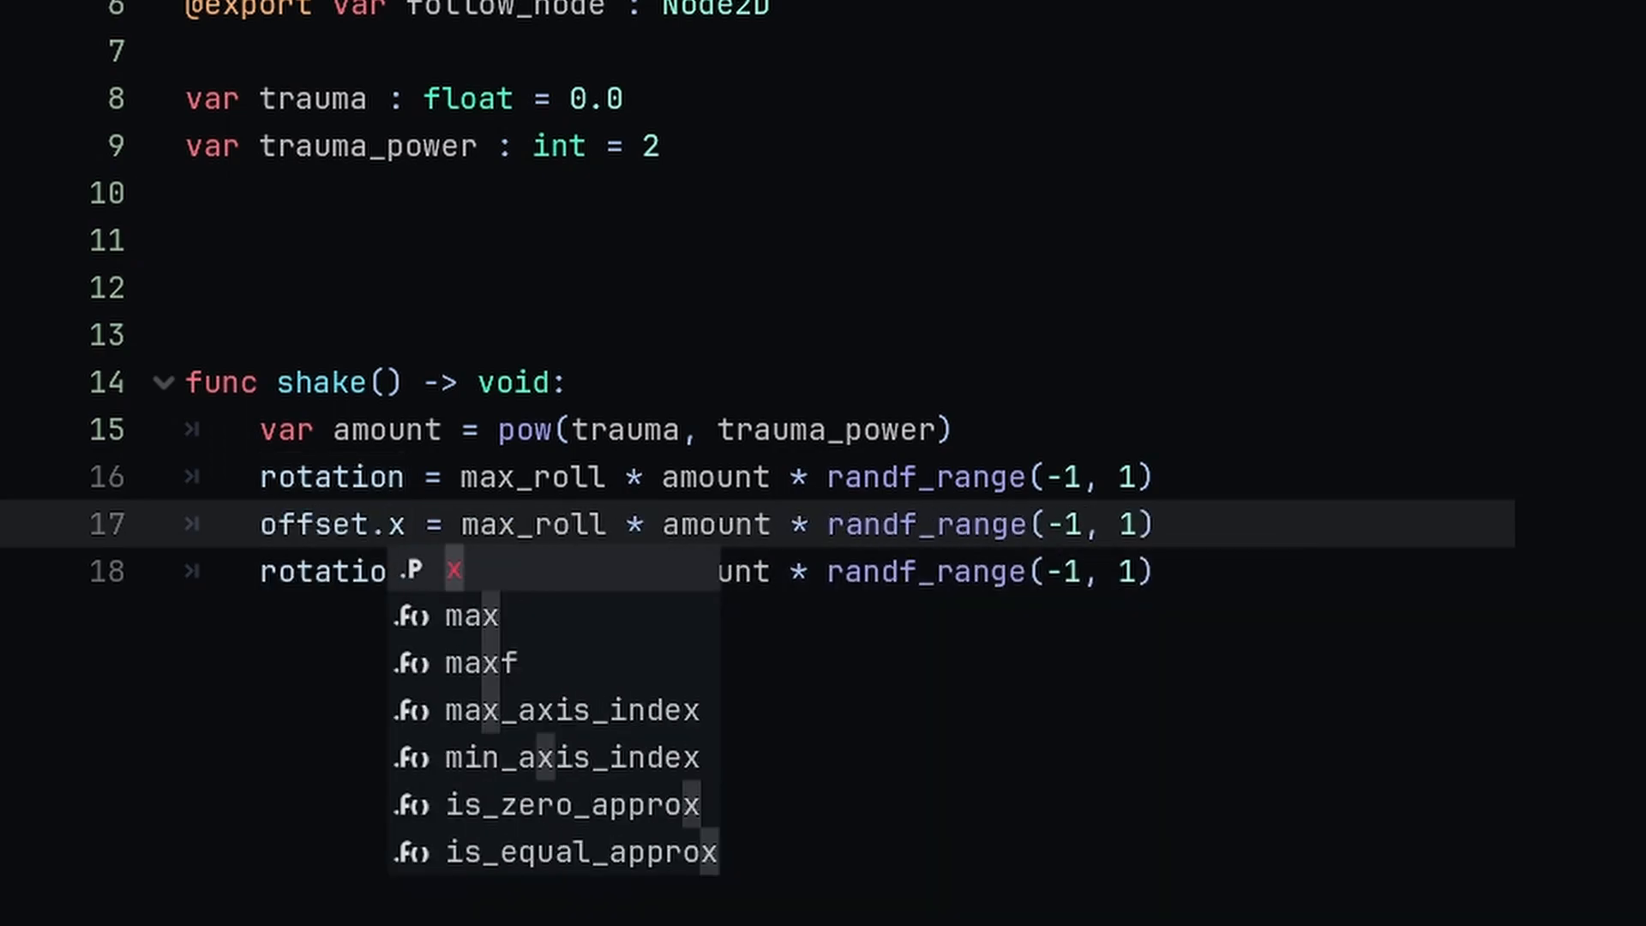
{"action": "type", "text": "max"}
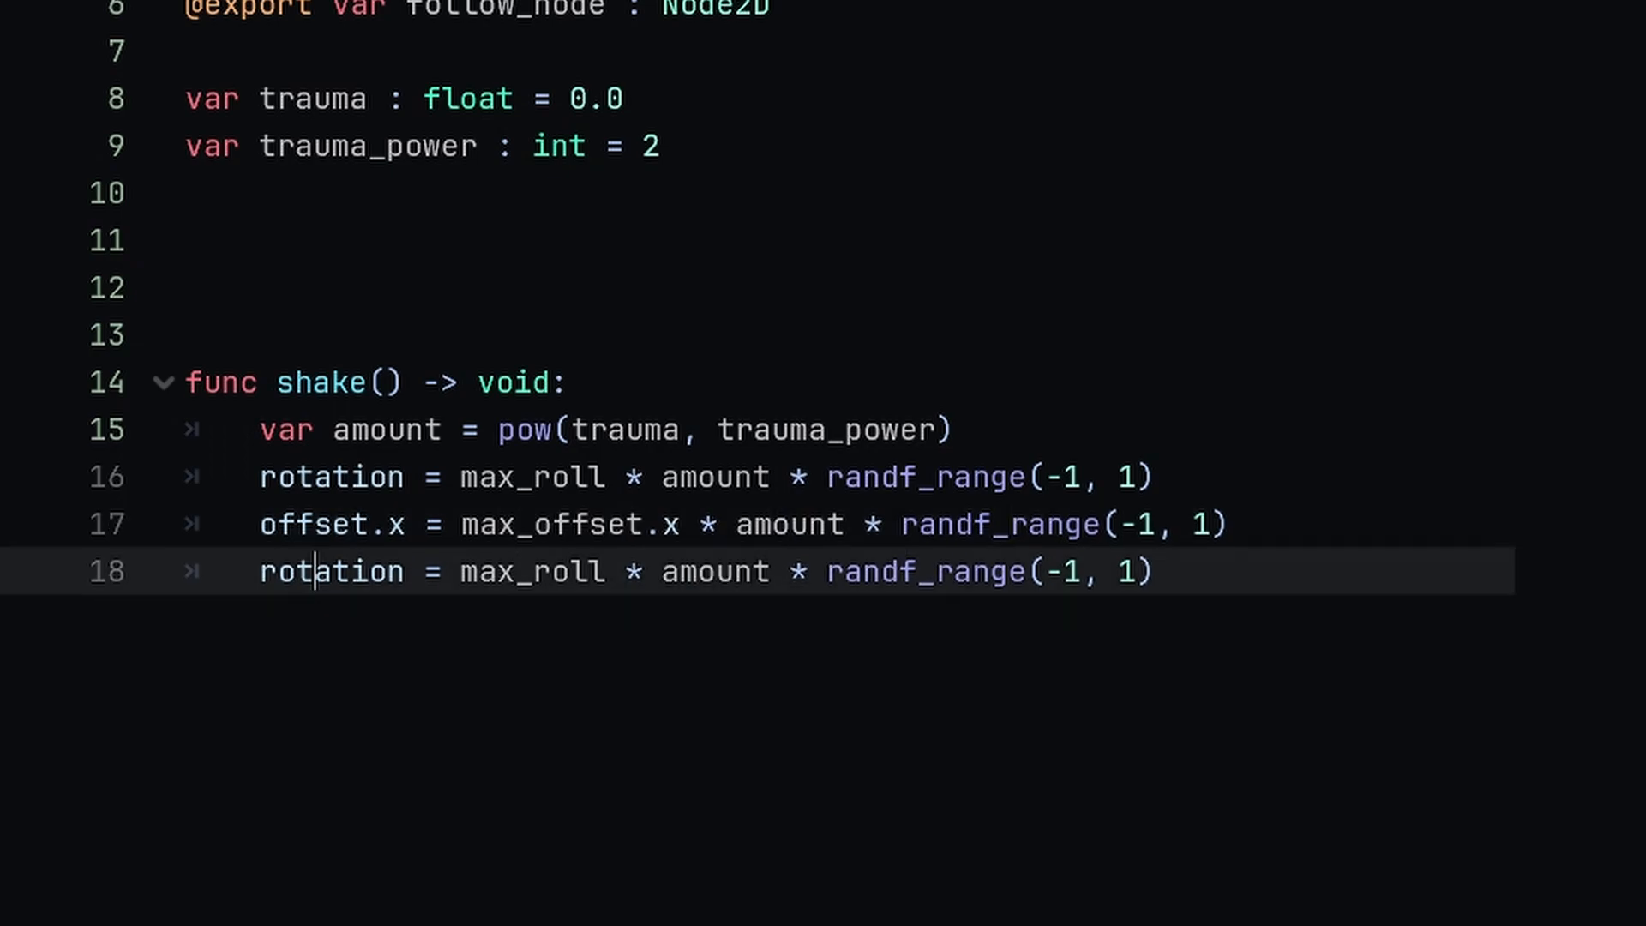
{"action": "type", "text": "offset."}
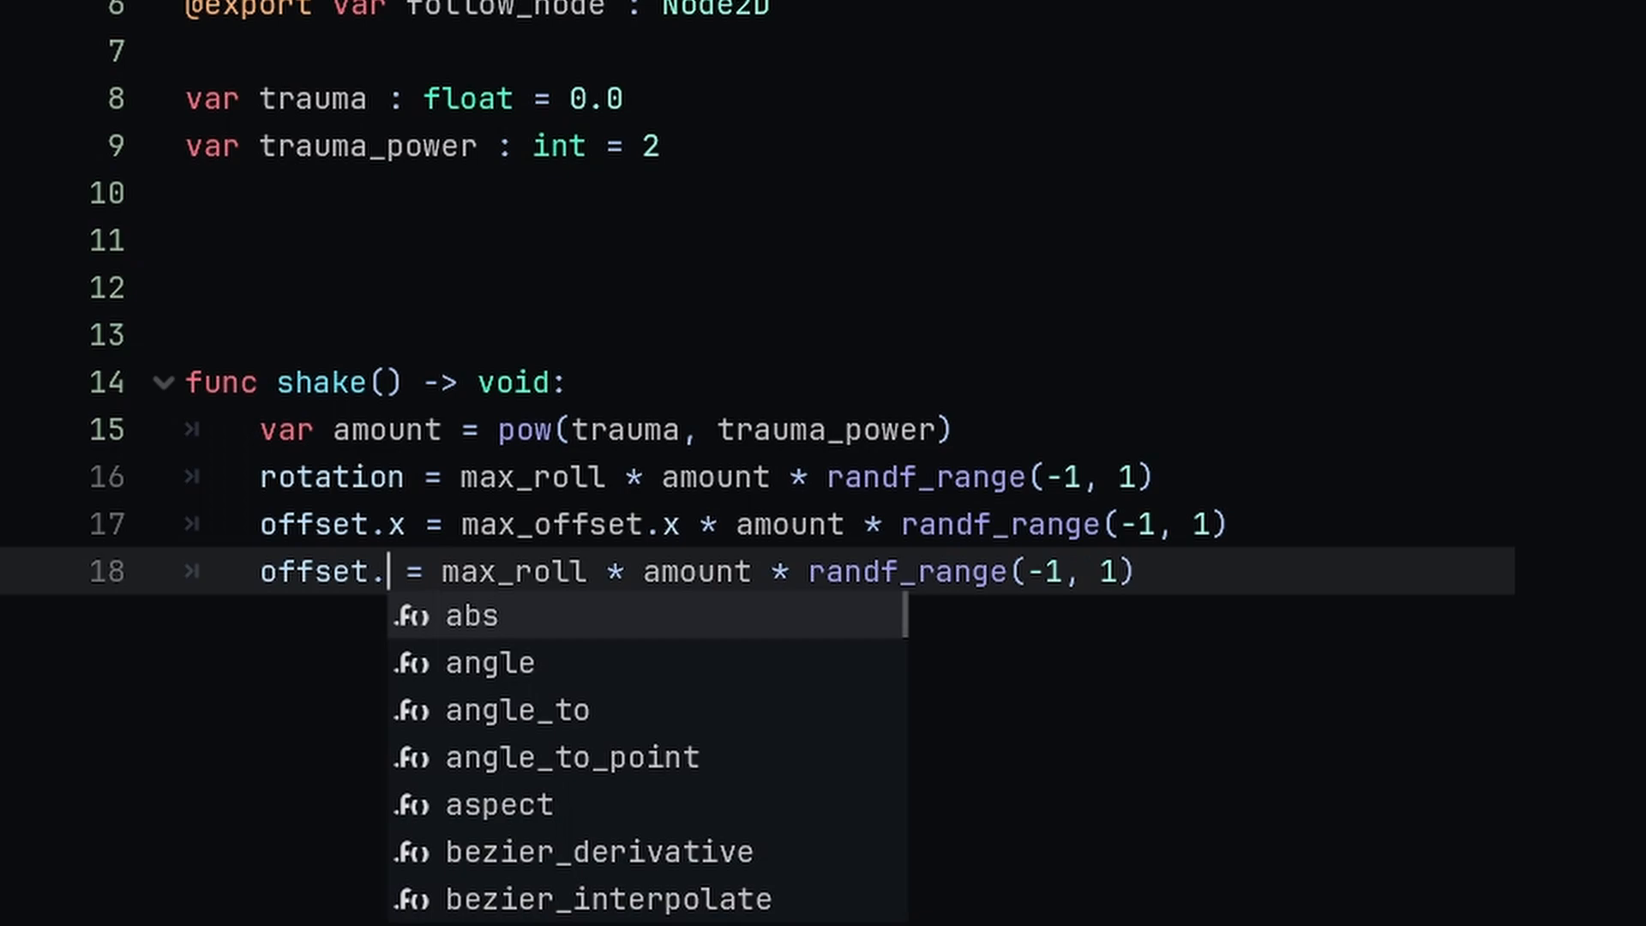
{"action": "type", "text": "y = max"}
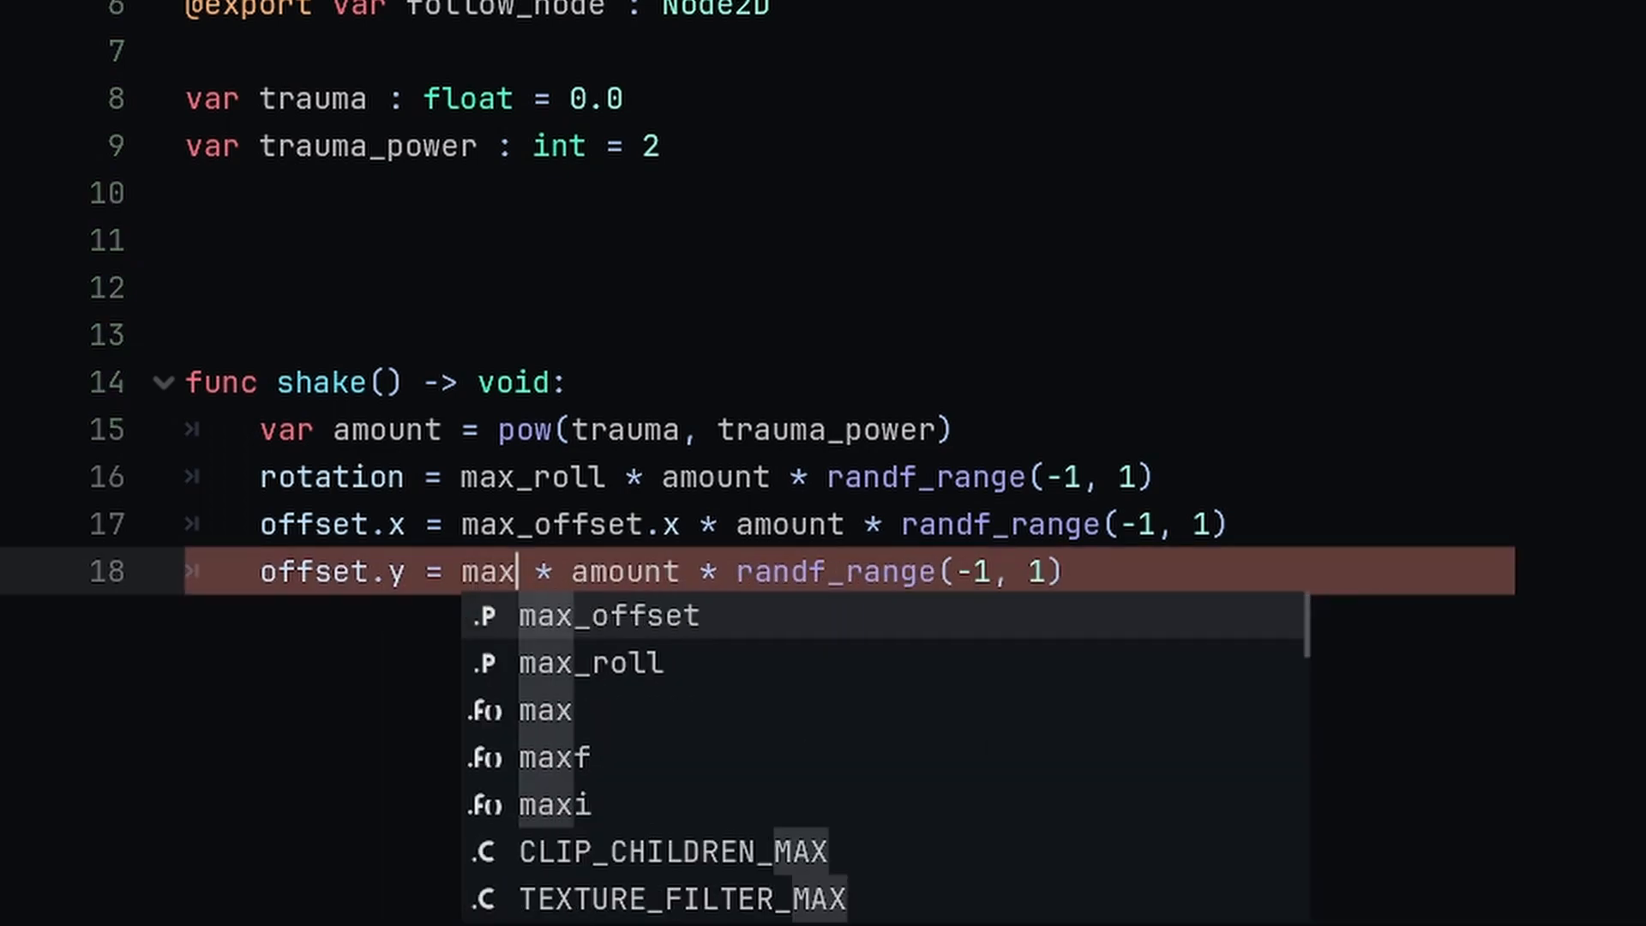
{"action": "left_click", "coordinate": [606, 615]}
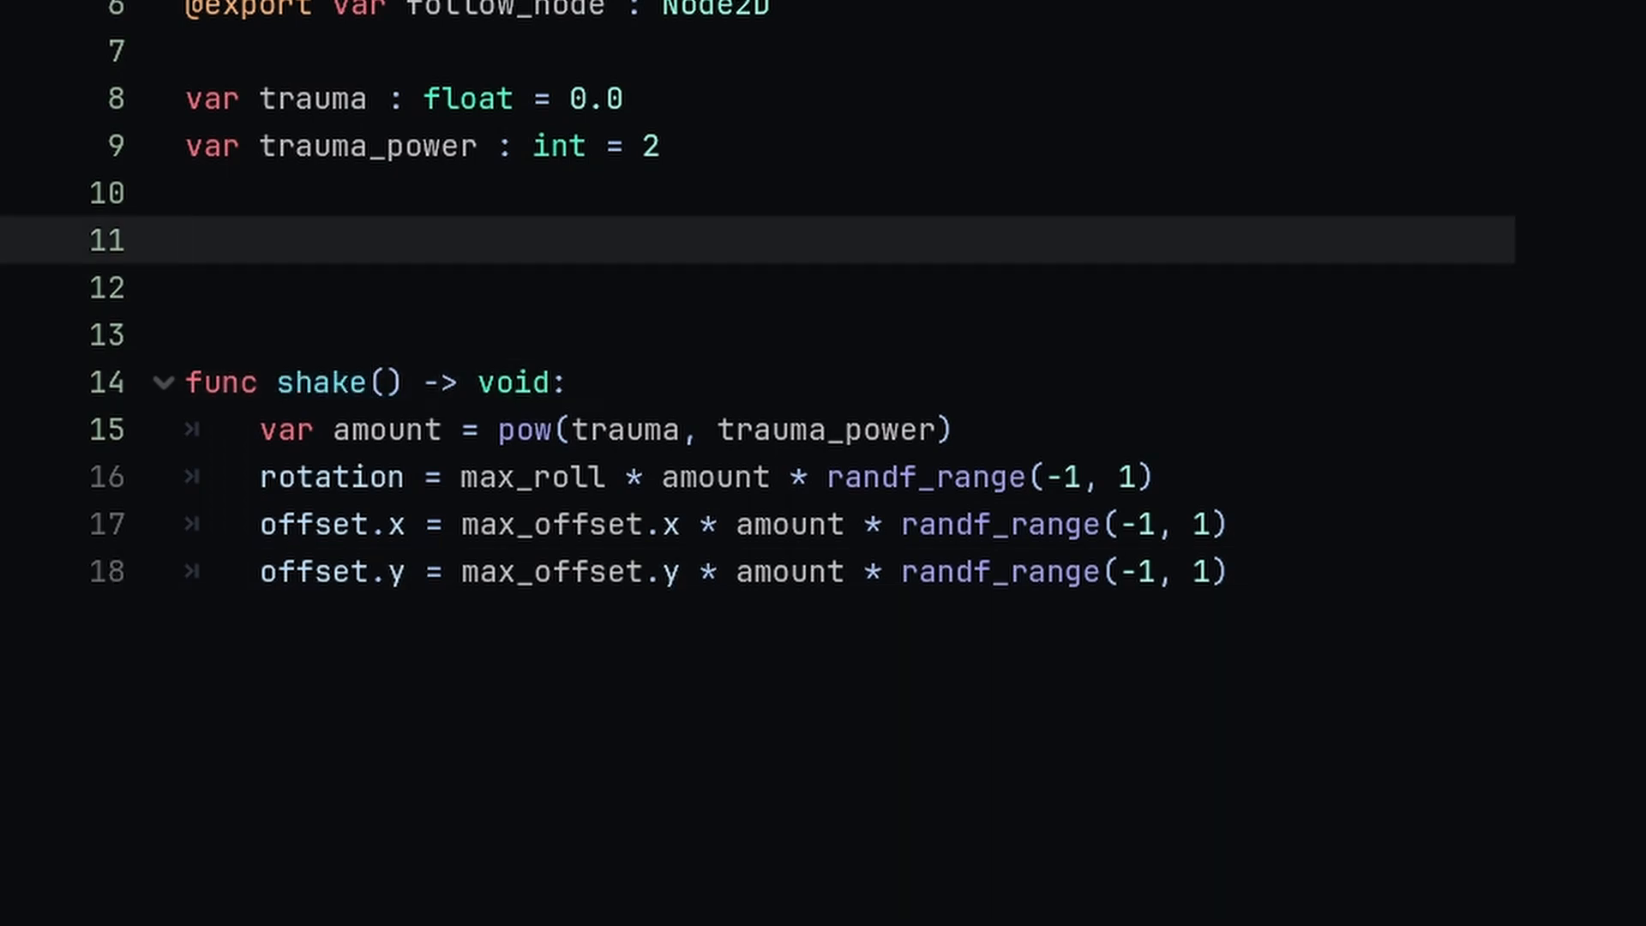
Write _process(delta) copying follow_node.global_position when set, and begin an if trauma: block
{"action": "type", "text": "fun"}
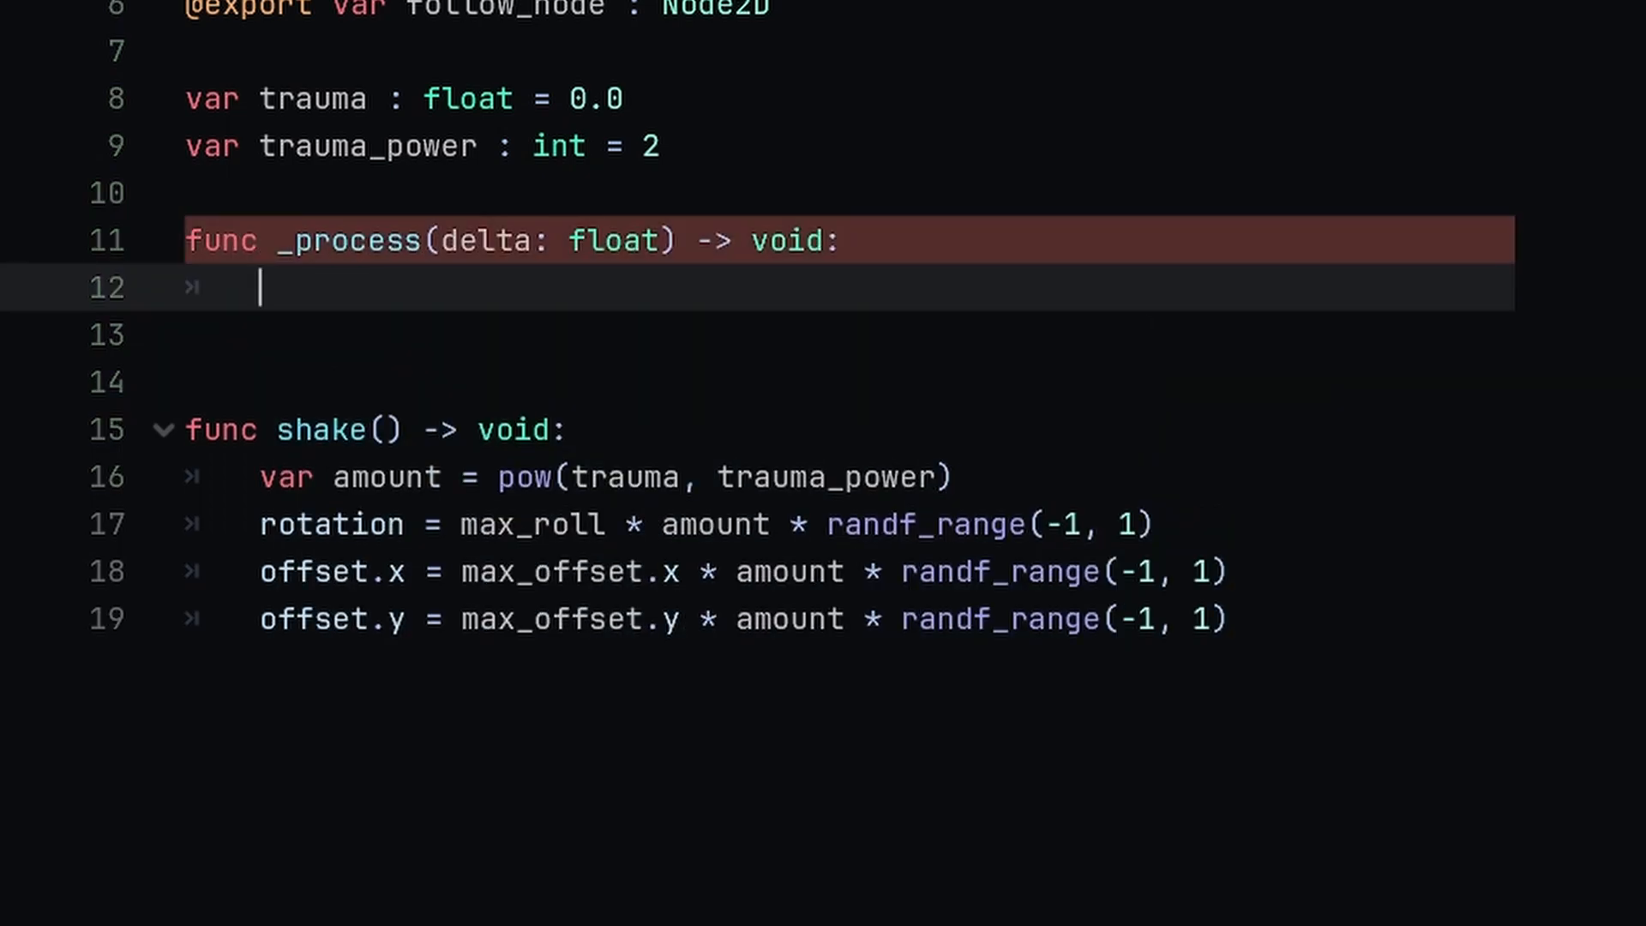
{"action": "type", "text": "if follow_node:"}
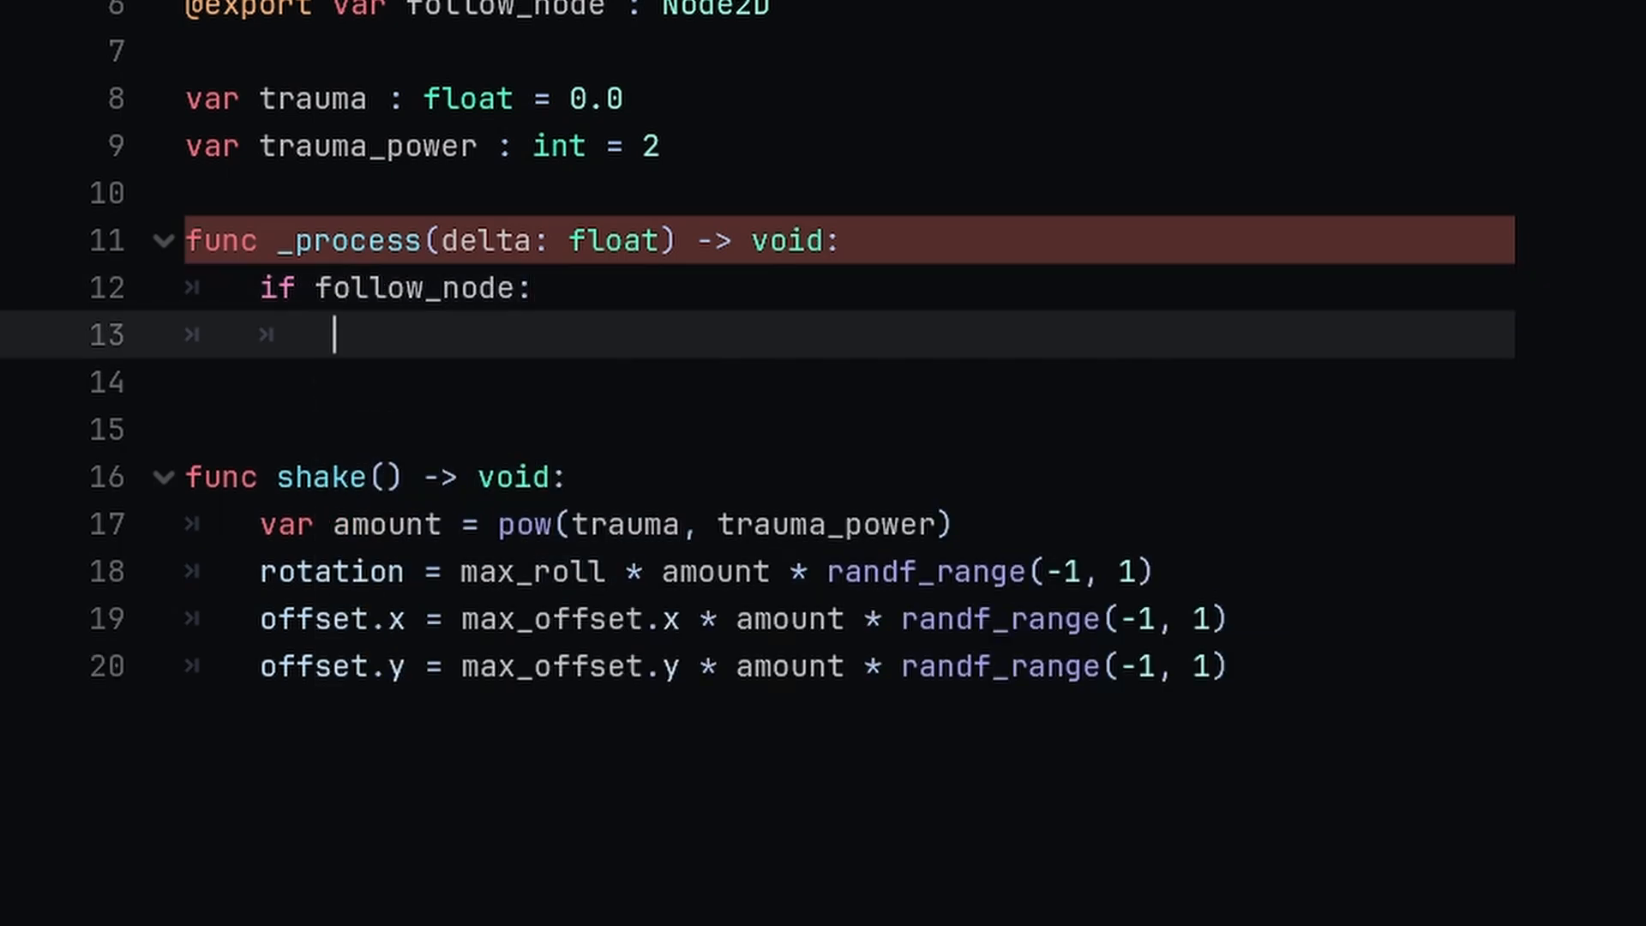
{"action": "type", "text": "global_position"}
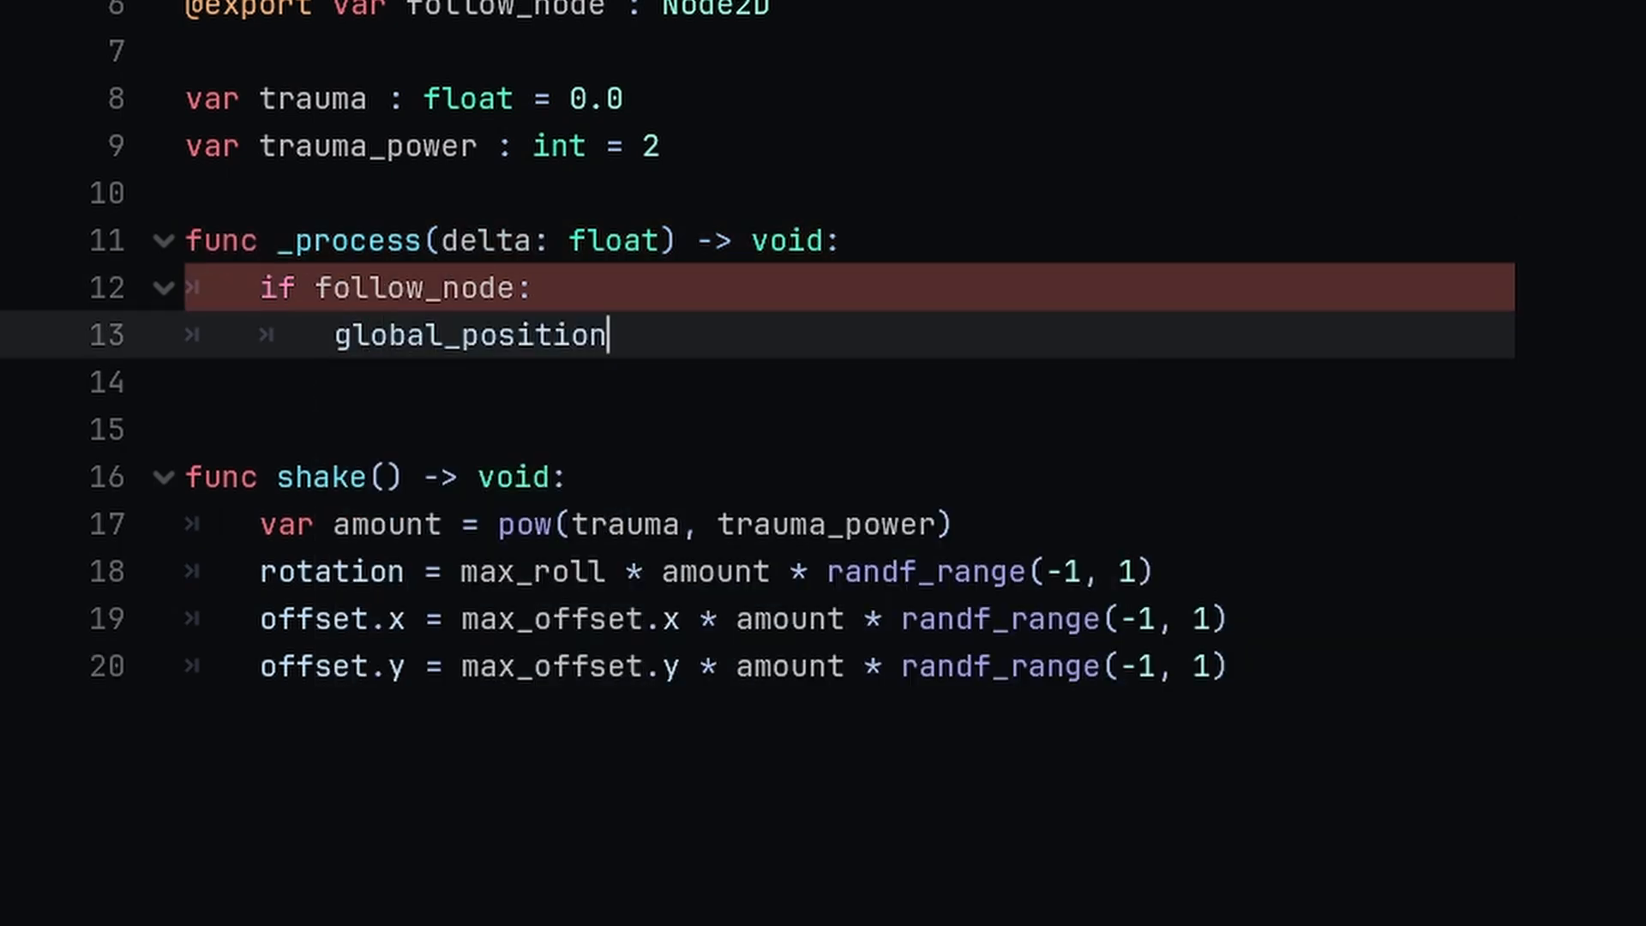
{"action": "type", "text": "= follow_node.global_position"}
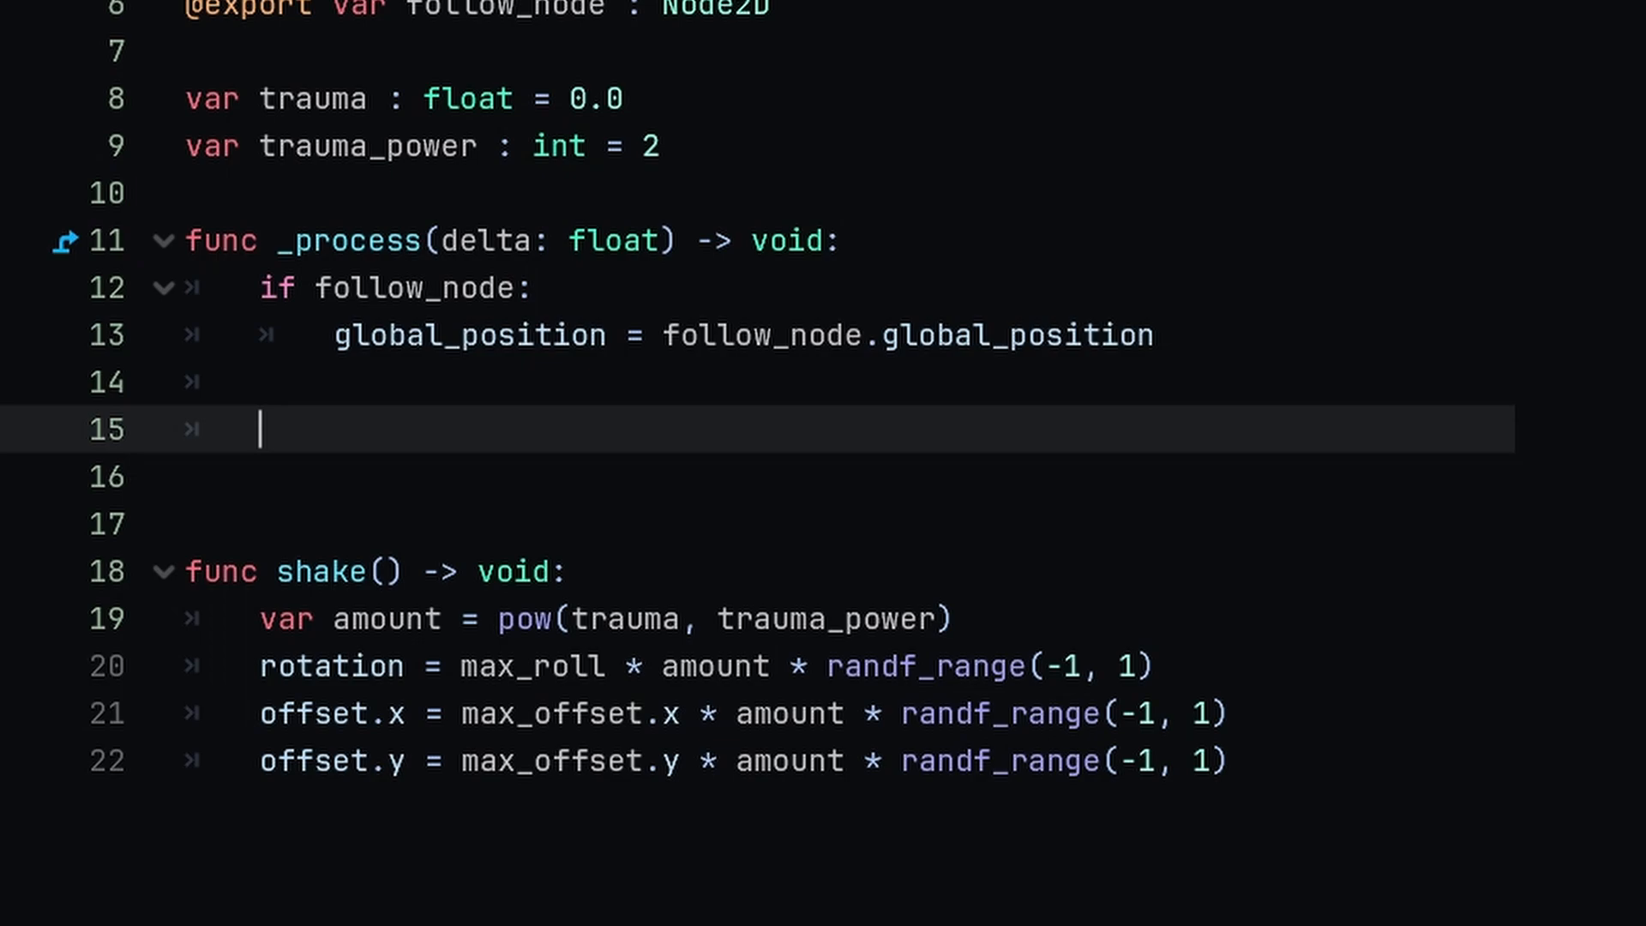
{"action": "type", "text": "if trauma:"}
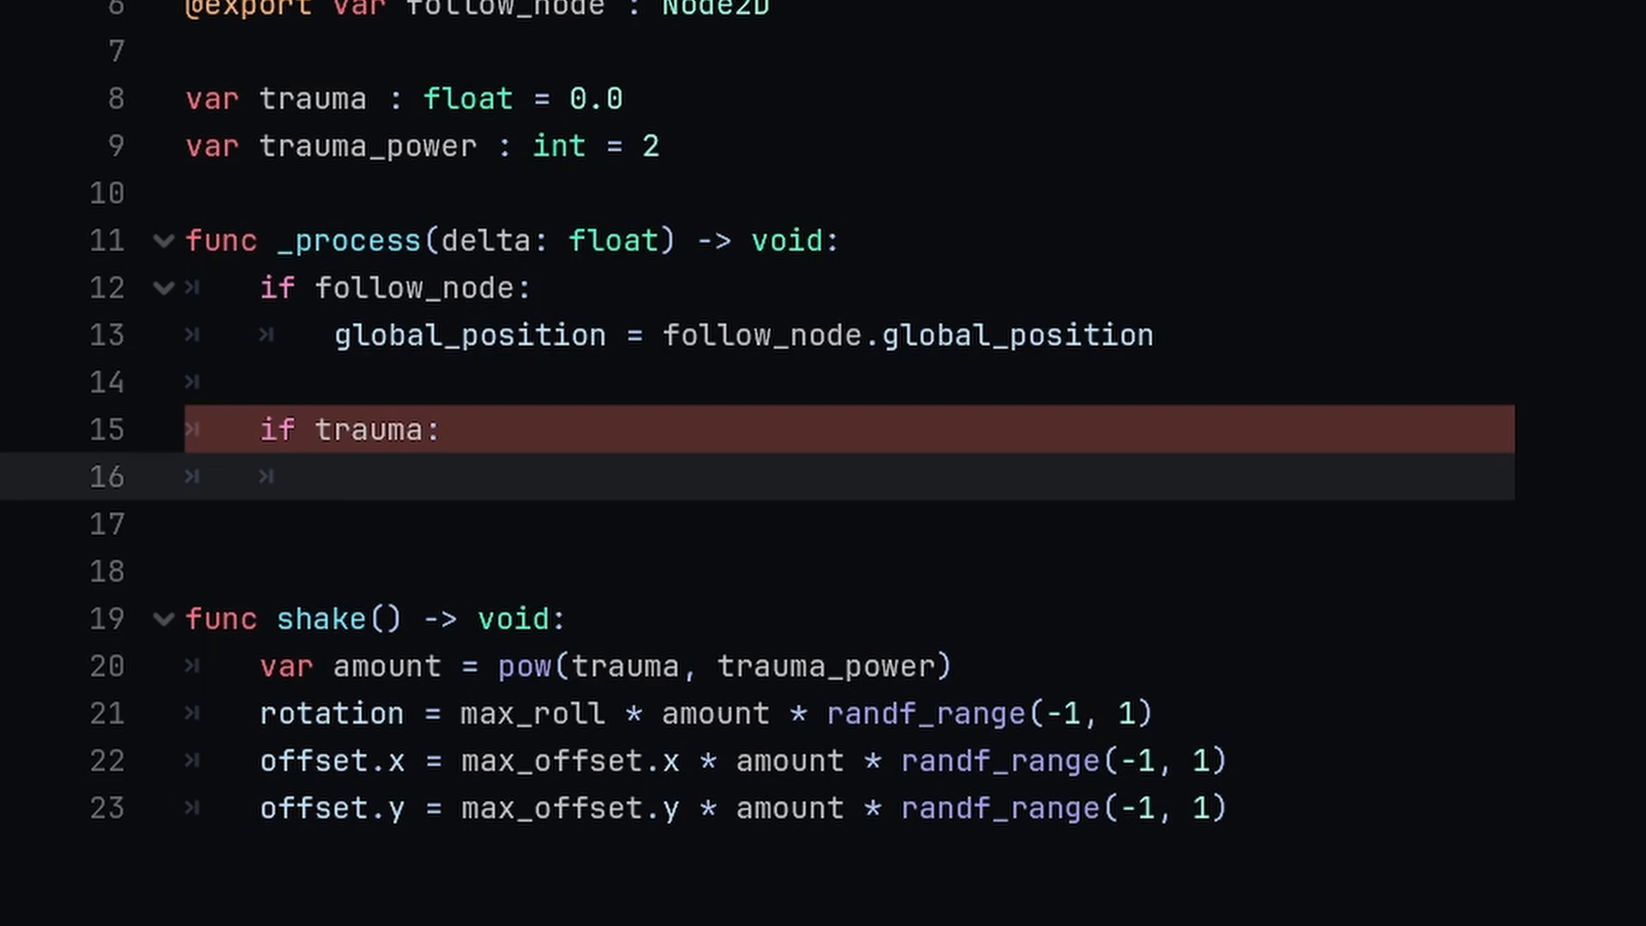
Under if trauma:, set trauma = max(trauma - decay * delta, 0) and call shake()
{"action": "type", "text": "trauma ="}
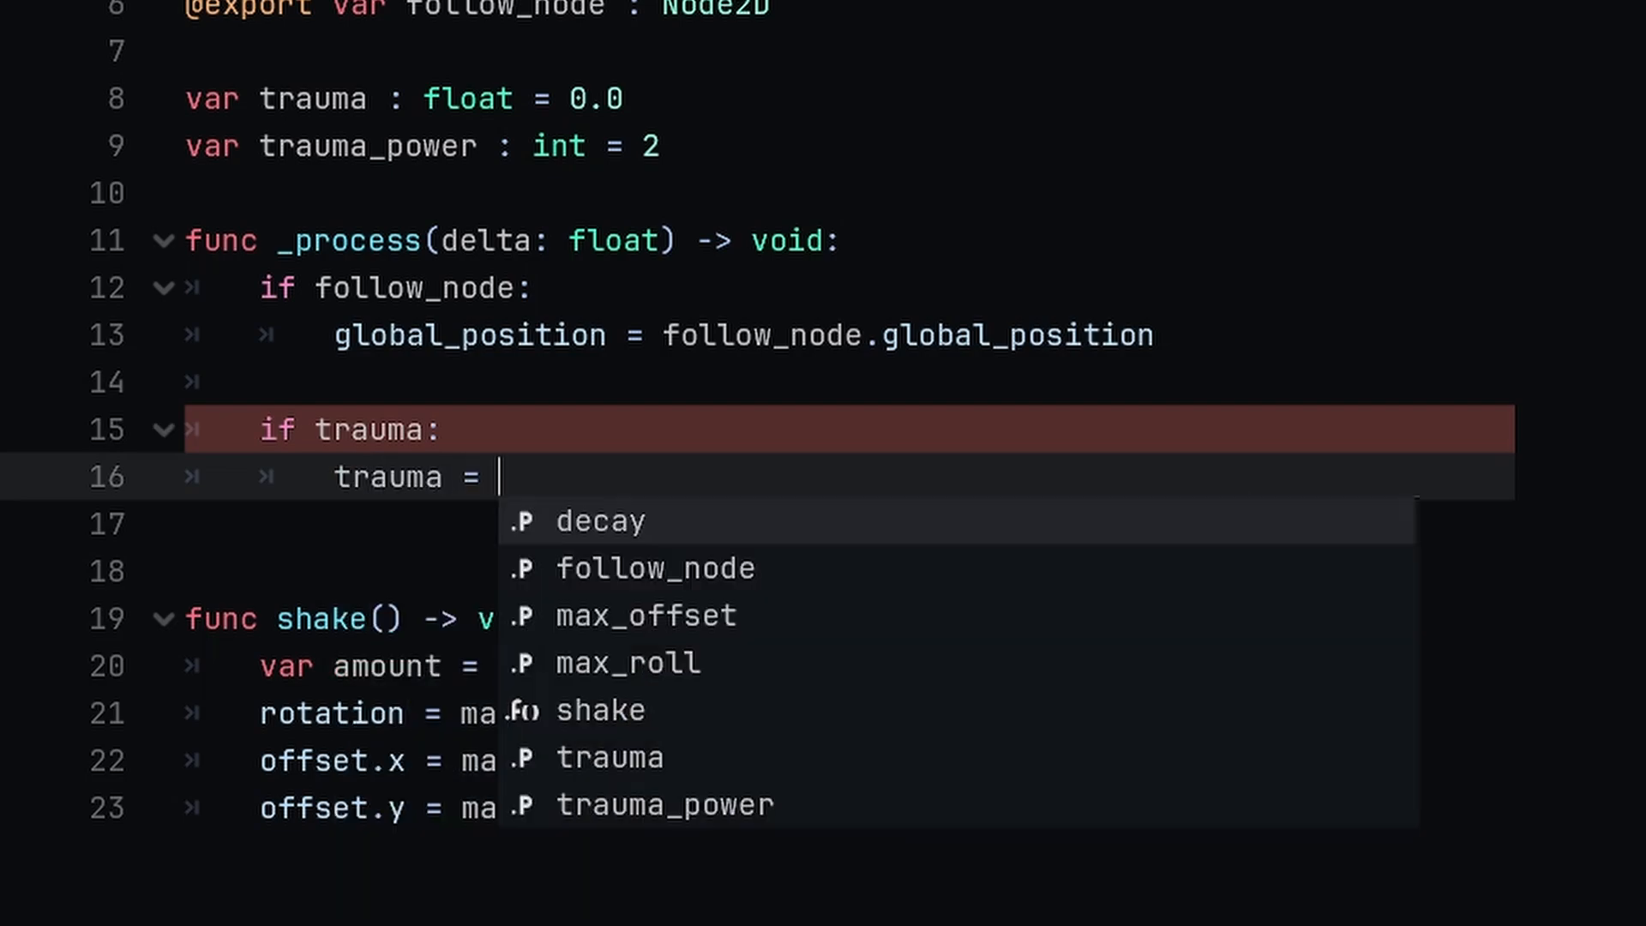
{"action": "type", "text": "max("}
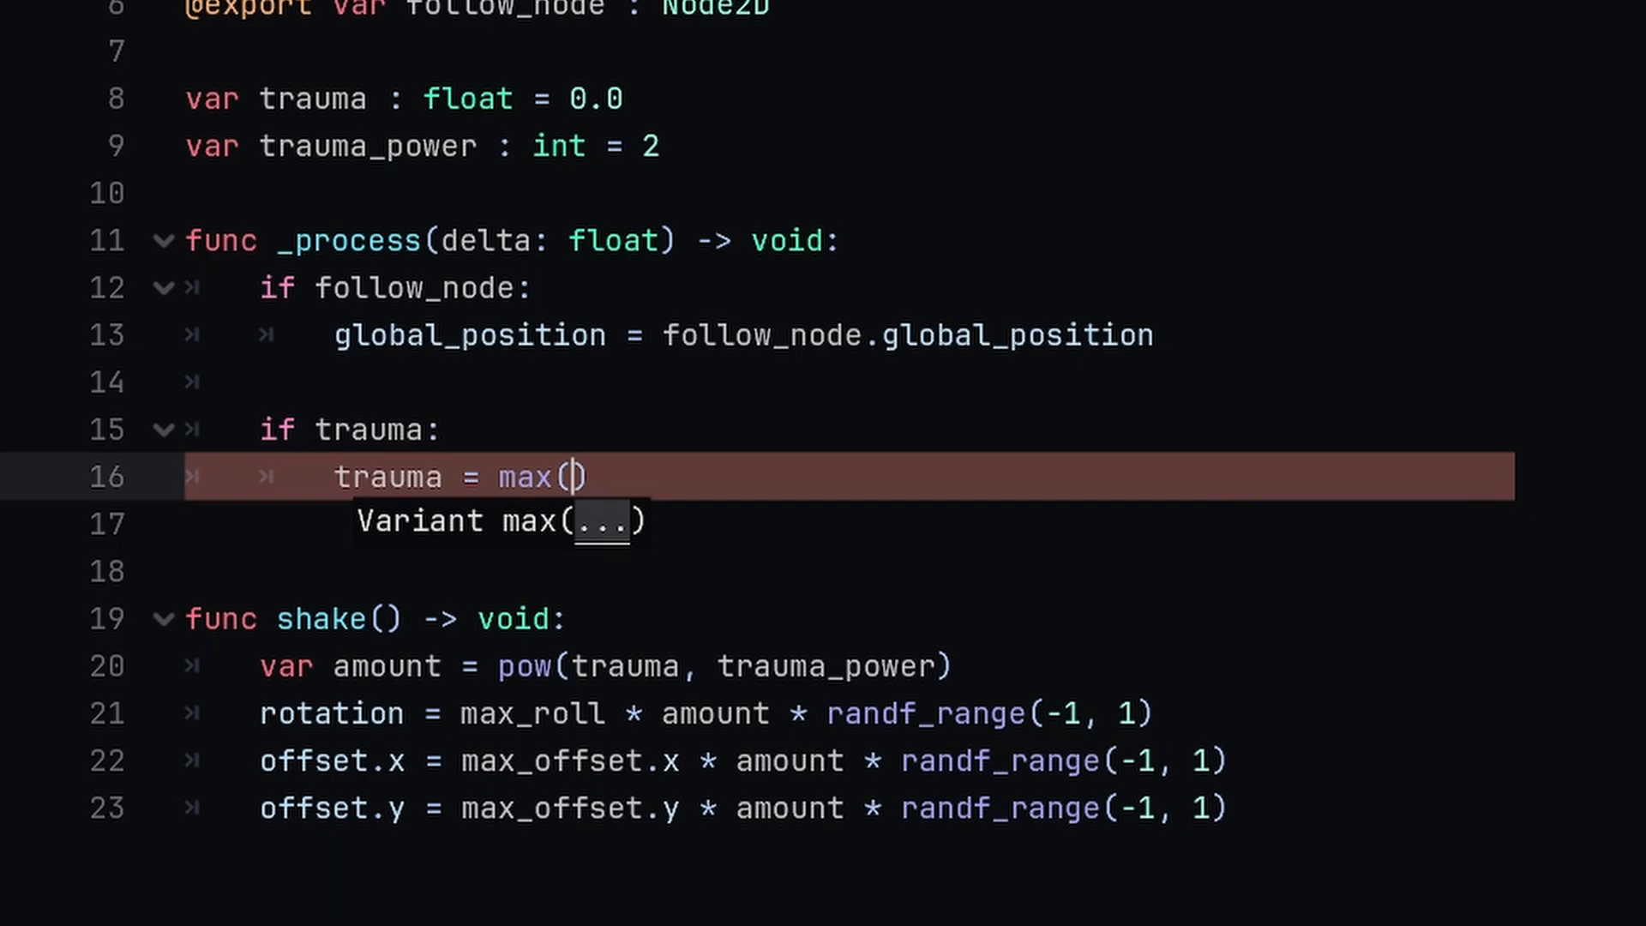
{"action": "type", "text": "trauma -"}
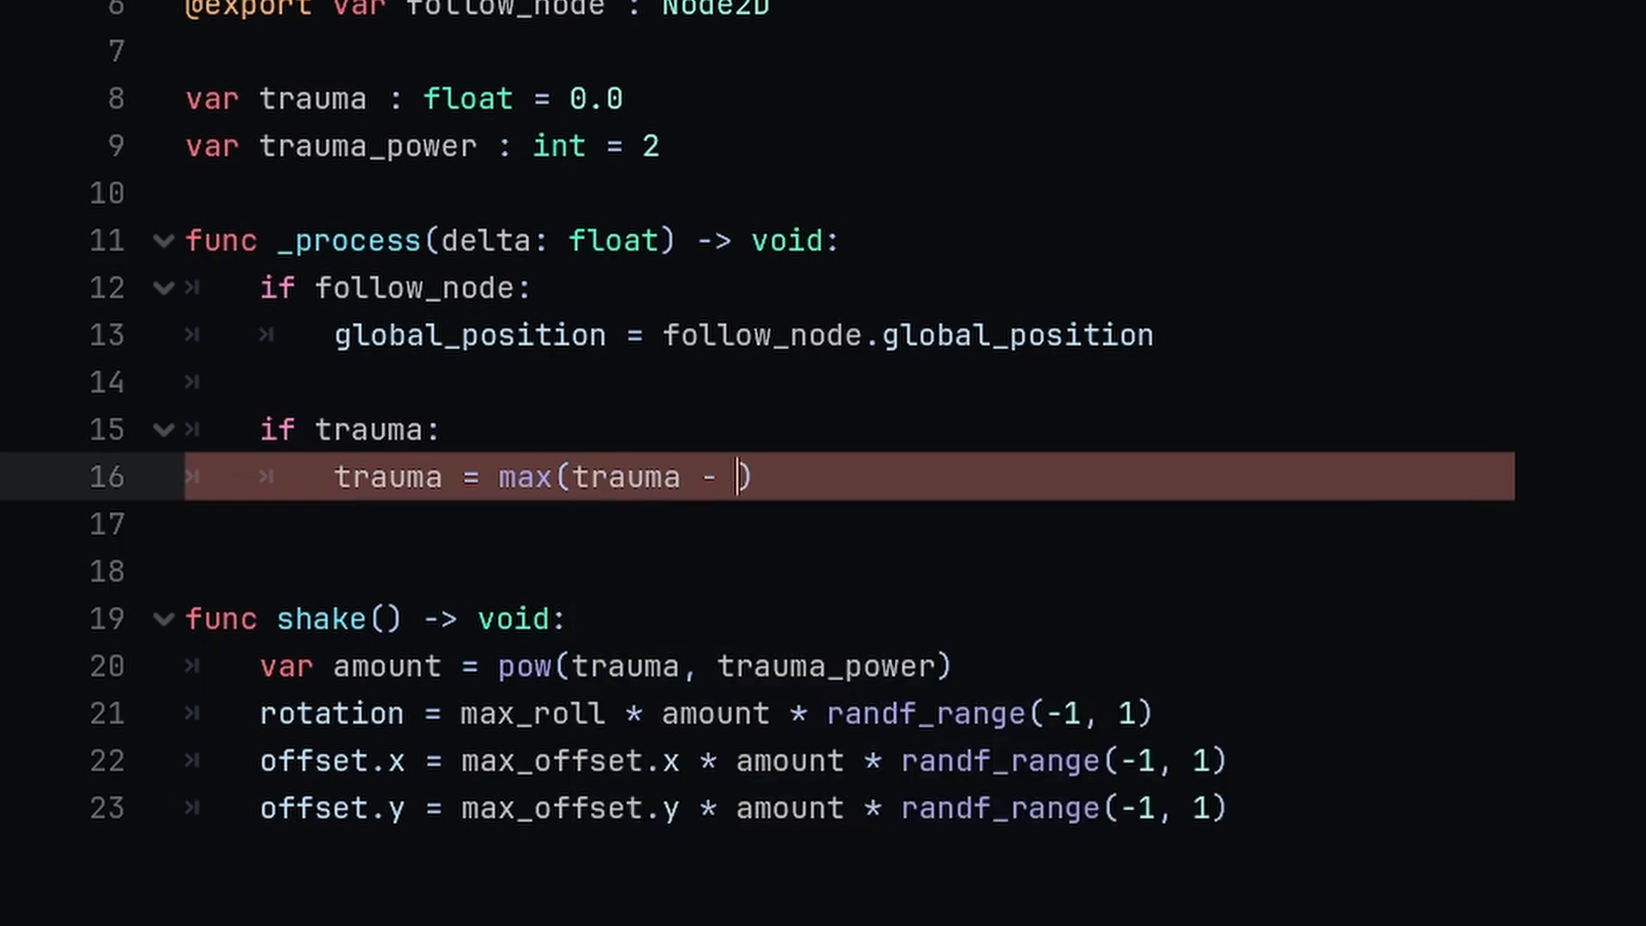
{"action": "type", "text": "decay * del"}
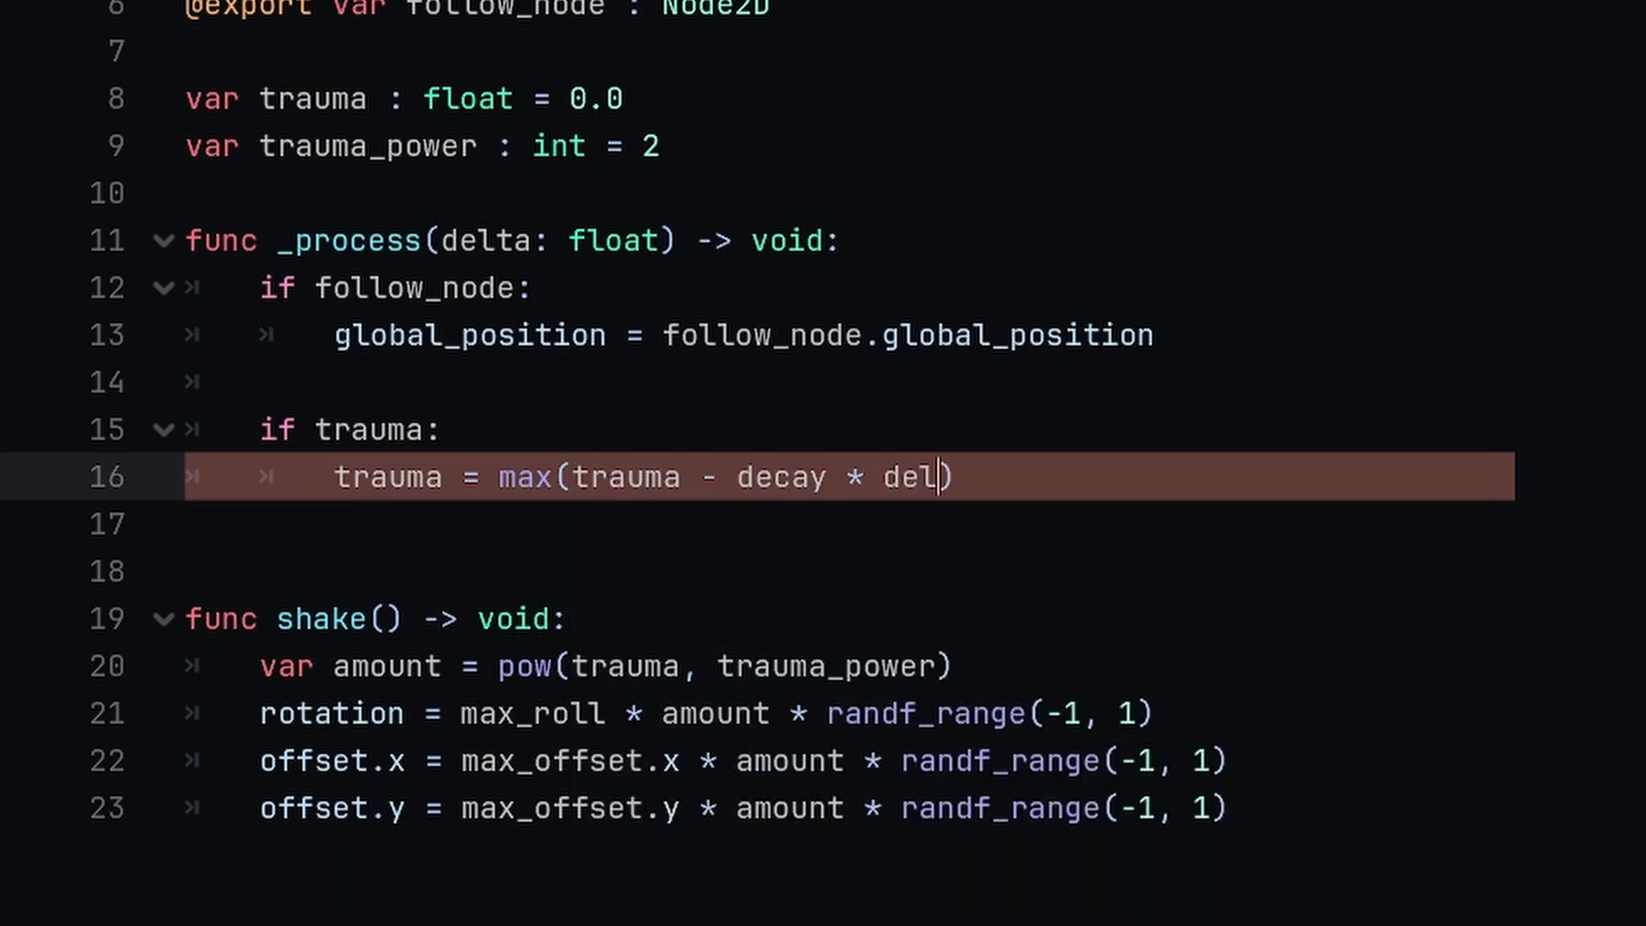
{"action": "type", "text": "ta,"}
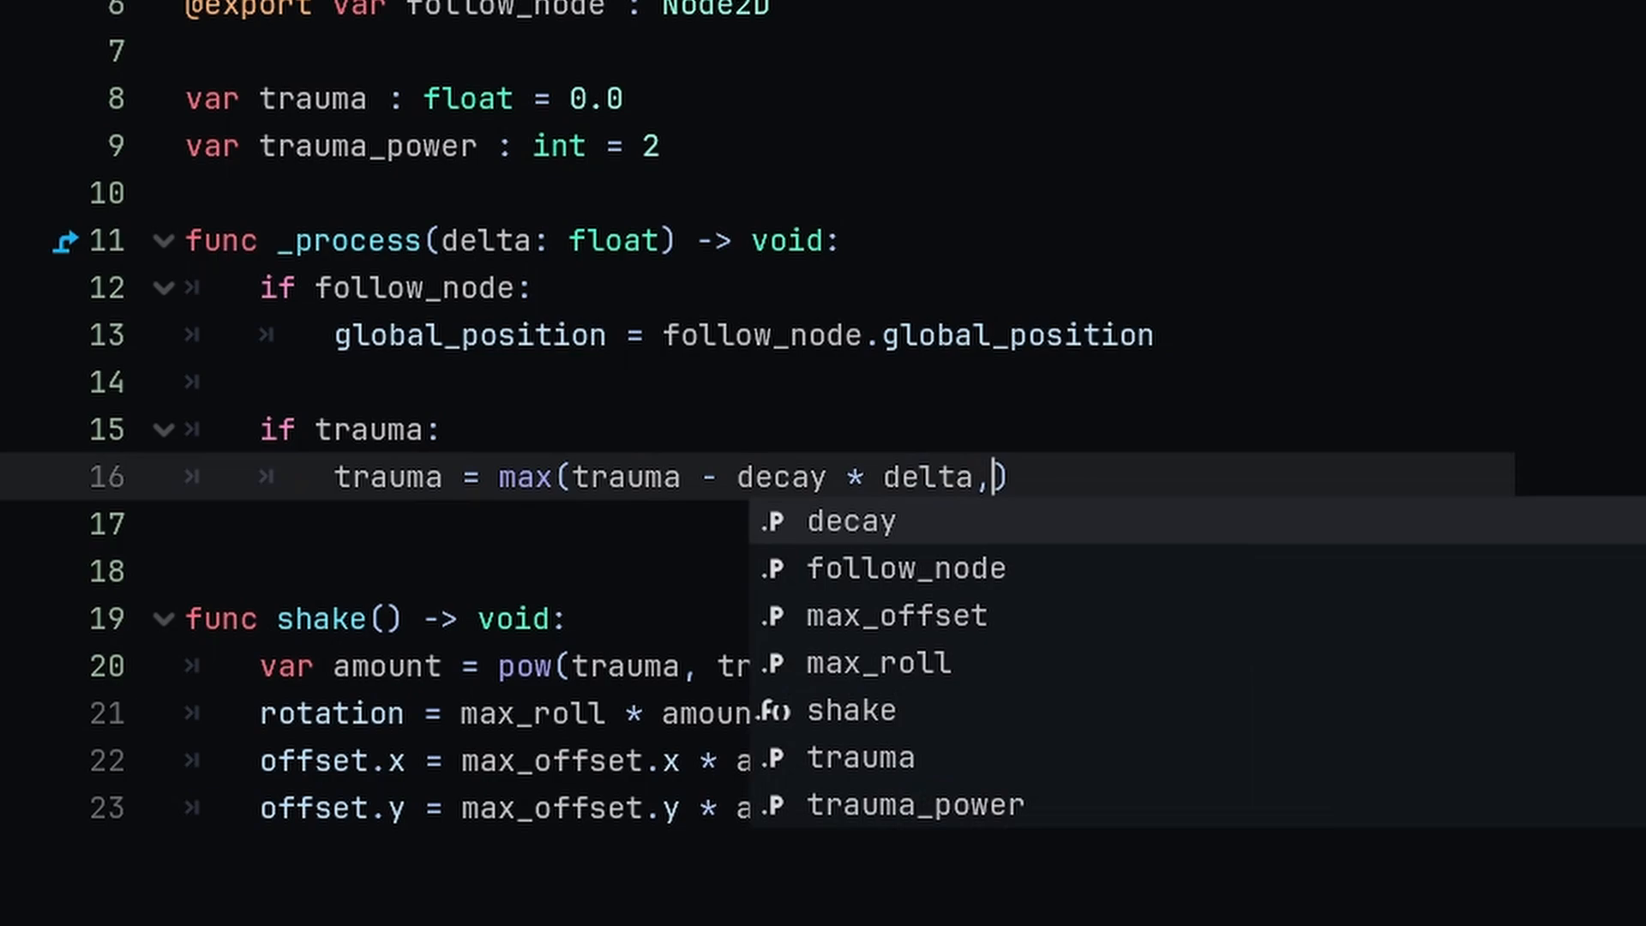
{"action": "type", "text": "0"}
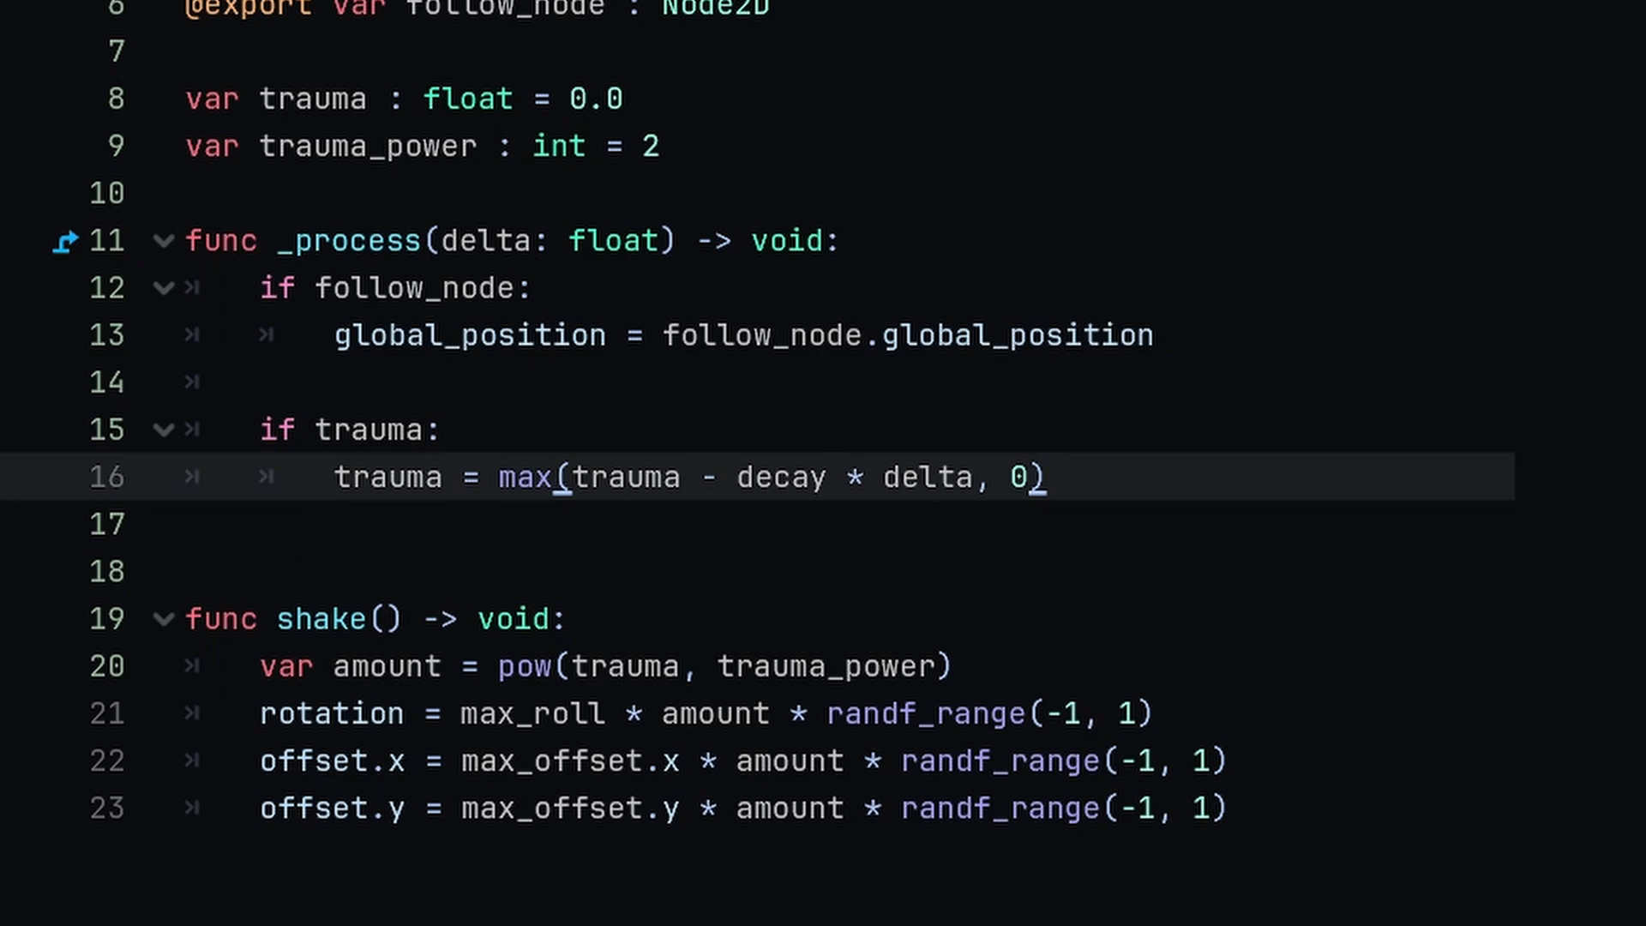
{"action": "type", "text": "s"}
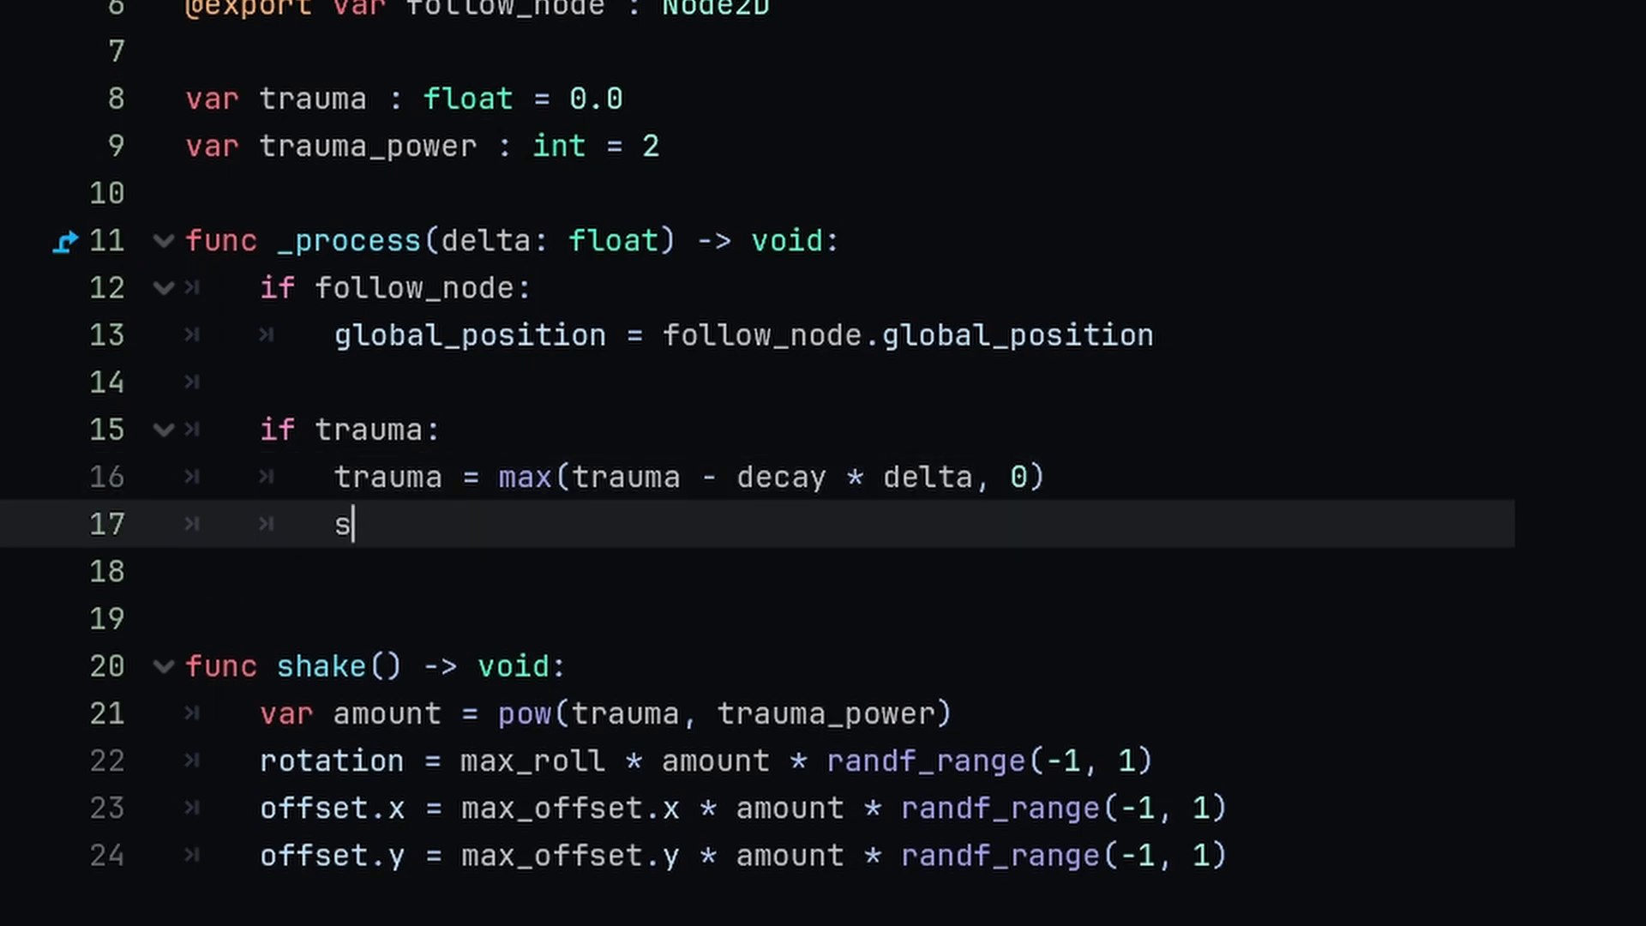
{"action": "type", "text": "hake()"}
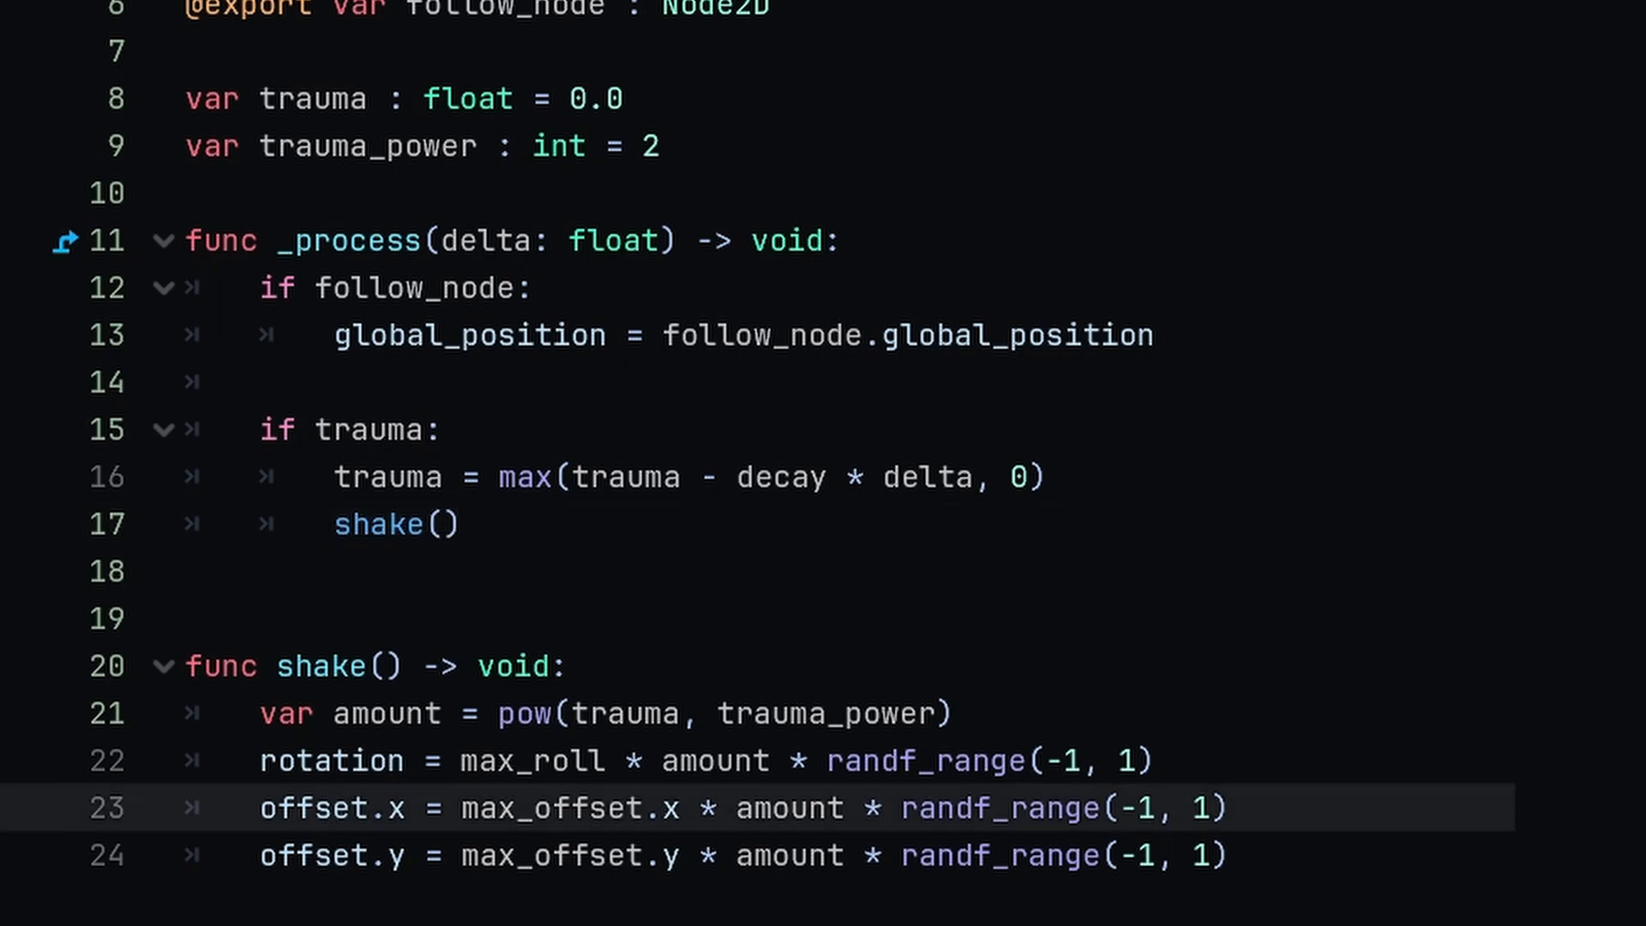
{"action": "left_click", "coordinate": [189, 618]}
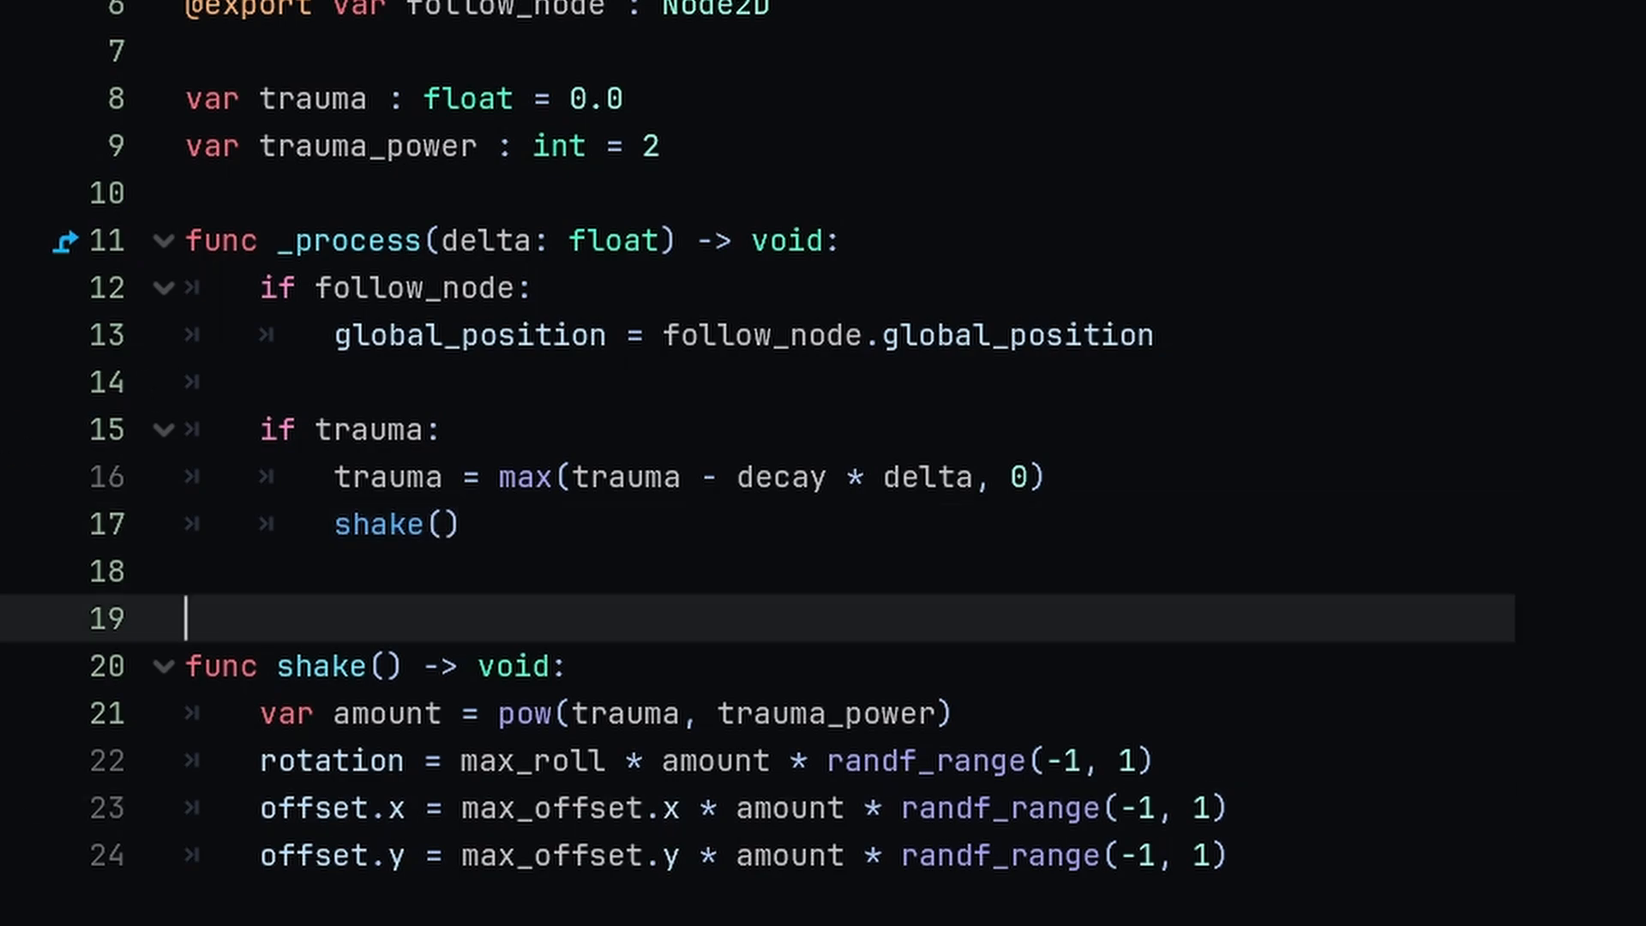
{"action": "double_click", "coordinate": [386, 477]}
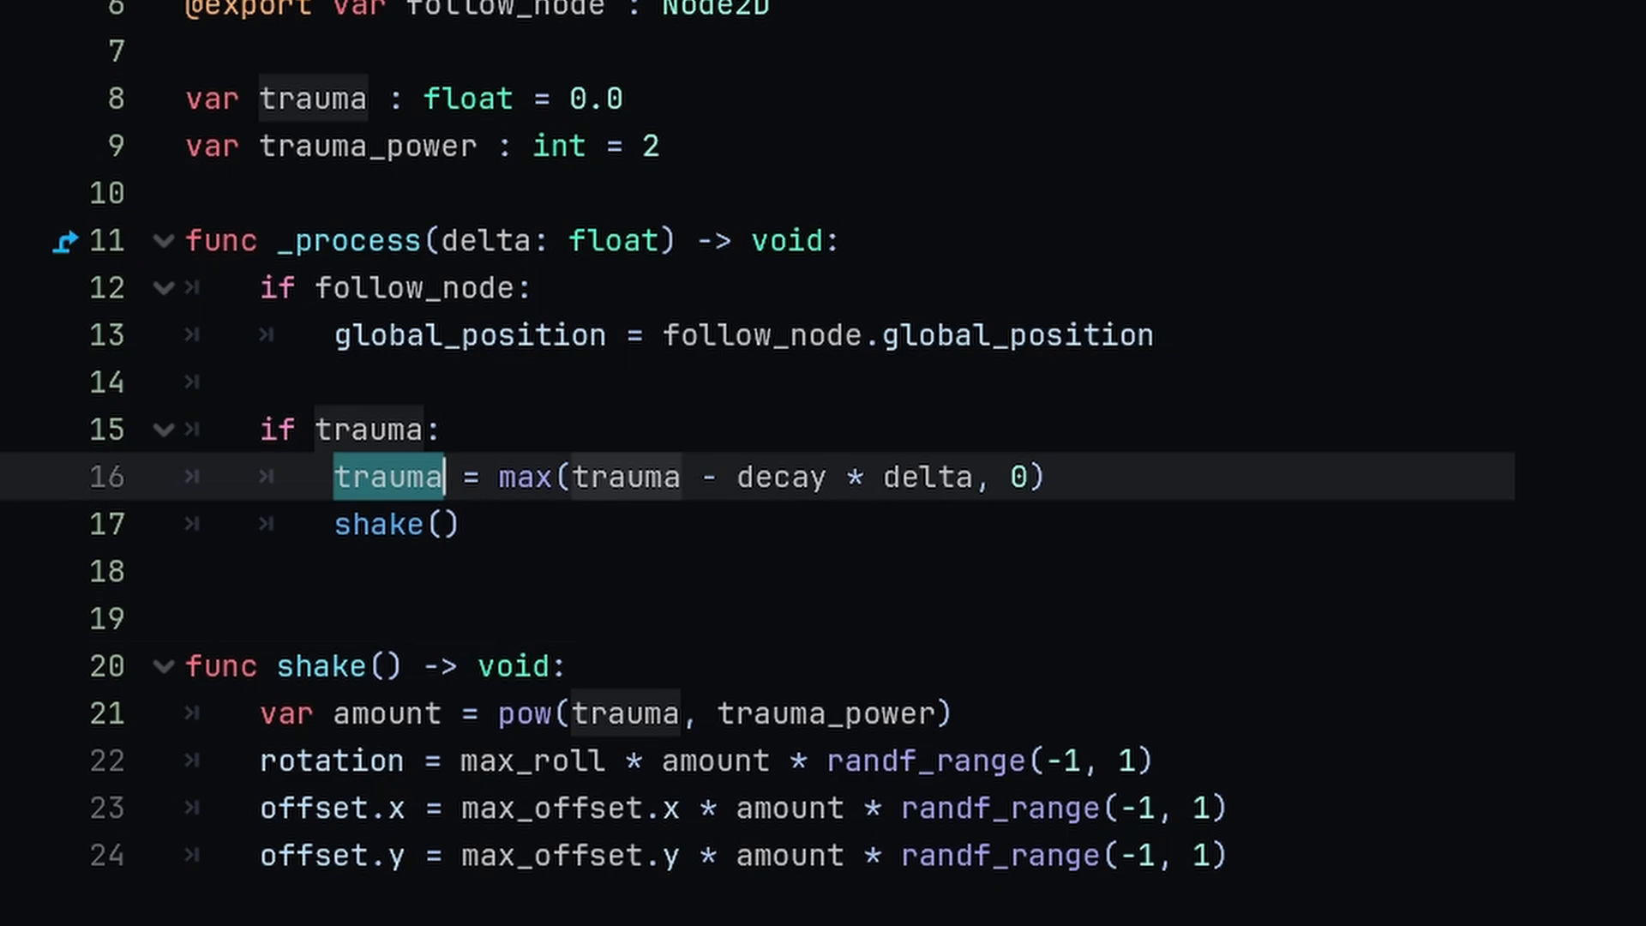
Declare func add_trauma(amount: float) -> void below _process
{"action": "left_click", "coordinate": [389, 524]}
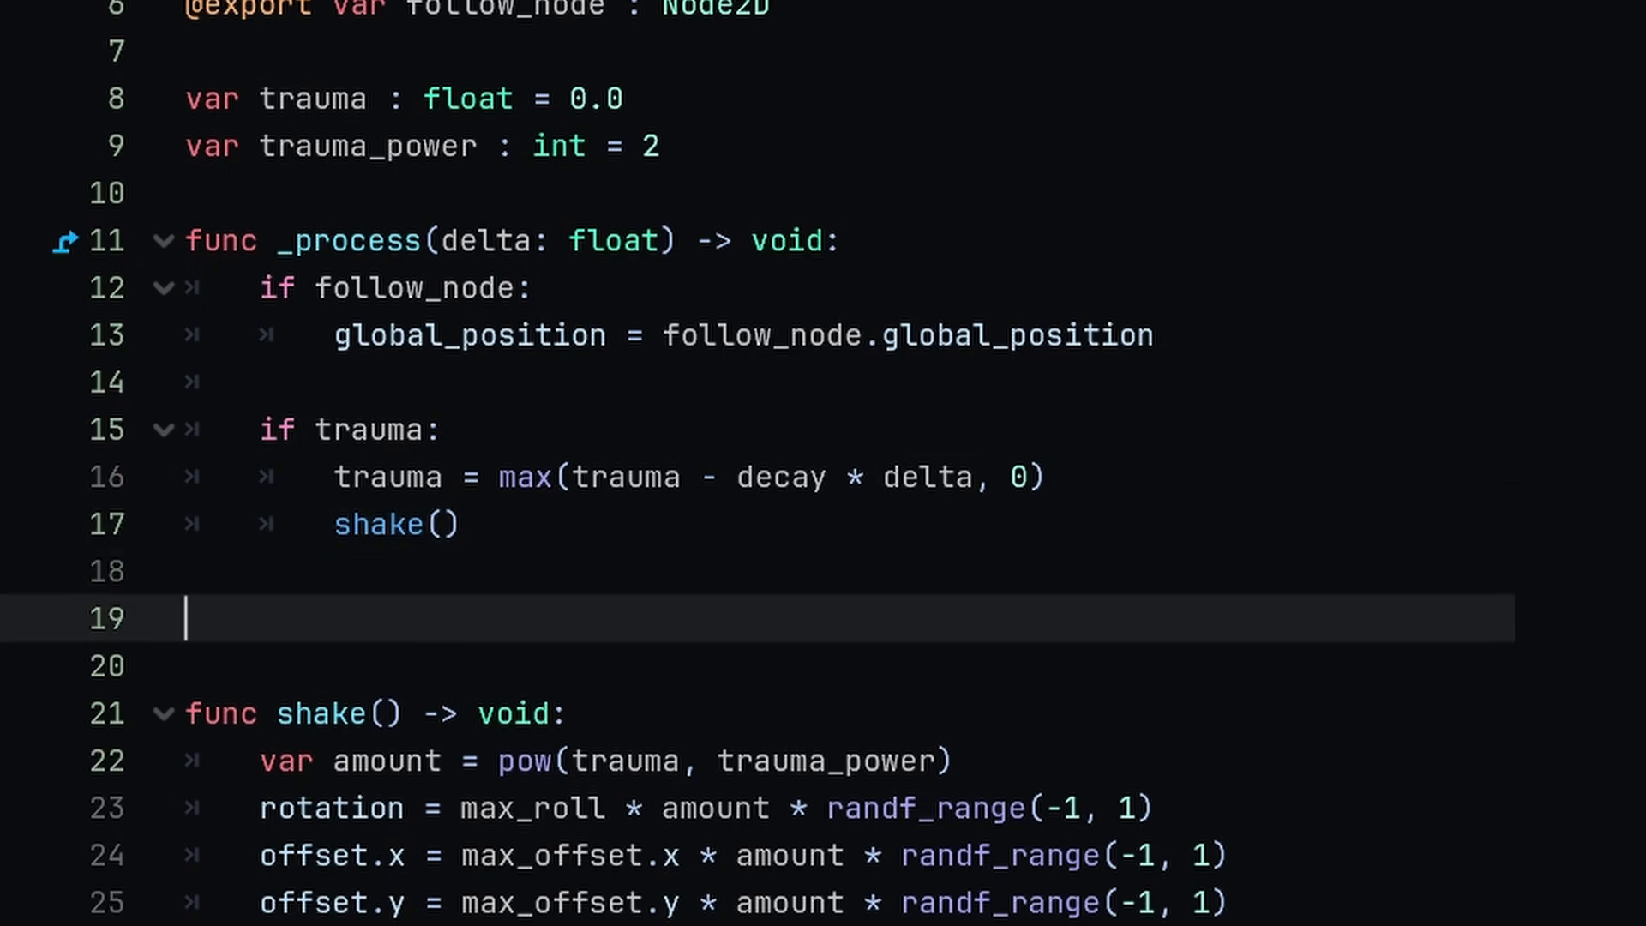
{"action": "type", "text": "func add_"}
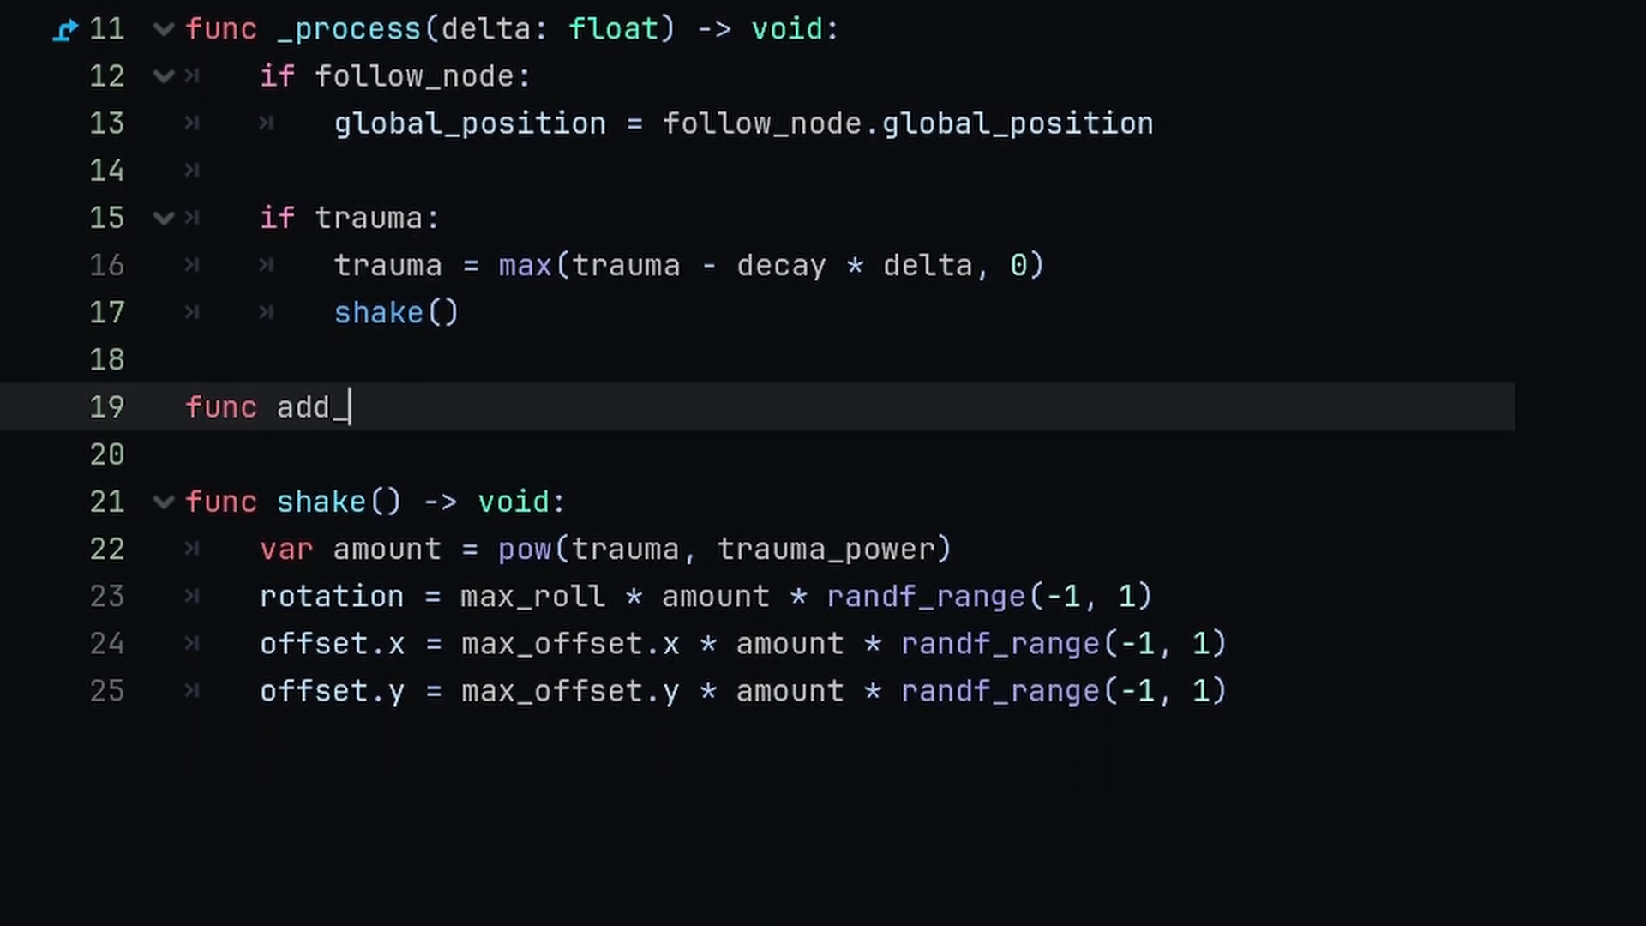
{"action": "type", "text": "trauma"}
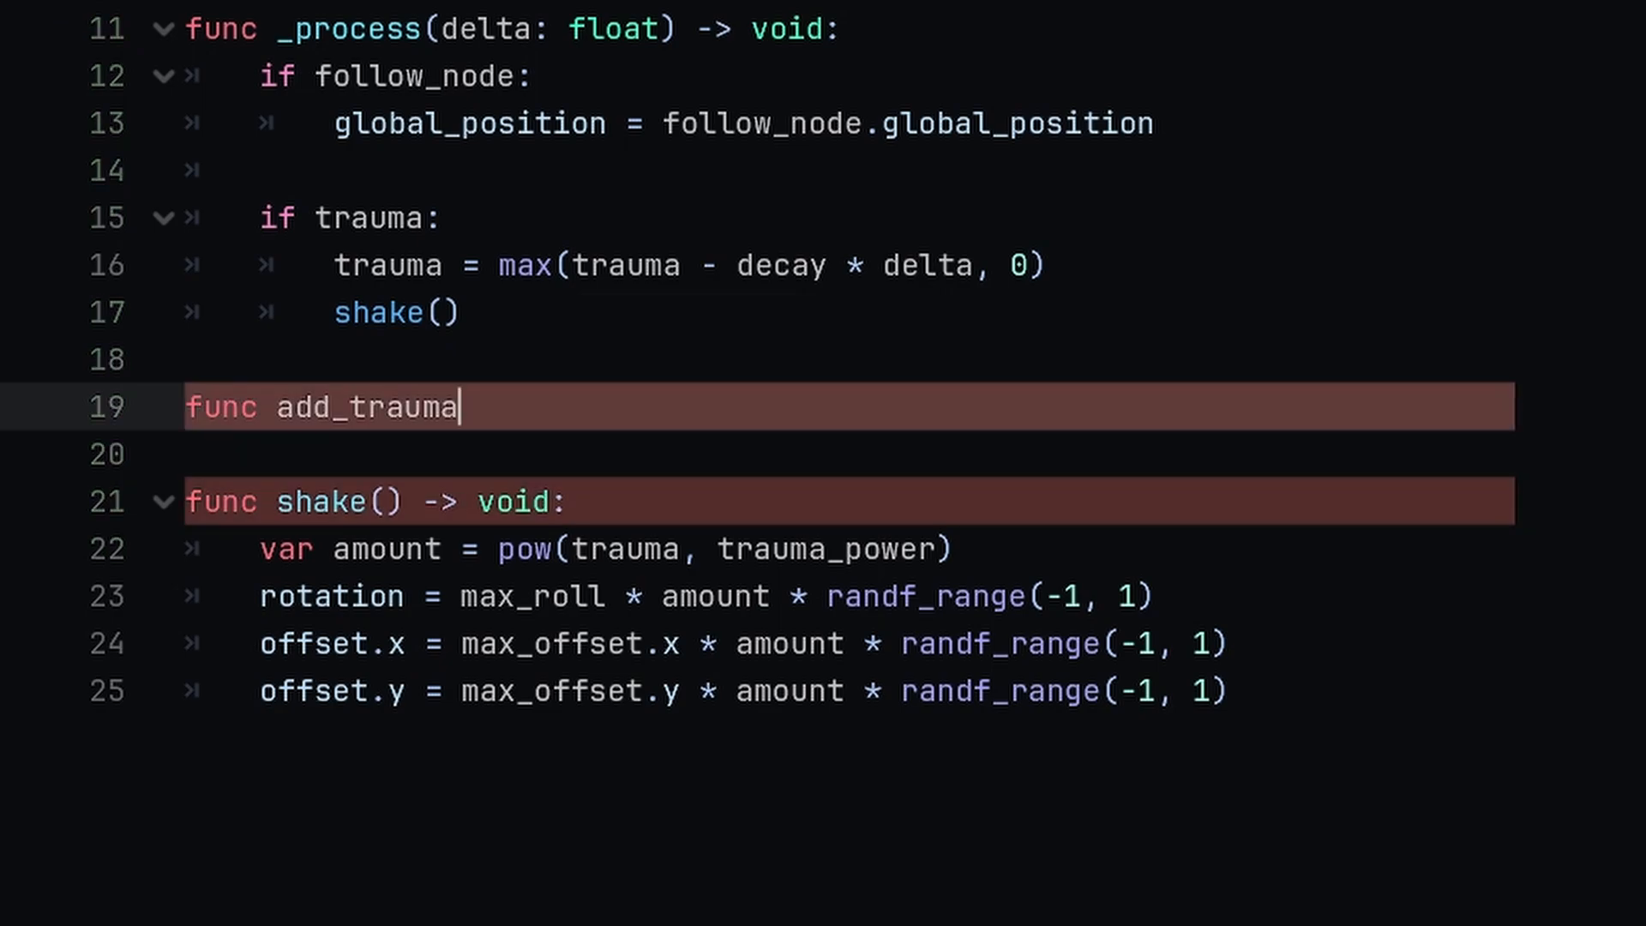
{"action": "type", "text": "()"}
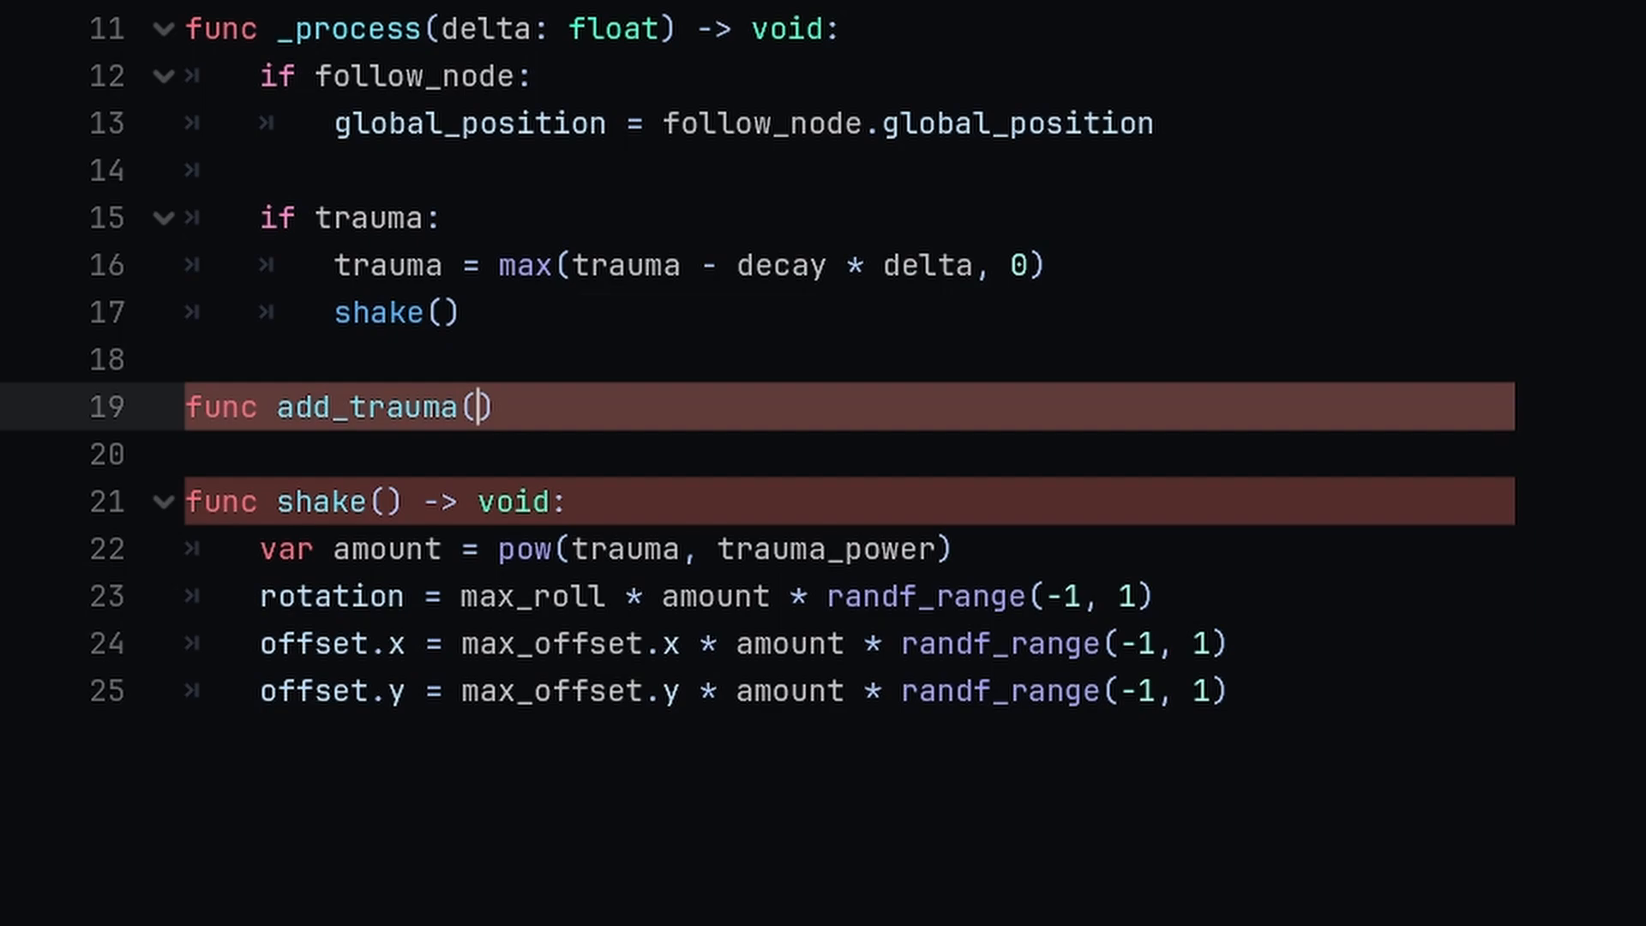
{"action": "type", "text": "amount"}
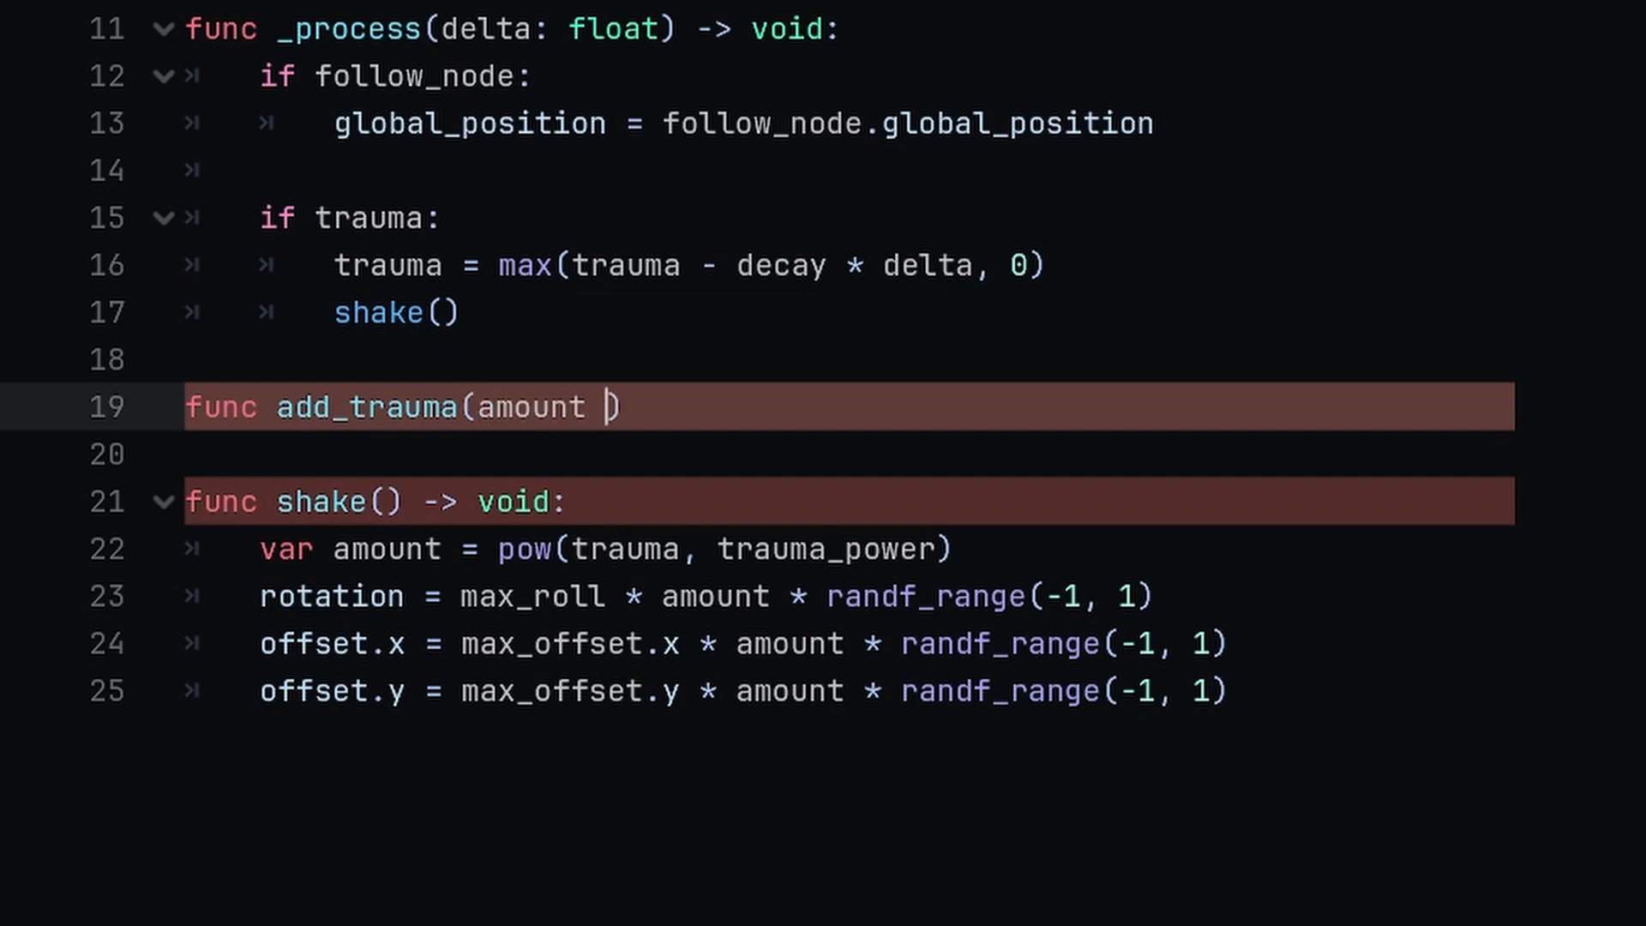
{"action": "type", "text": ": float"}
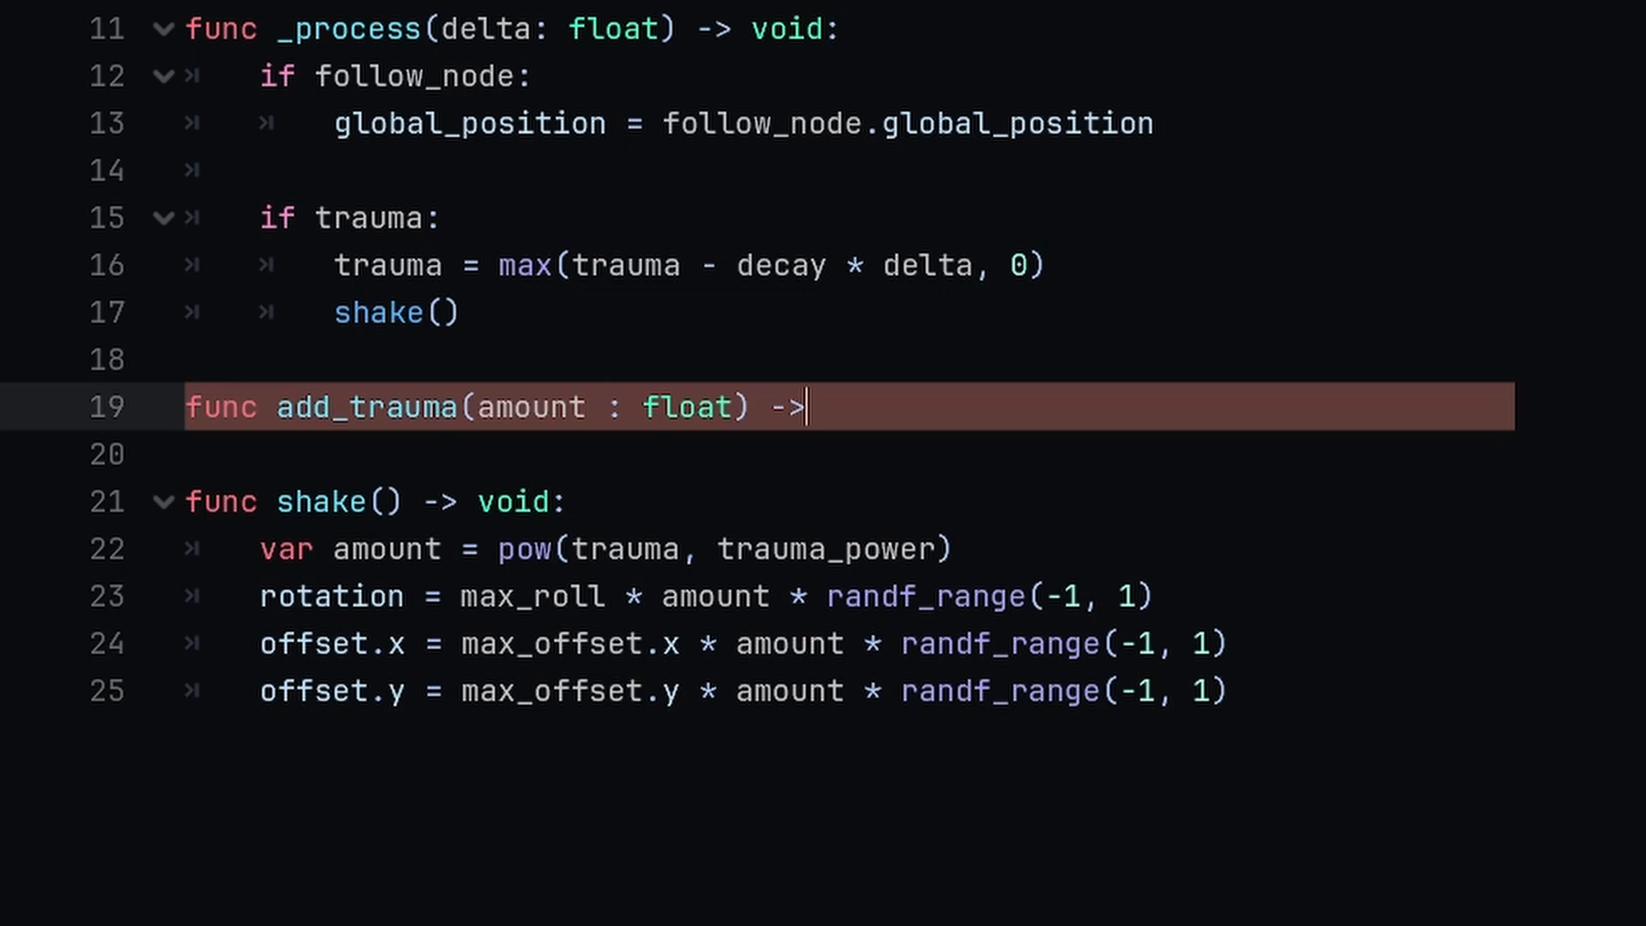
{"action": "type", "text": "void:"}
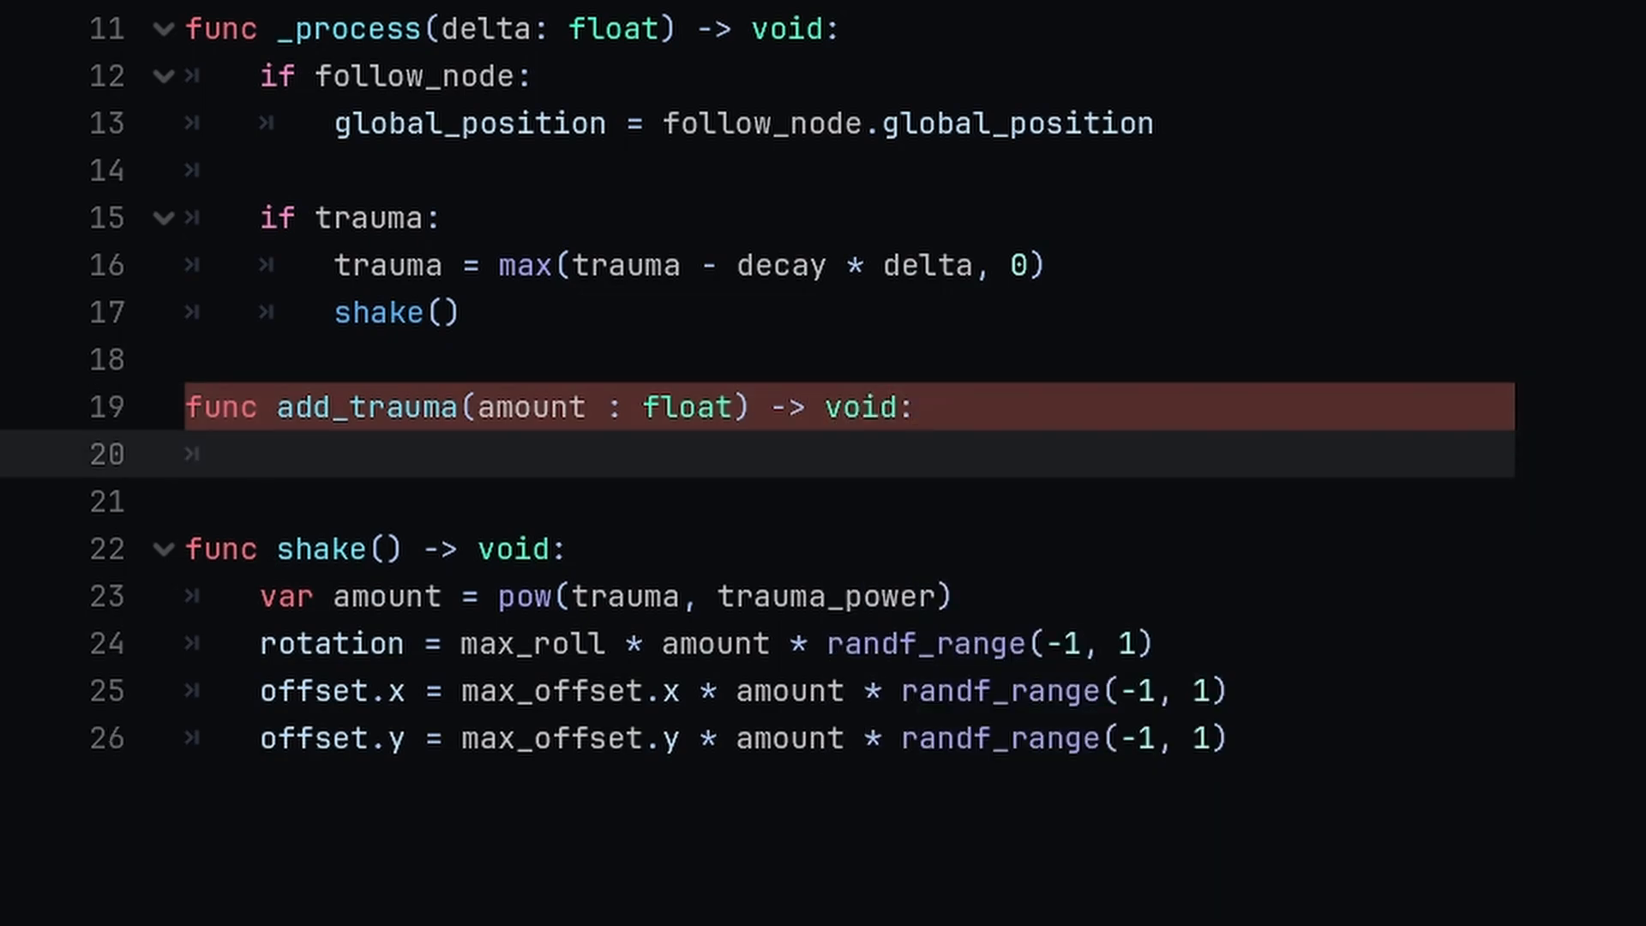
Give add_trauma the body trauma = min(trauma + amount, 1.0)
{"action": "type", "text": "trauma ="}
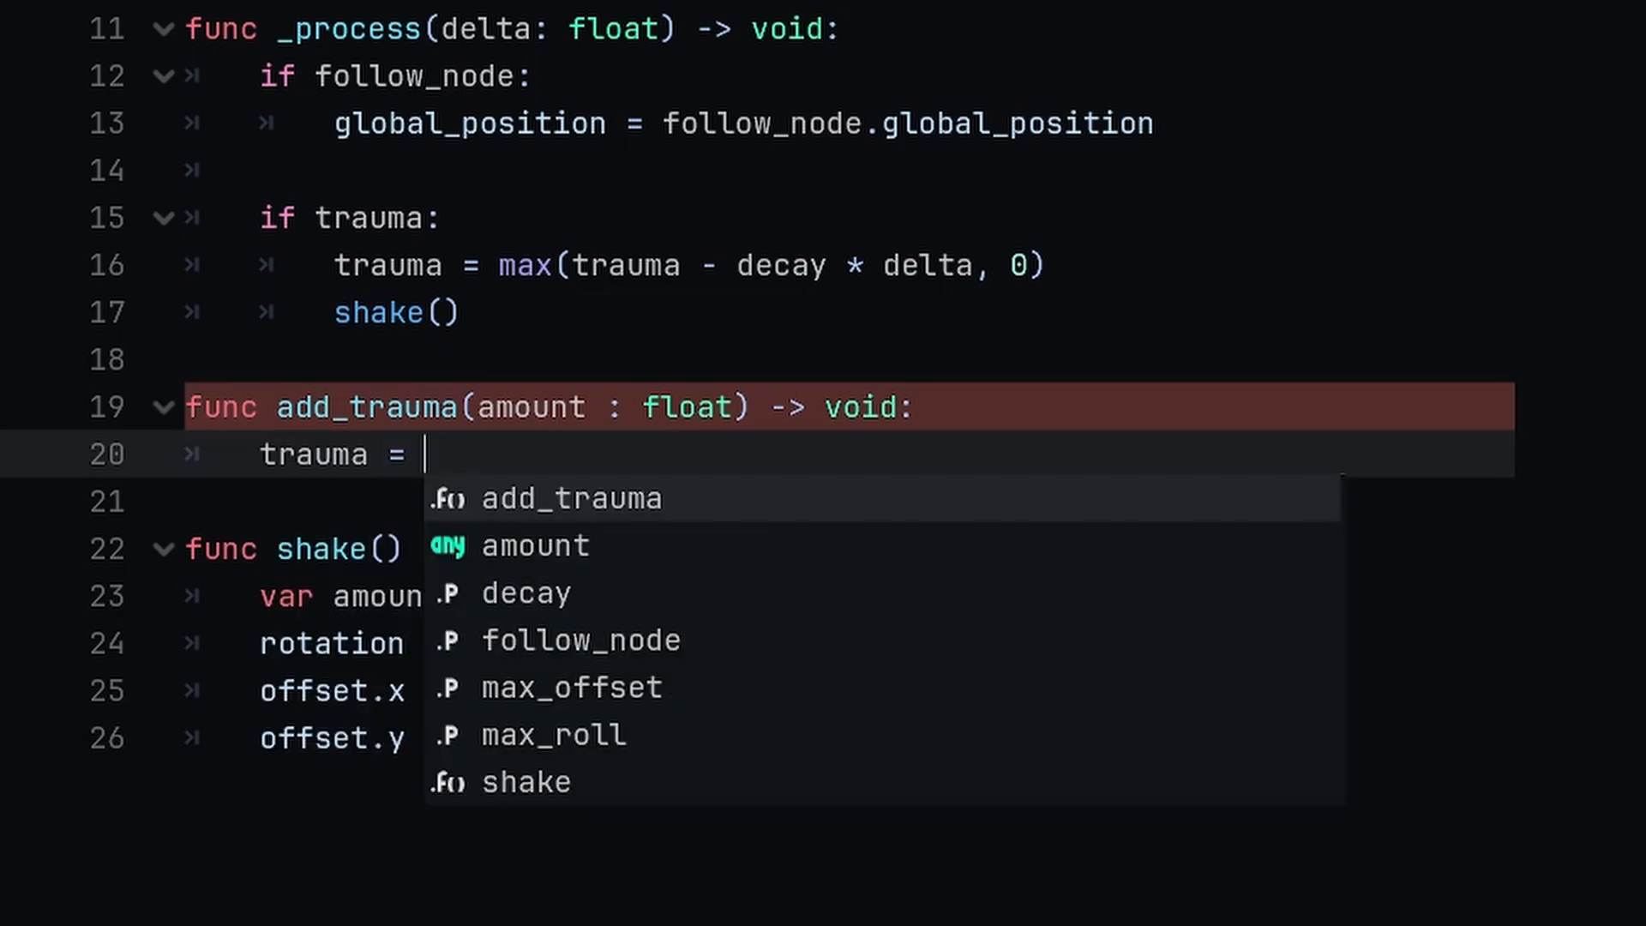
{"action": "type", "text": "min("}
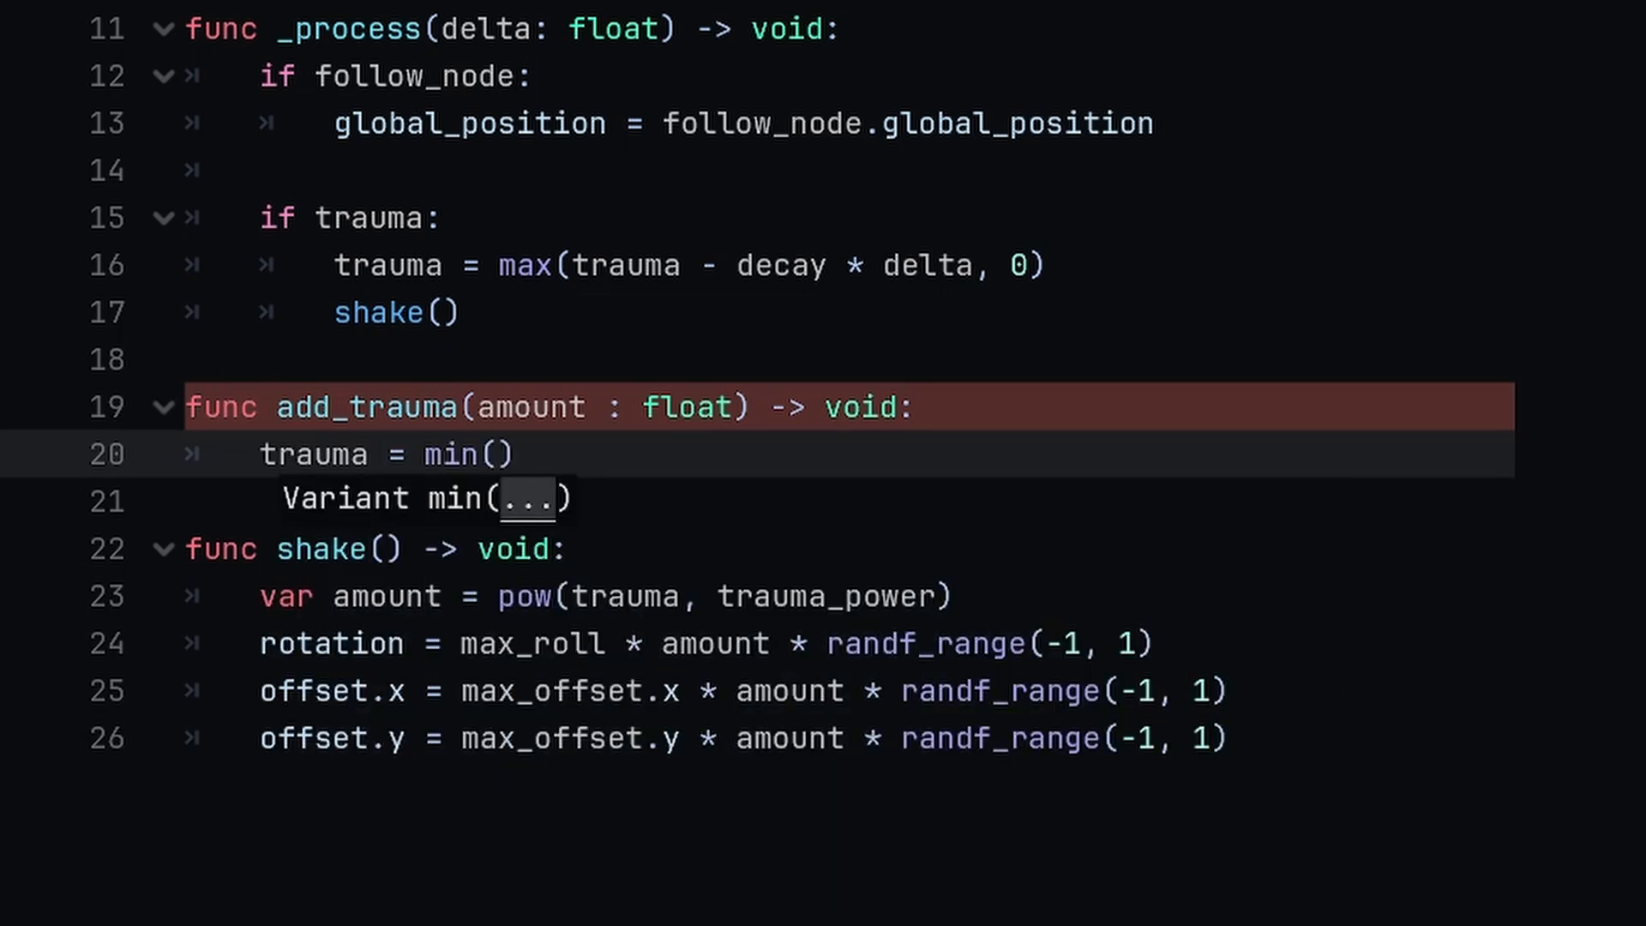
{"action": "type", "text": "trauma + amount,"}
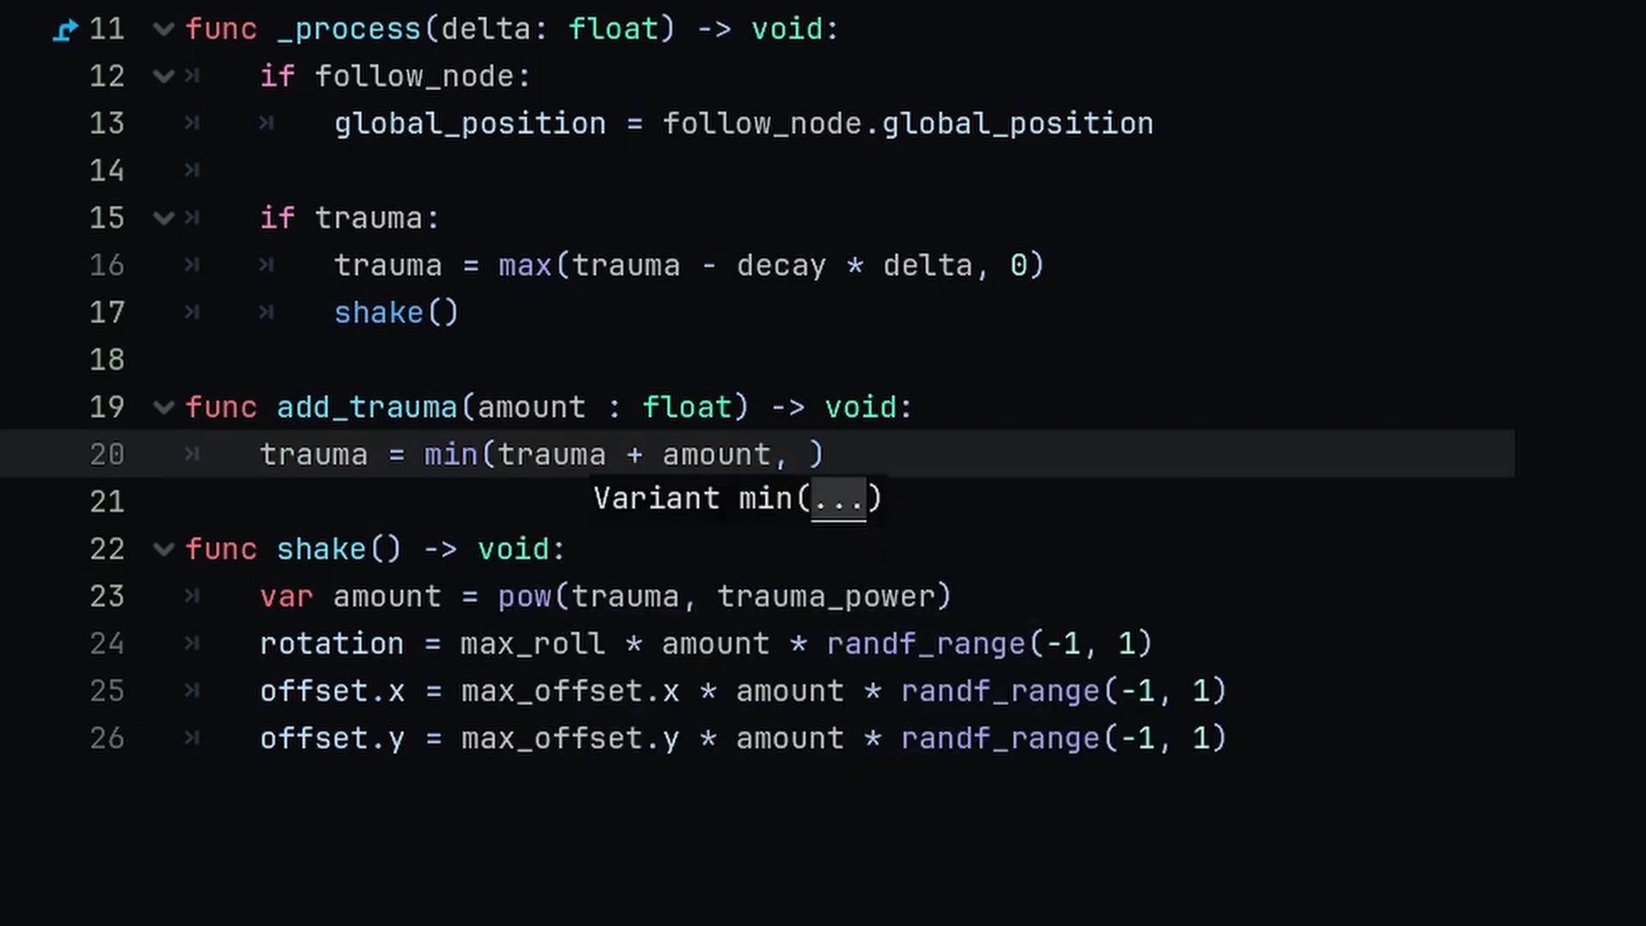
{"action": "type", "text": "1.0"}
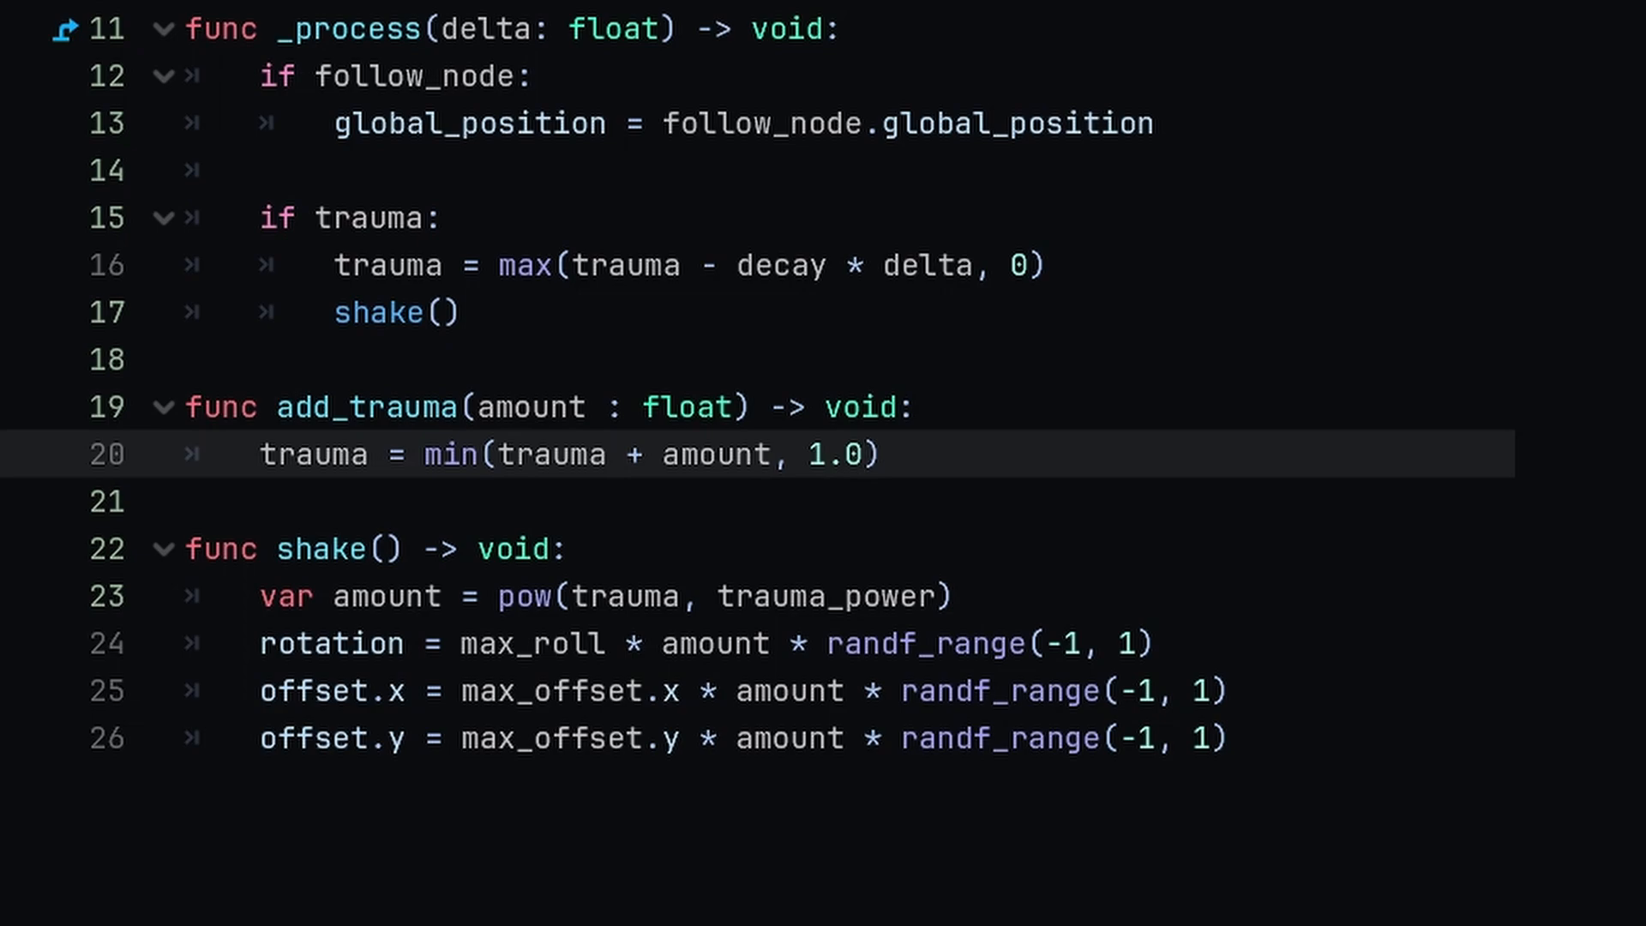
{"action": "mouse_move", "coordinate": [99, 394]}
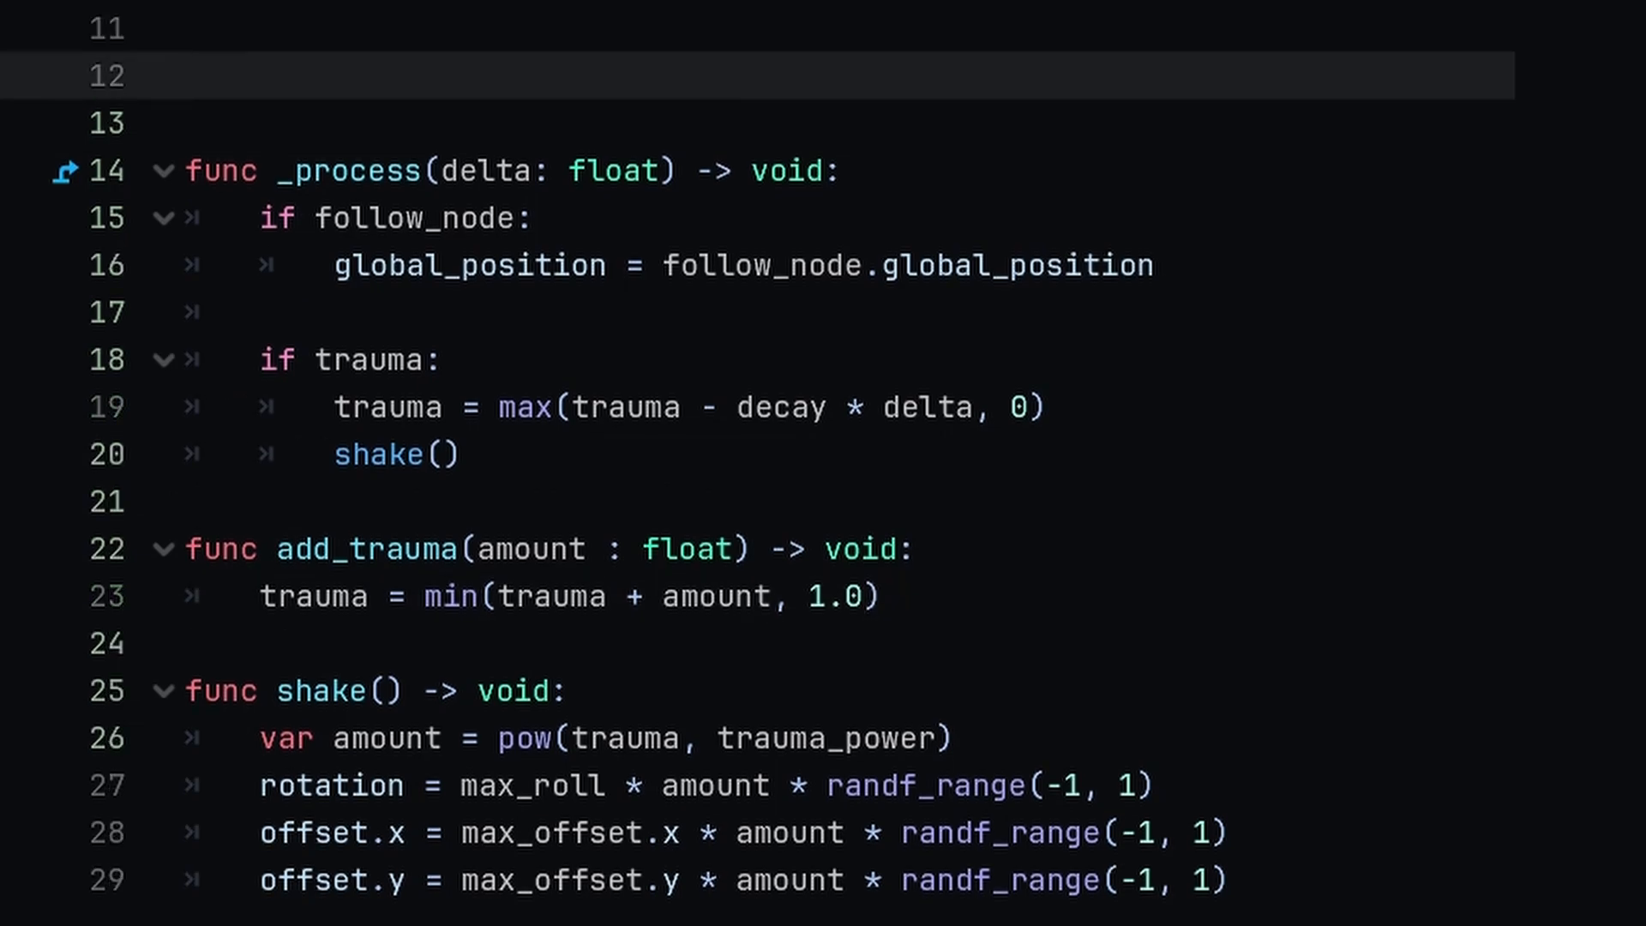
Add a _ready() function calling randomize() and begin an _input function header
{"action": "scroll", "scroll_direction": "up", "scroll_amount": 3}
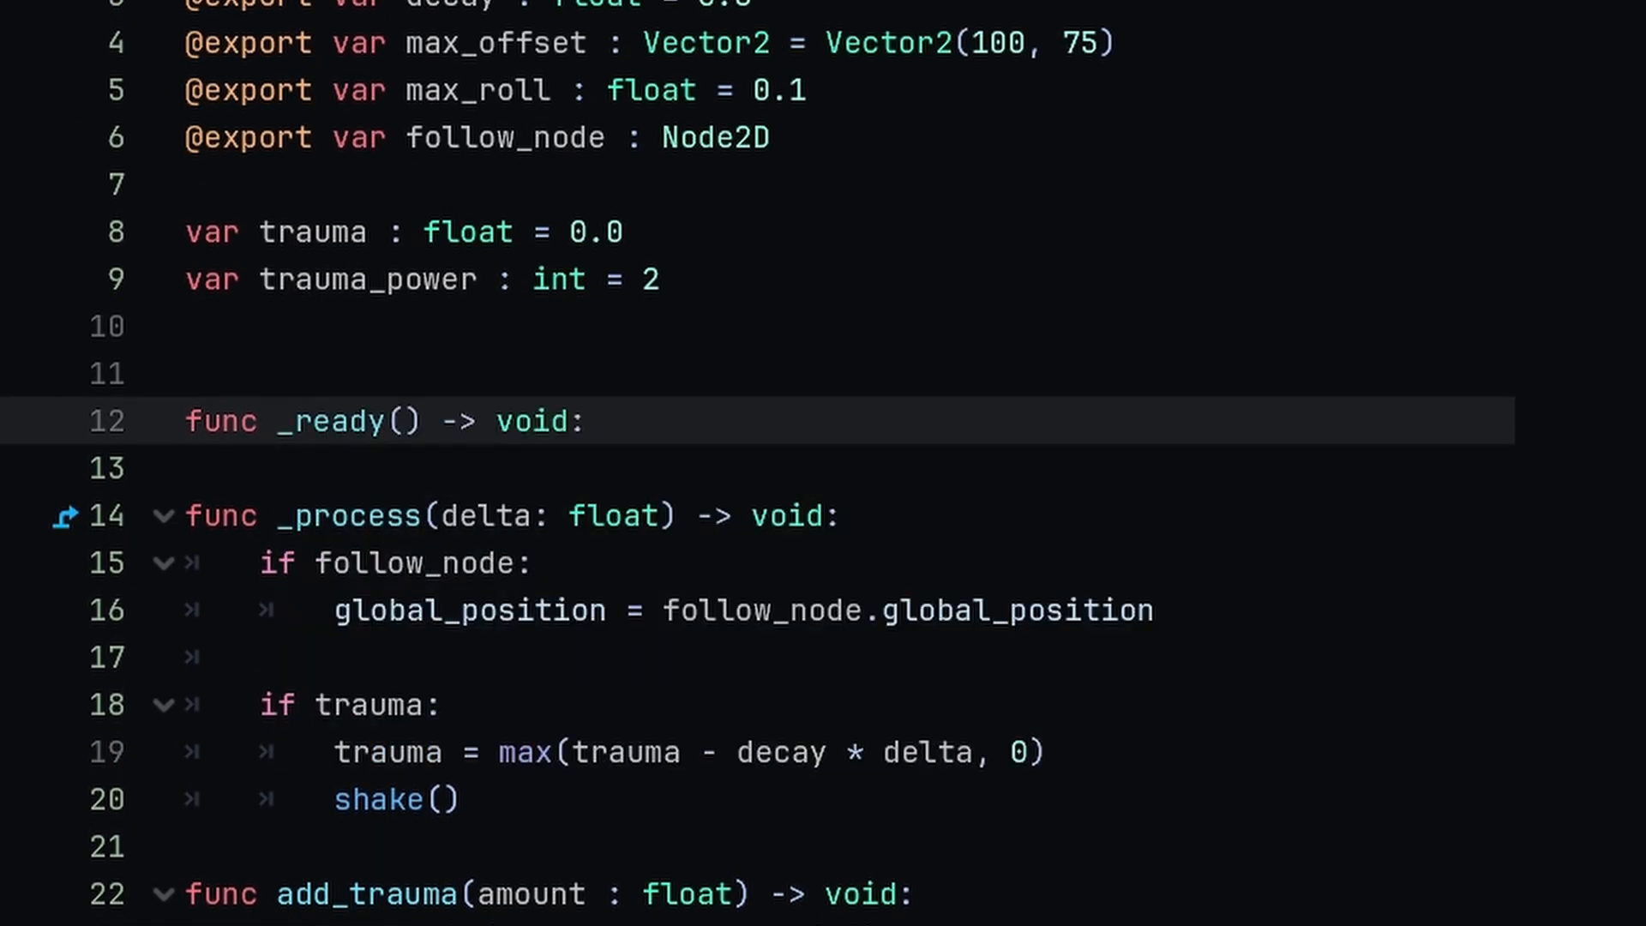
{"action": "type", "text": "randomize("}
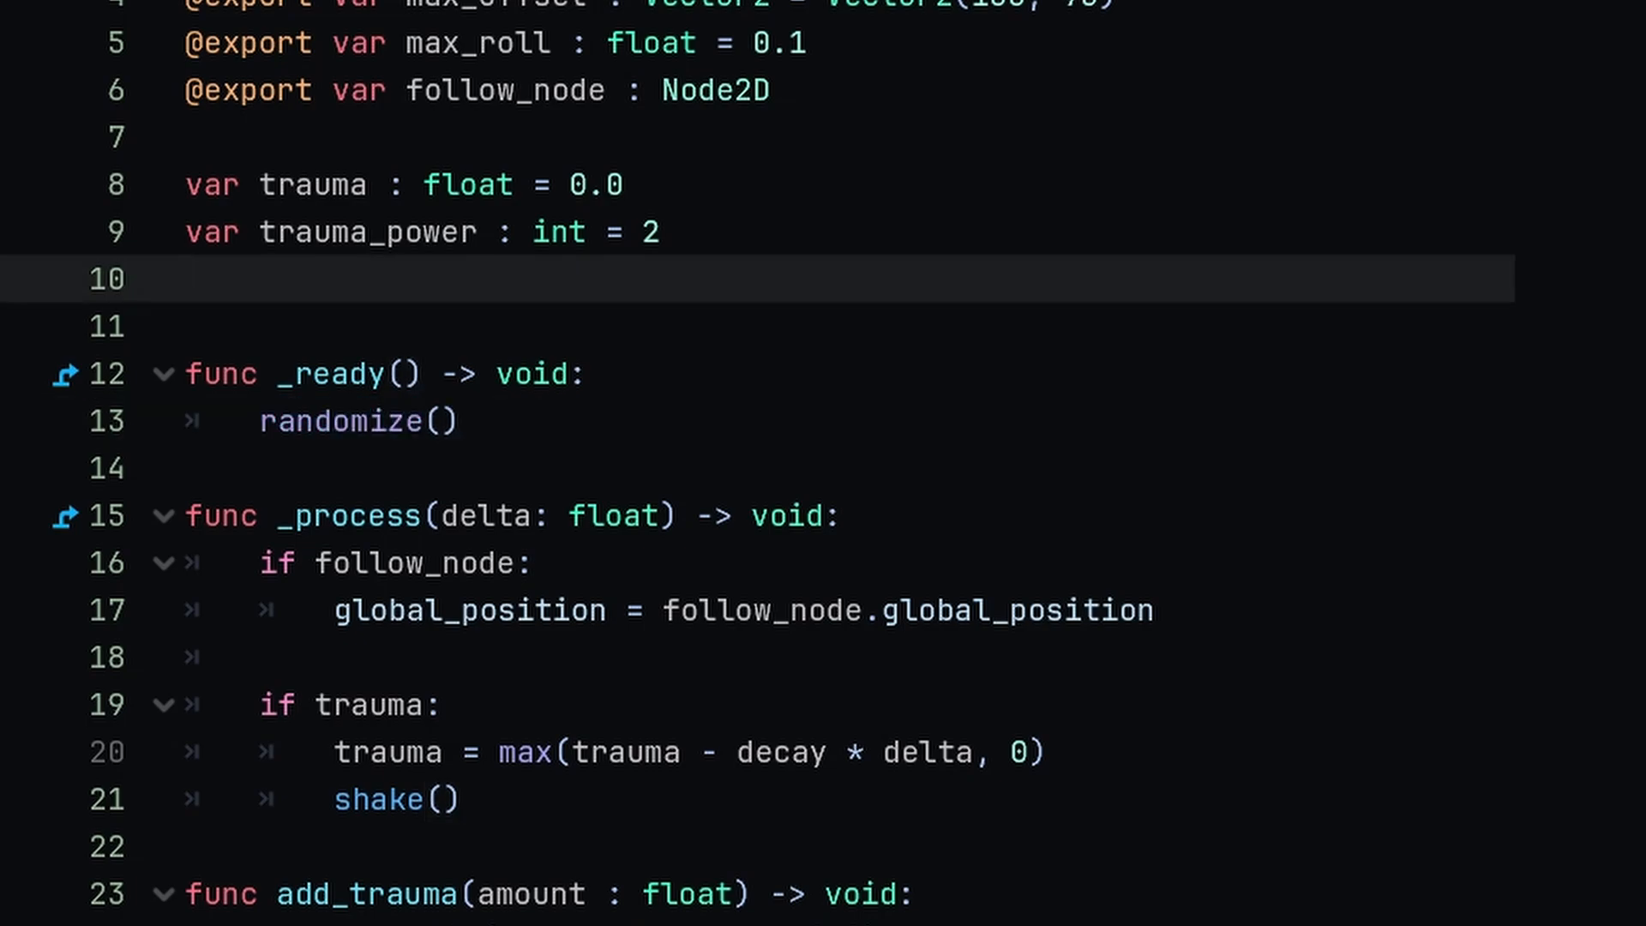
{"action": "type", "text": "func _input(event: InputEvent) -> void:"}
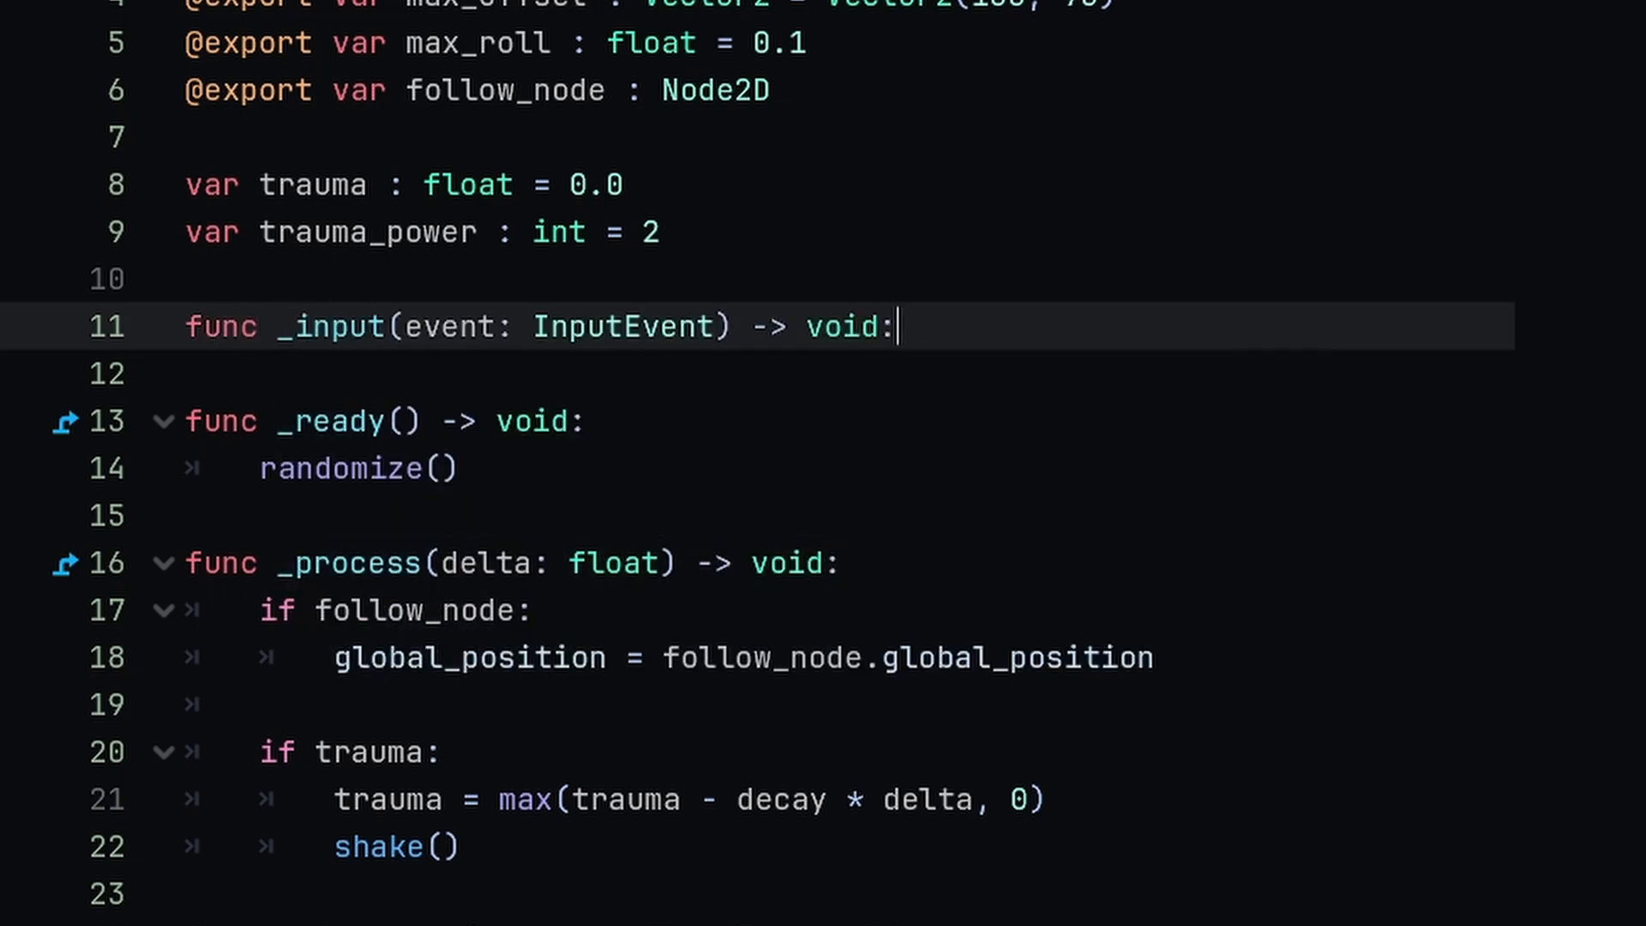
In _input, call add_trauma(0.4) when a pressed InputEventKey has keycode KEY_SPACE
{"action": "type", "text": "if e"}
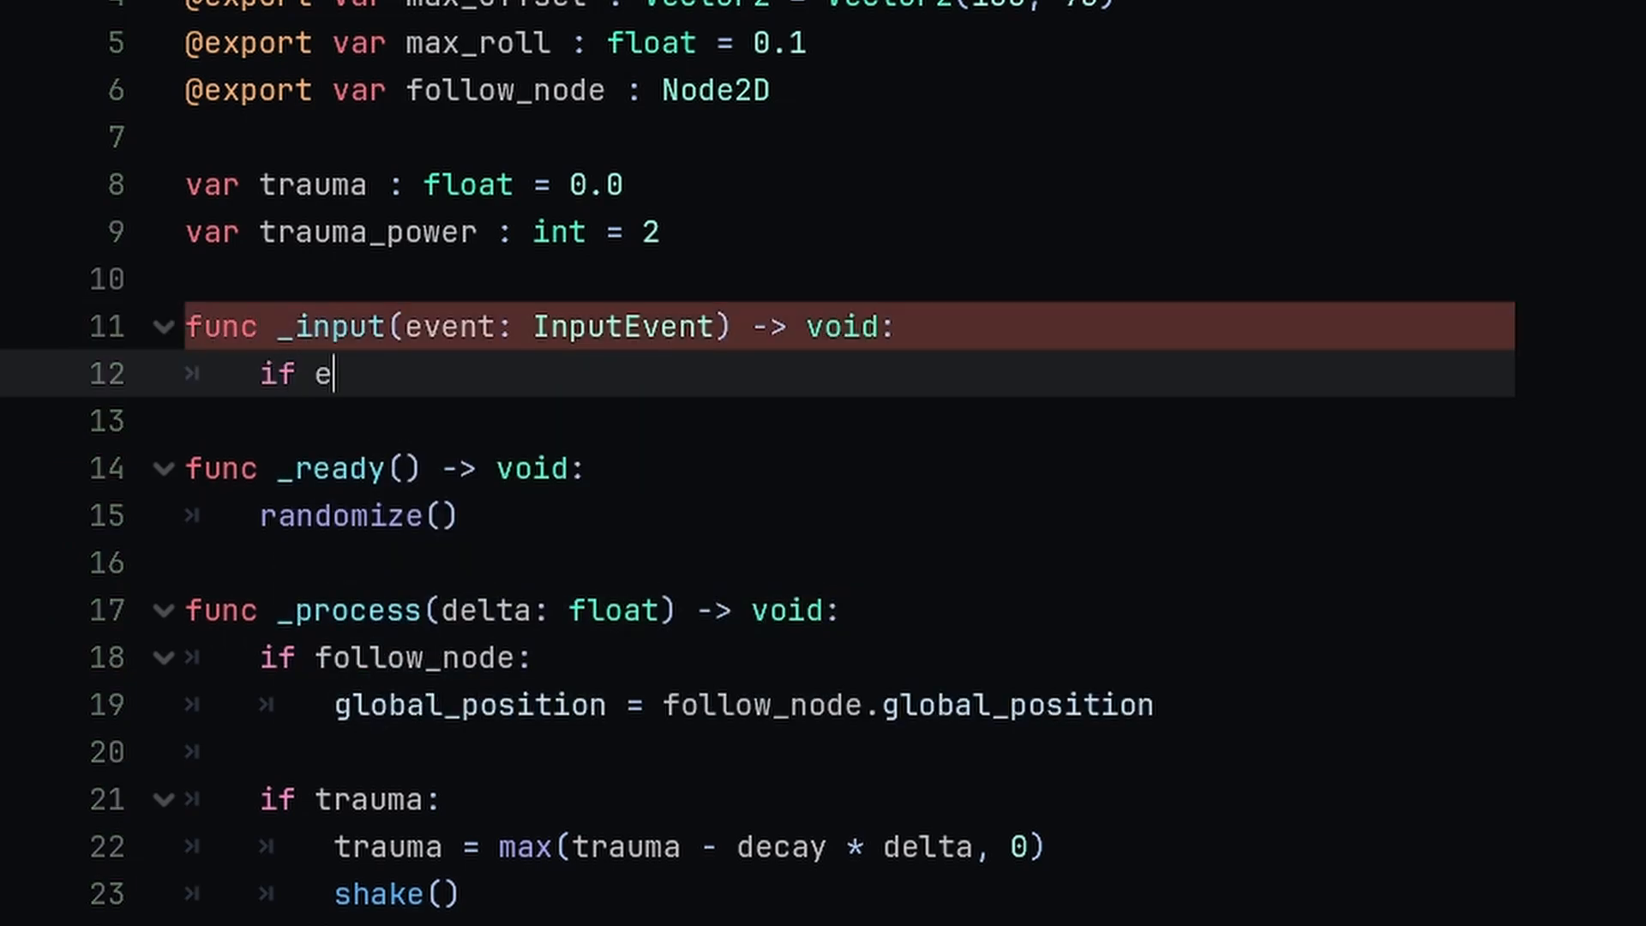
{"action": "type", "text": "vent is InputEventKey an"}
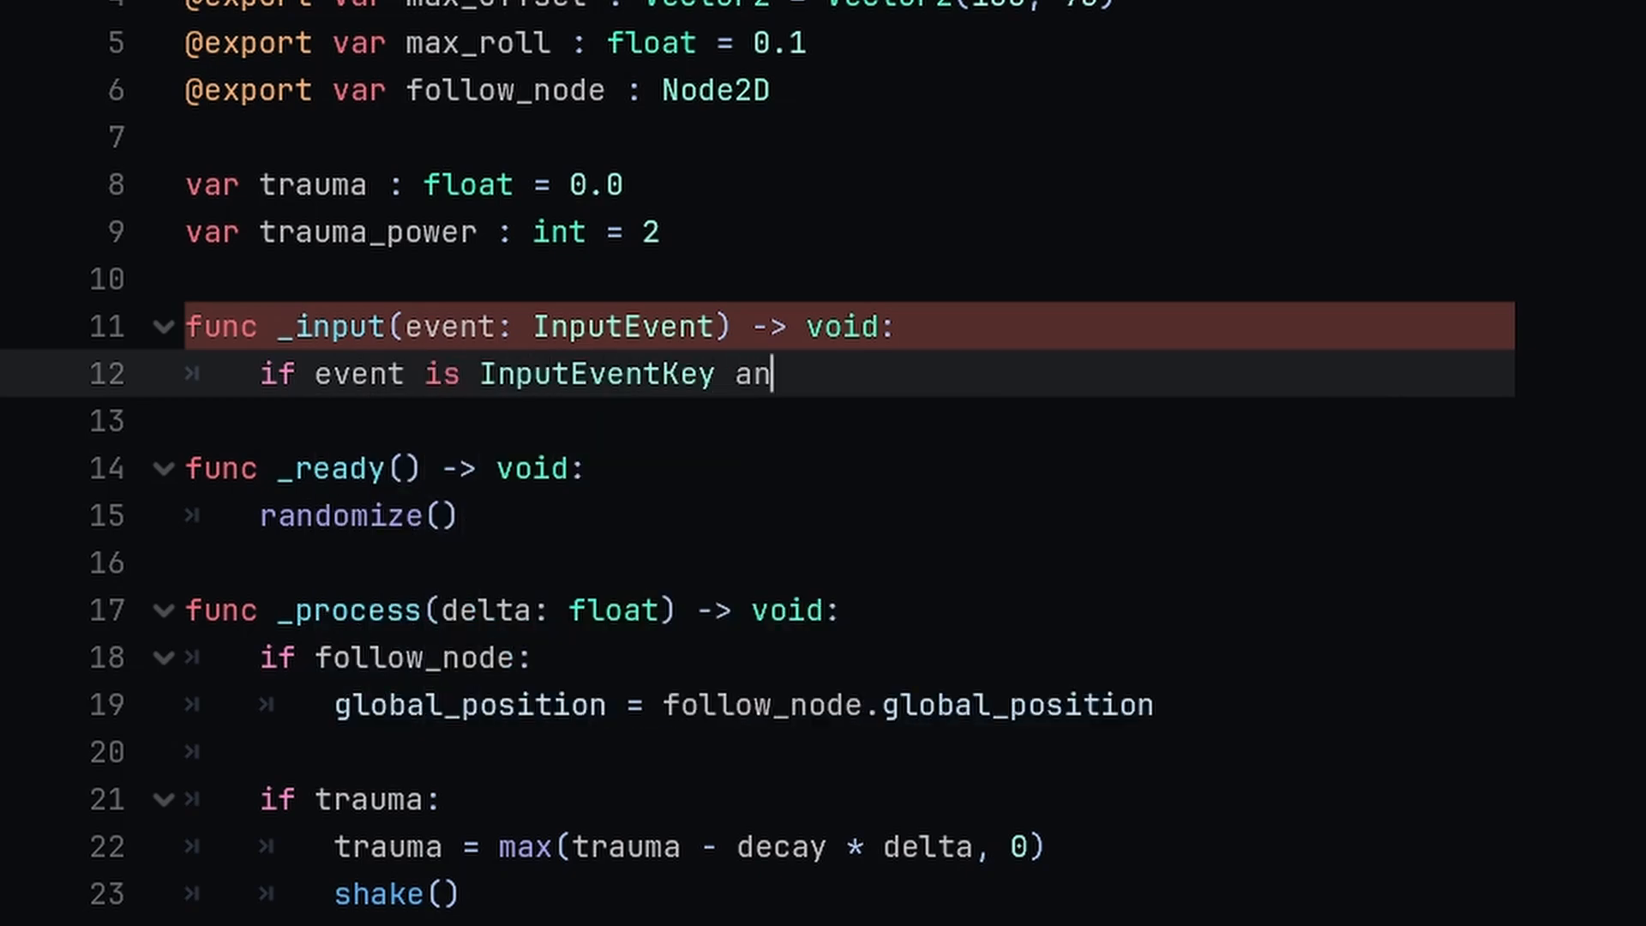
{"action": "type", "text": "d event."}
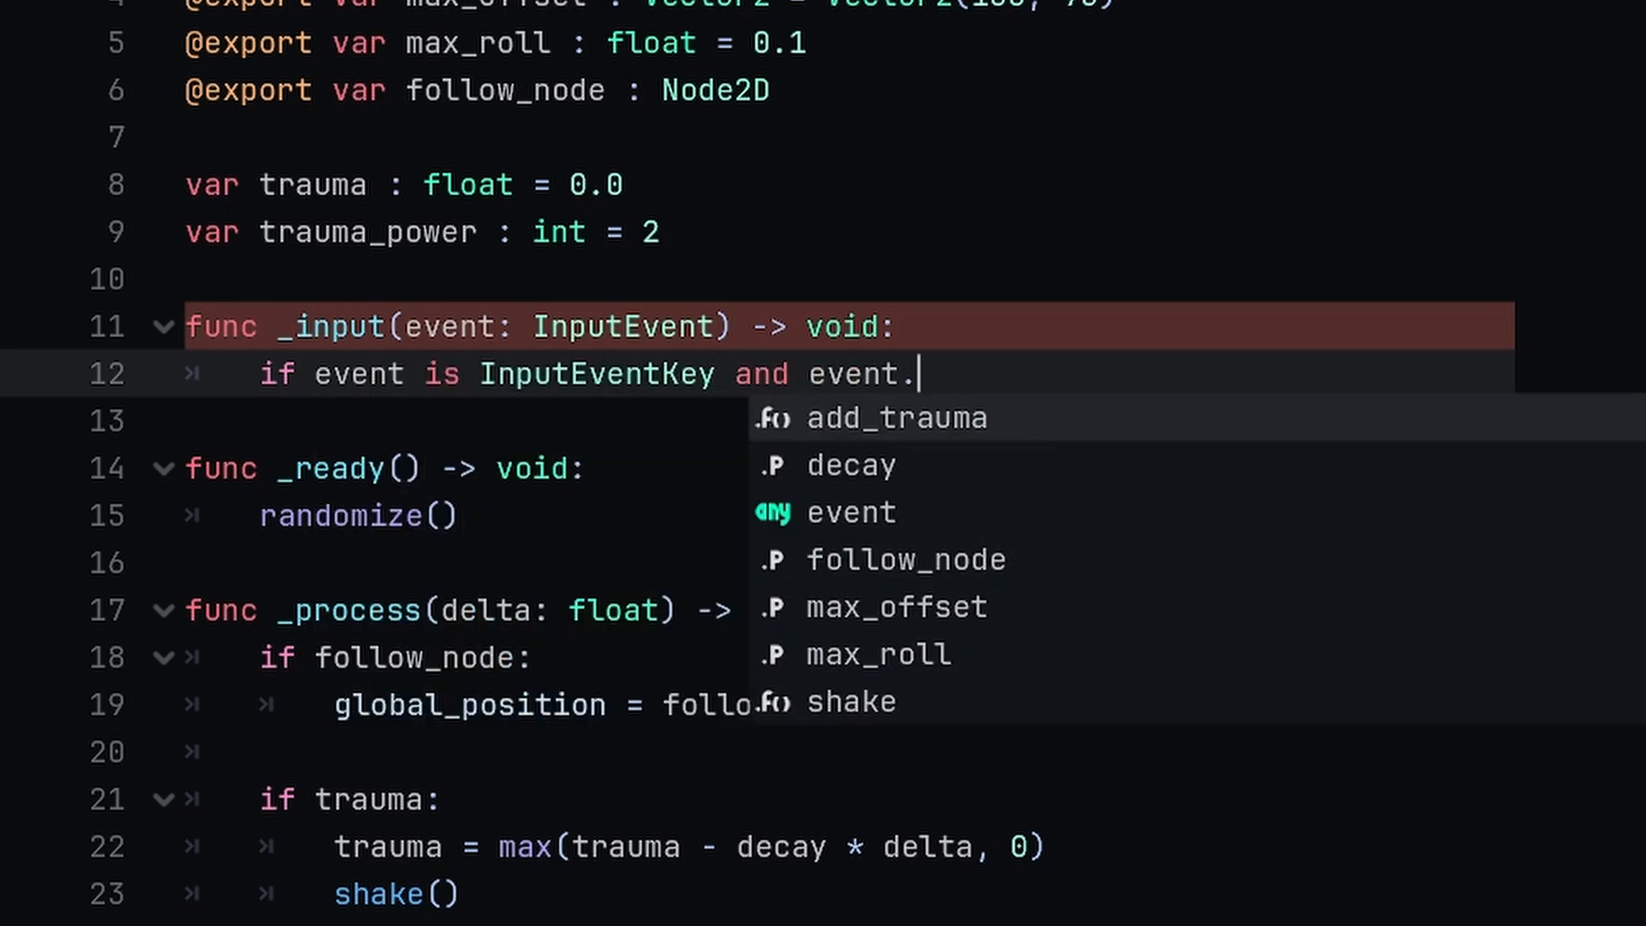
{"action": "type", "text": "pressed and e"}
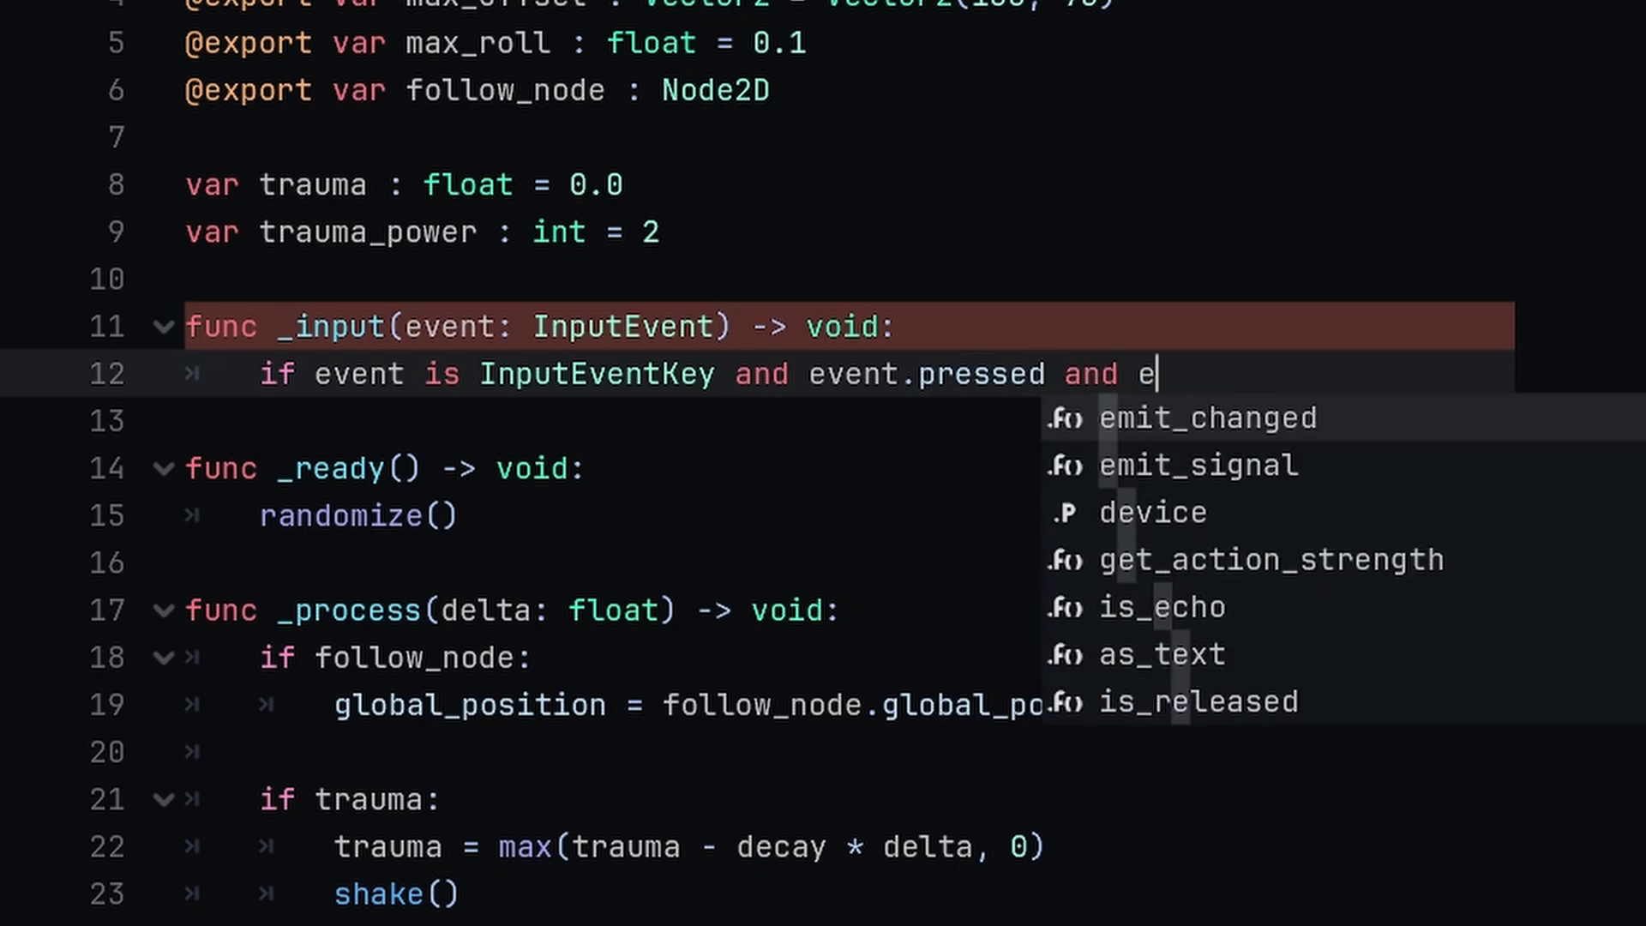
{"action": "type", "text": "vent.key"}
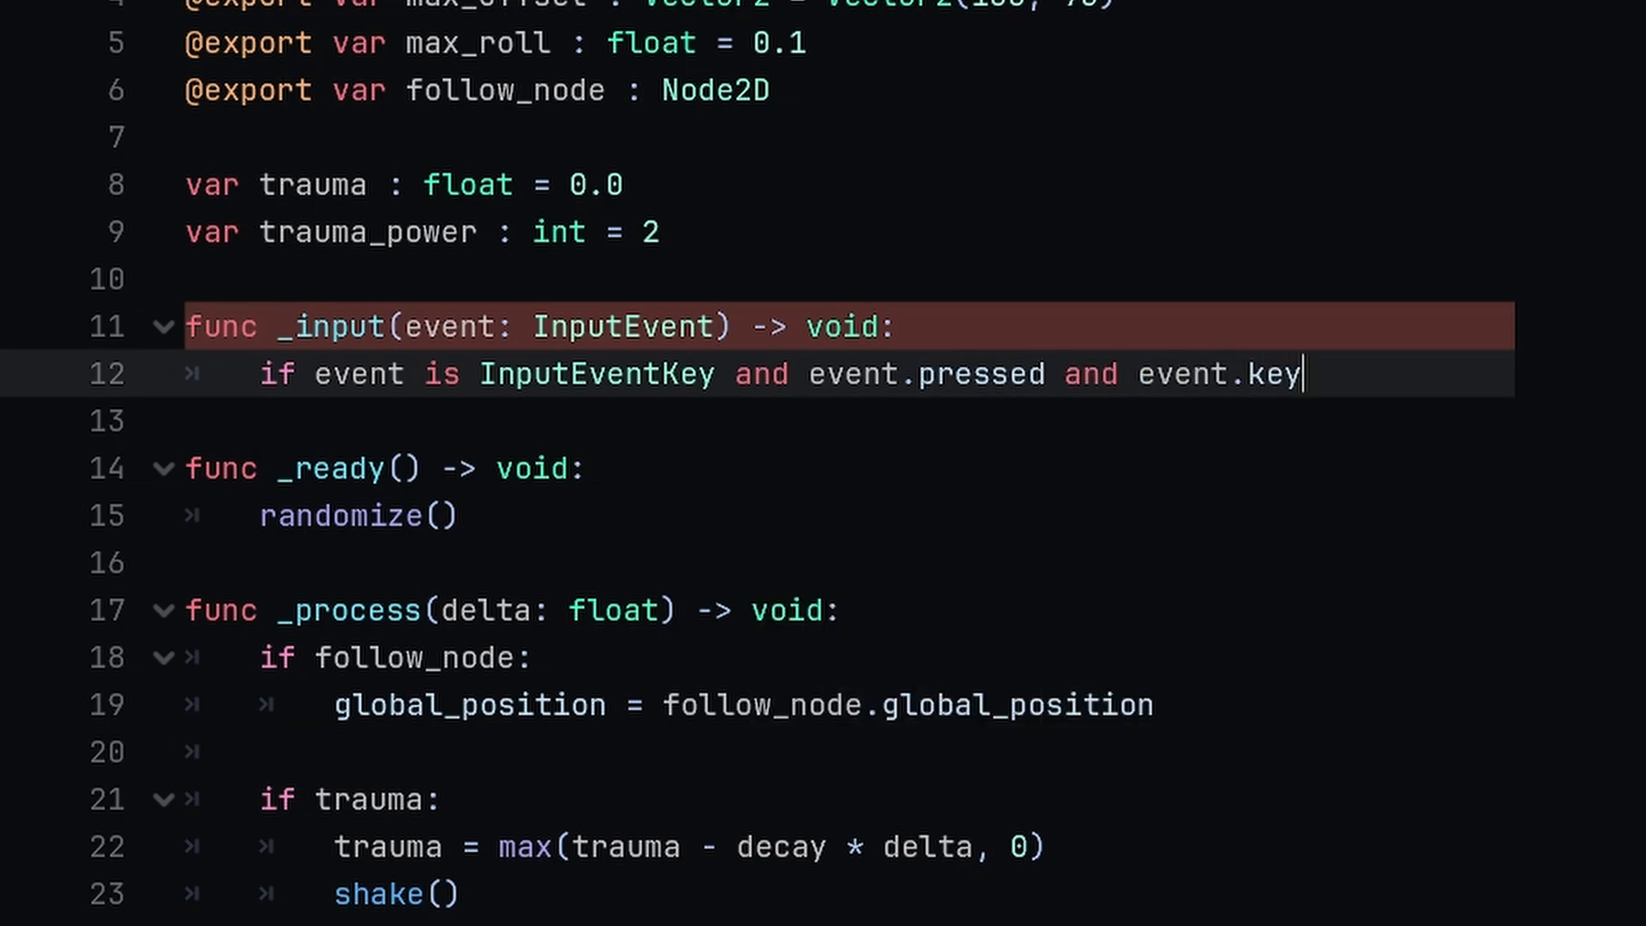
{"action": "type", "text": "code == KEY_SPACE:"}
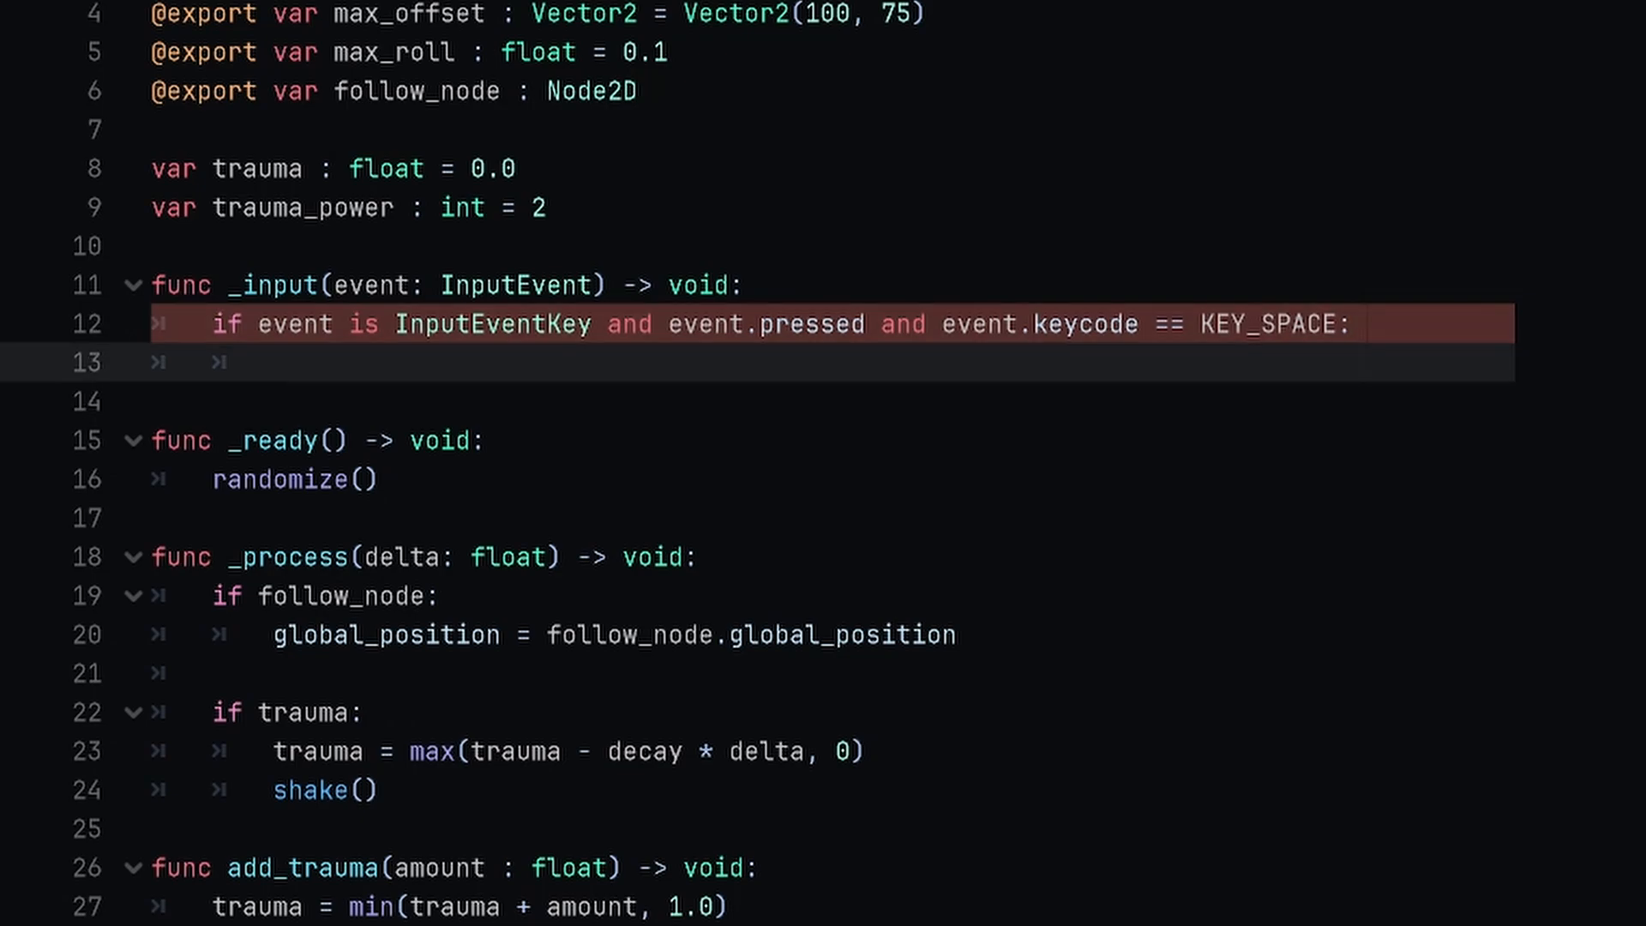
{"action": "type", "text": "add_trauma("}
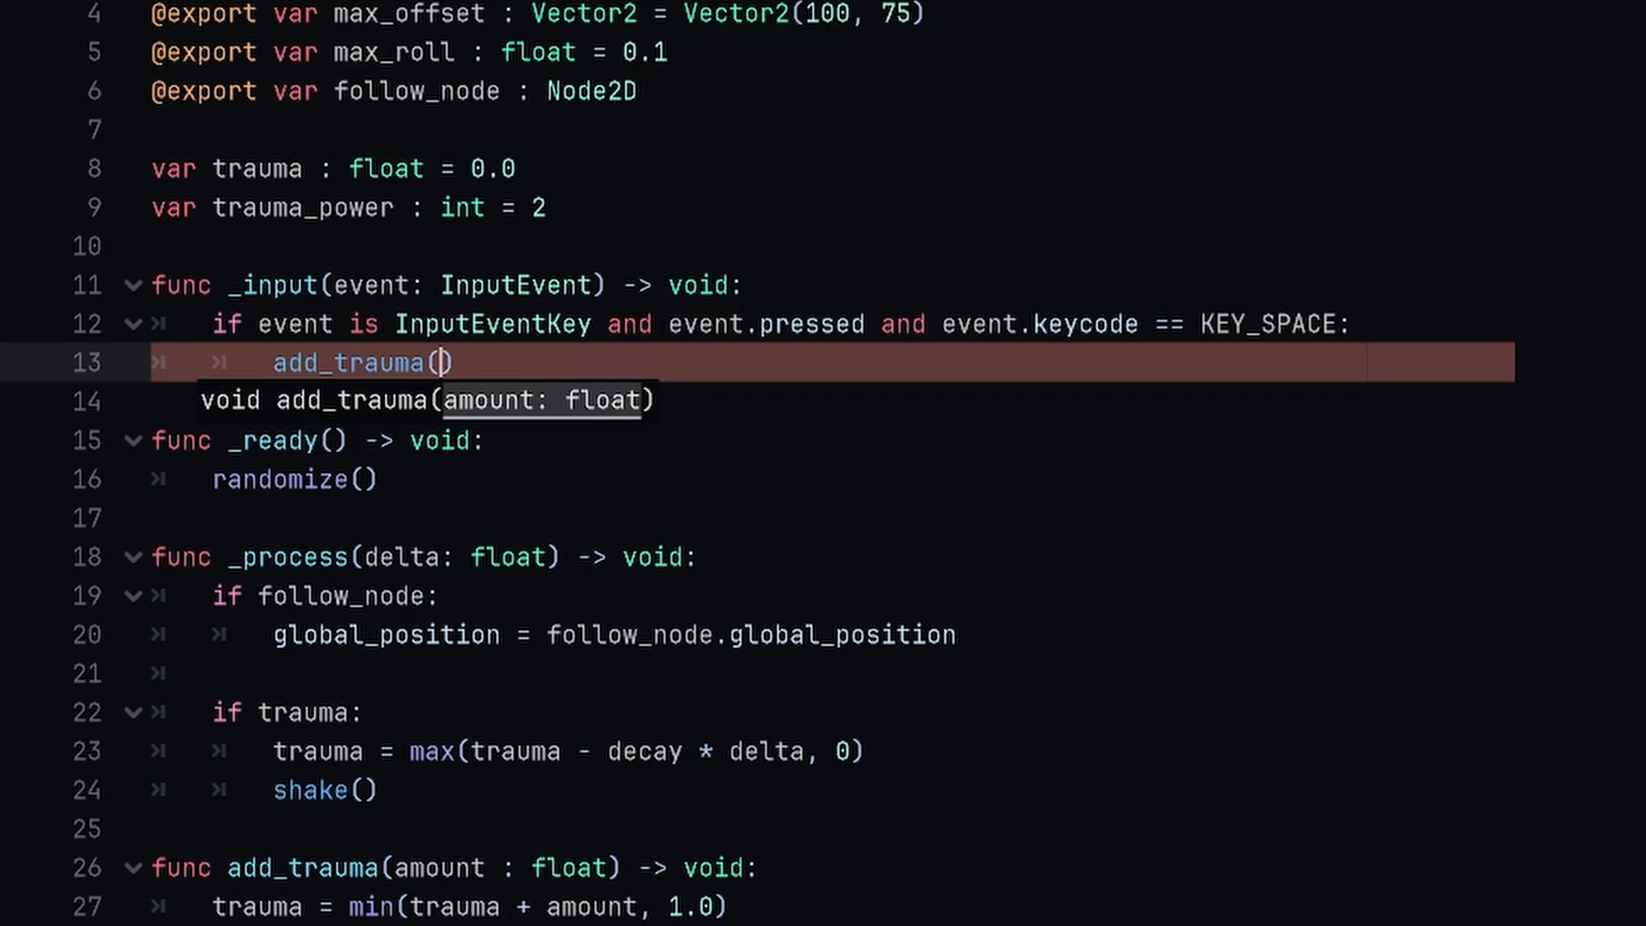
{"action": "type", "text": "0.4"}
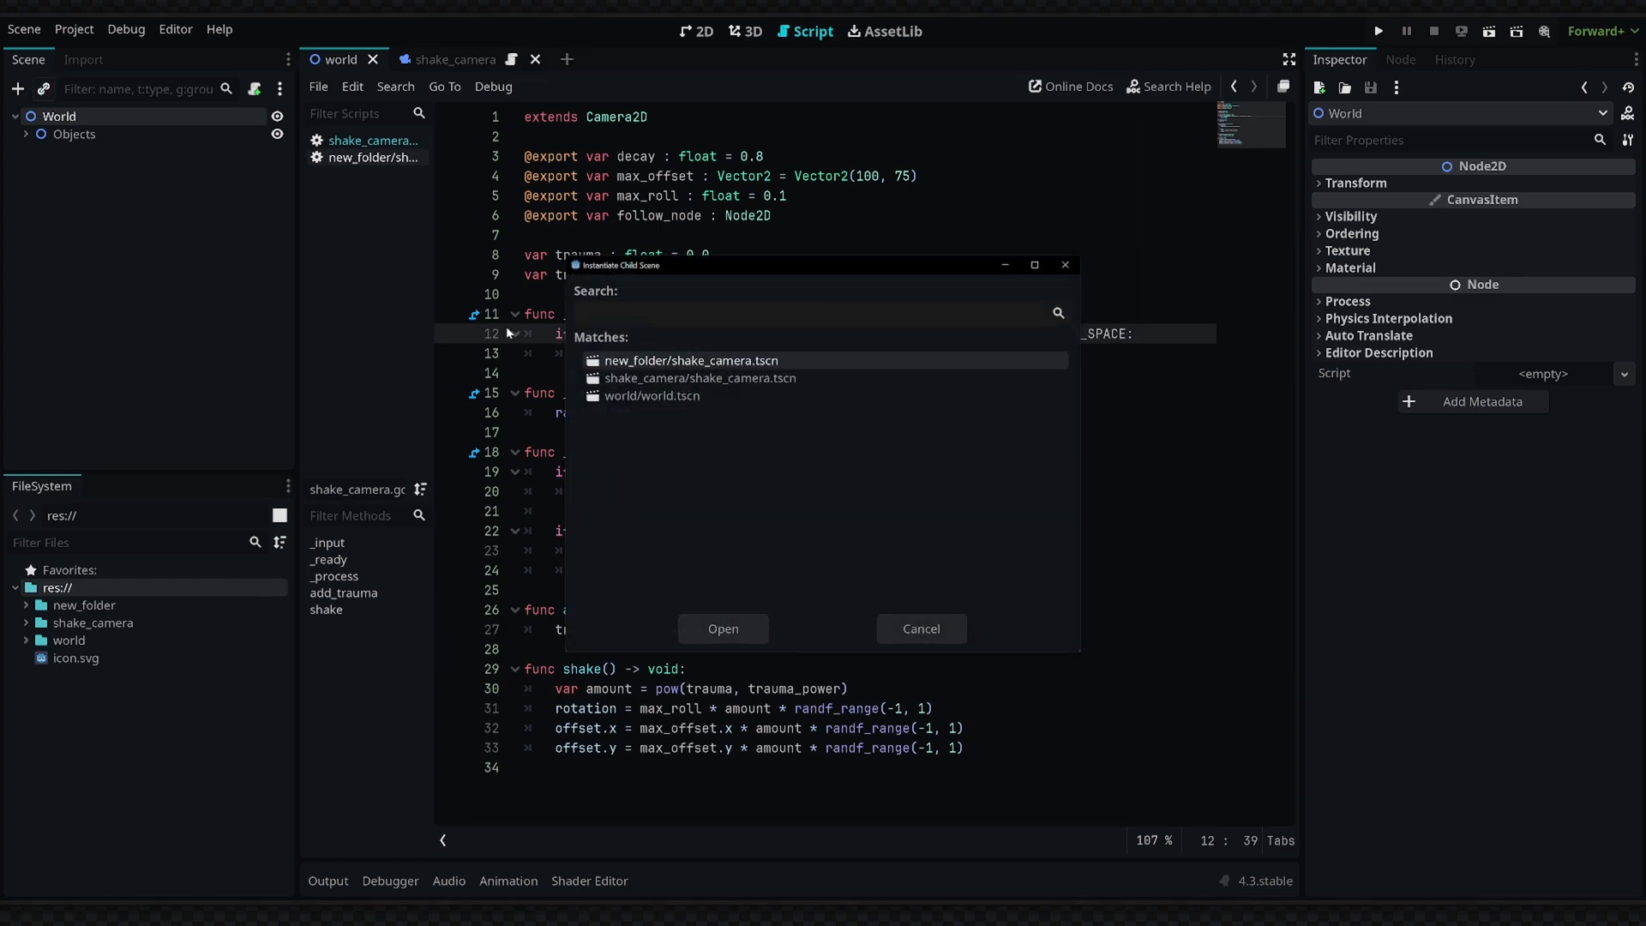
Instance shake_camera.tscn under World, then run the game briefly and stop it
{"action": "left_click", "coordinate": [722, 627]}
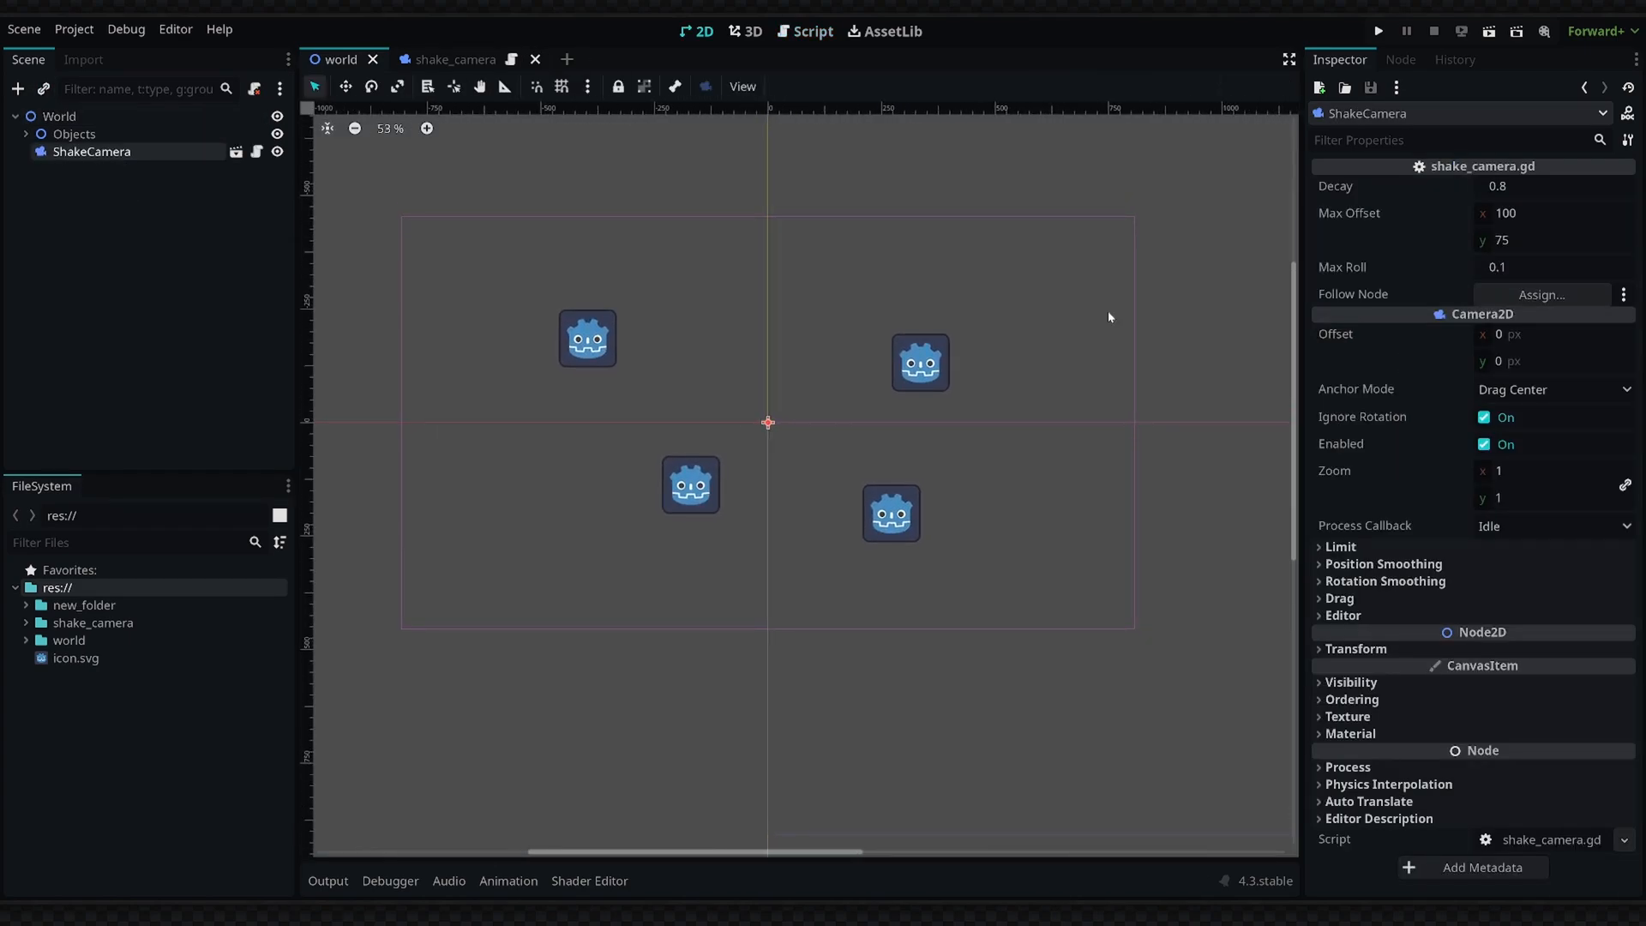
{"action": "left_click", "coordinate": [1376, 31]}
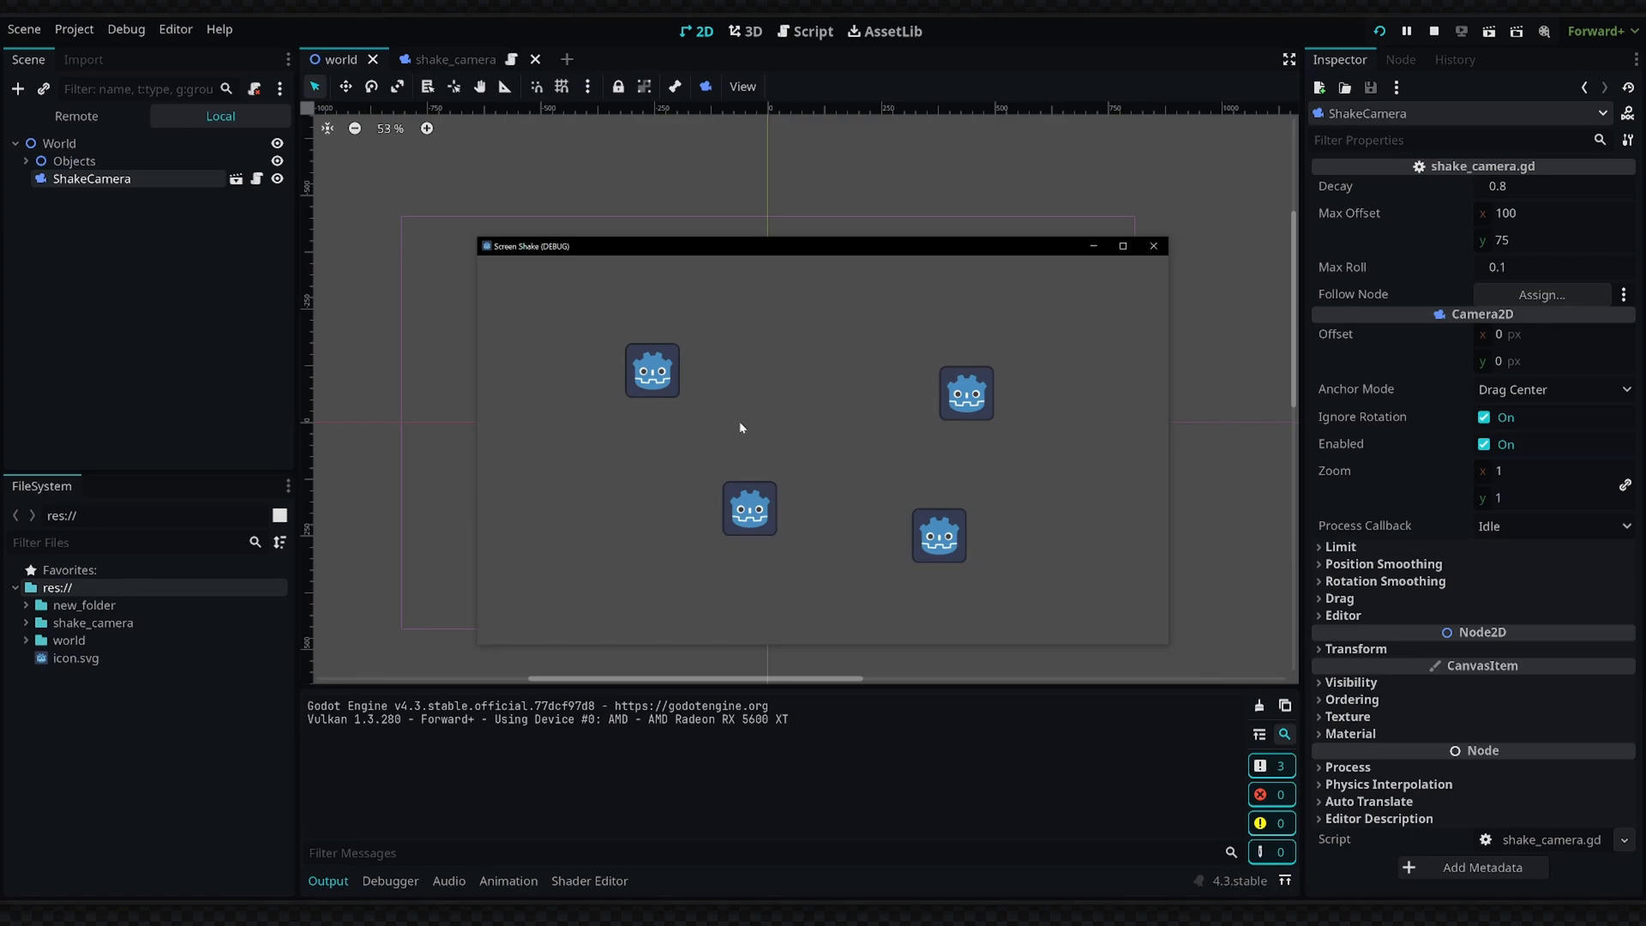
{"action": "mouse_move", "coordinate": [886, 431]}
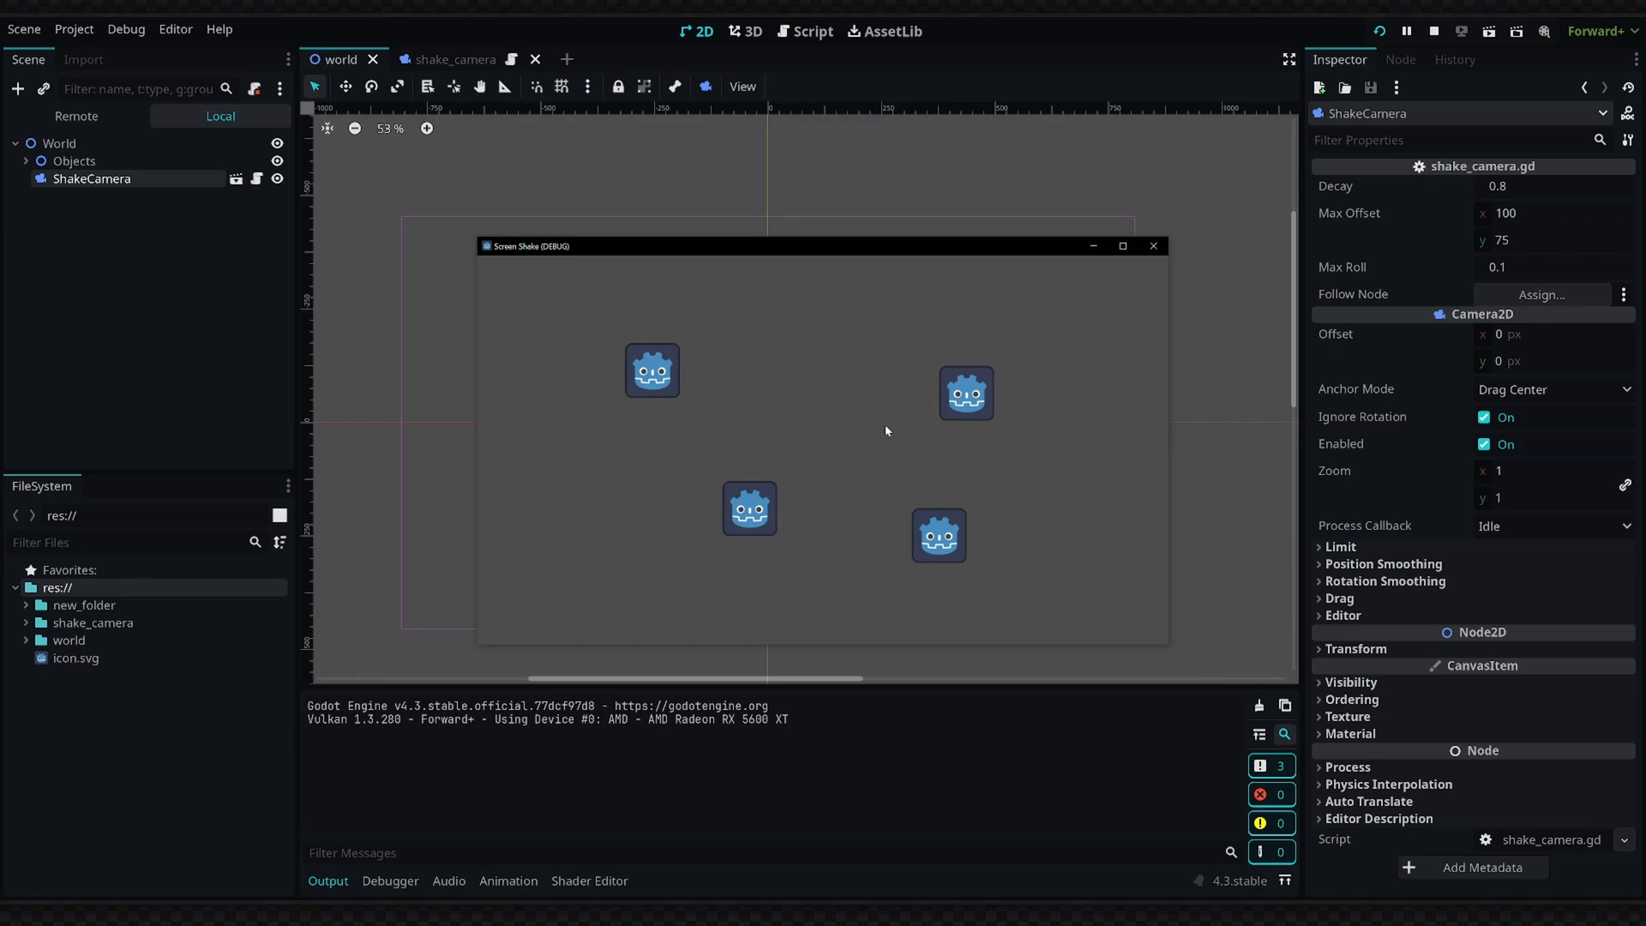
{"action": "mouse_move", "coordinate": [875, 432]}
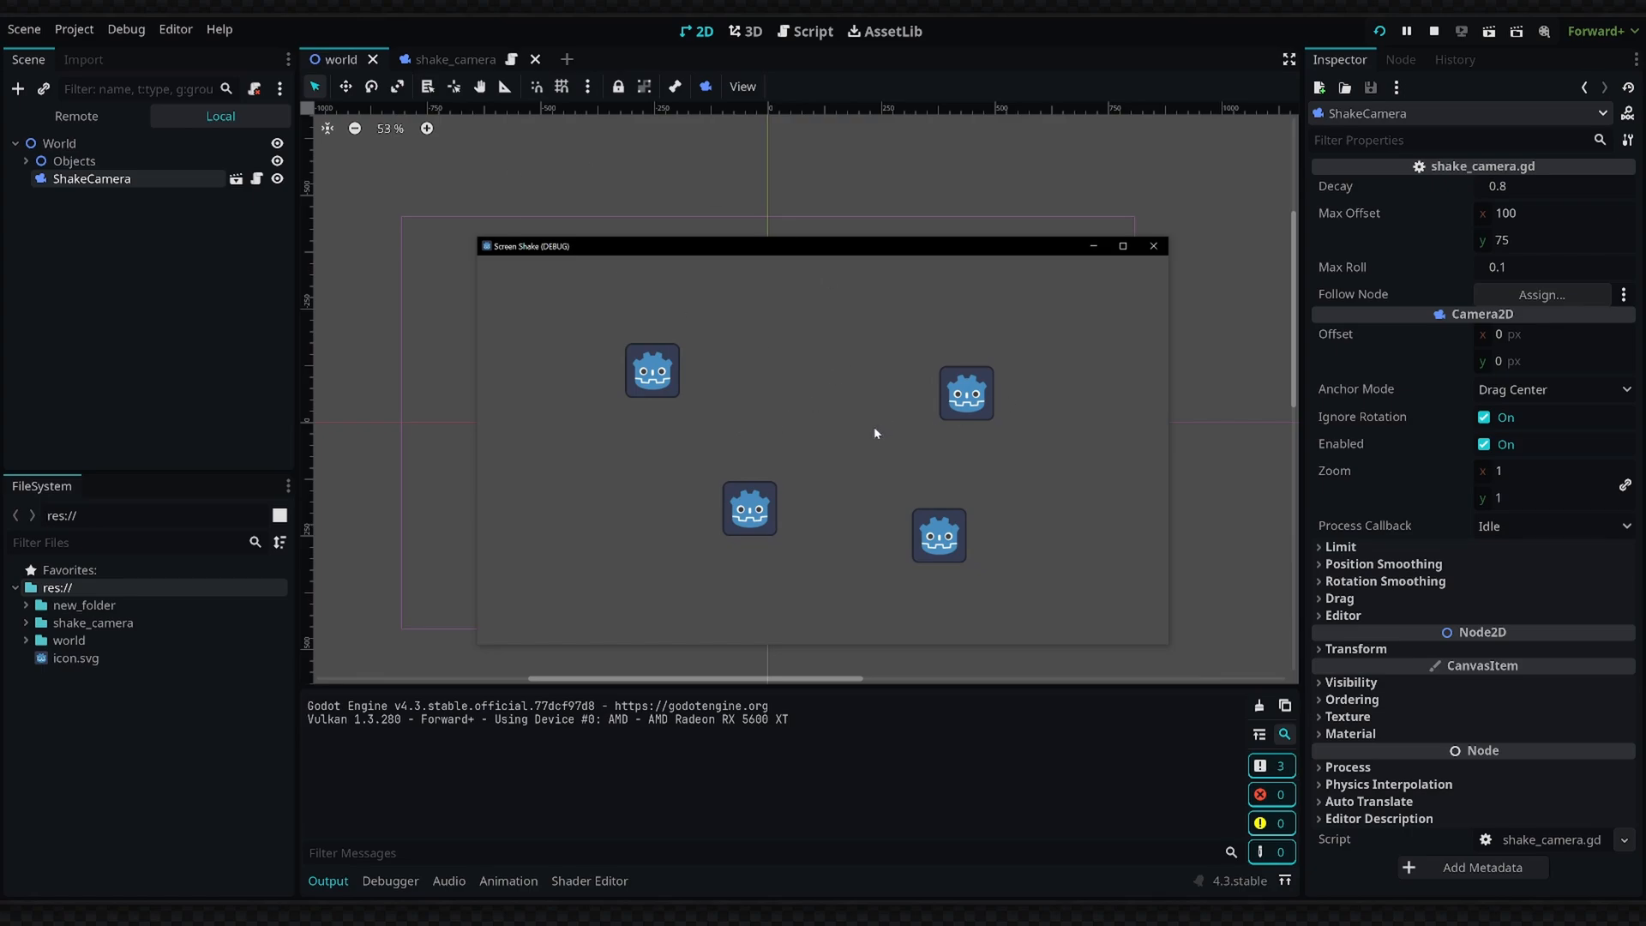
{"action": "left_click", "coordinate": [1431, 31]}
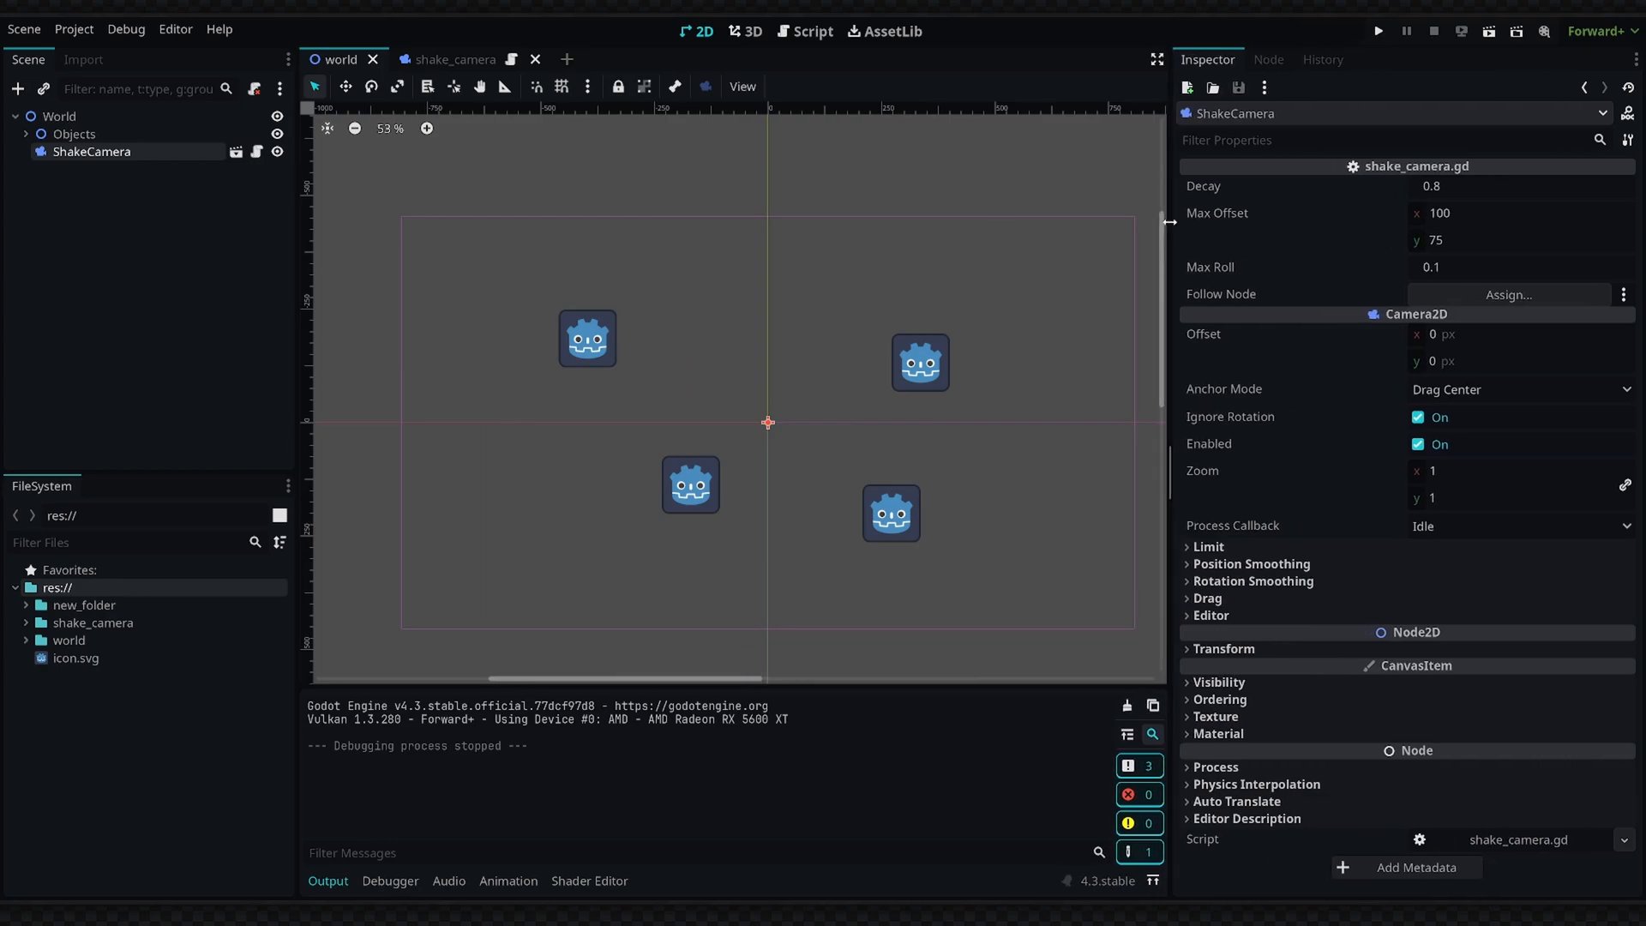
{"action": "mouse_move", "coordinate": [1233, 190]}
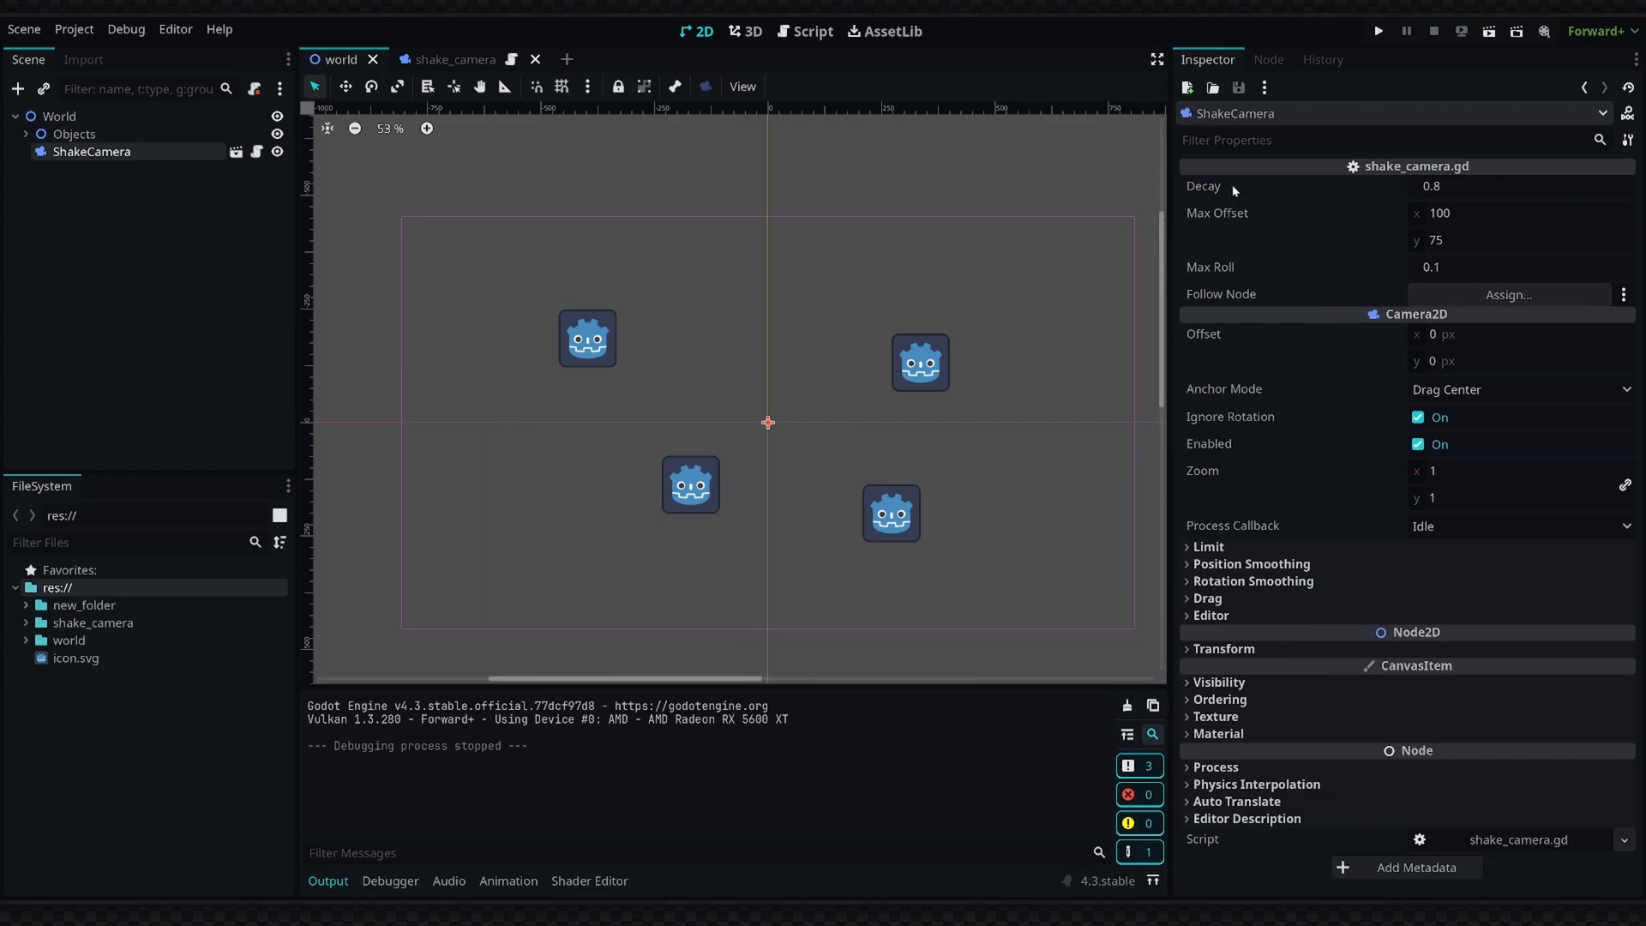
{"action": "mouse_move", "coordinate": [1256, 263]}
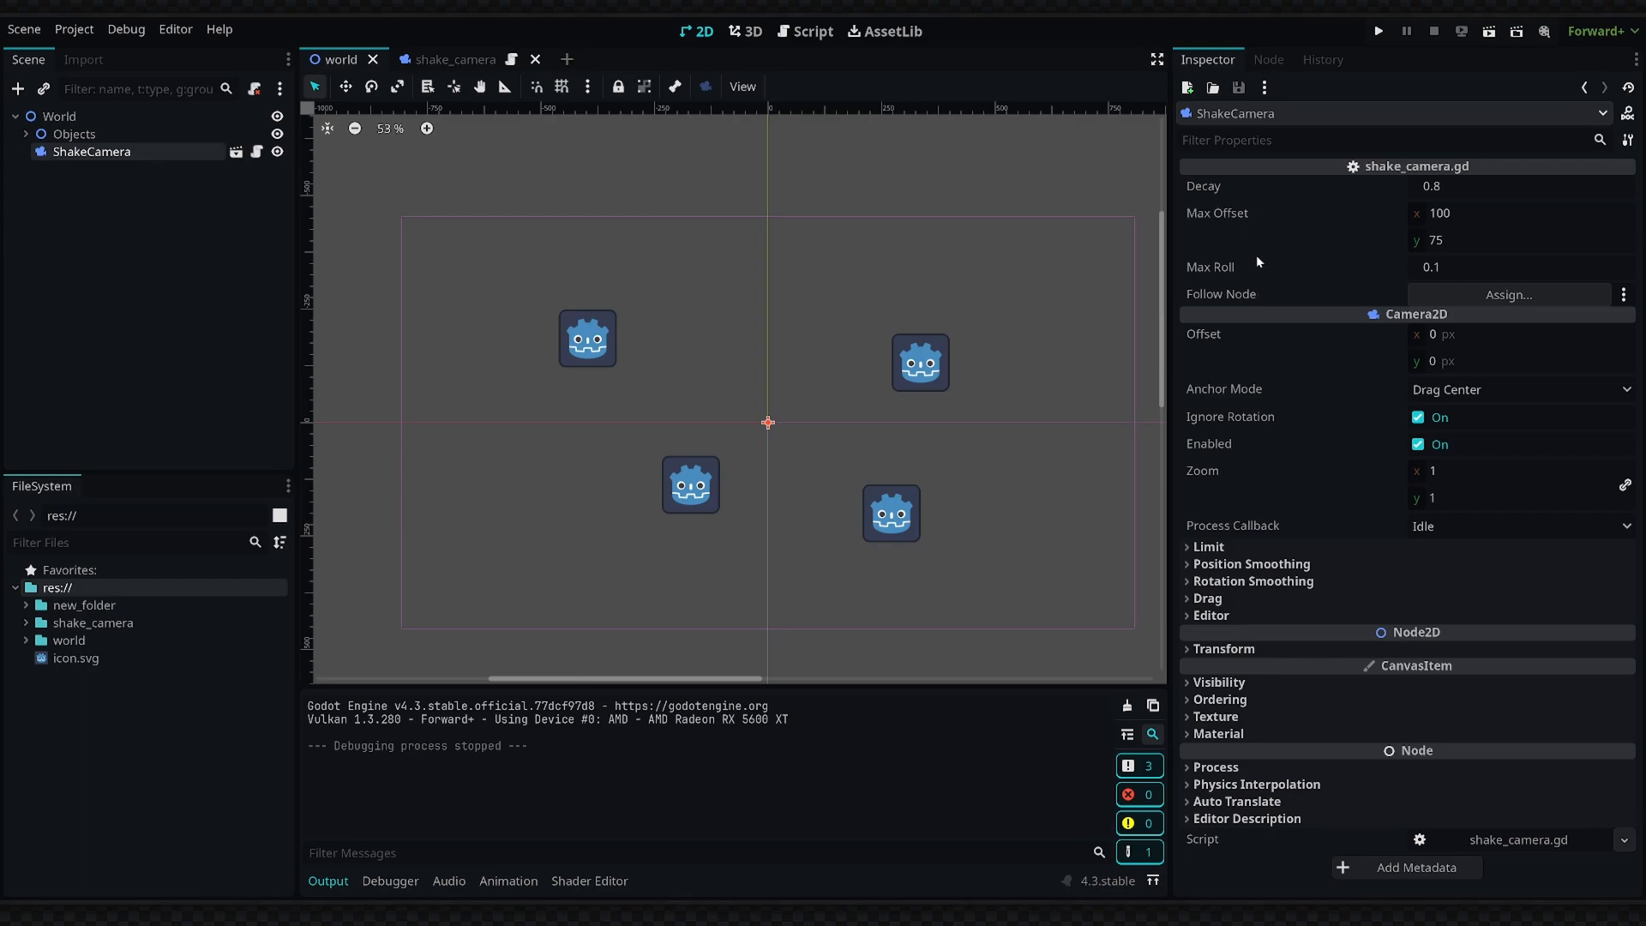
{"action": "mouse_move", "coordinate": [1334, 285]}
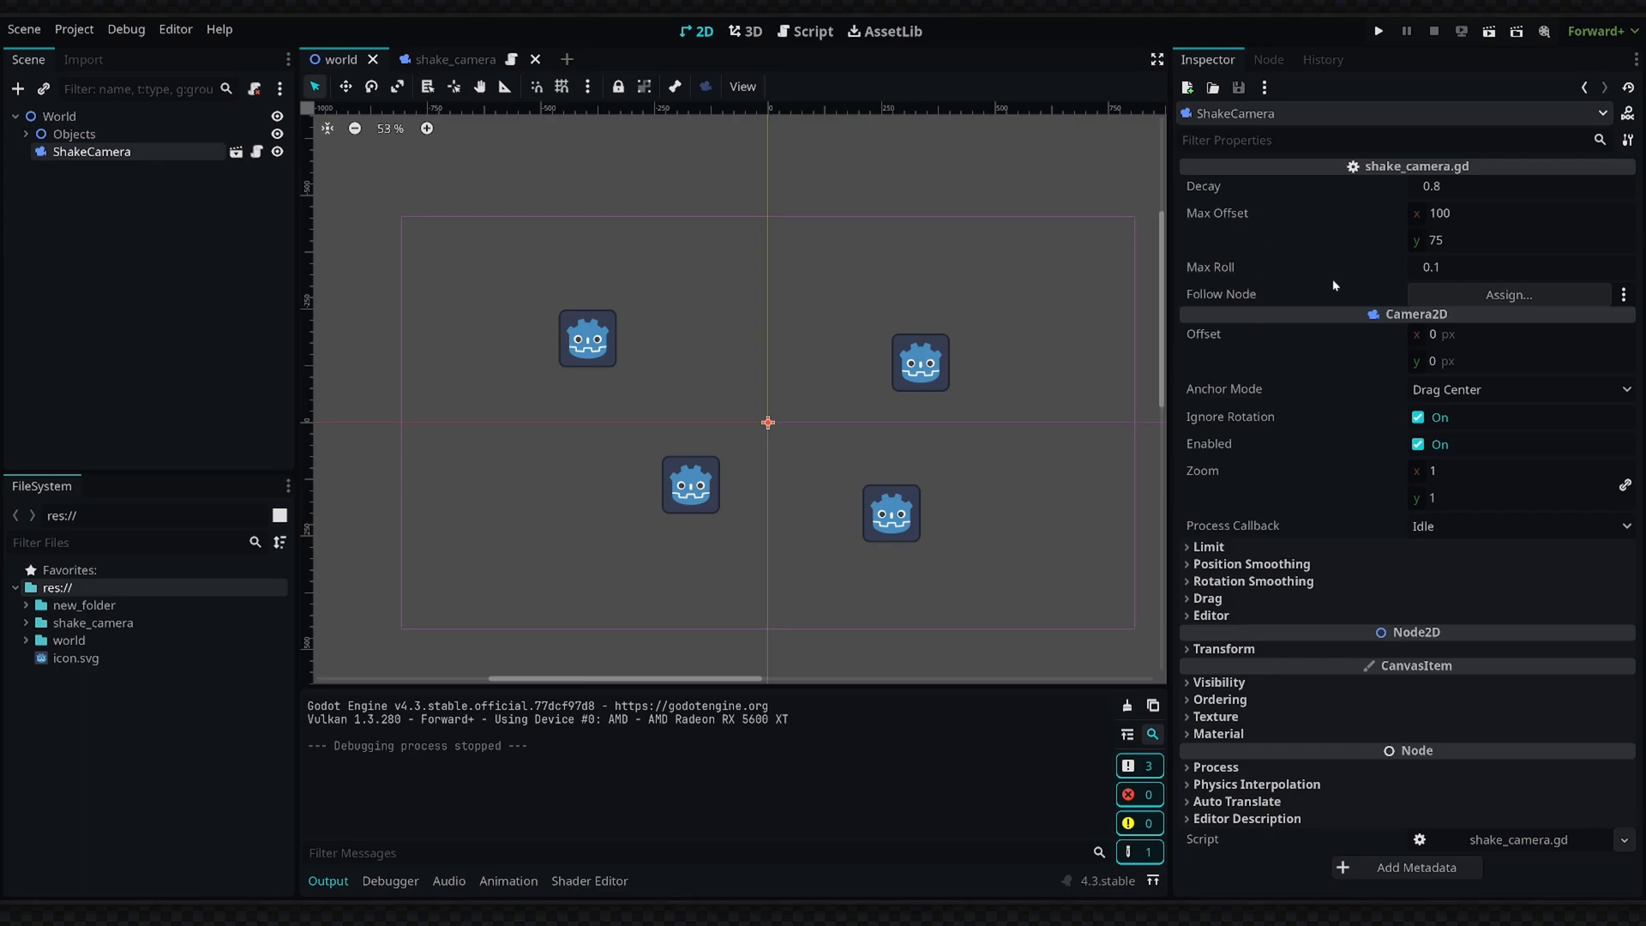
Set the ShakeCamera's Follow Node to Sprite2D, then run and stop the game
{"action": "left_click", "coordinate": [1469, 267]}
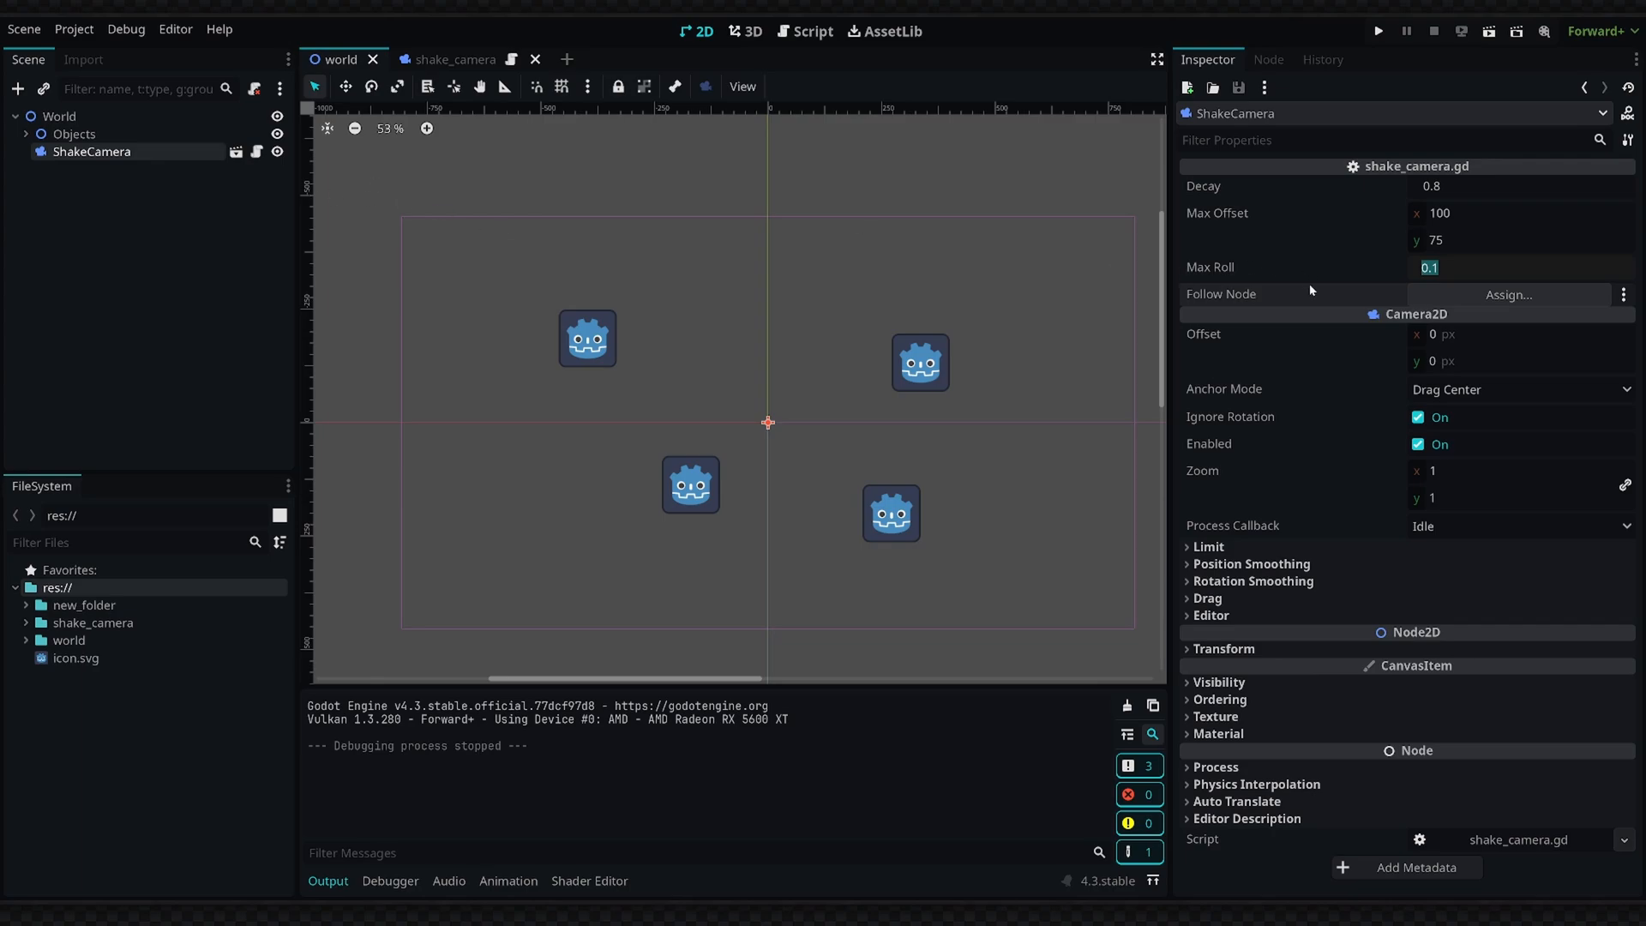
{"action": "left_click", "coordinate": [1506, 295]}
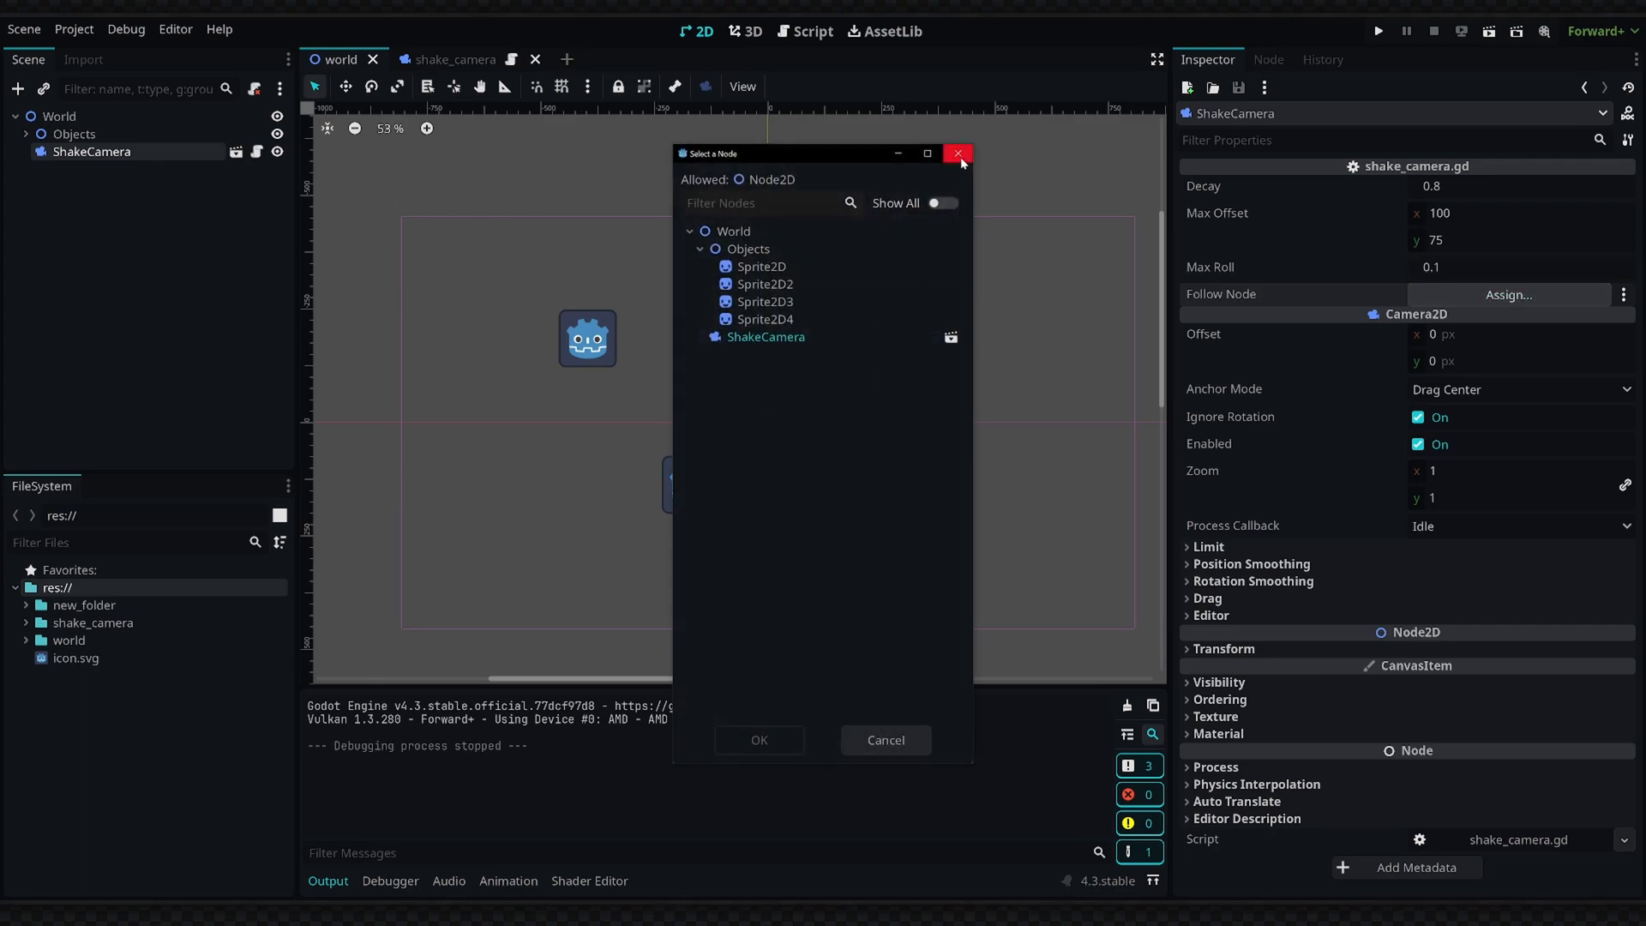
{"action": "left_click", "coordinate": [758, 739]}
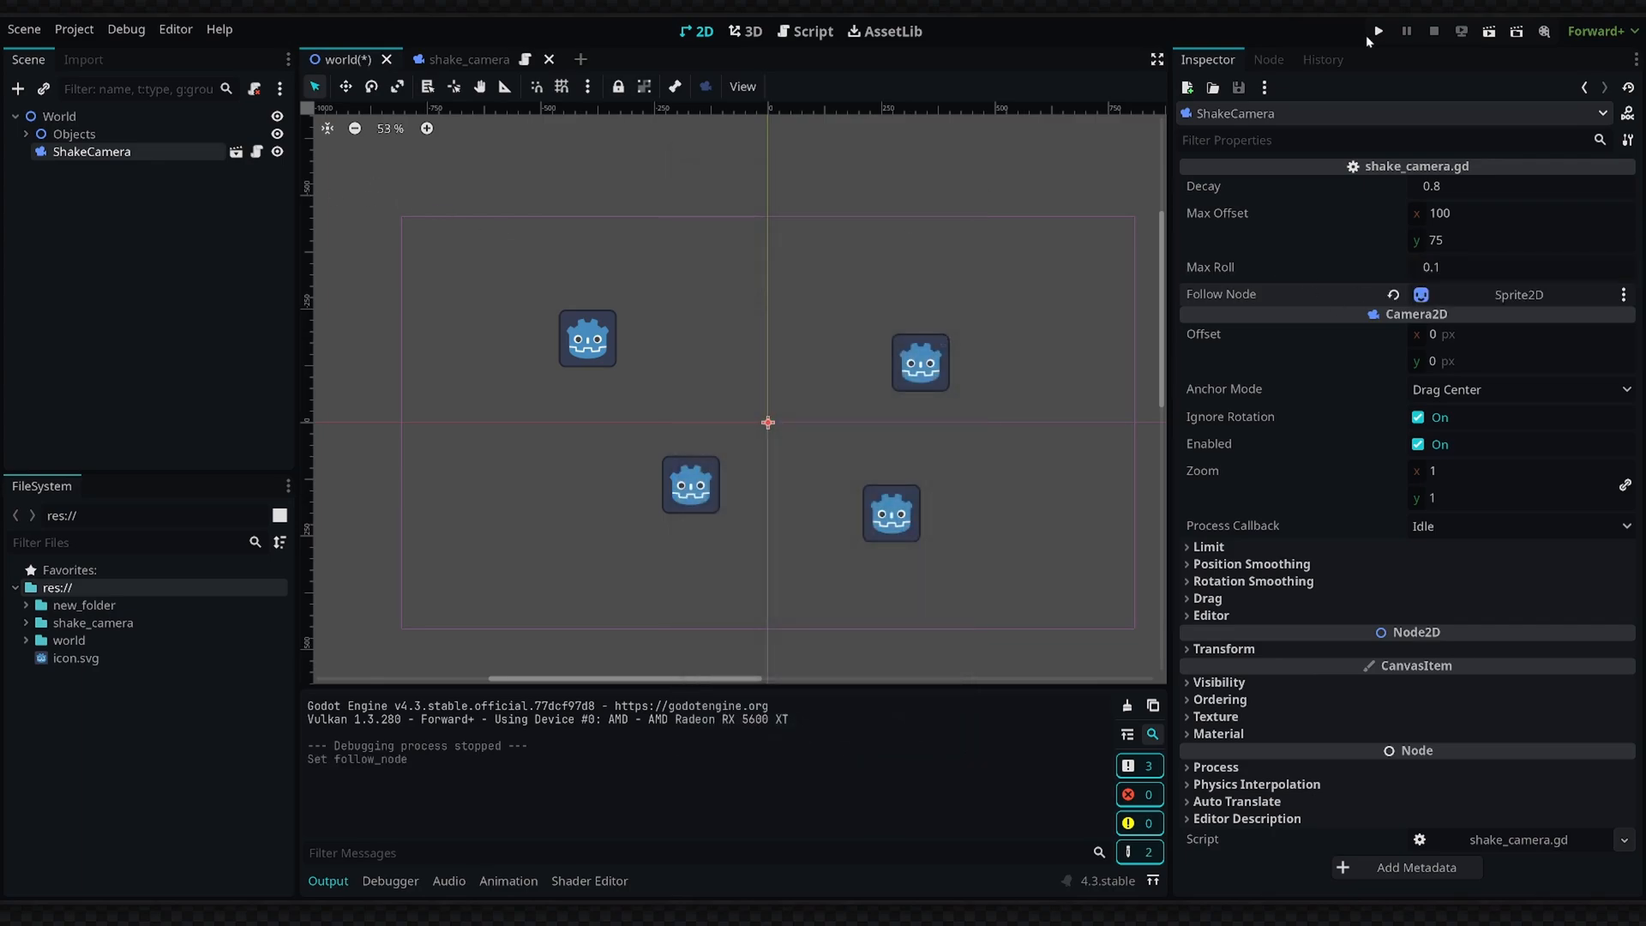
{"action": "left_click", "coordinate": [1376, 31]}
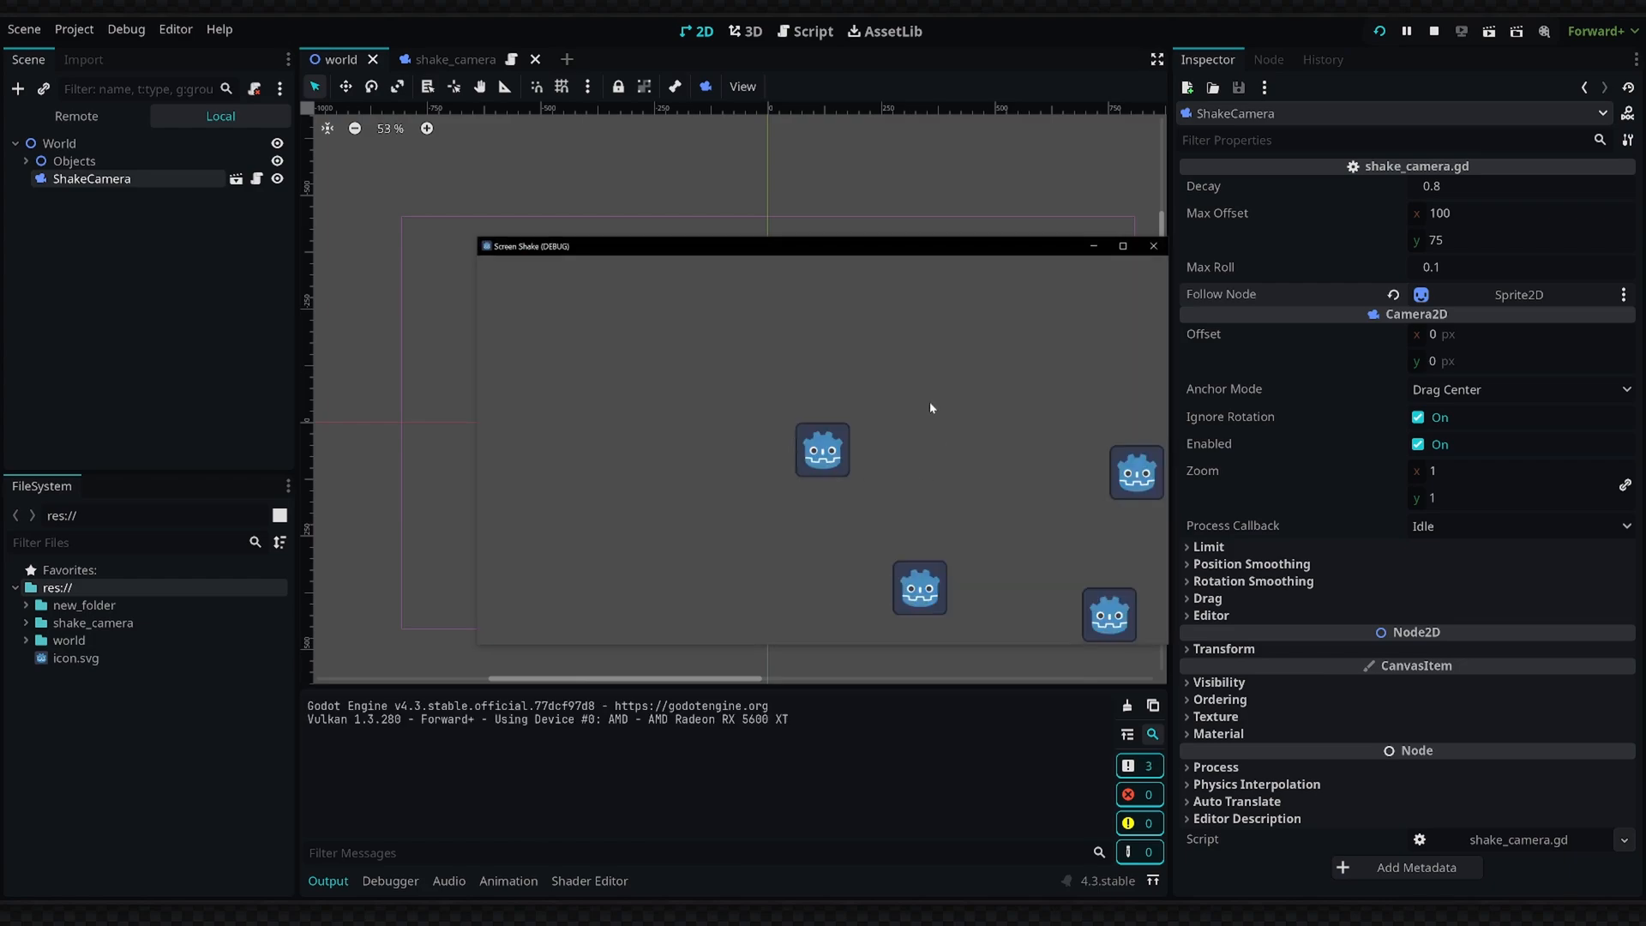
{"action": "mouse_move", "coordinate": [894, 461]}
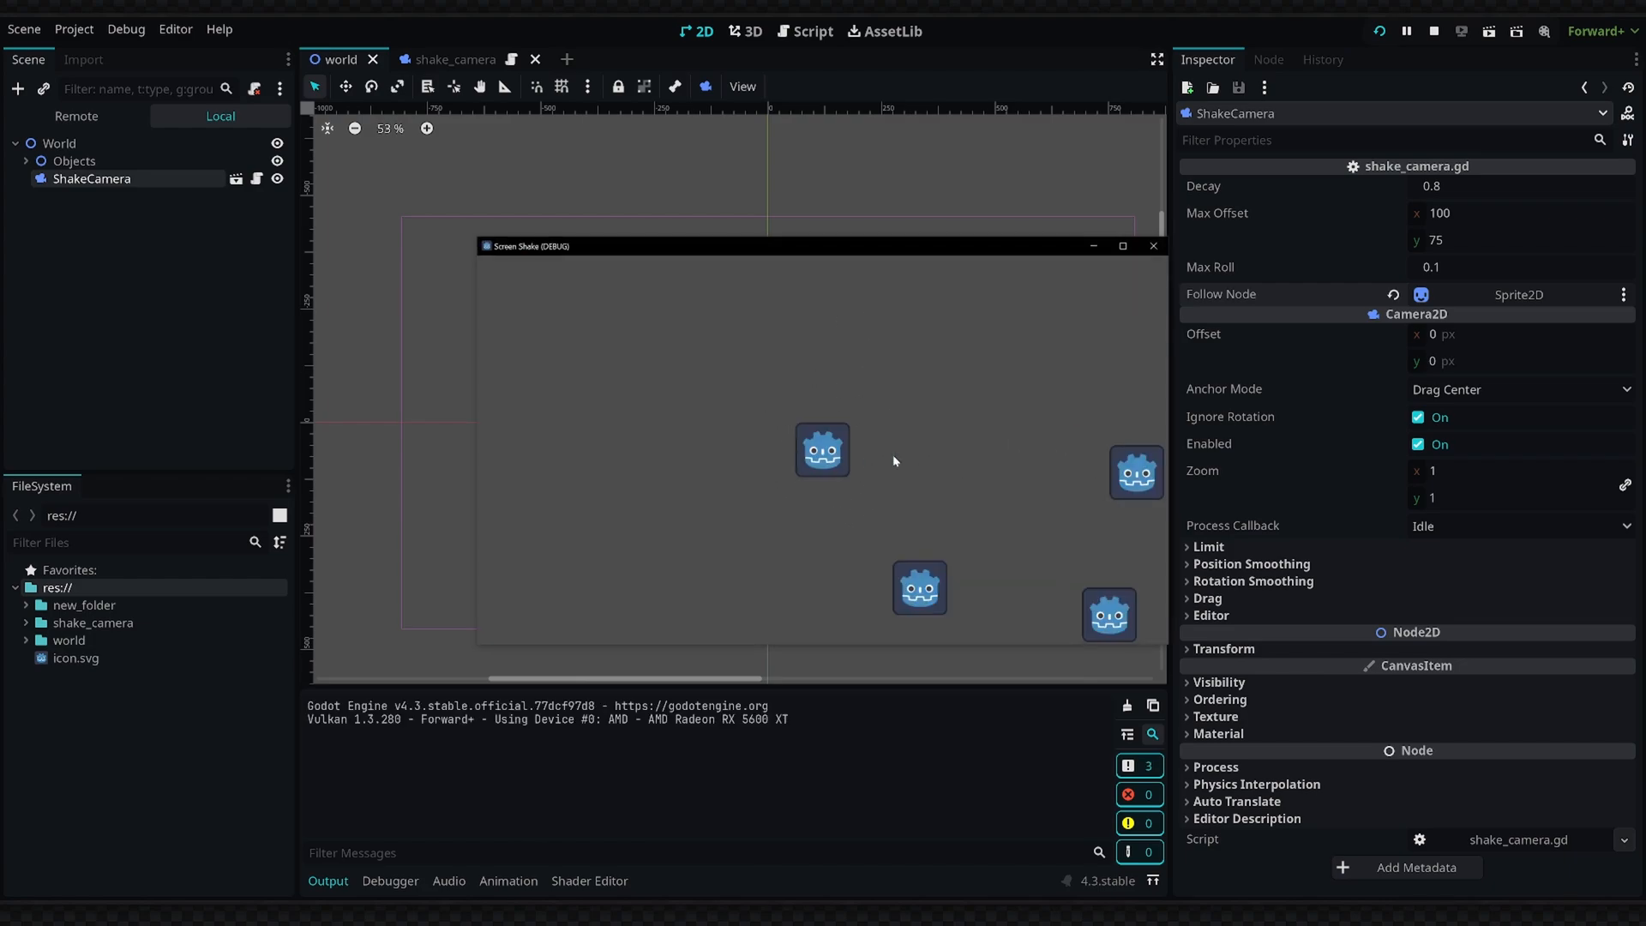
{"action": "left_click", "coordinate": [1432, 31]}
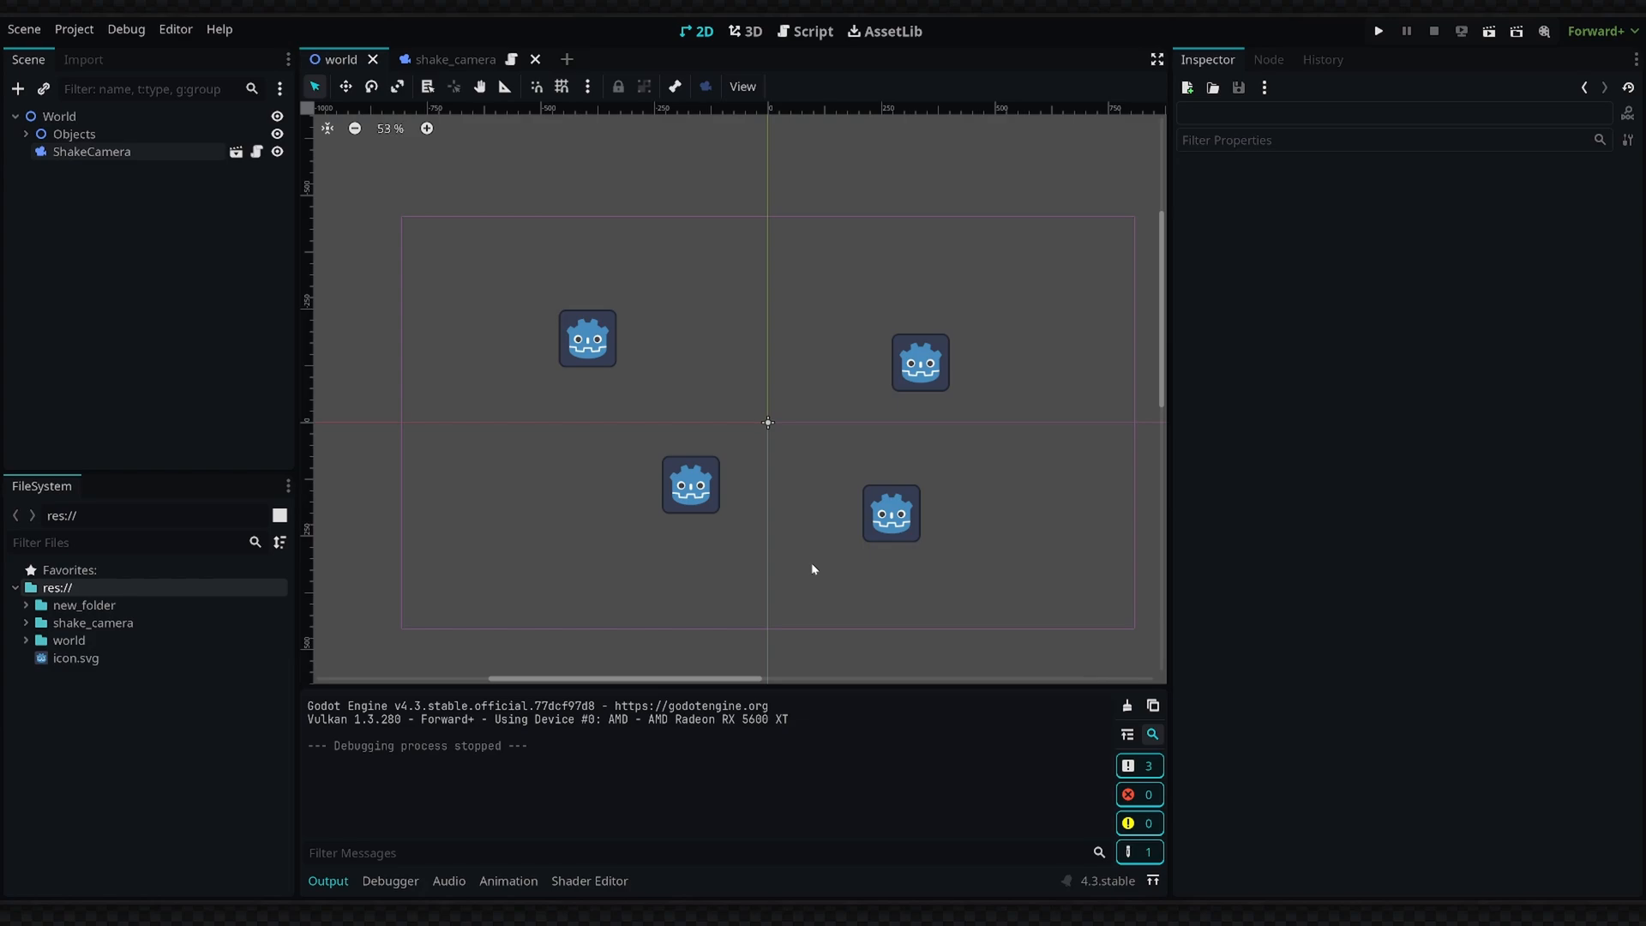
{"action": "mouse_move", "coordinate": [1348, 548]}
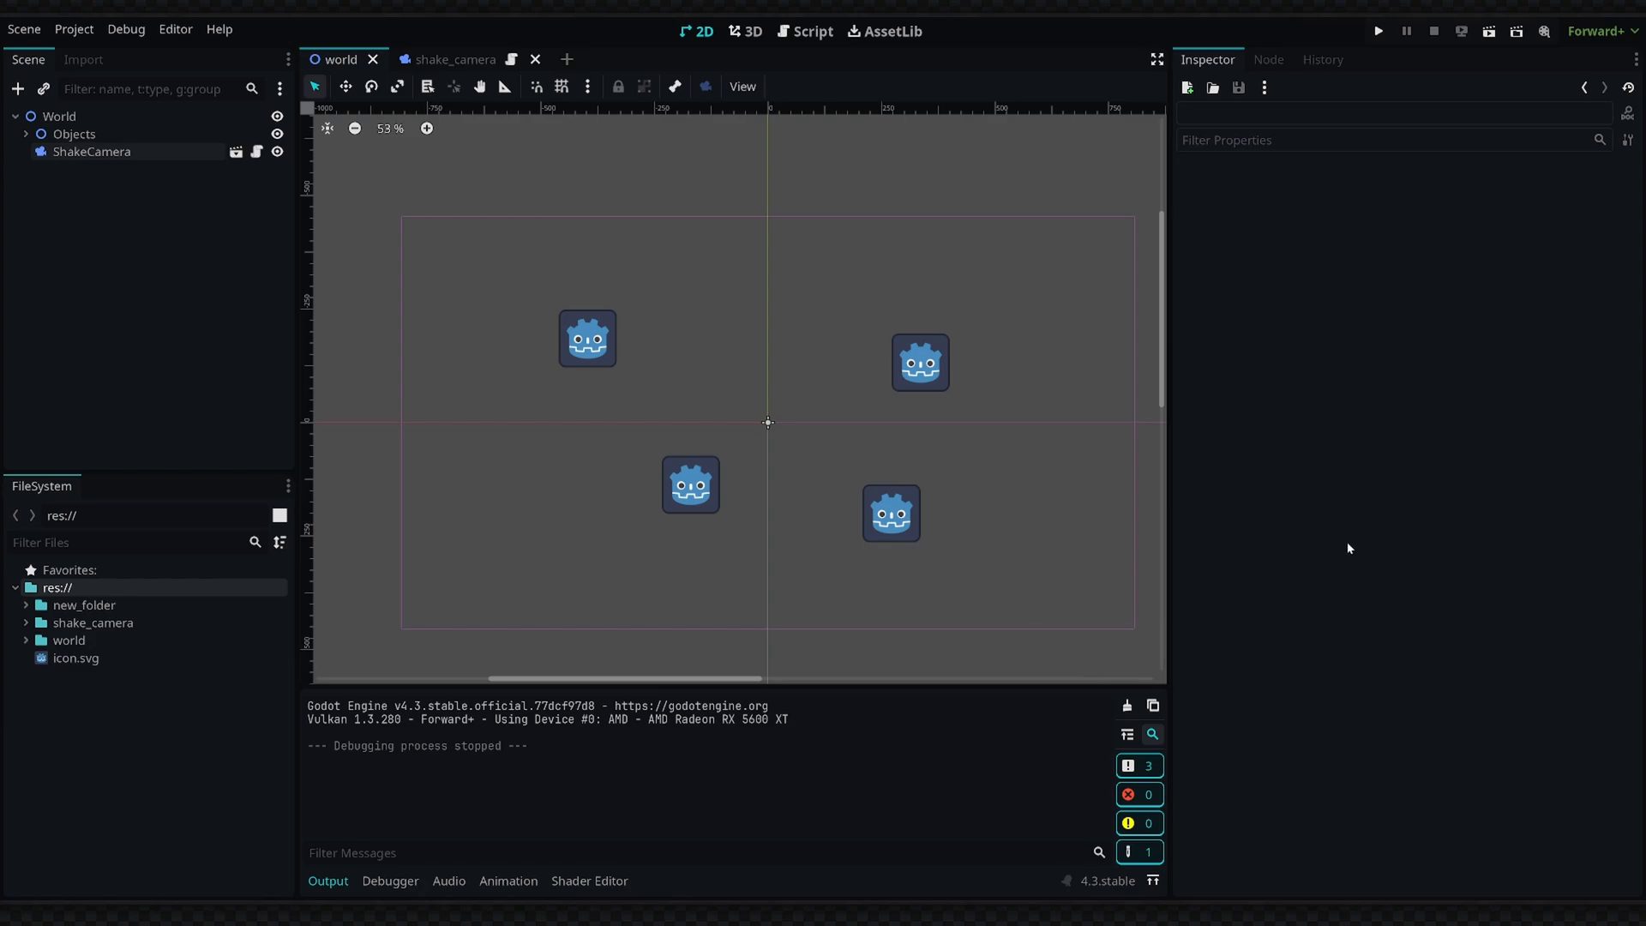